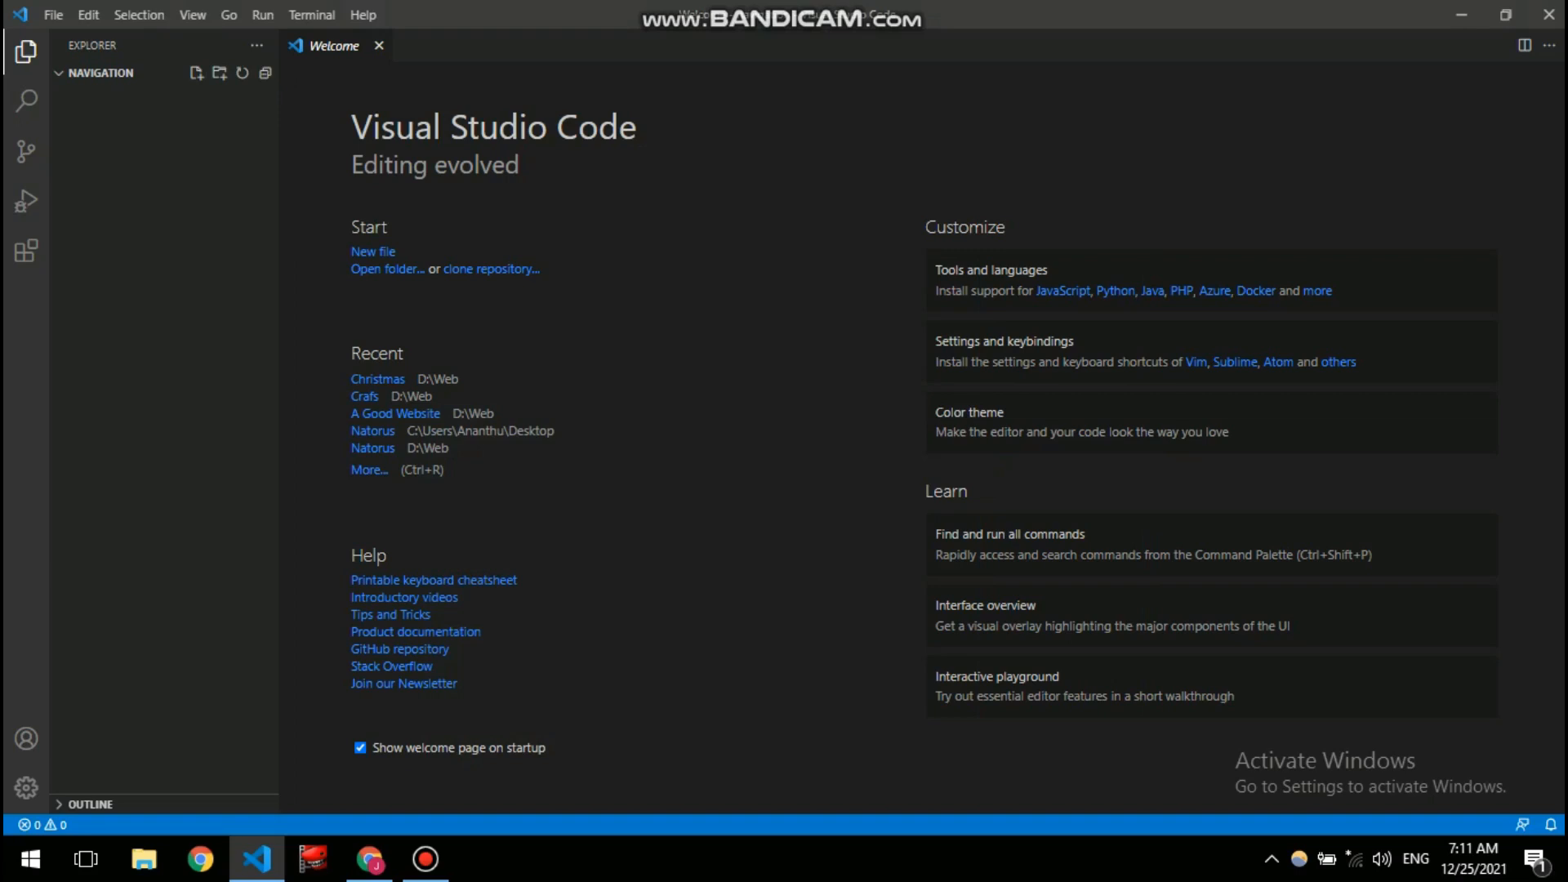
- Create index.html in the Navigation folder and insert the HTML5 boilerplate via the ! abbreviation
click(196, 73)
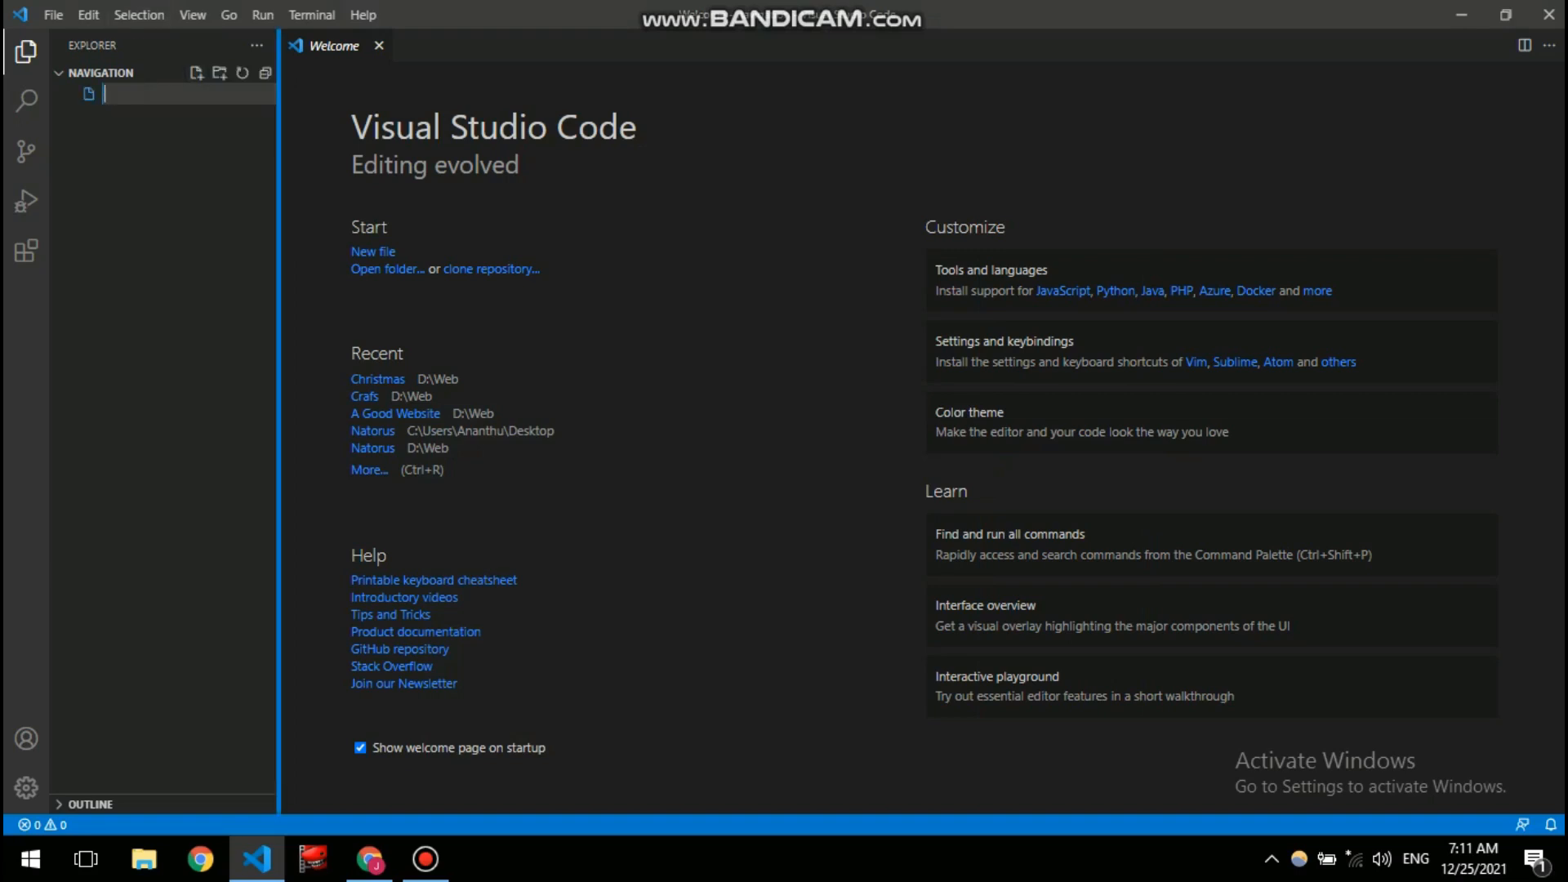
text(index.html)
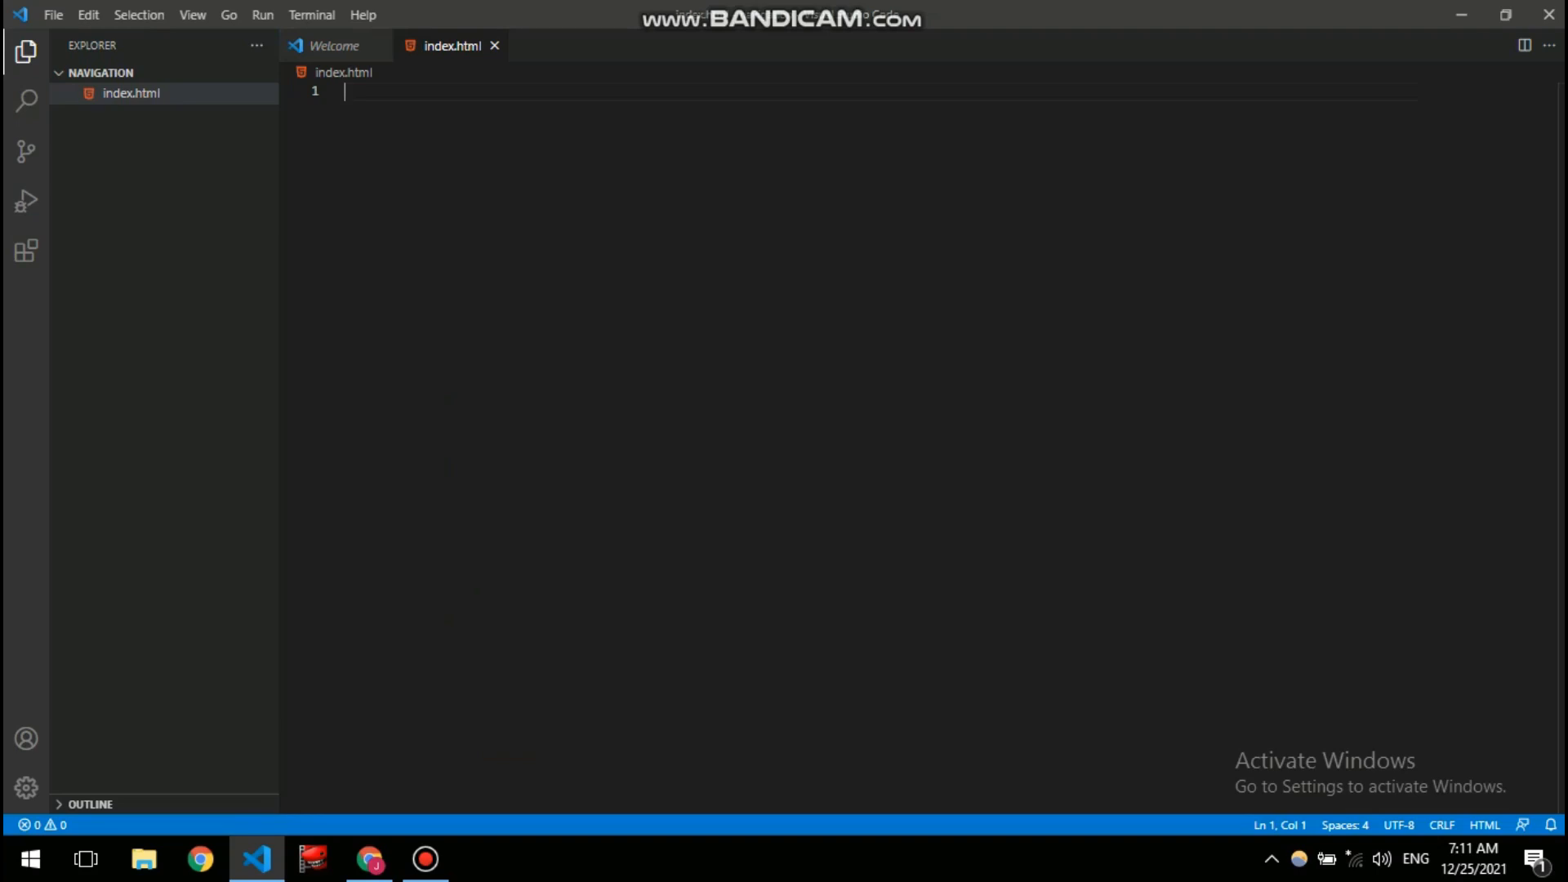
text(!)
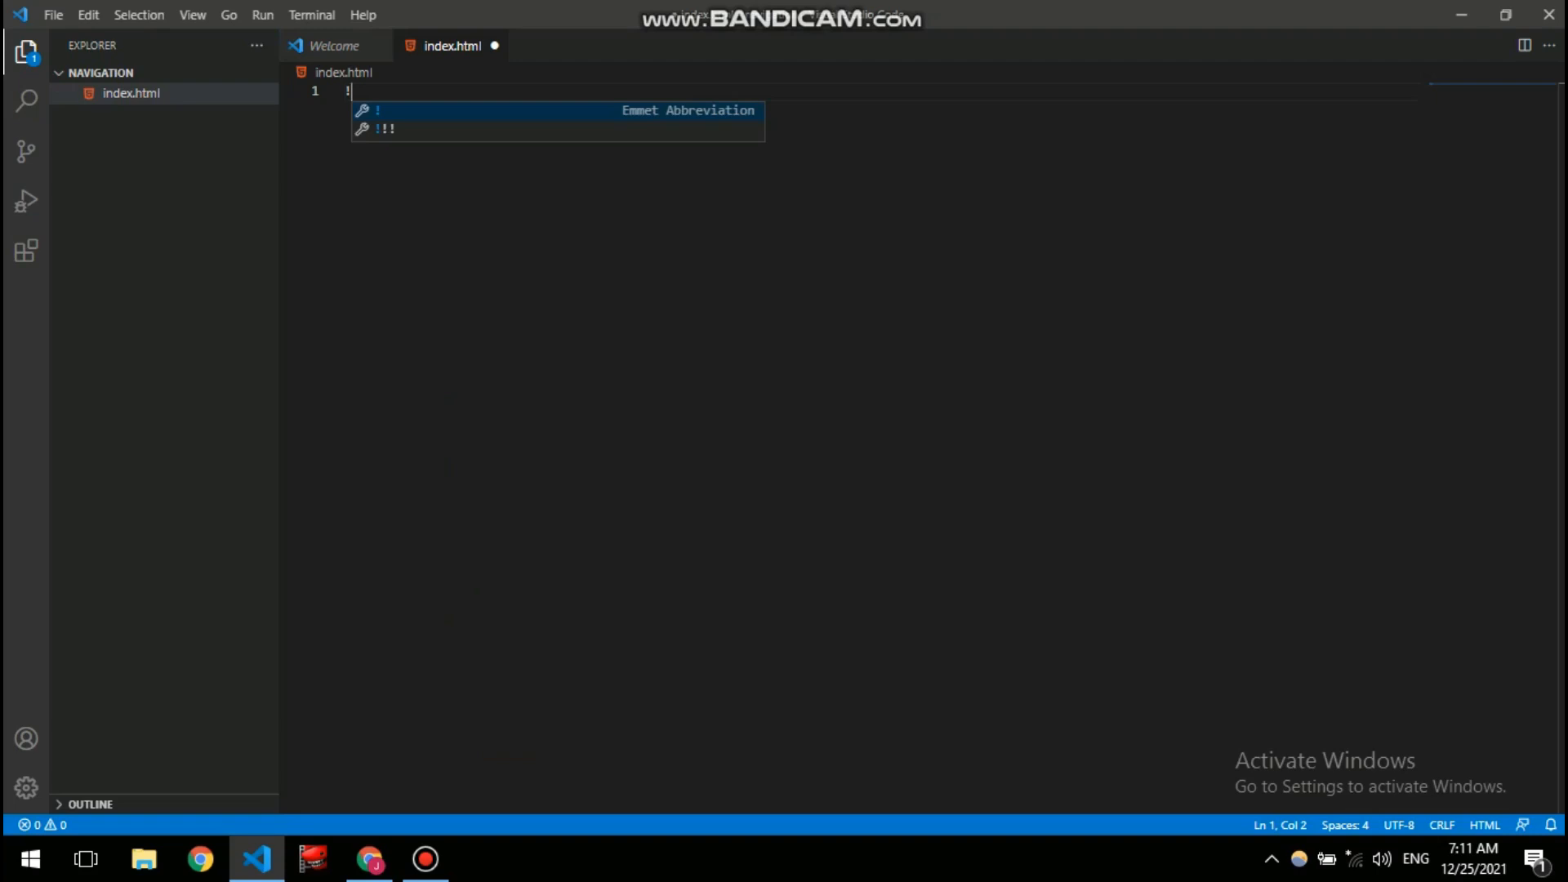
key(Tab)
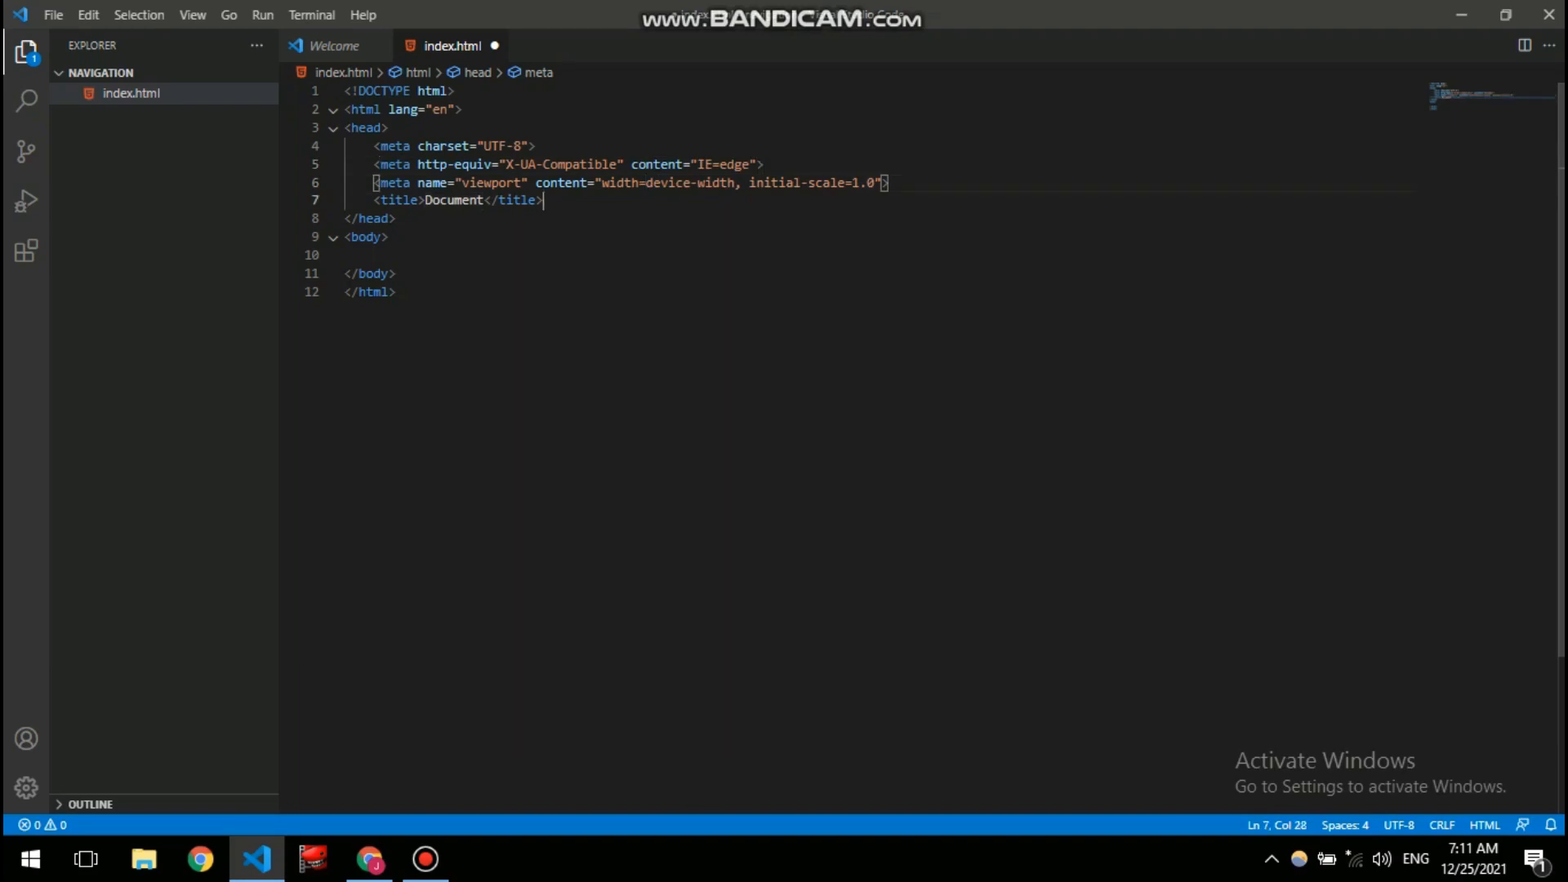
- Add a div with class "nav" inside the body, with its closing tag
click(376, 254)
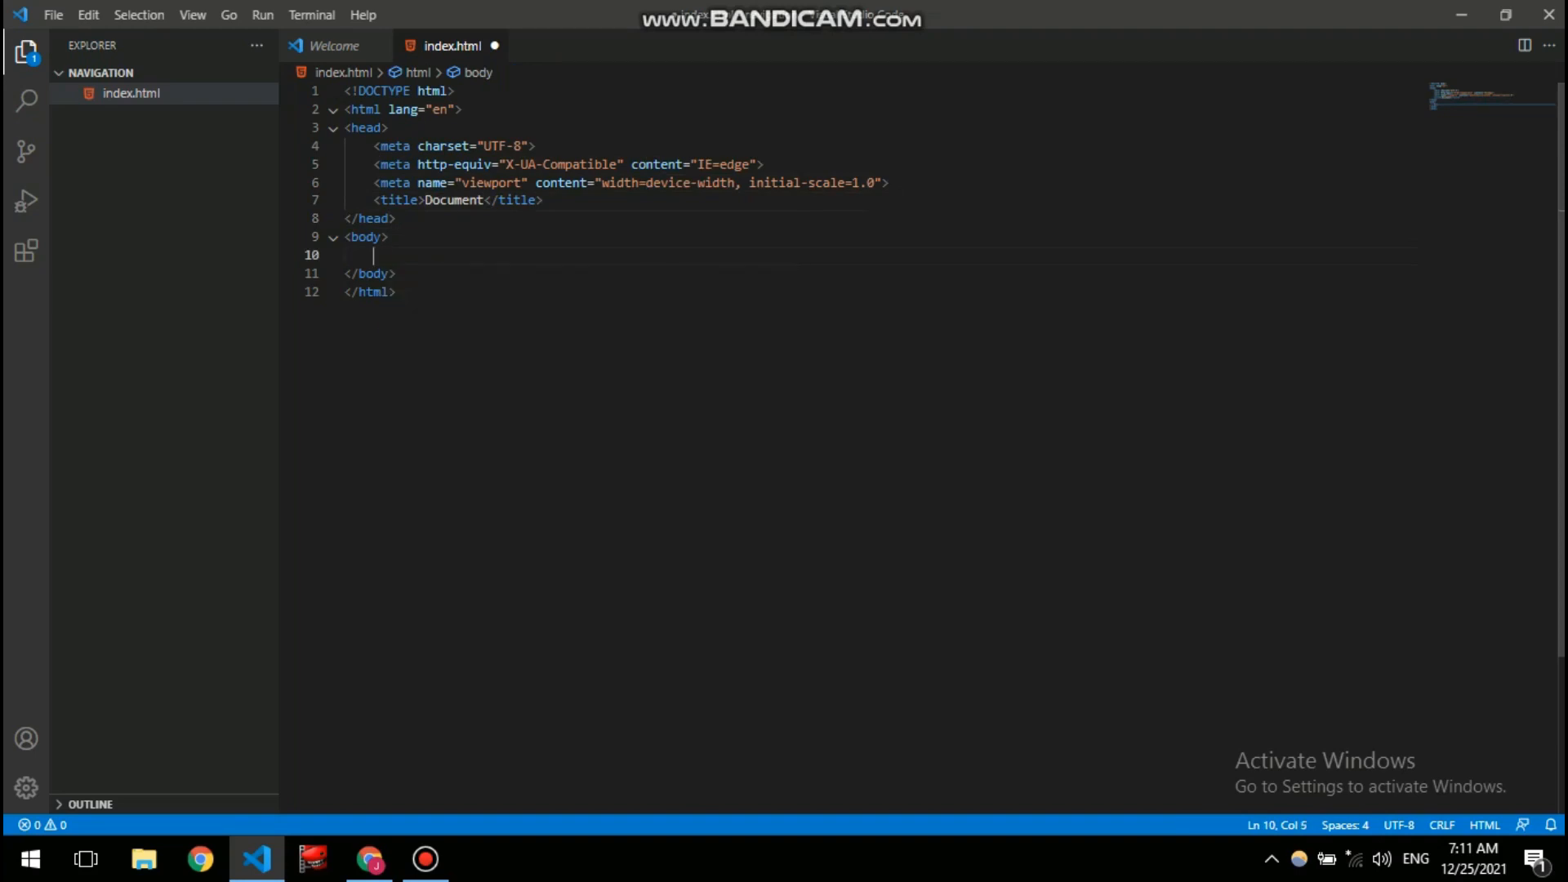
text(<>)
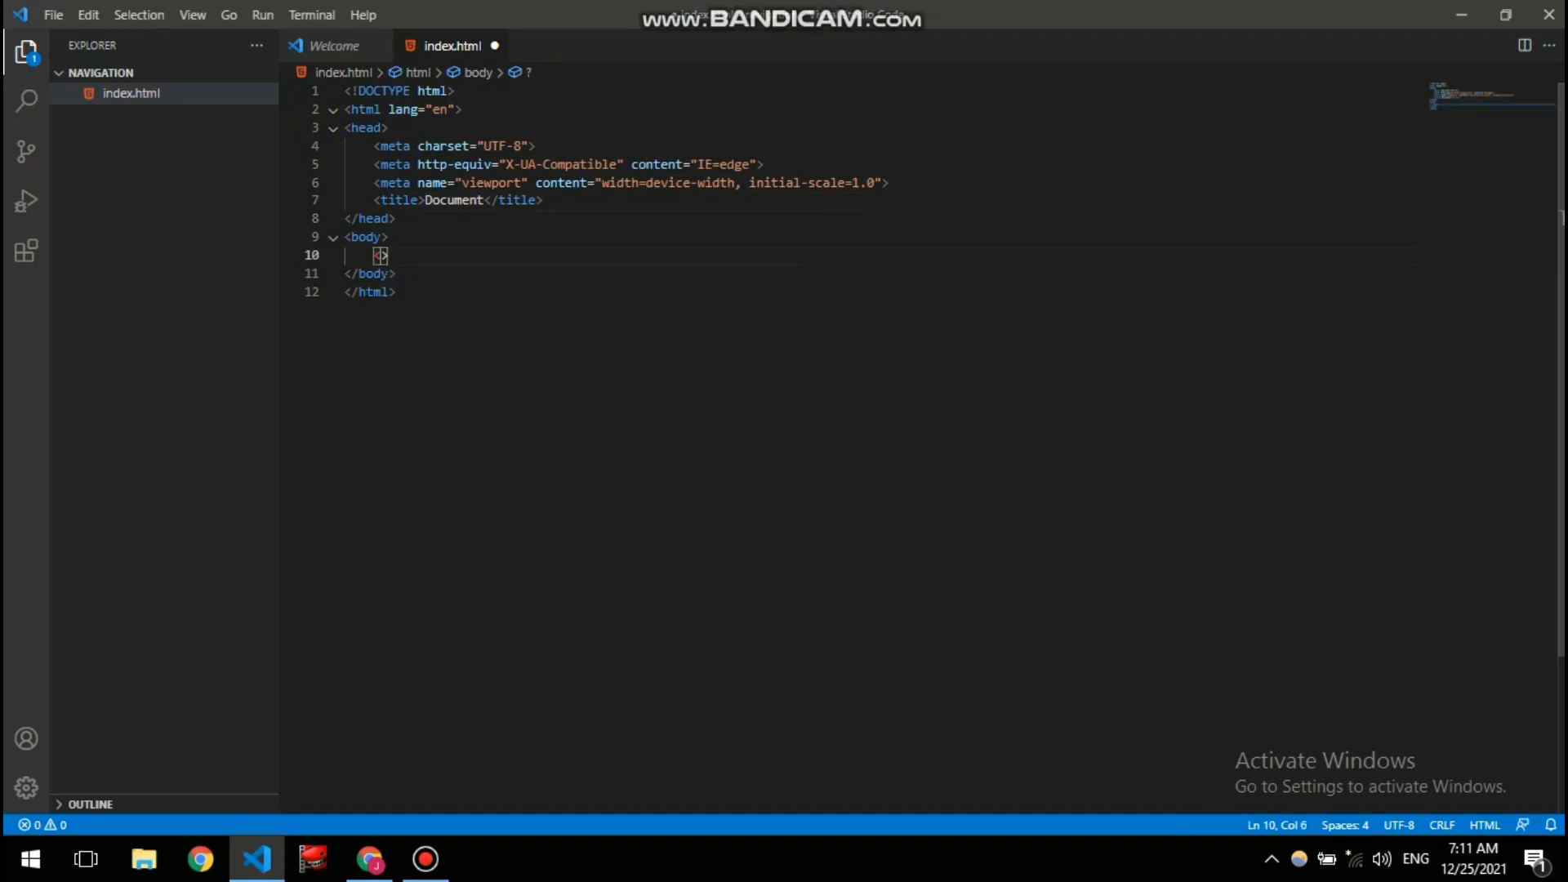
text(div)
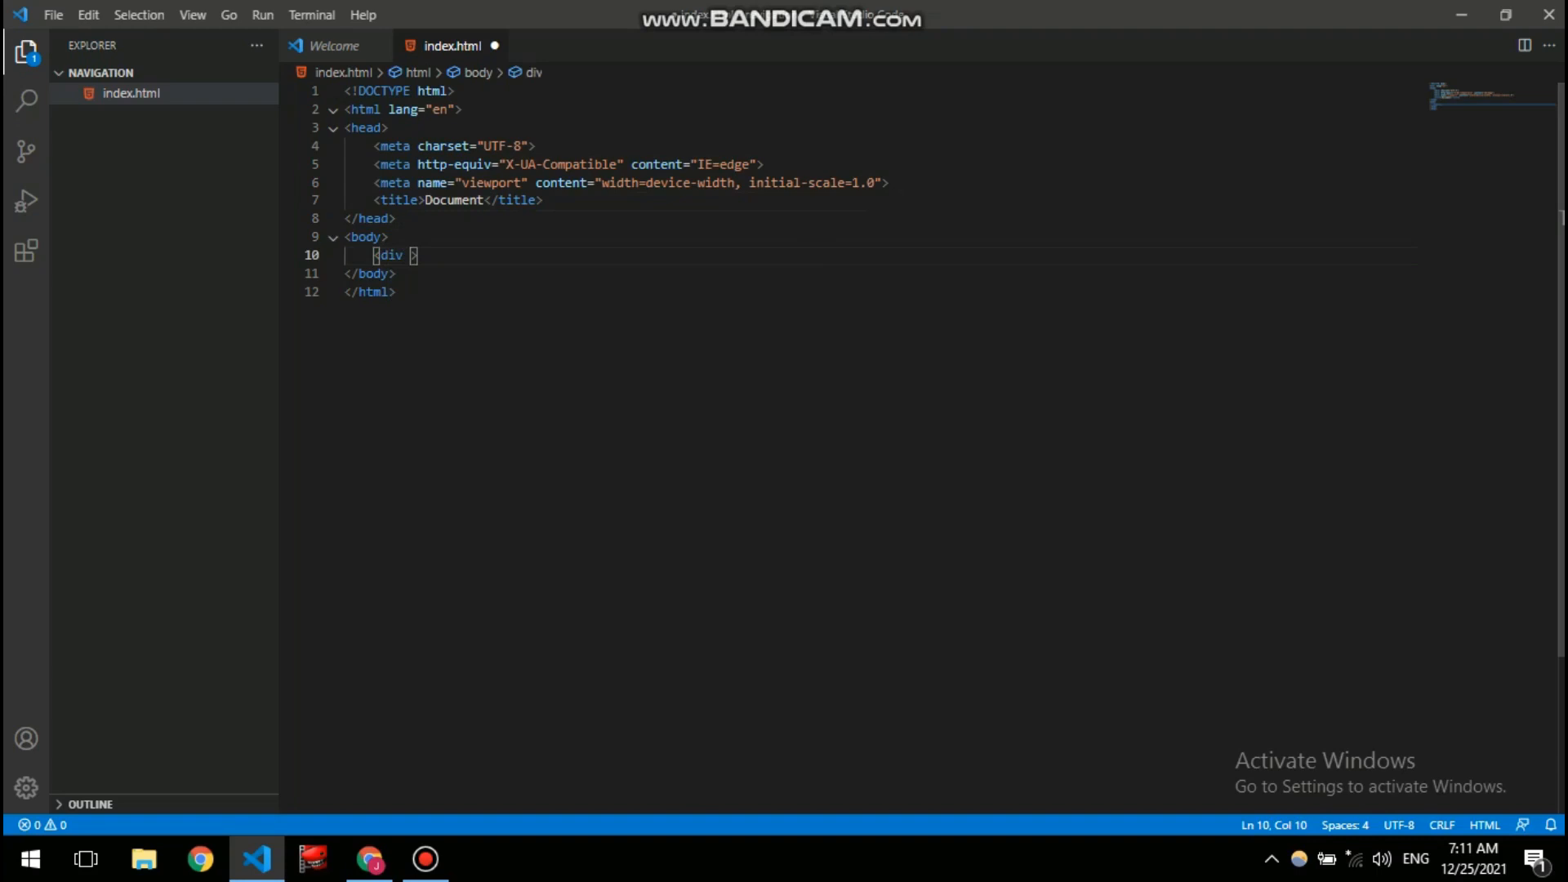
text(class="")
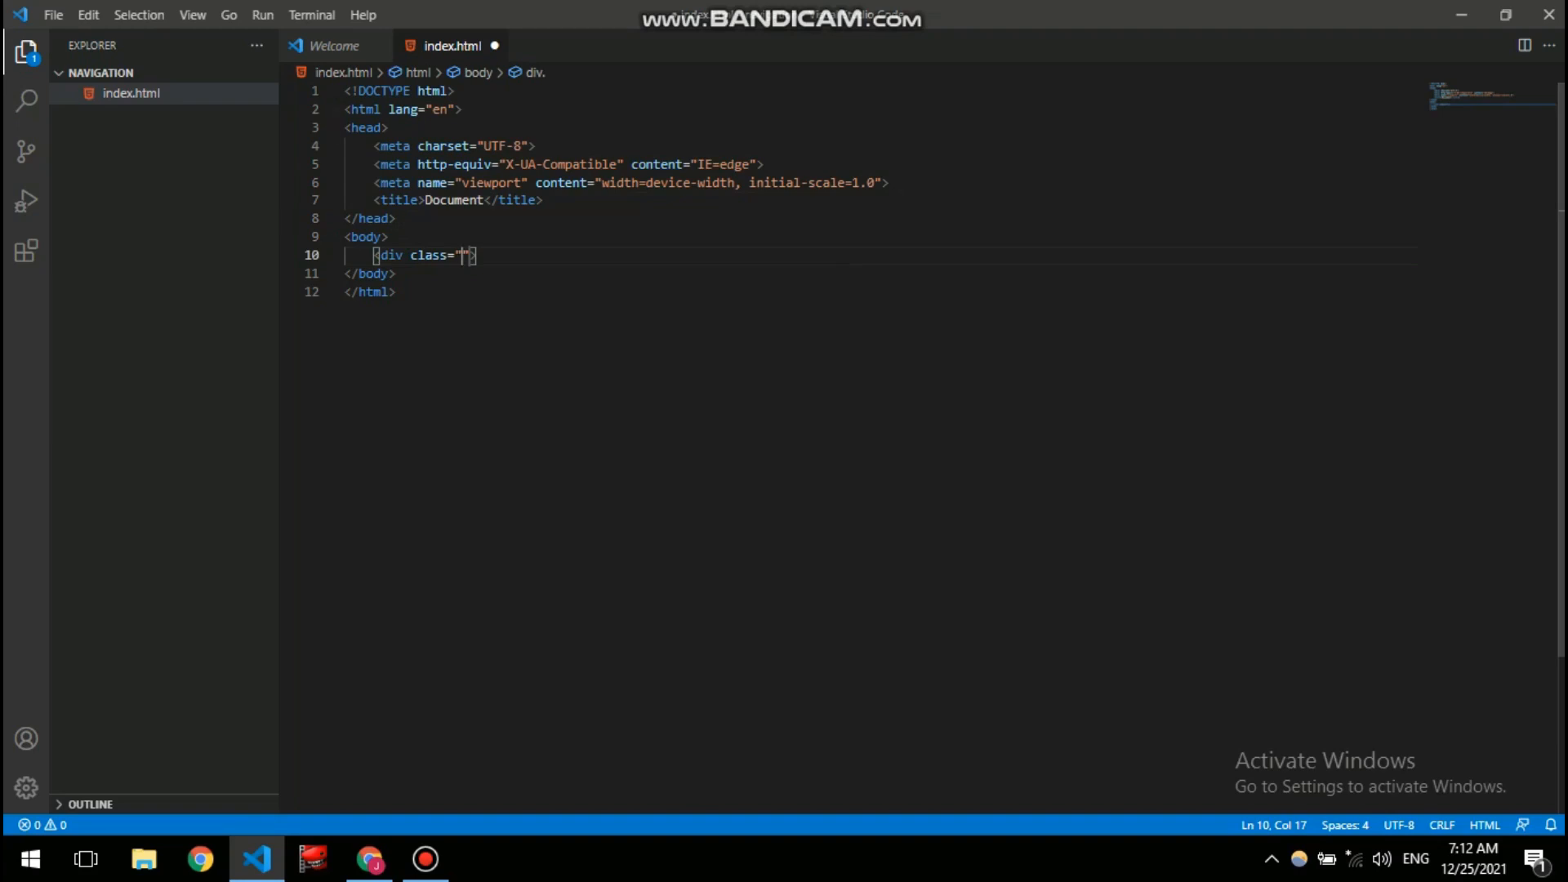
text(nav)
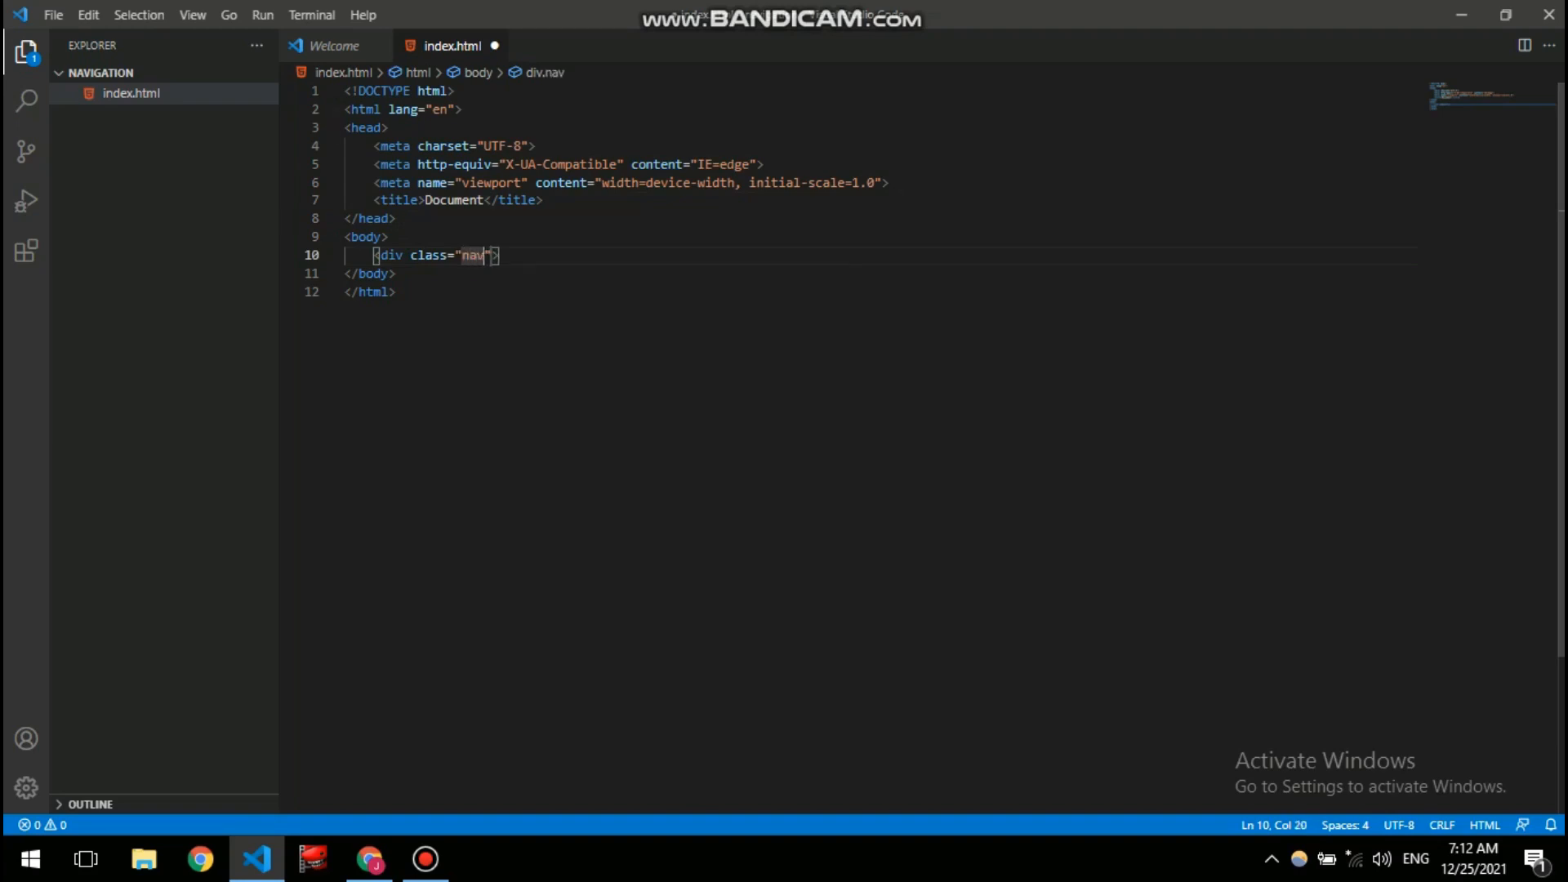
text(</)
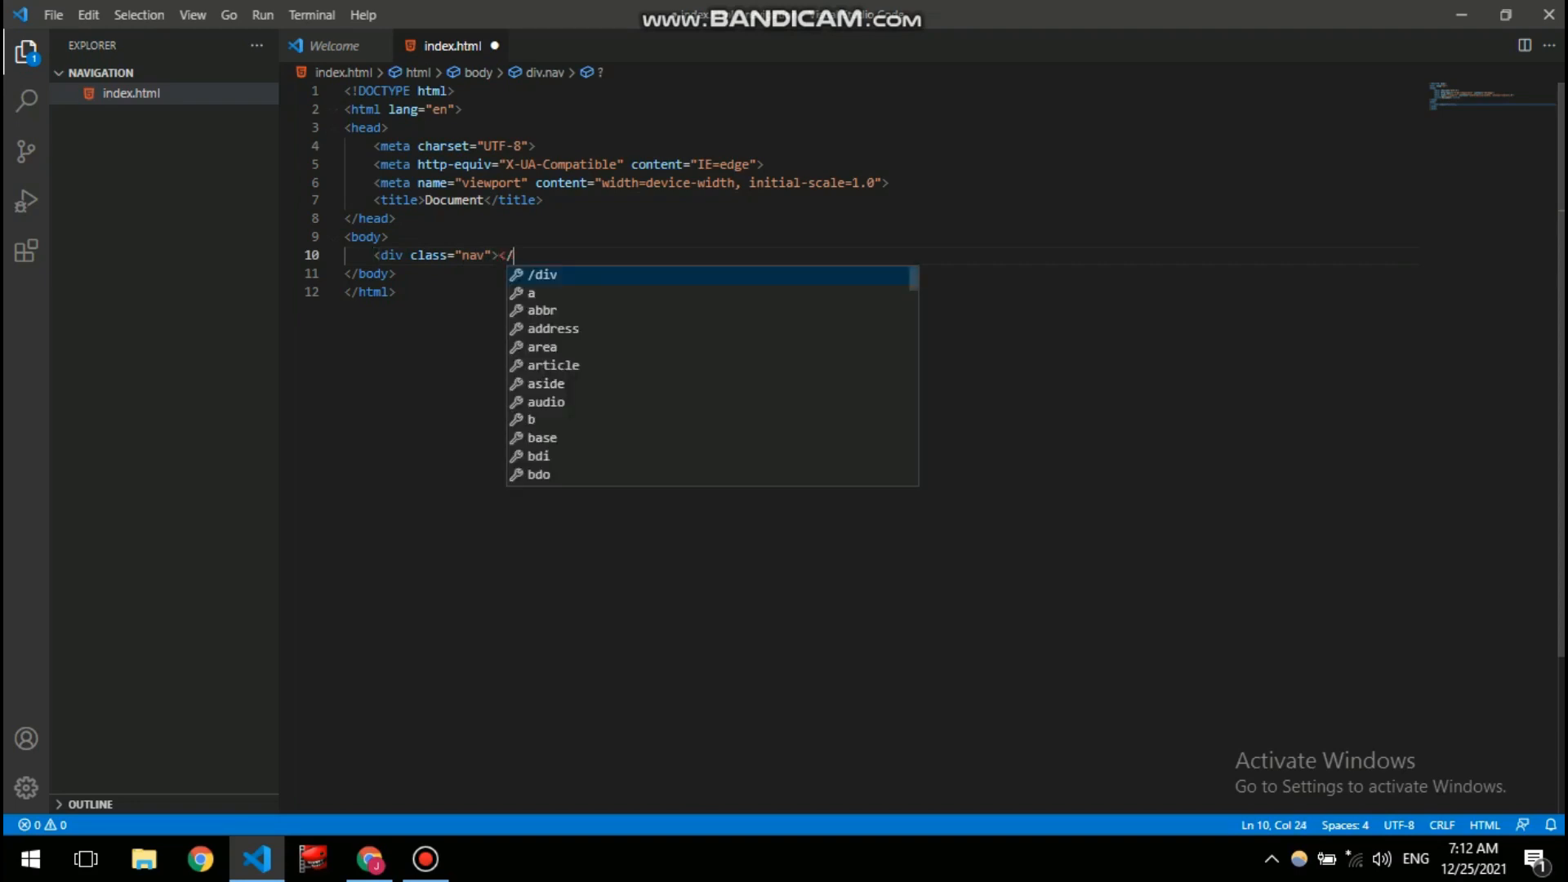
key(Enter)
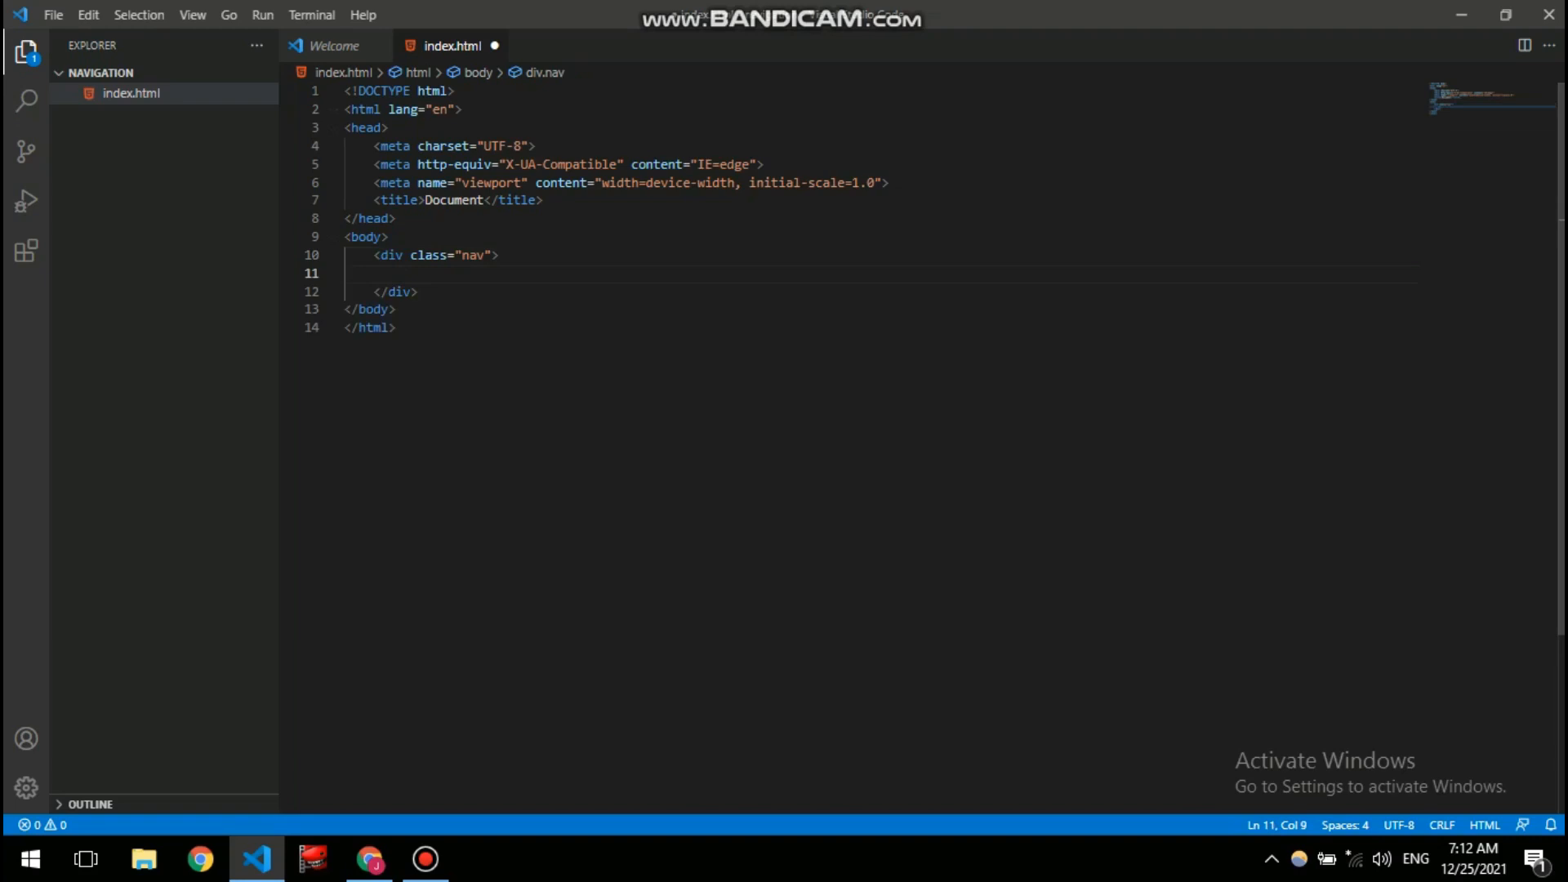
- Add an <a href="#"> link with the text Home inside the nav div
text(<>)
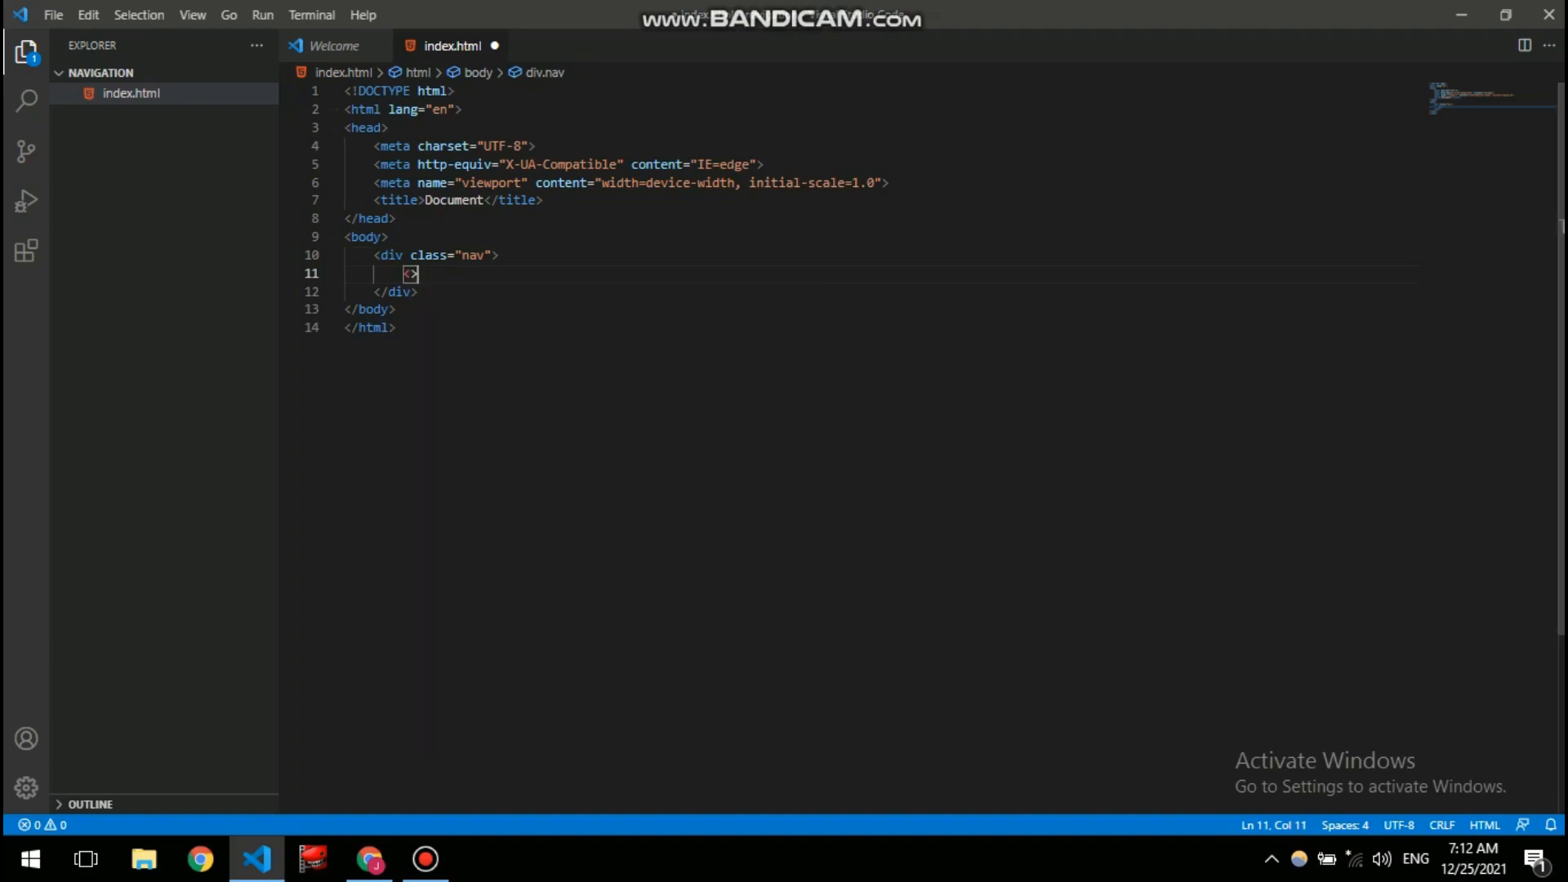
text(a)
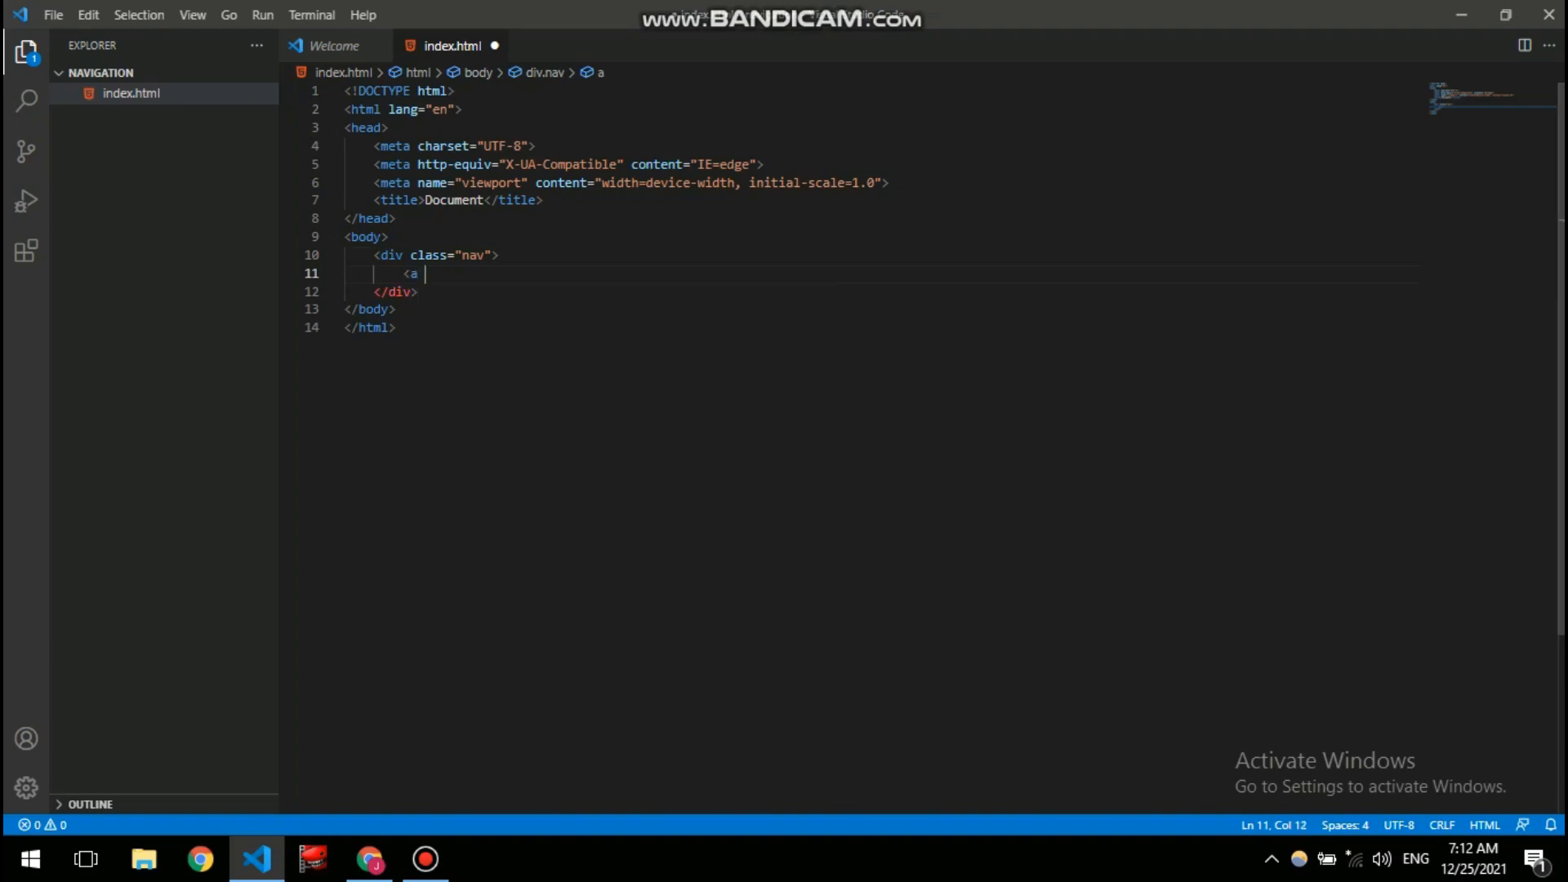
text(href="#"></a>)
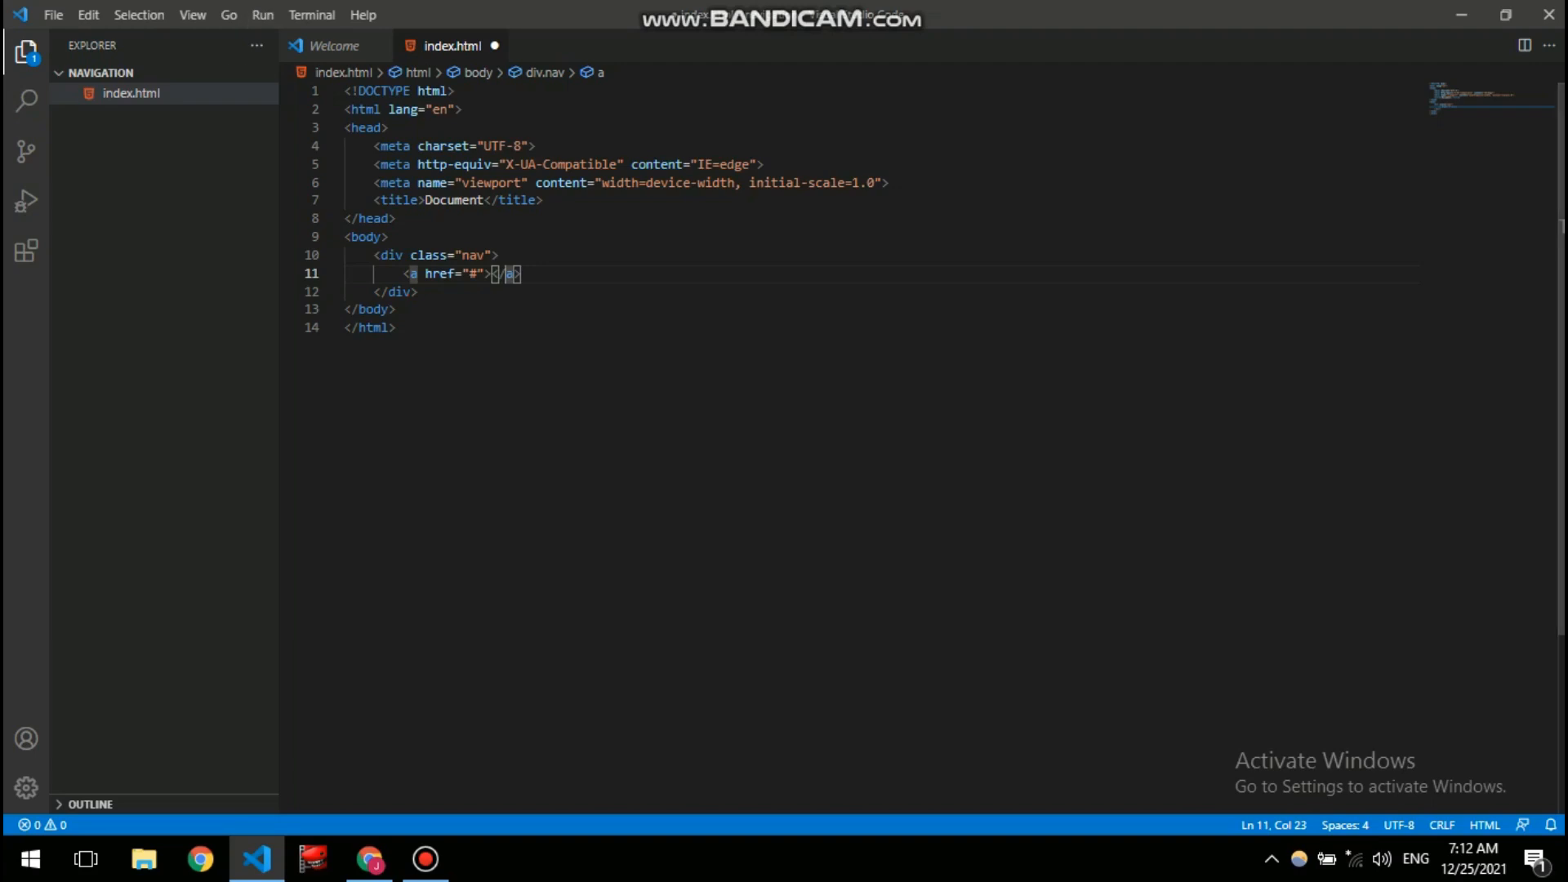
key(Left)
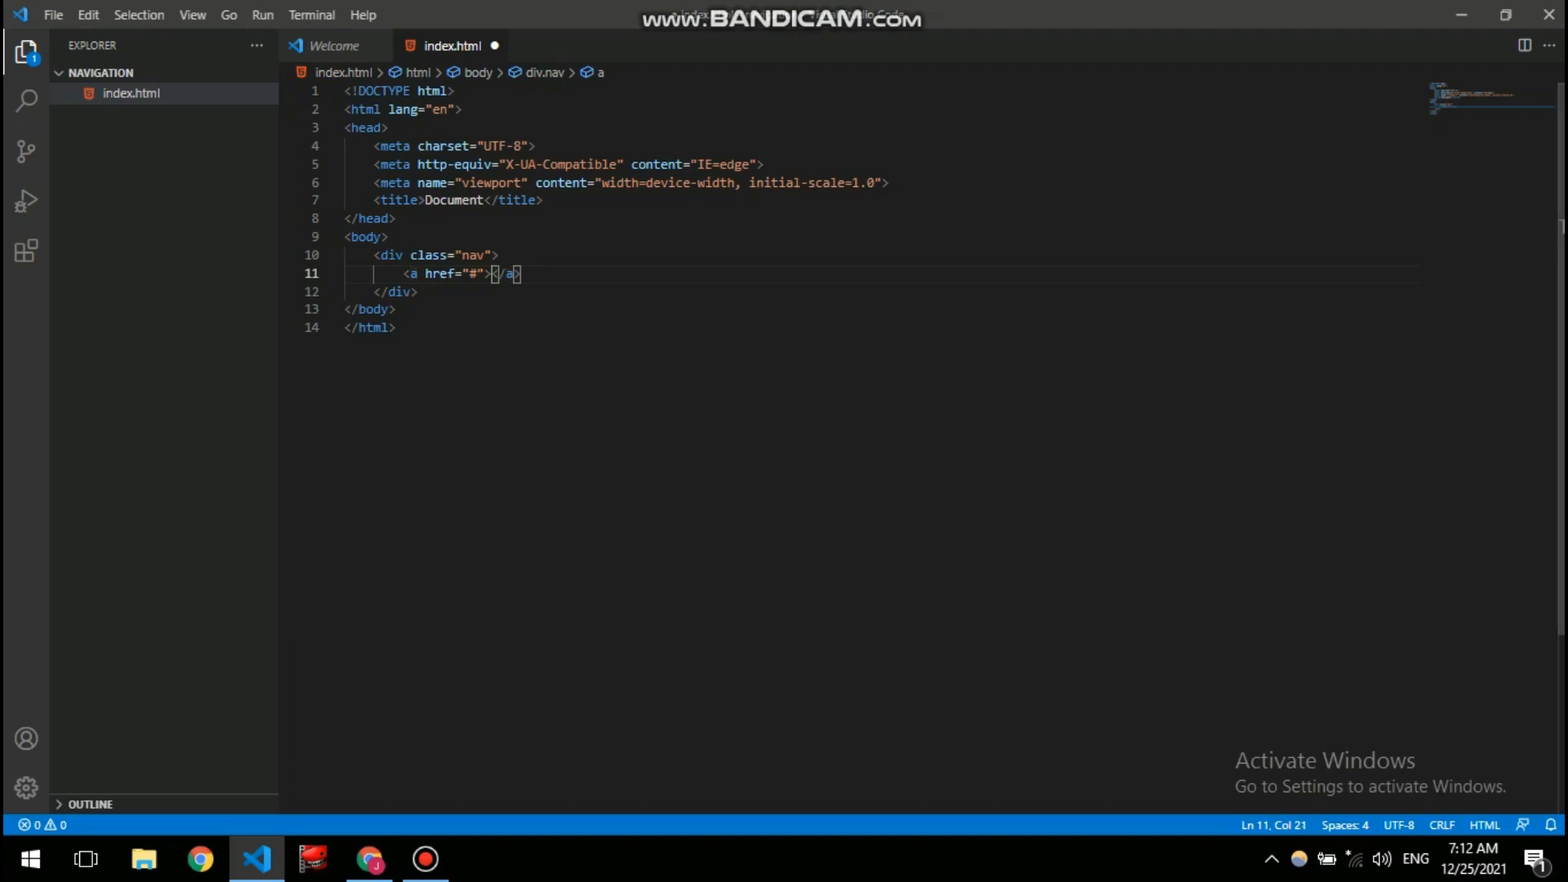
text(HOme)
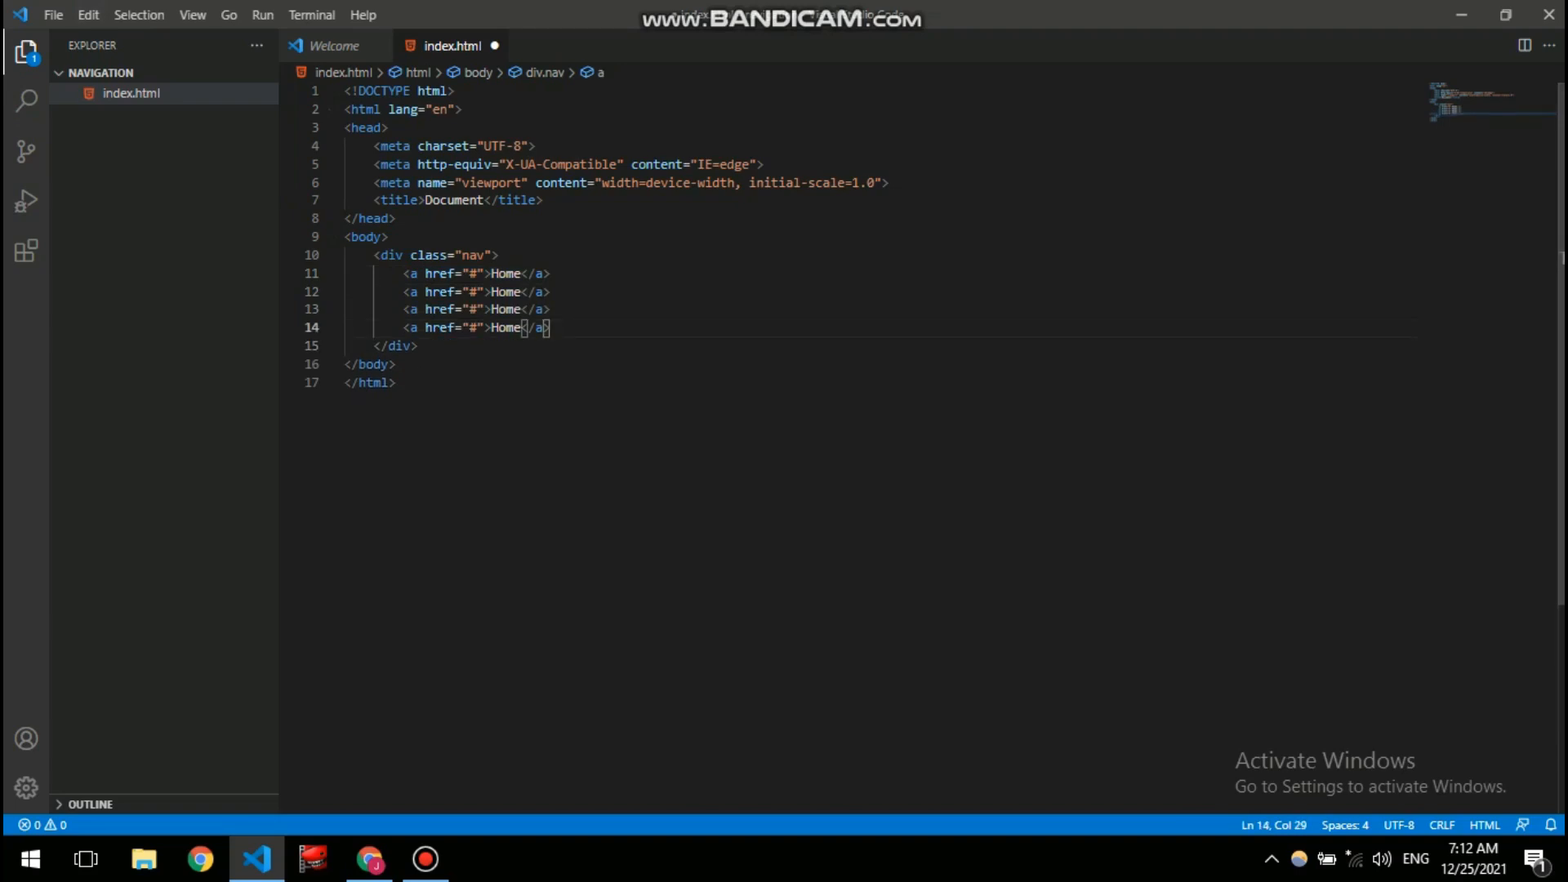
- Rename the duplicated links to Order, About us and More, then save the file
double_click(505, 326)
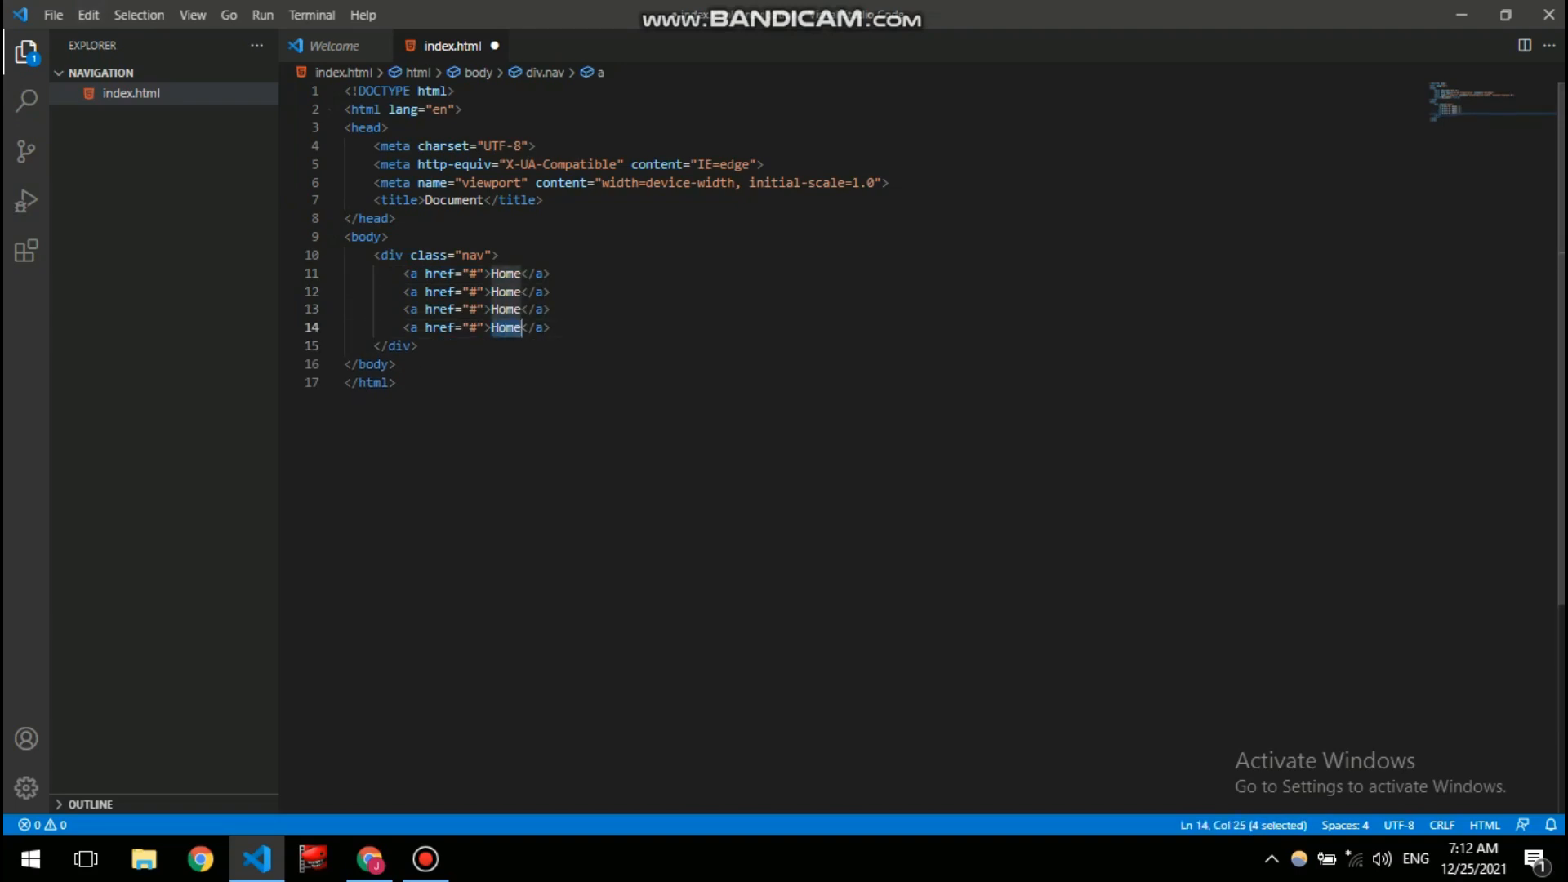
text(Mor)
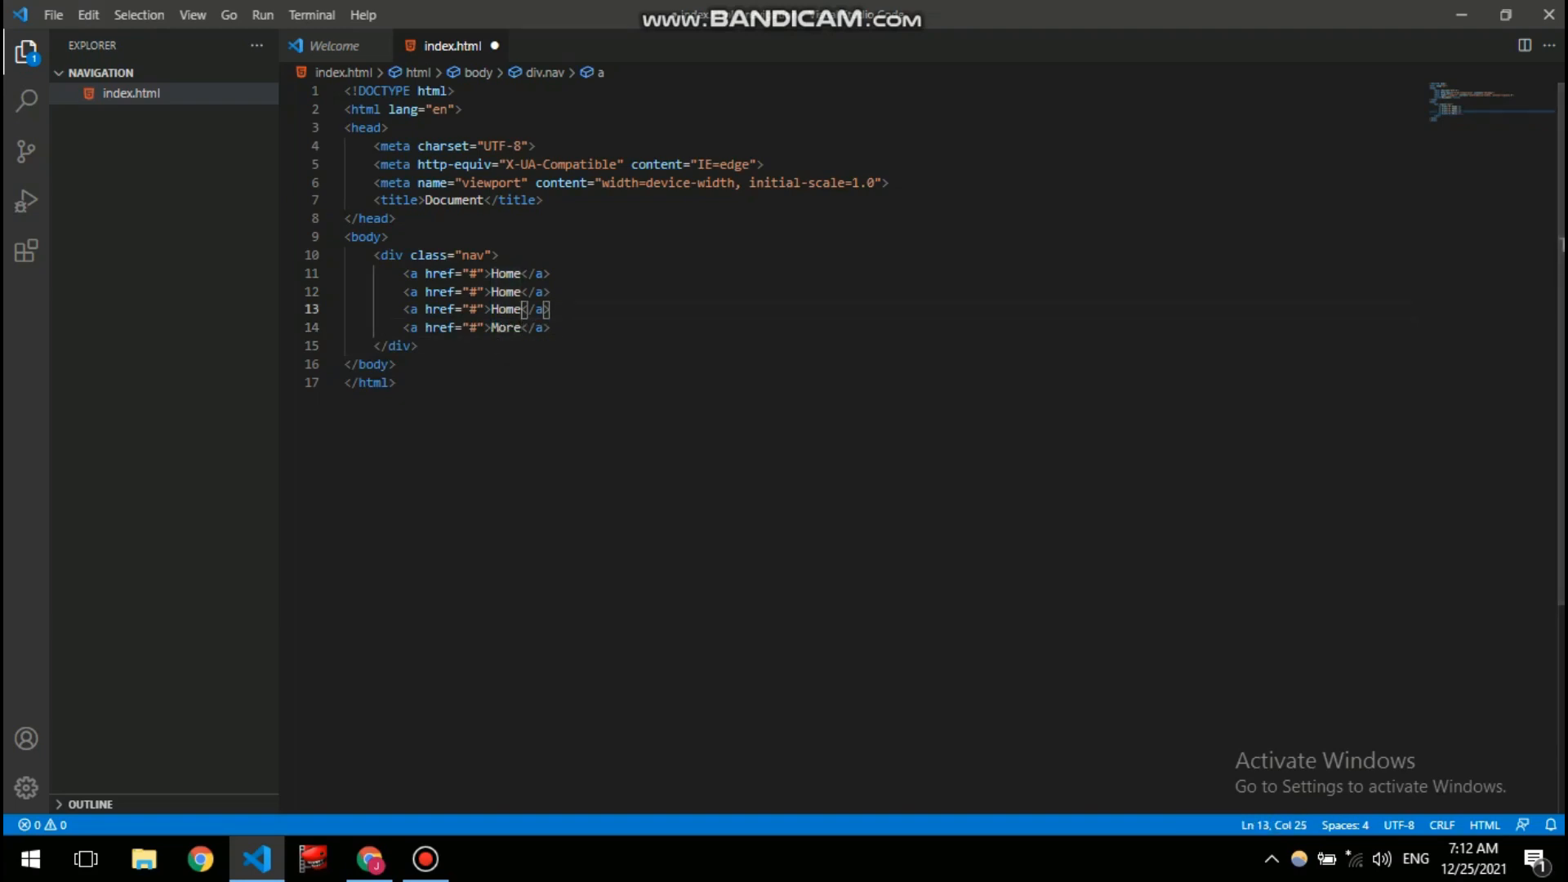
double_click(505, 309)
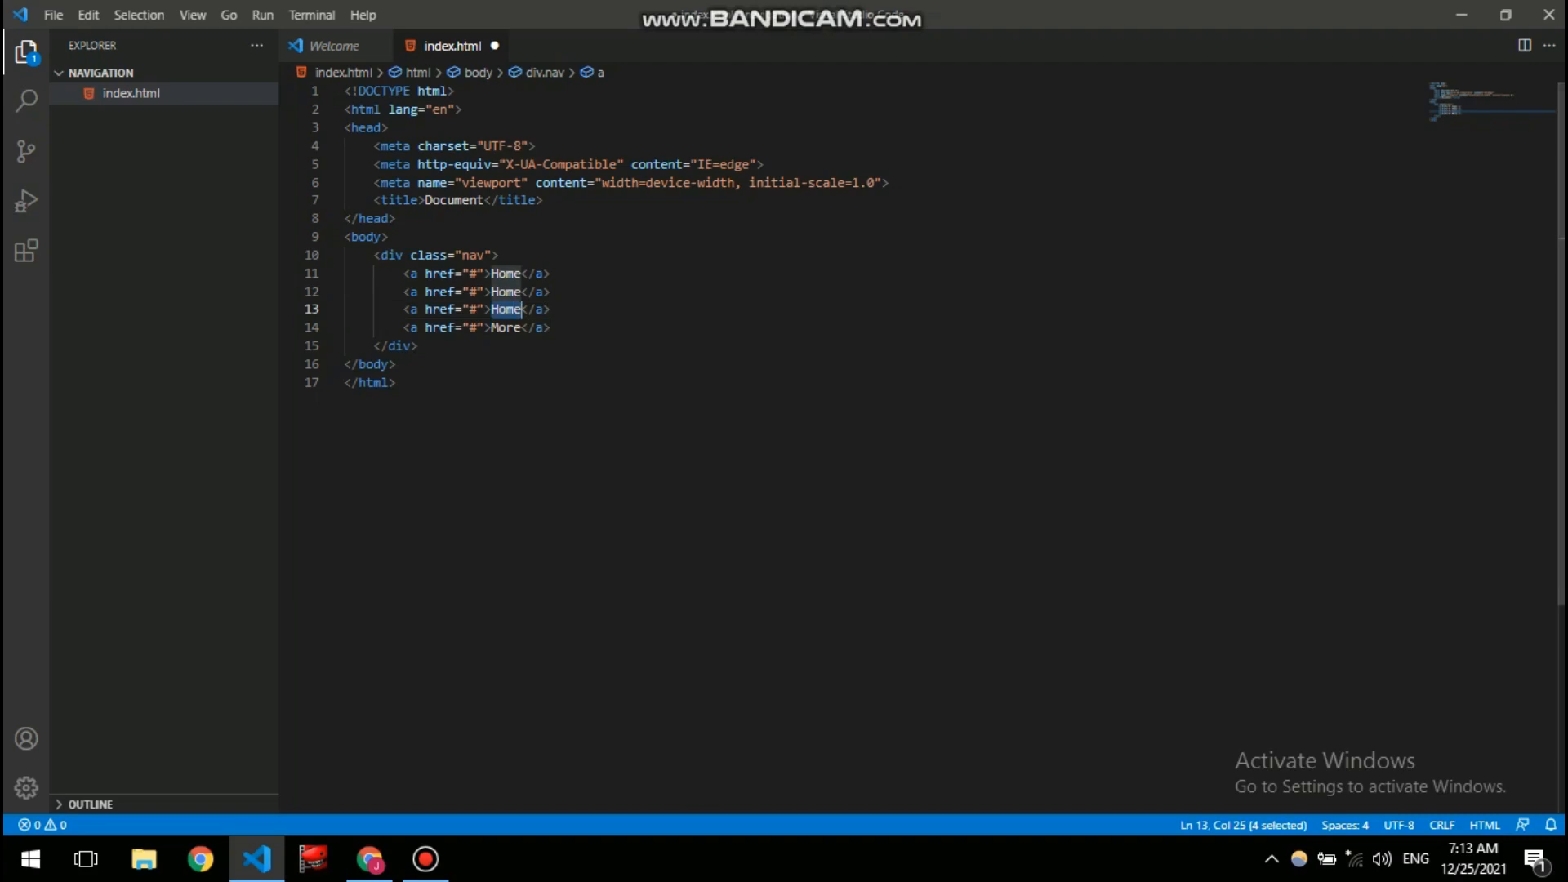
text(About us)
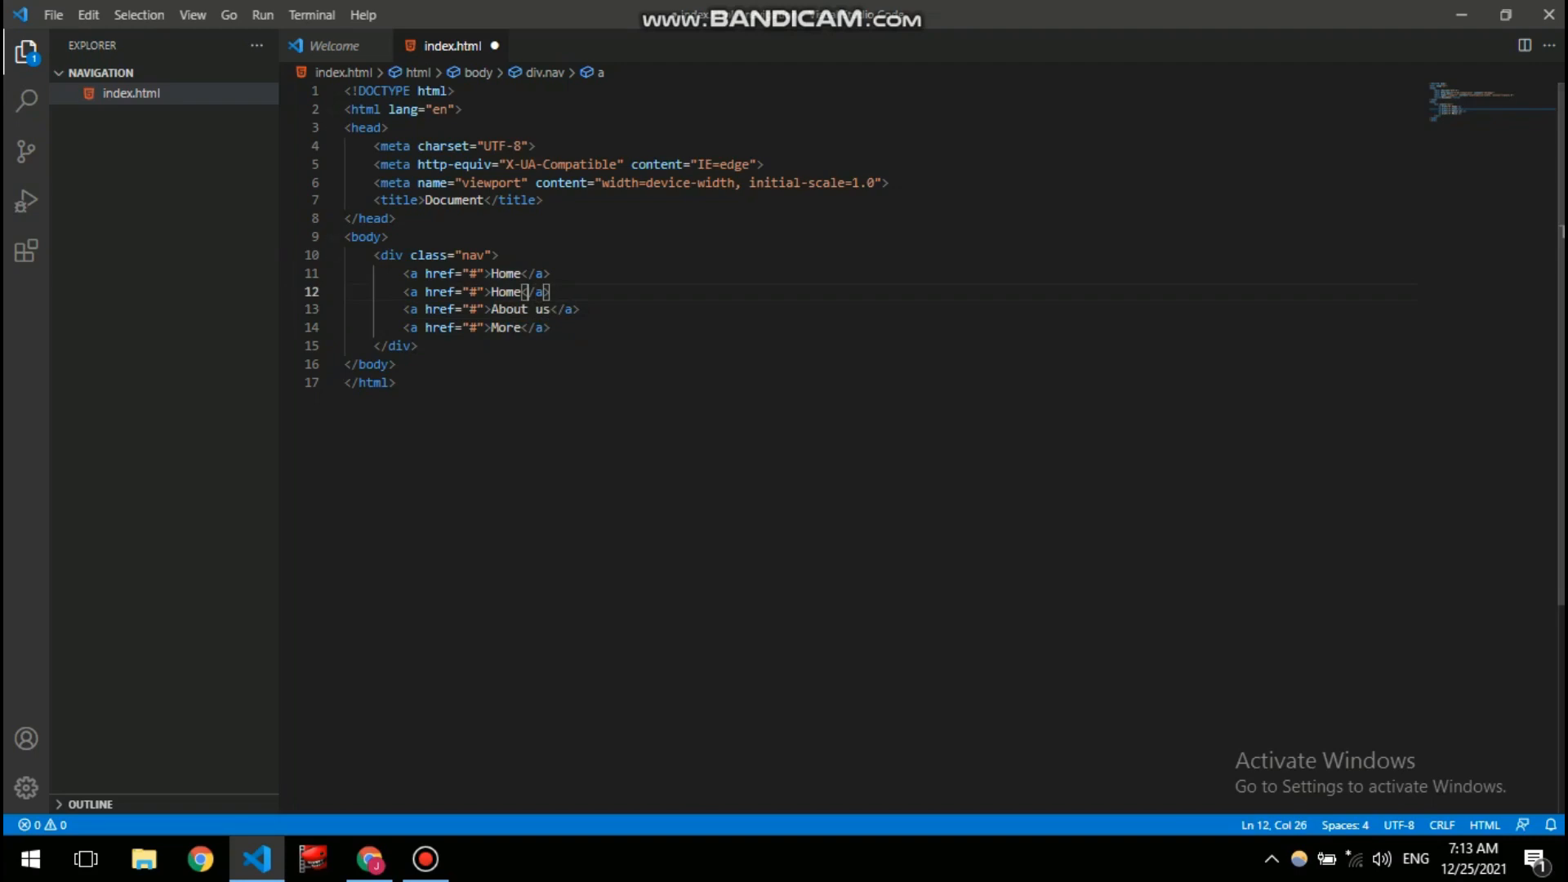
double_click(504, 290)
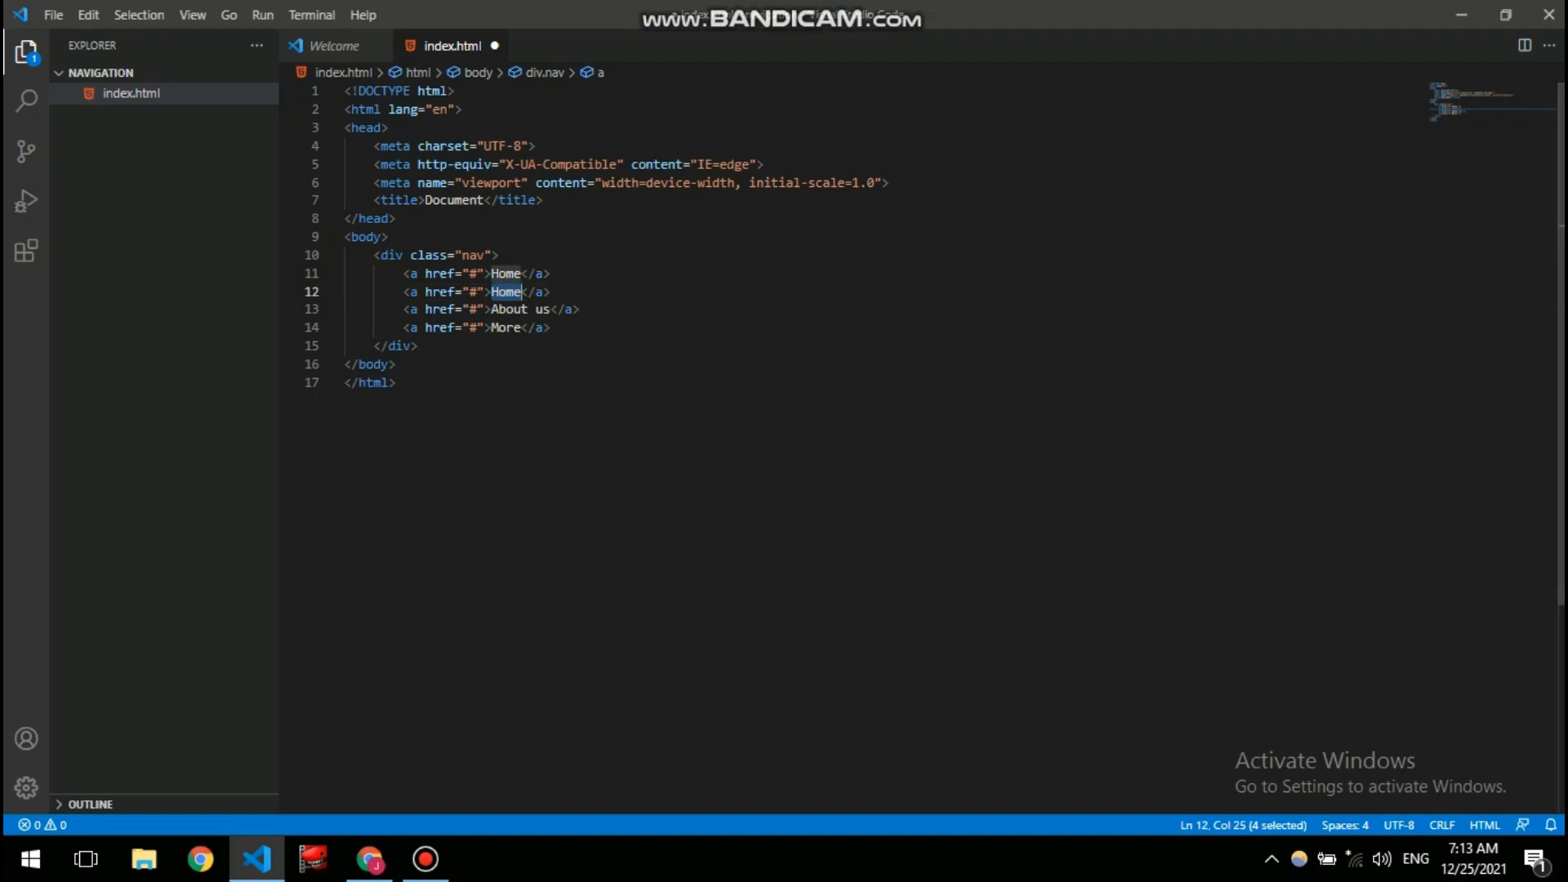
text(Or)
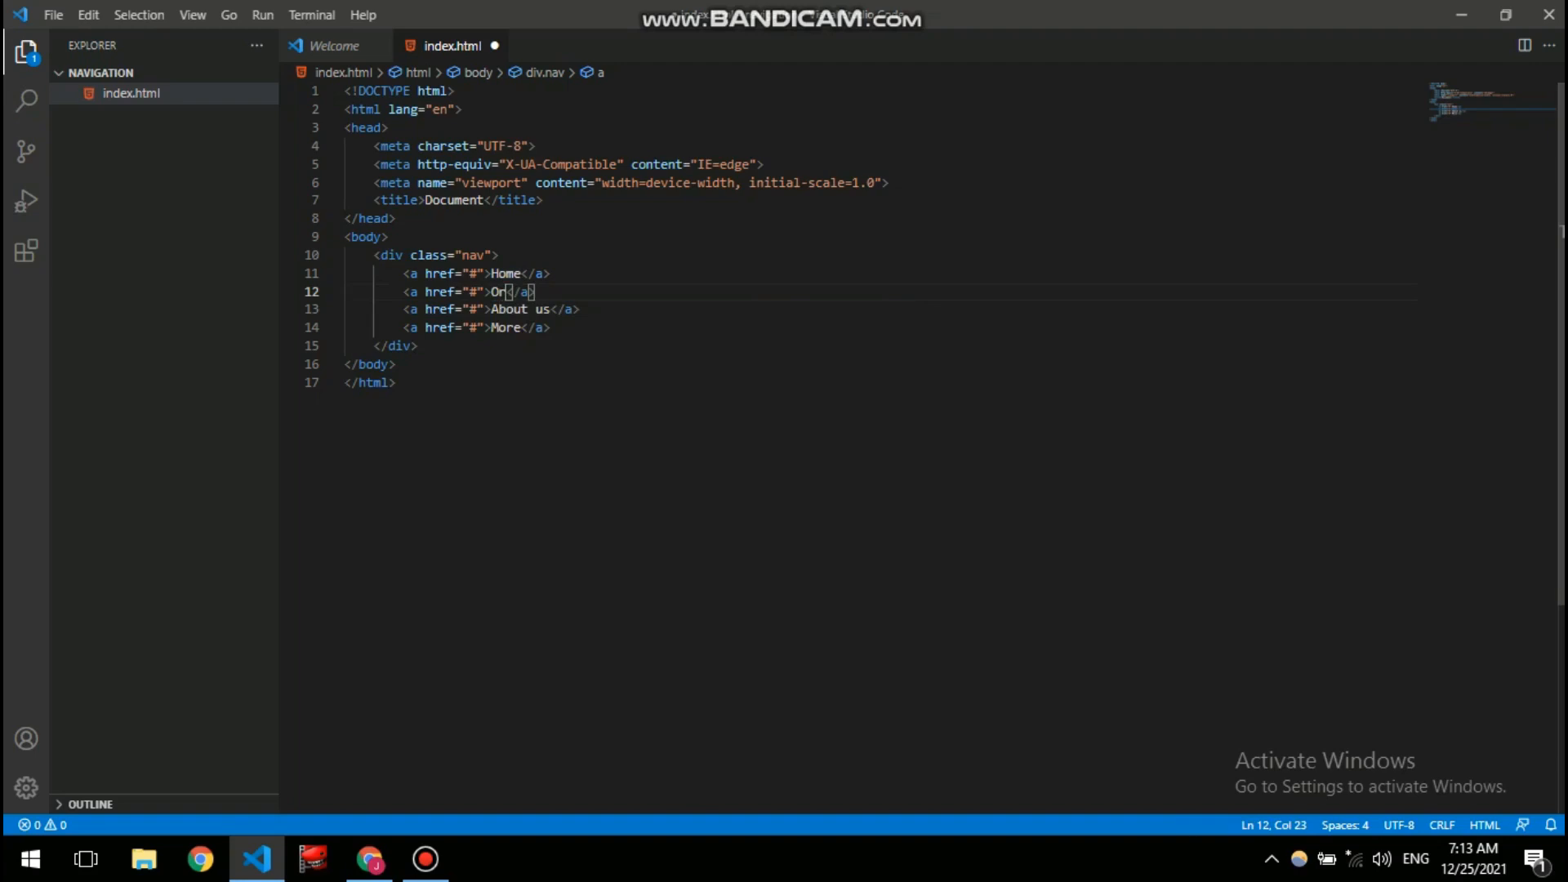
text(der)
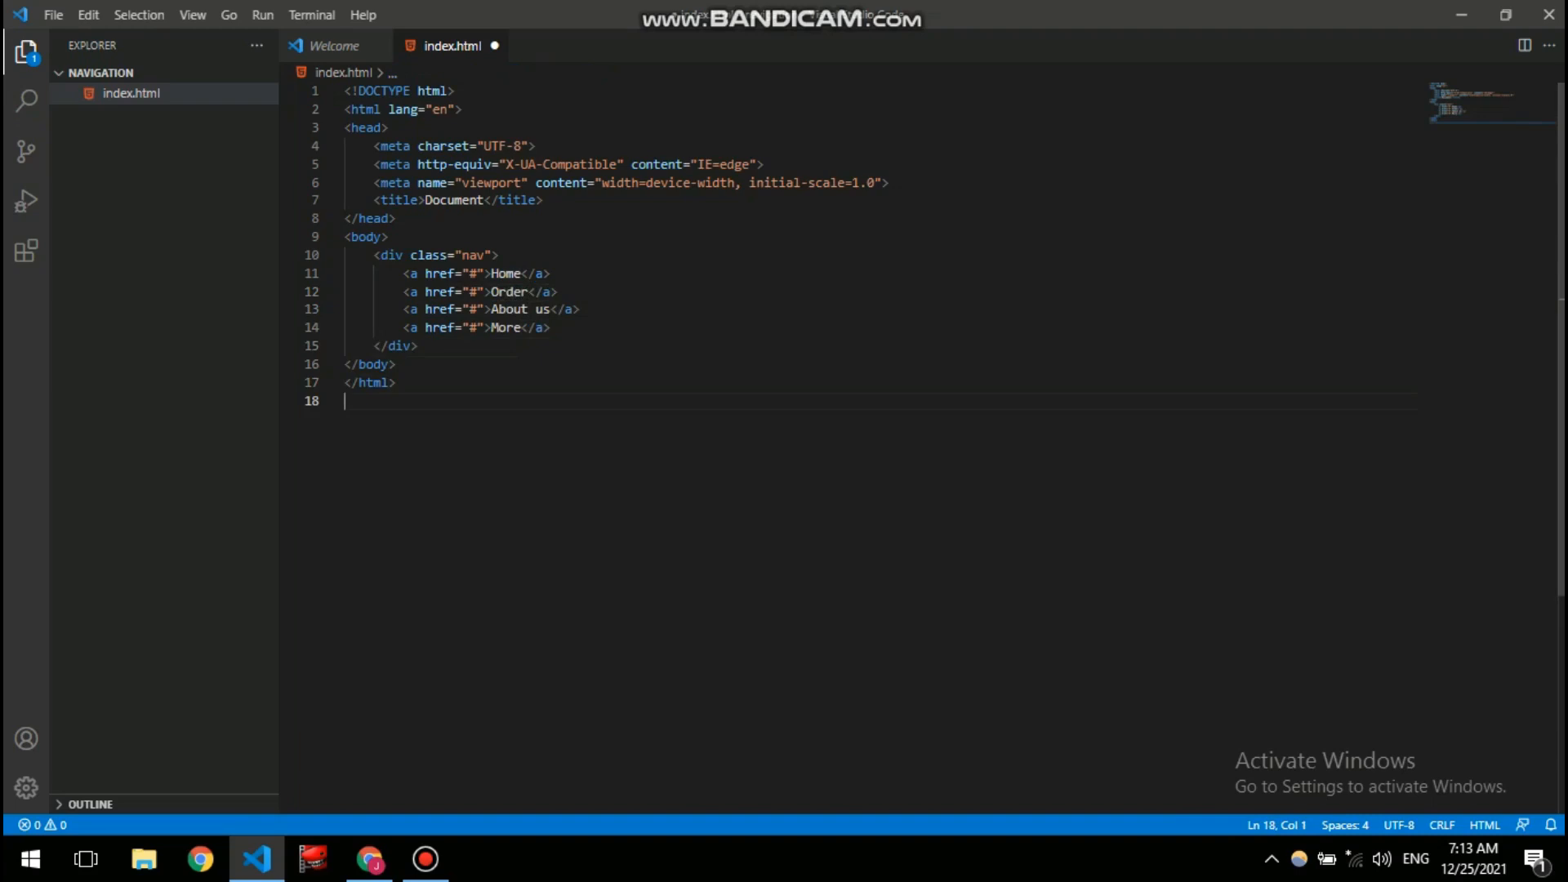
drag(504, 273, 519, 326)
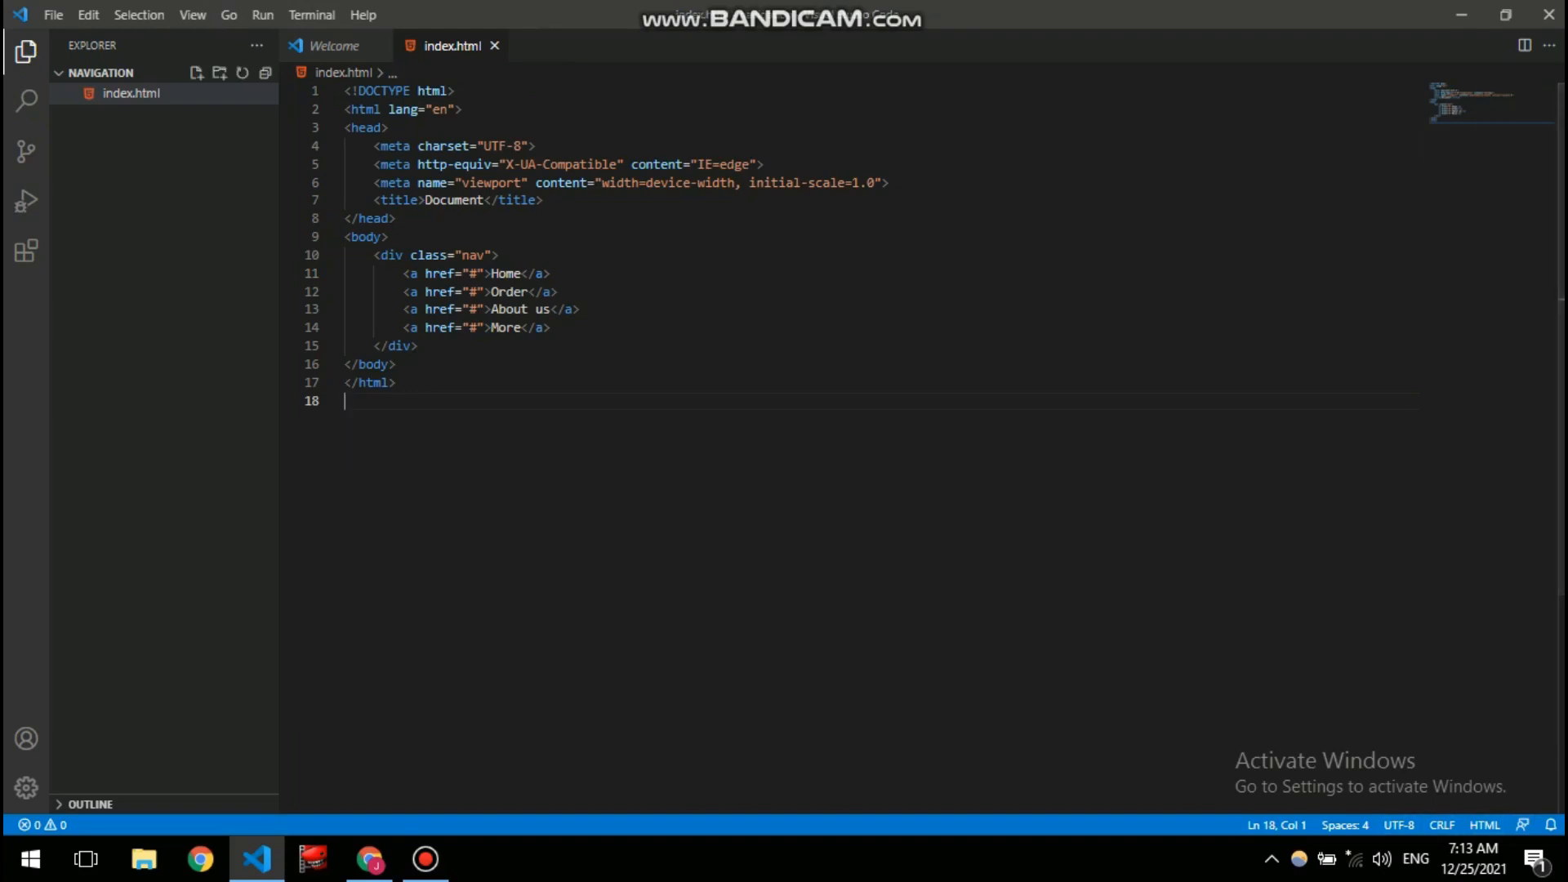
- Open index.html with Live Server and inspect the four plain links in Chrome
right_click(131, 93)
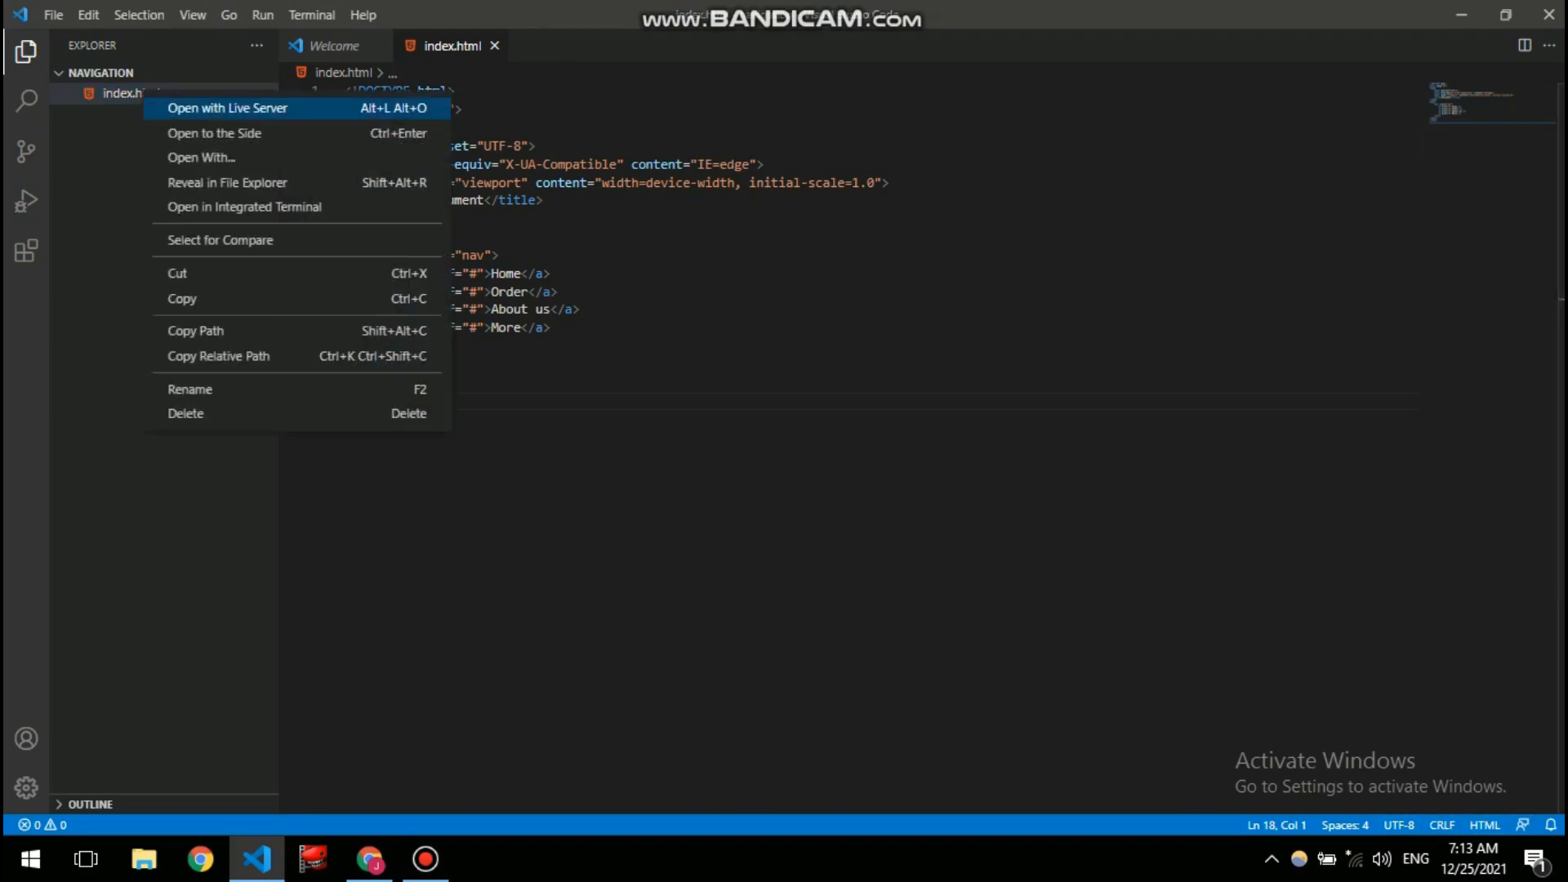
click(227, 108)
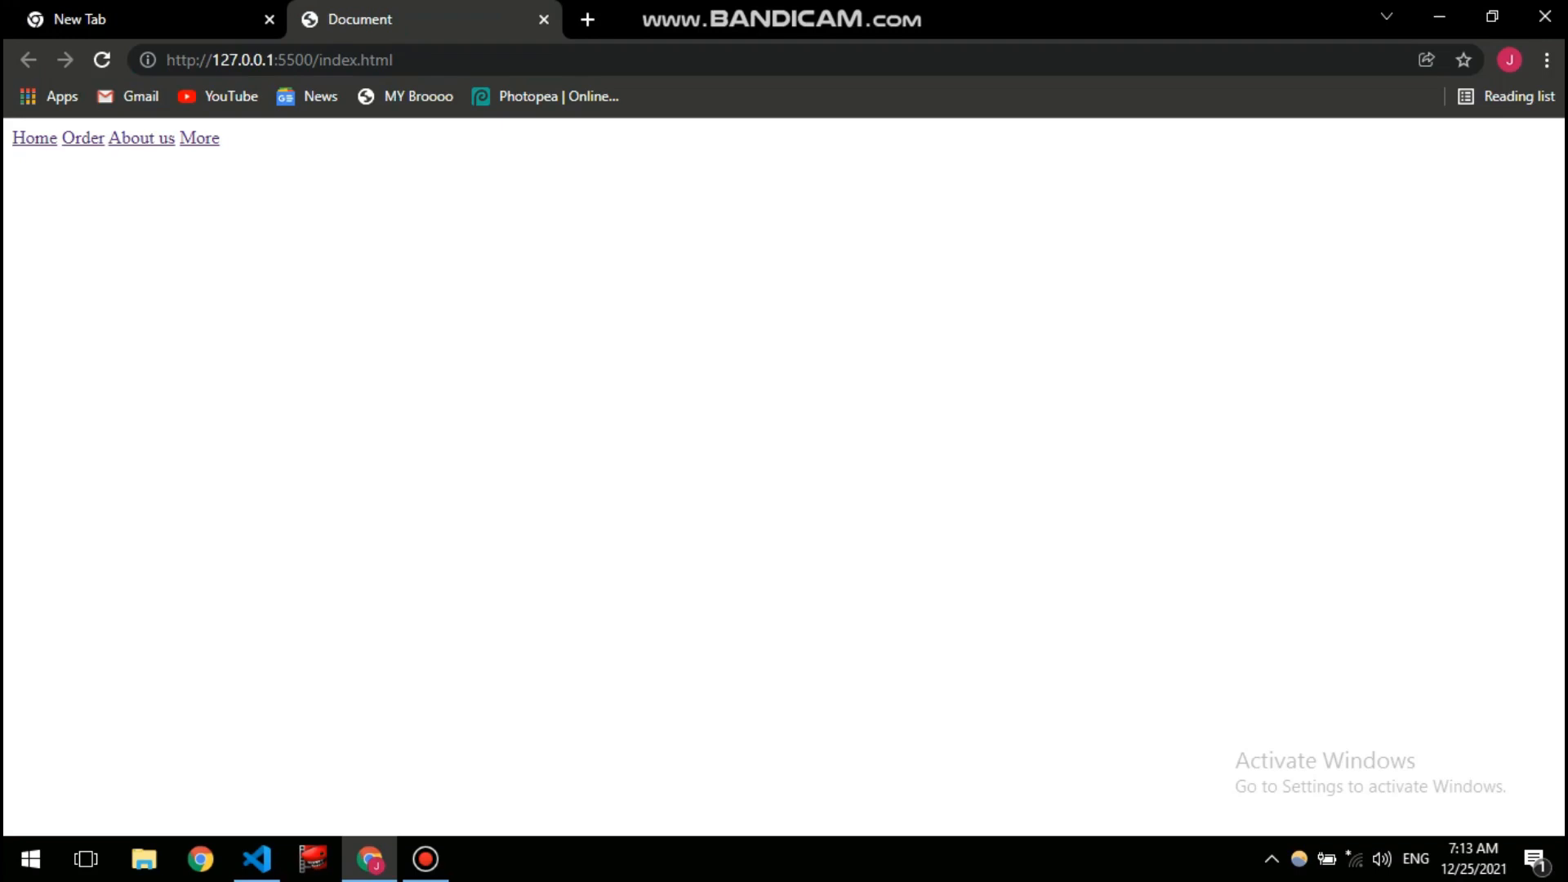
click(255, 857)
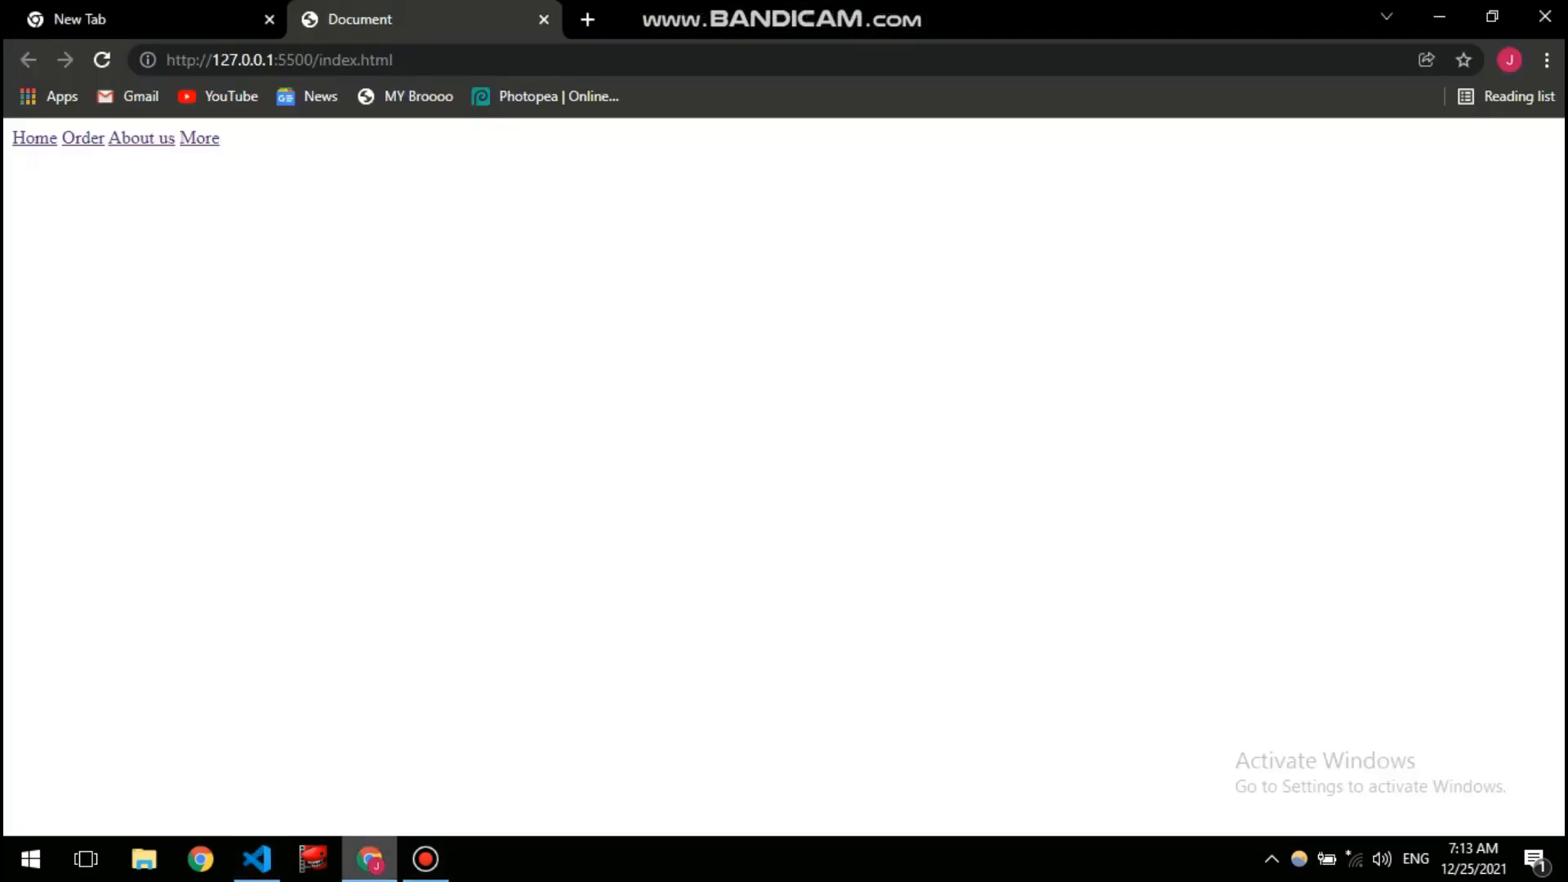
drag(13, 138, 221, 138)
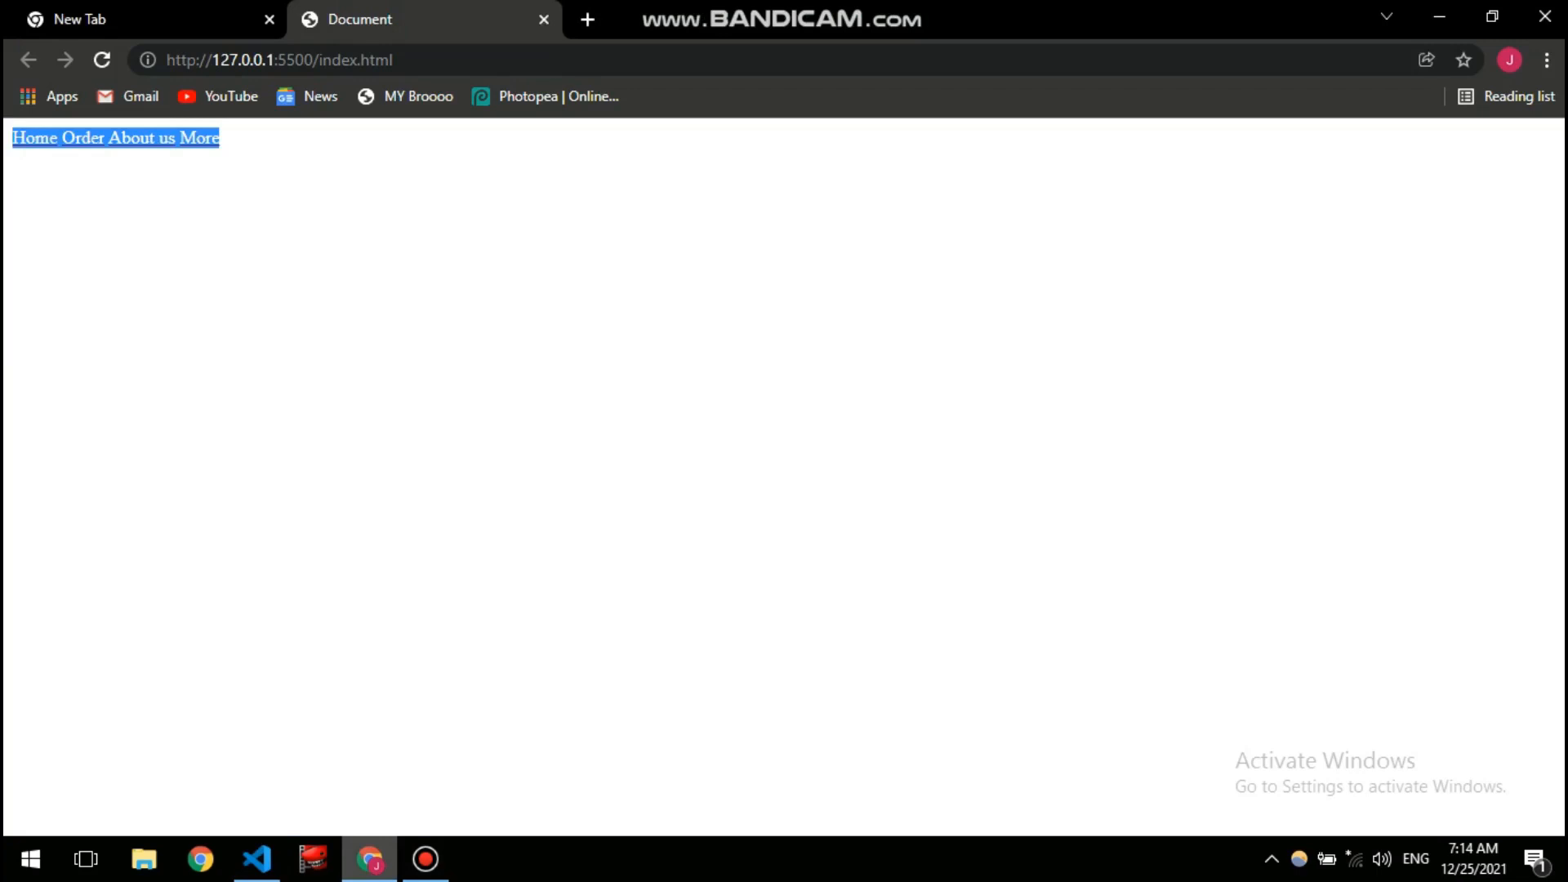
click(255, 858)
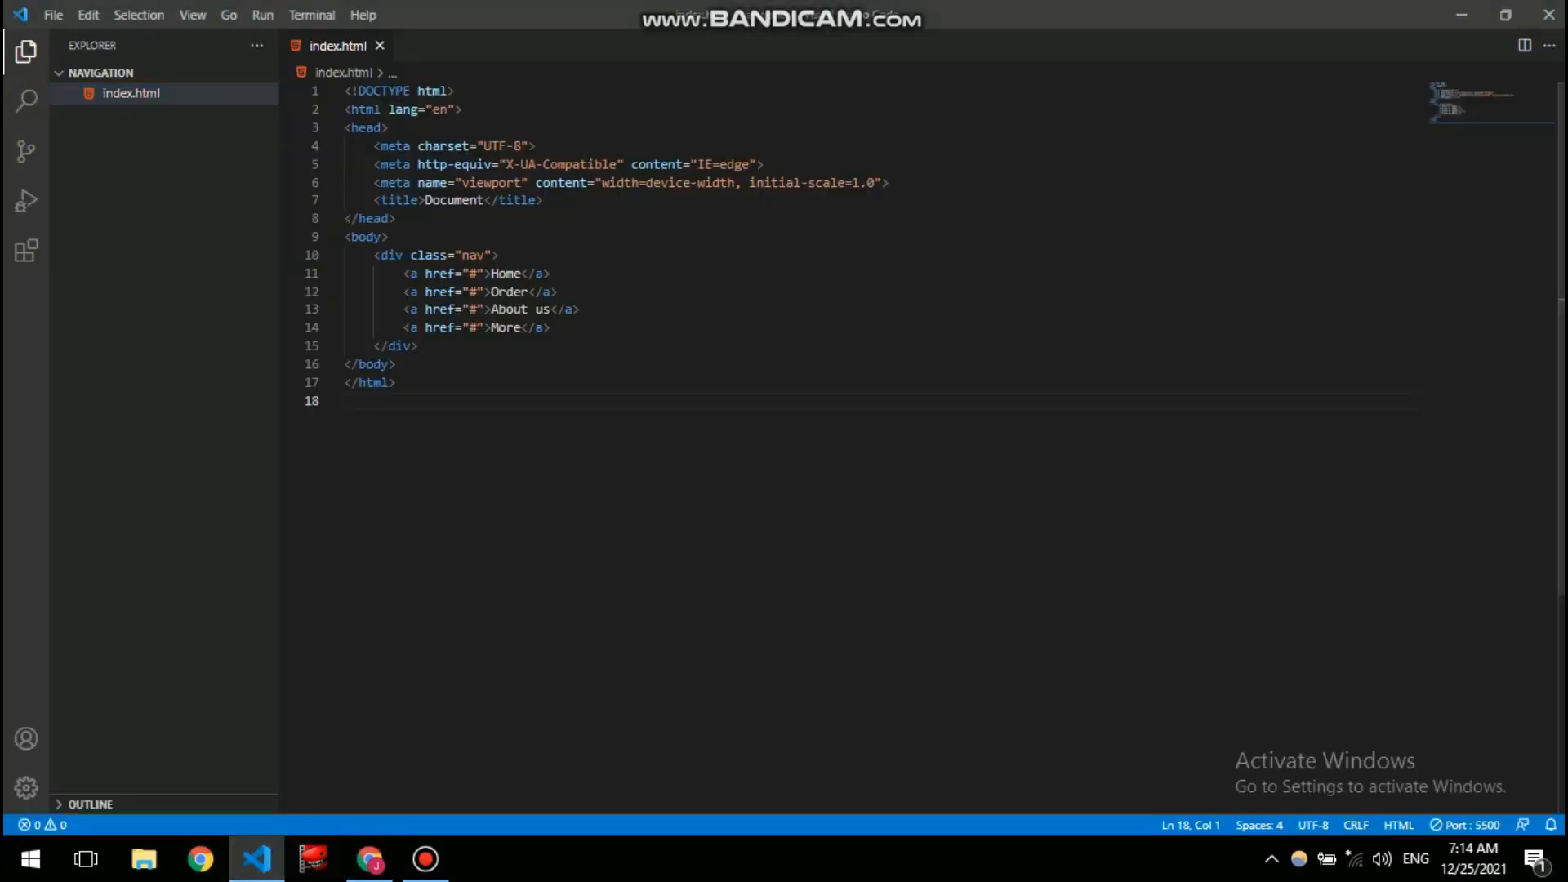
- Create an empty style.css beside index.html and return to index.html
click(198, 72)
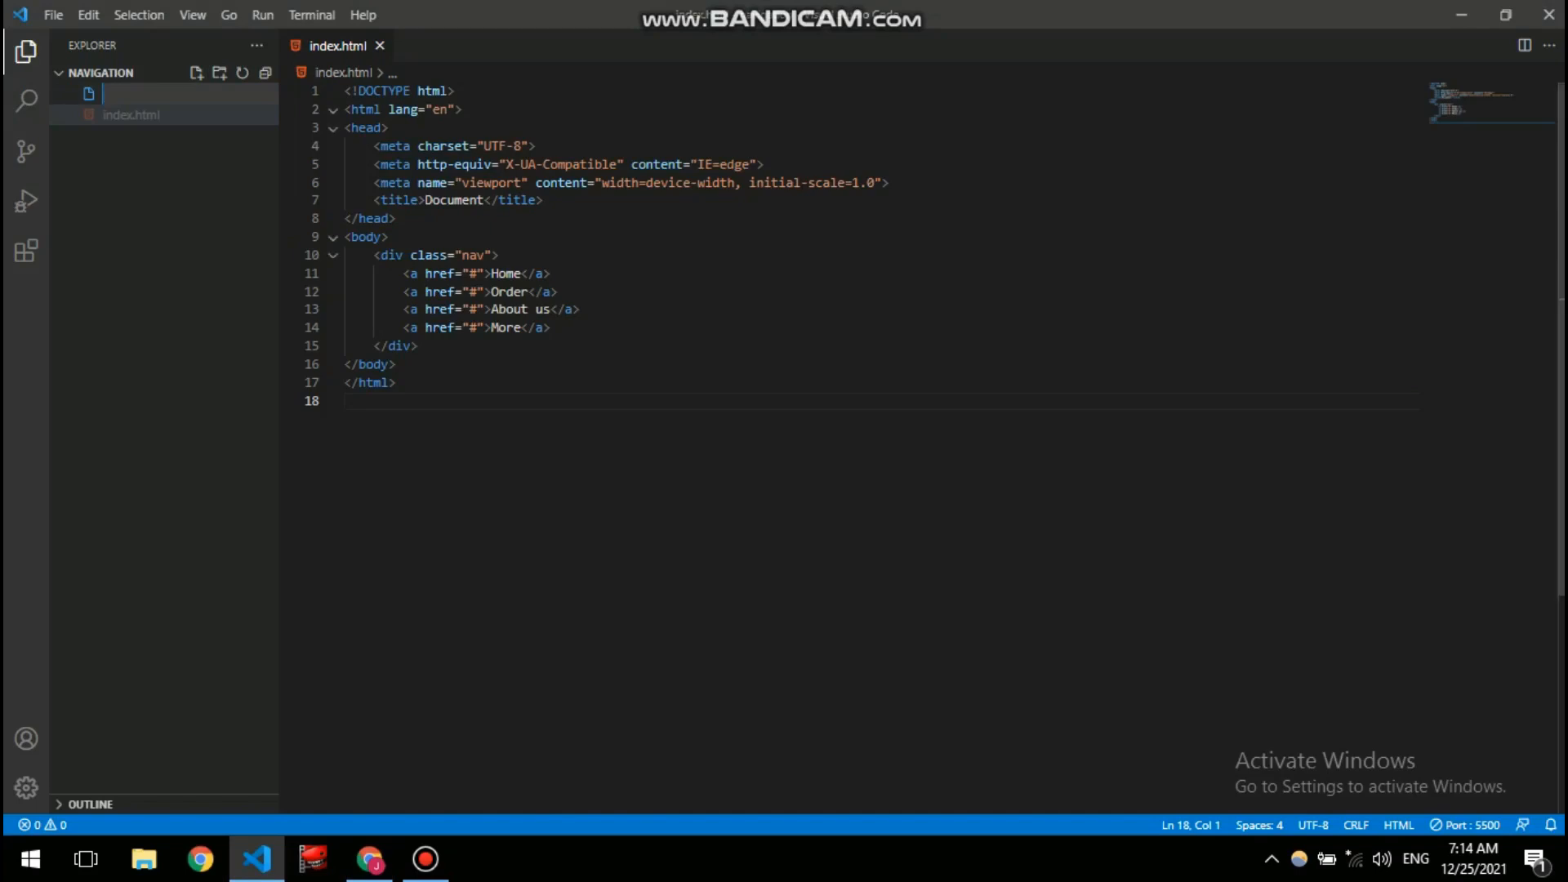
text(style.css)
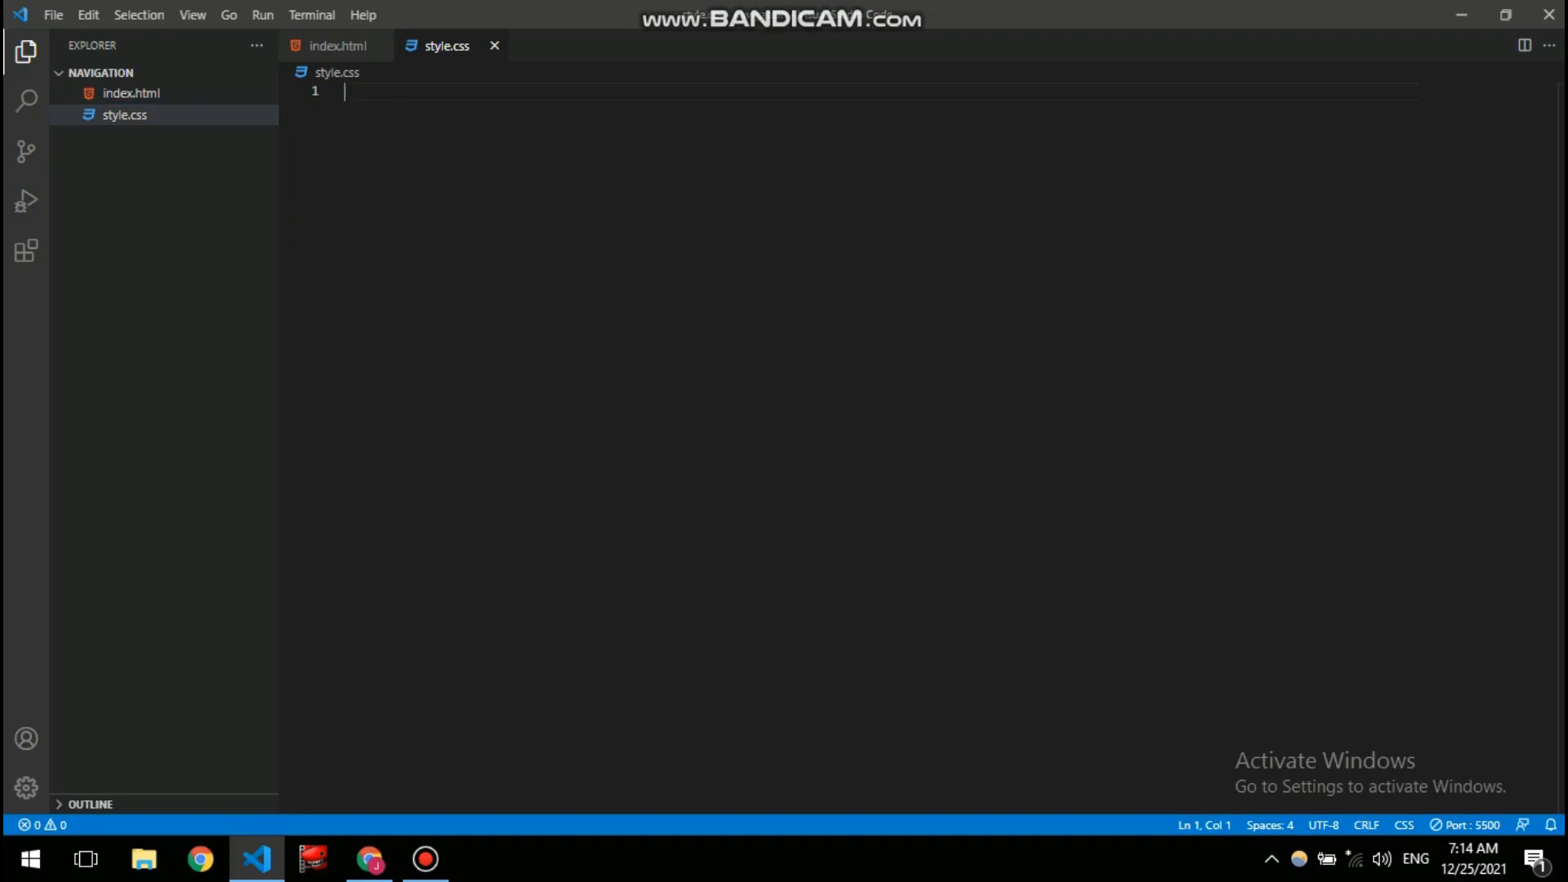
key(Enter)
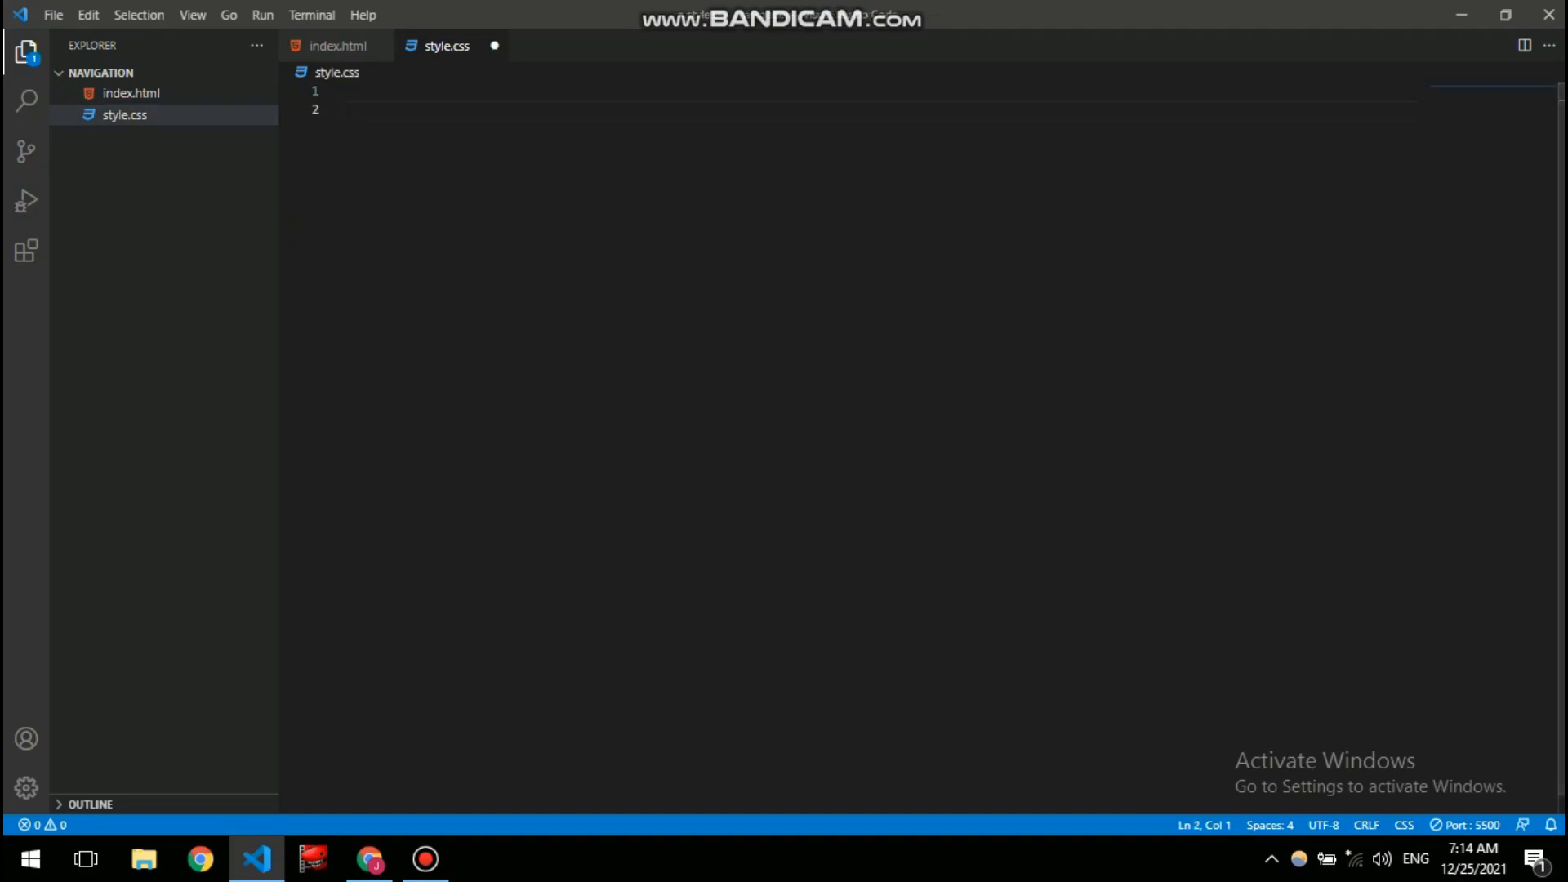
click(336, 45)
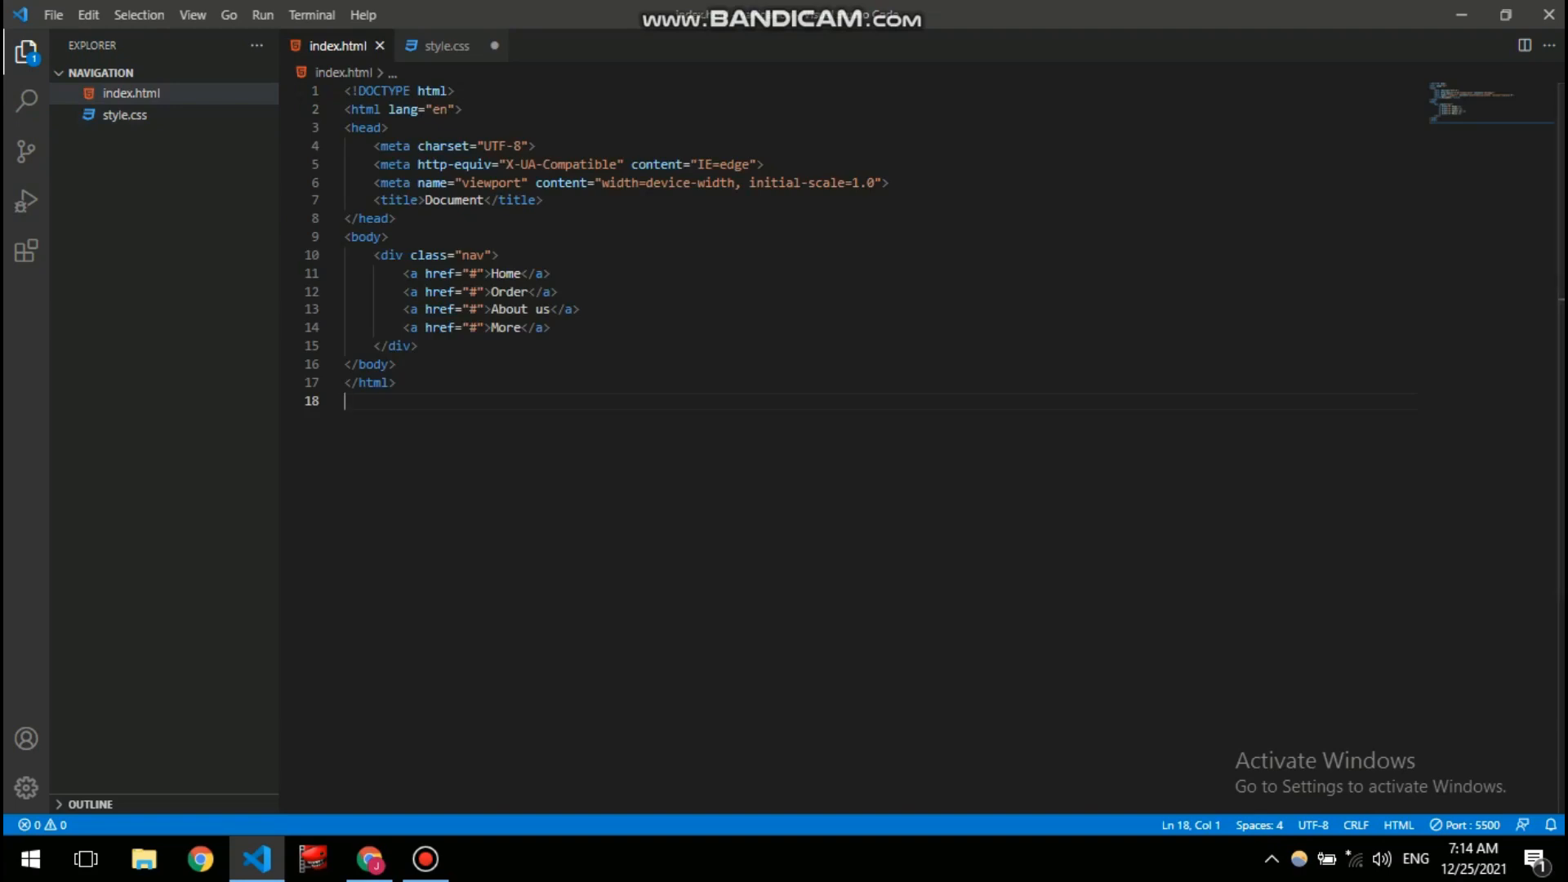
- Write a .nav rule with display: flex, justify-content: center and align-items: center
click(444, 46)
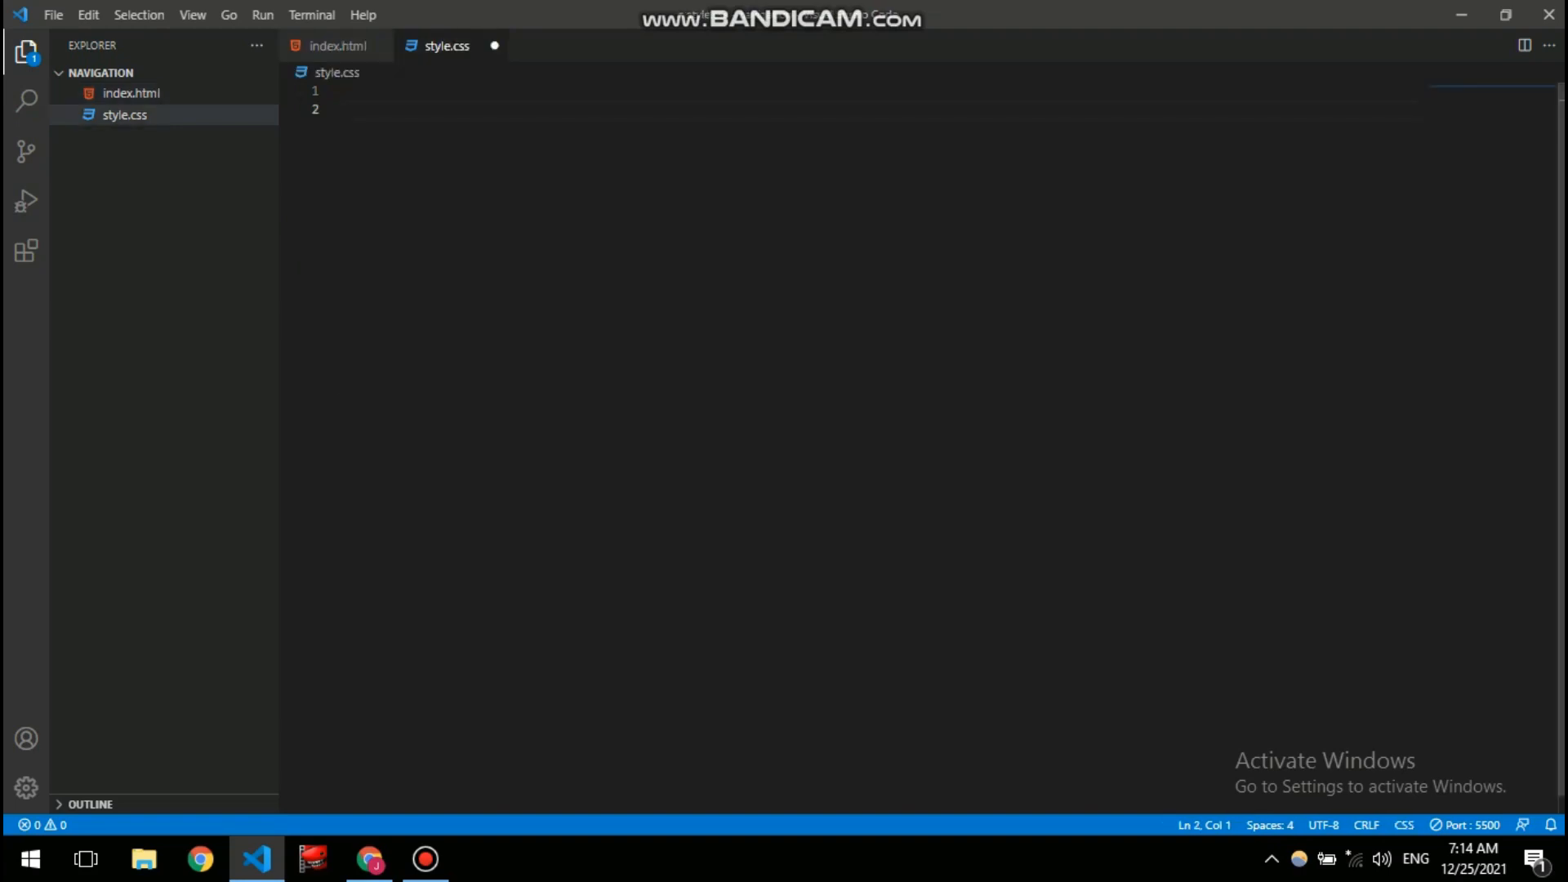
text(.nav)
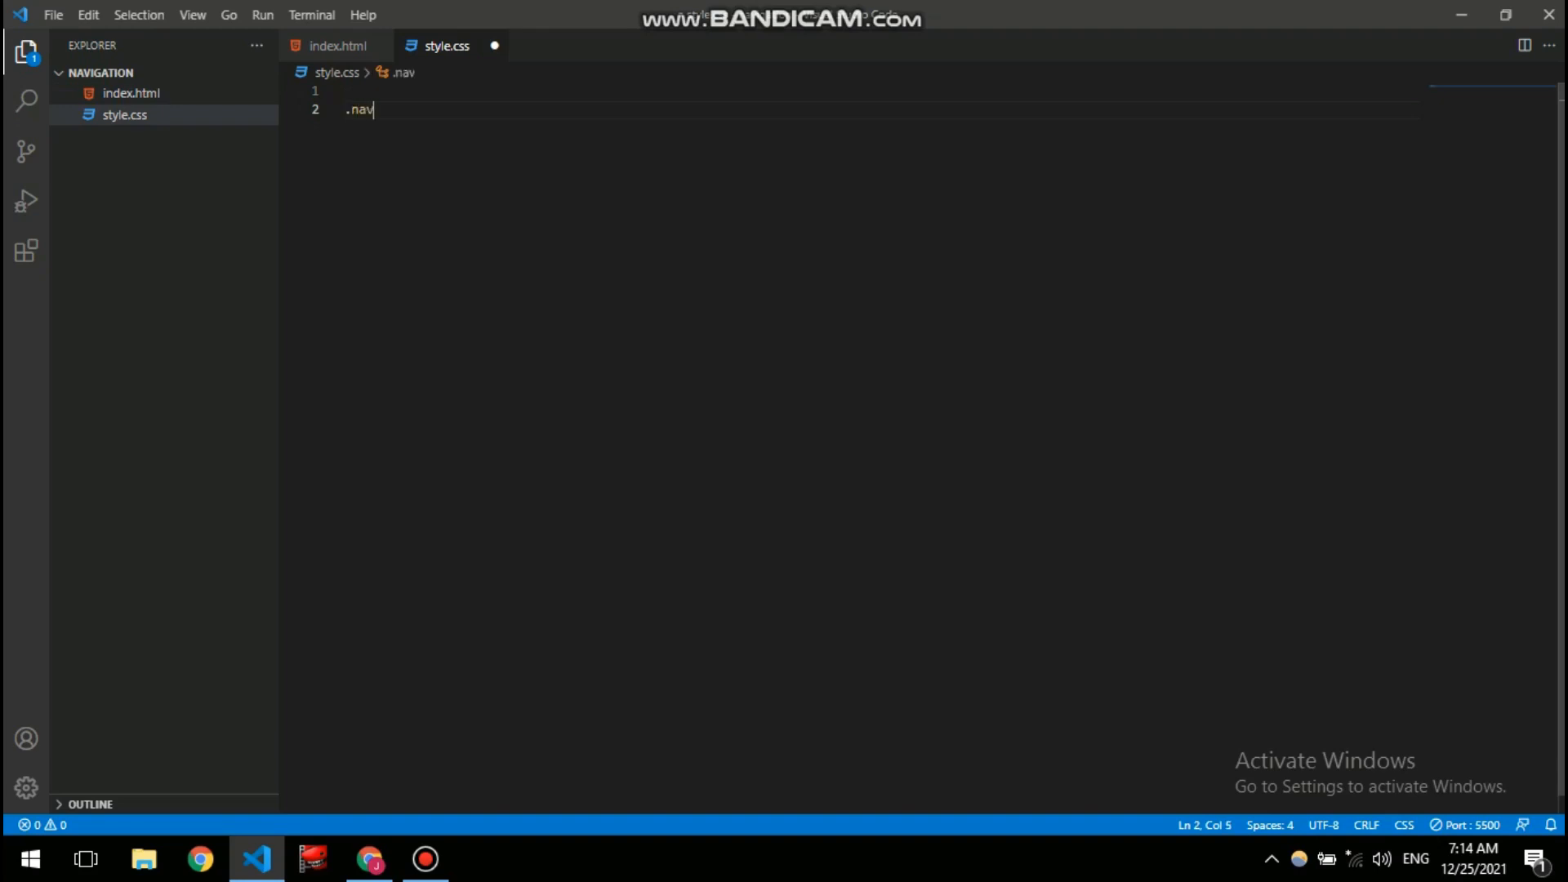
text({)
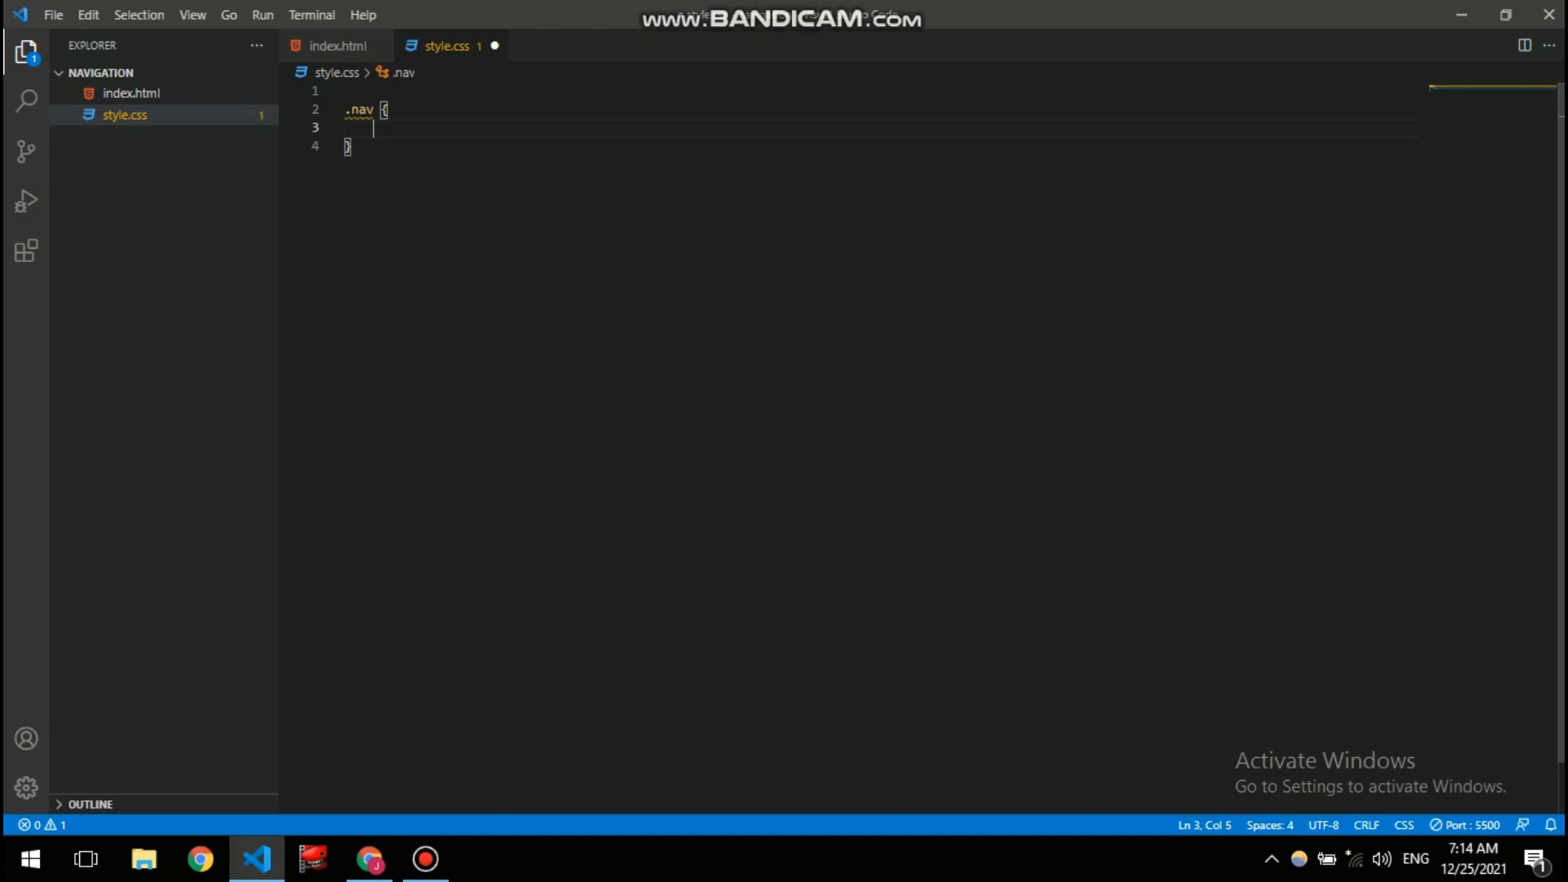
text(display: ;)
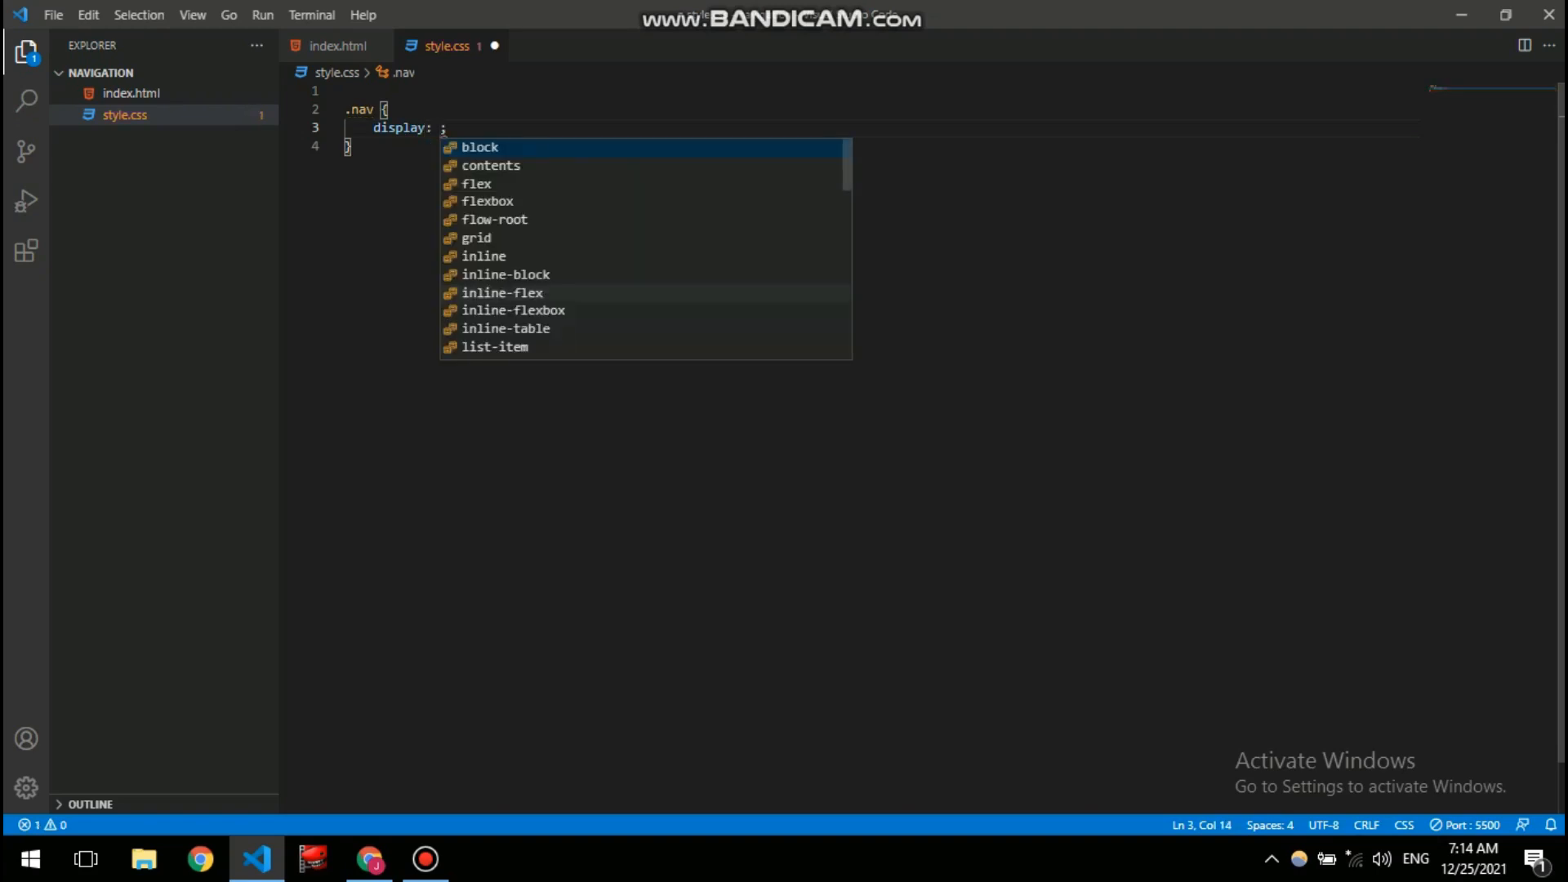
text(flex;)
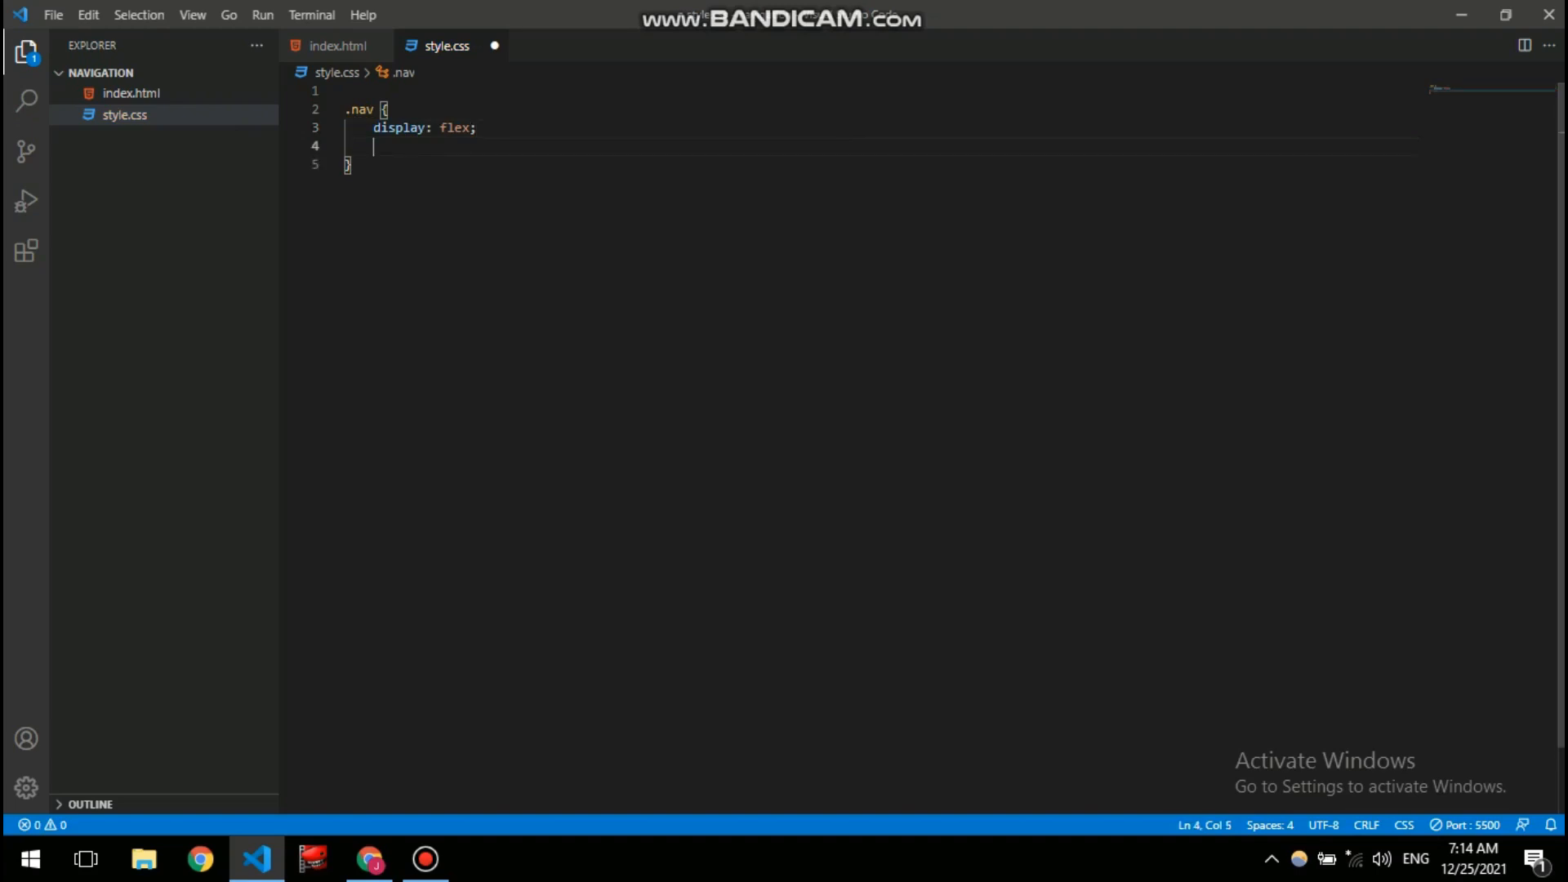
text(justify-content: center;)
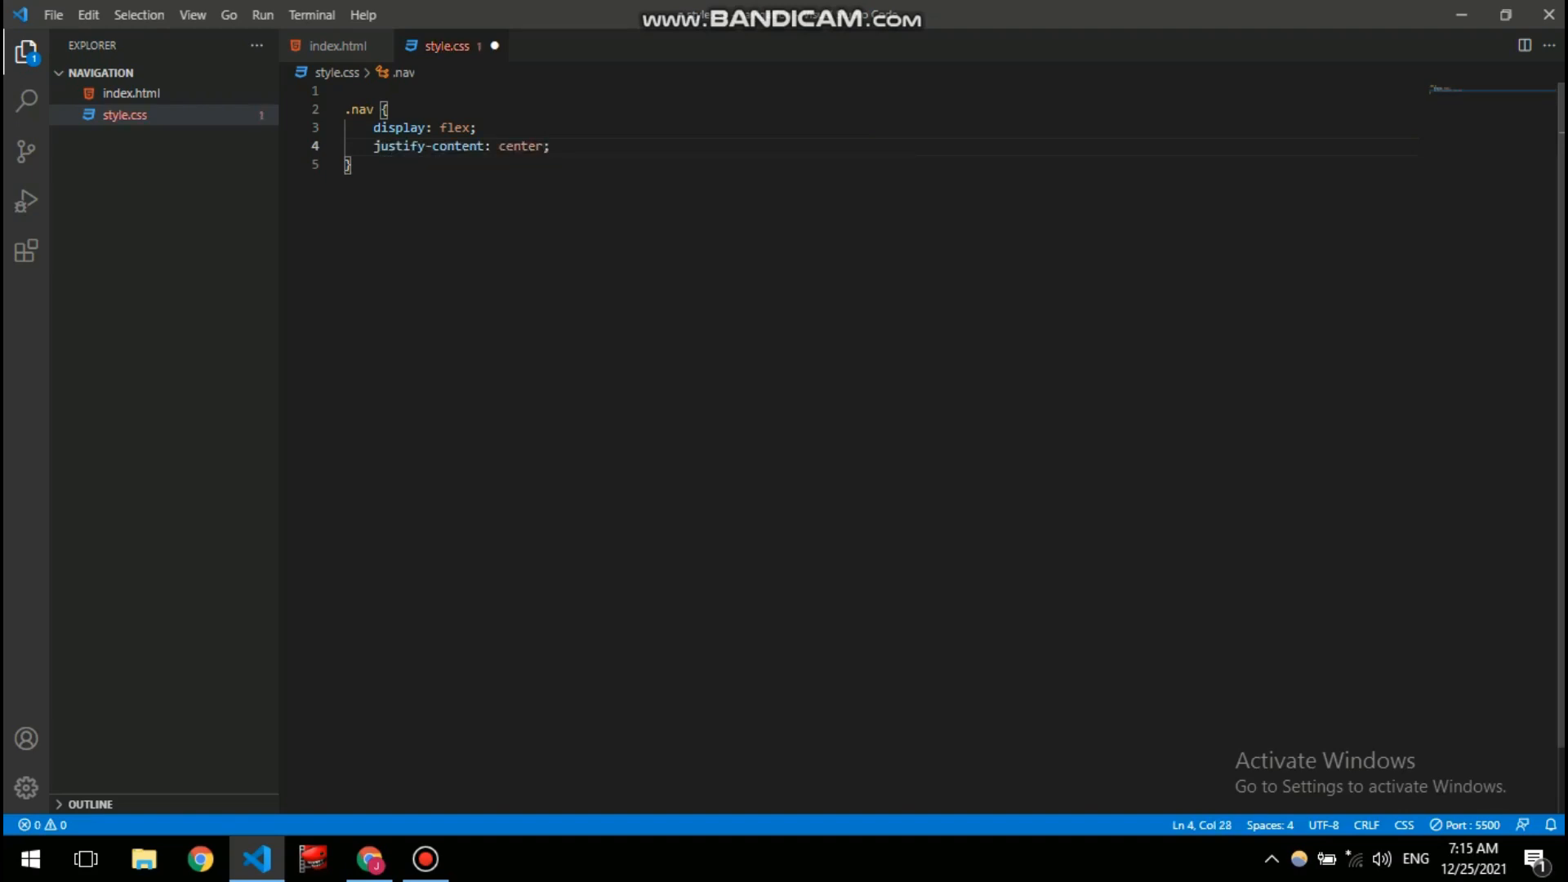
key(Enter)
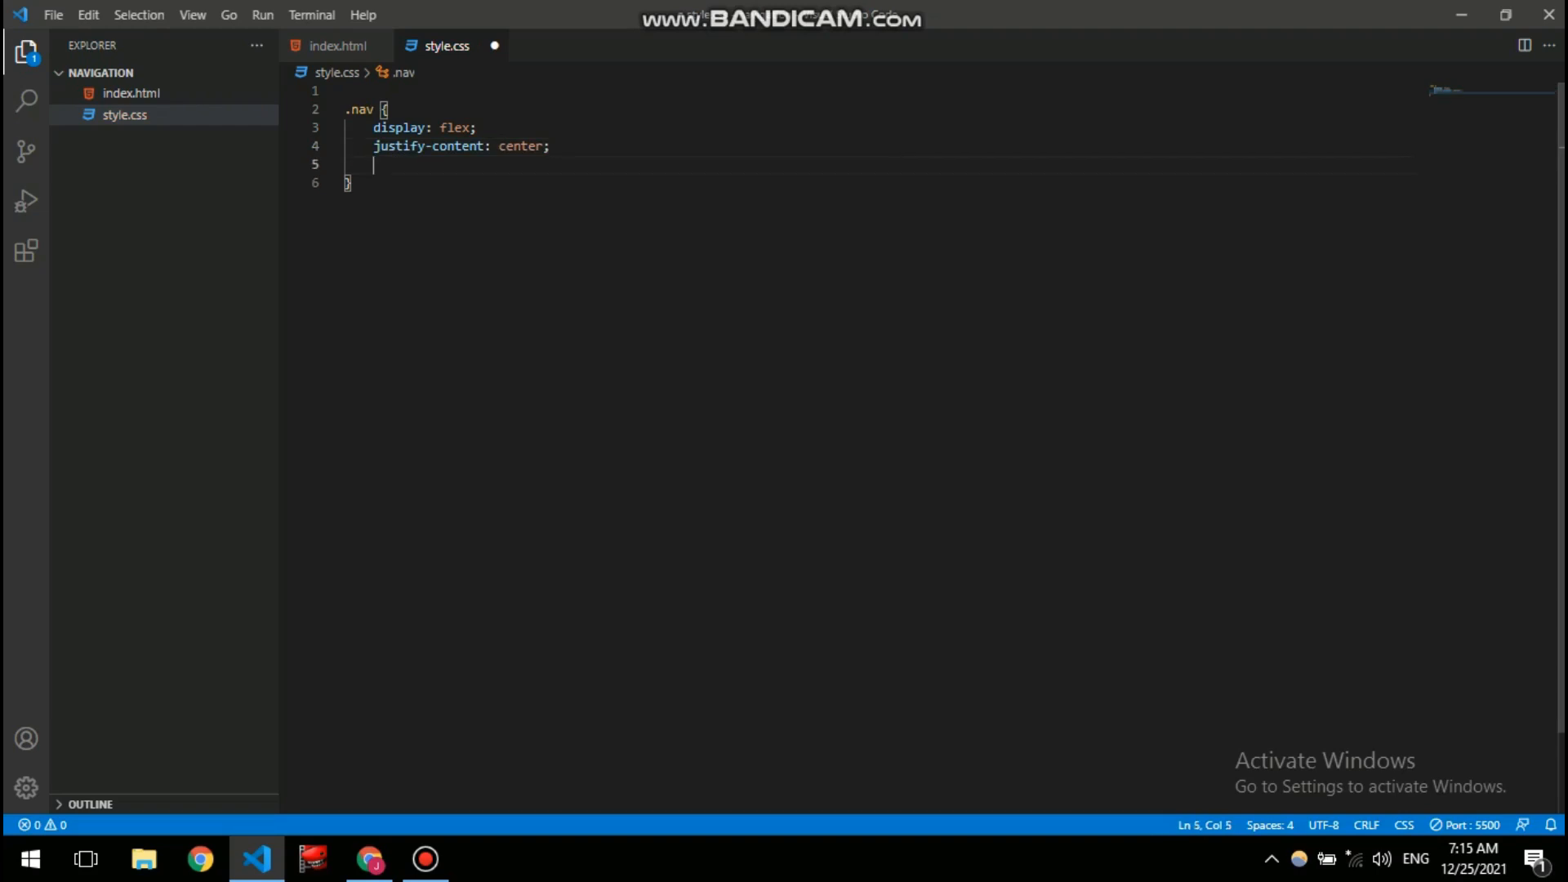
text(align-items: center;)
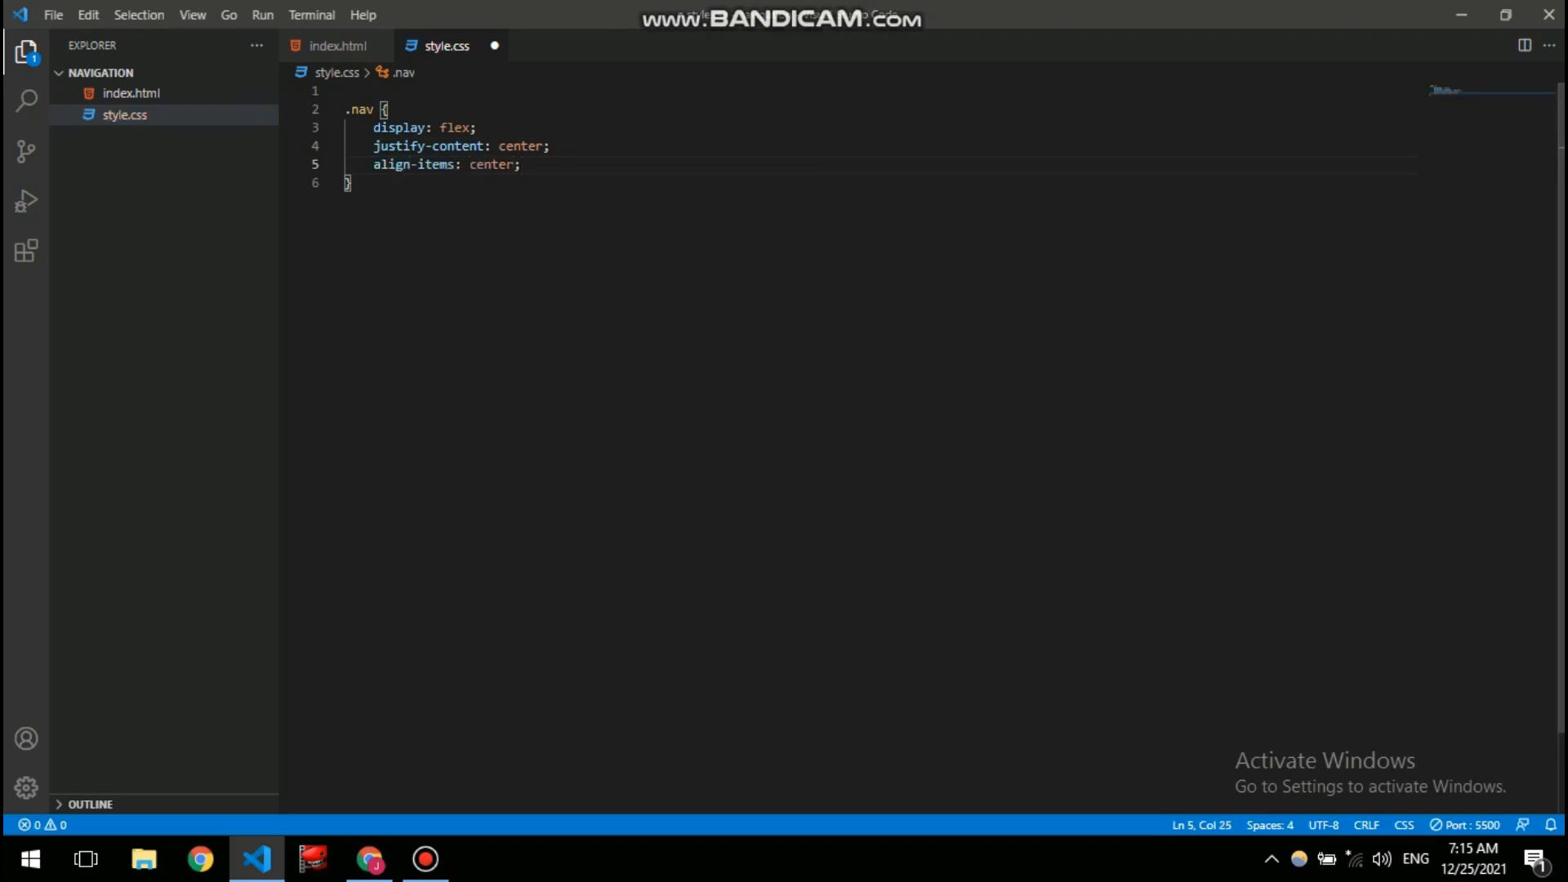
key(Enter)
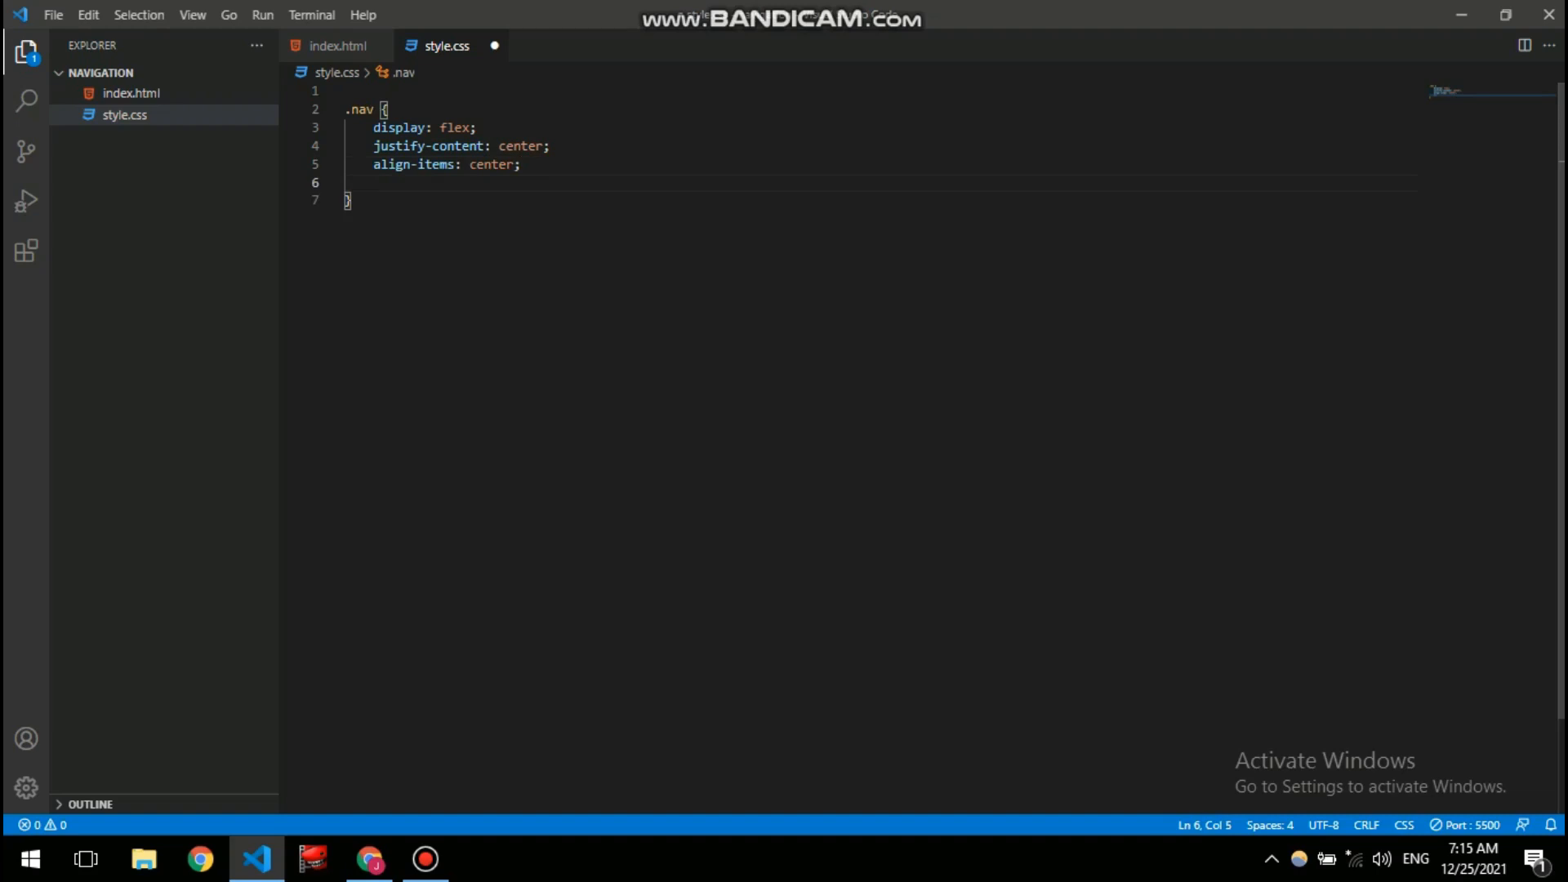
- Give the .nav rule height: 100vh and save style.css
text(10)
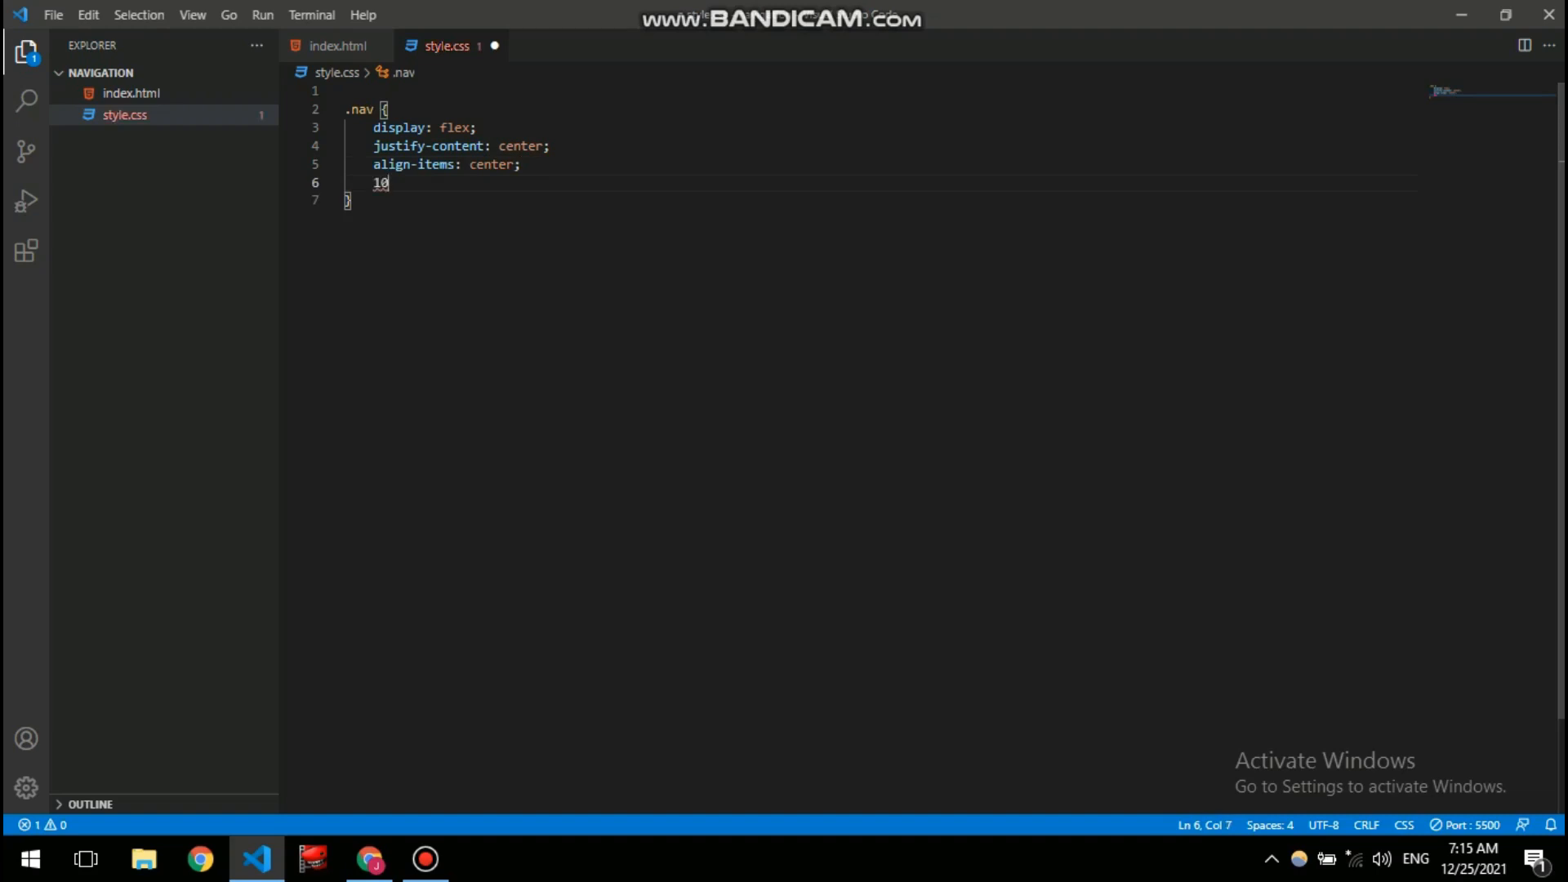
text(h)
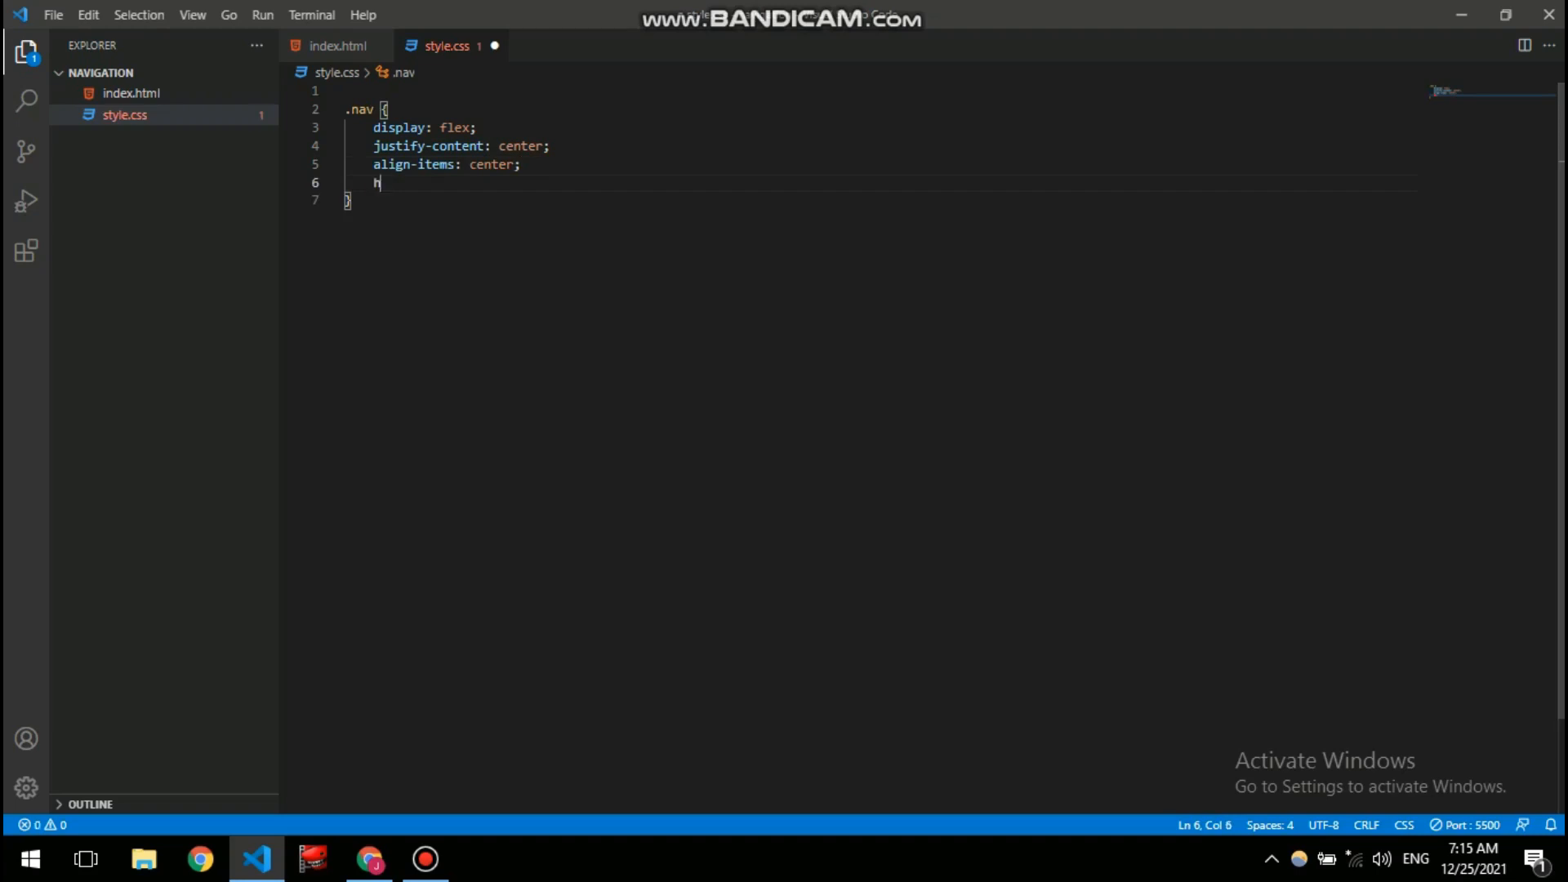
text(eight)
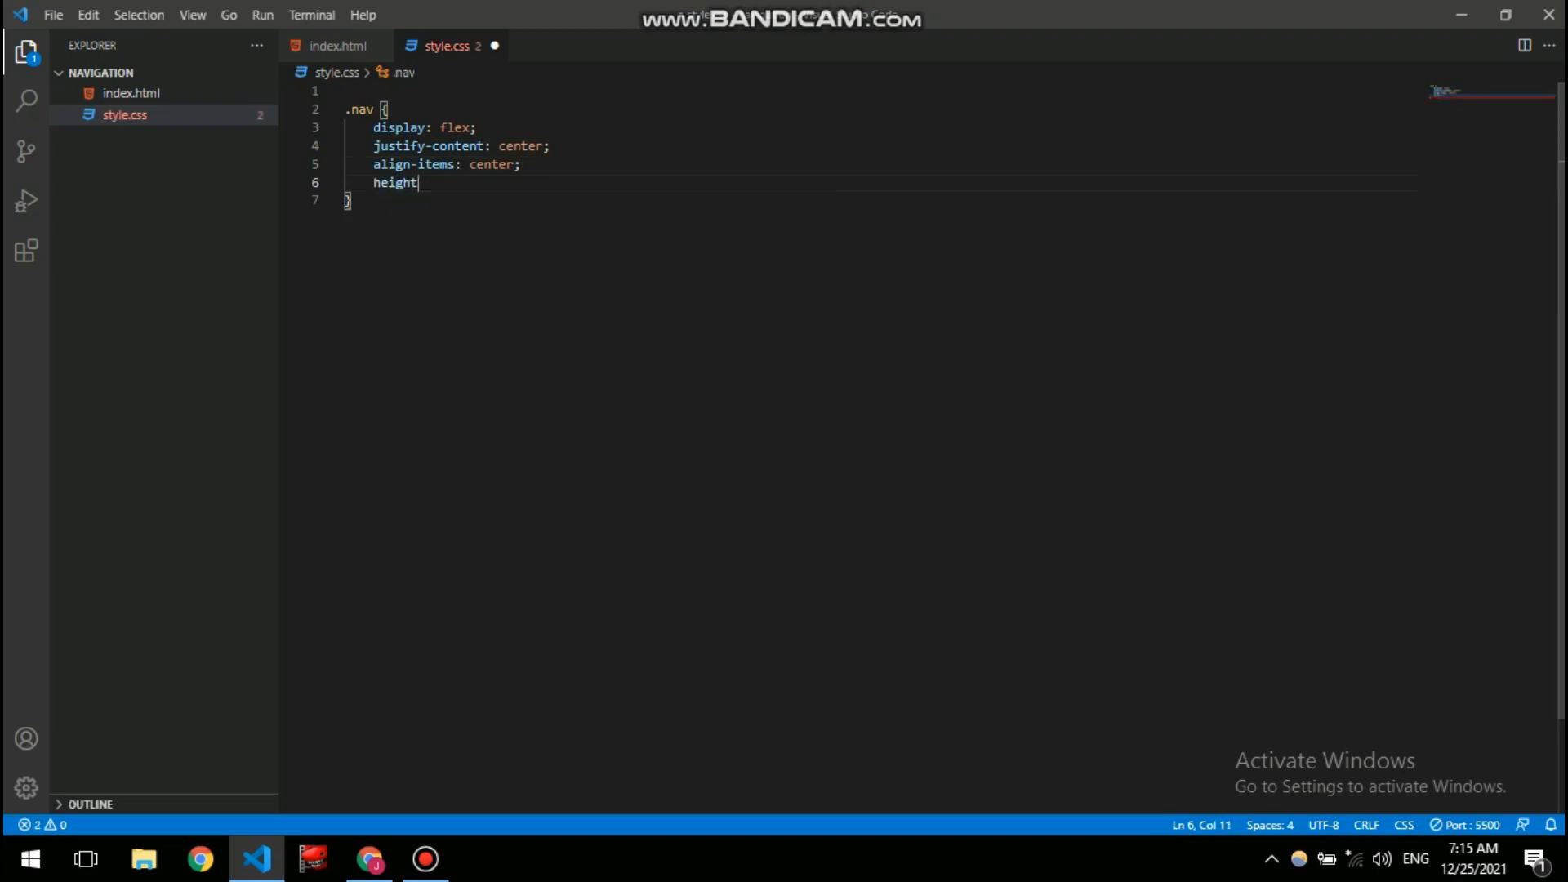
text(:)
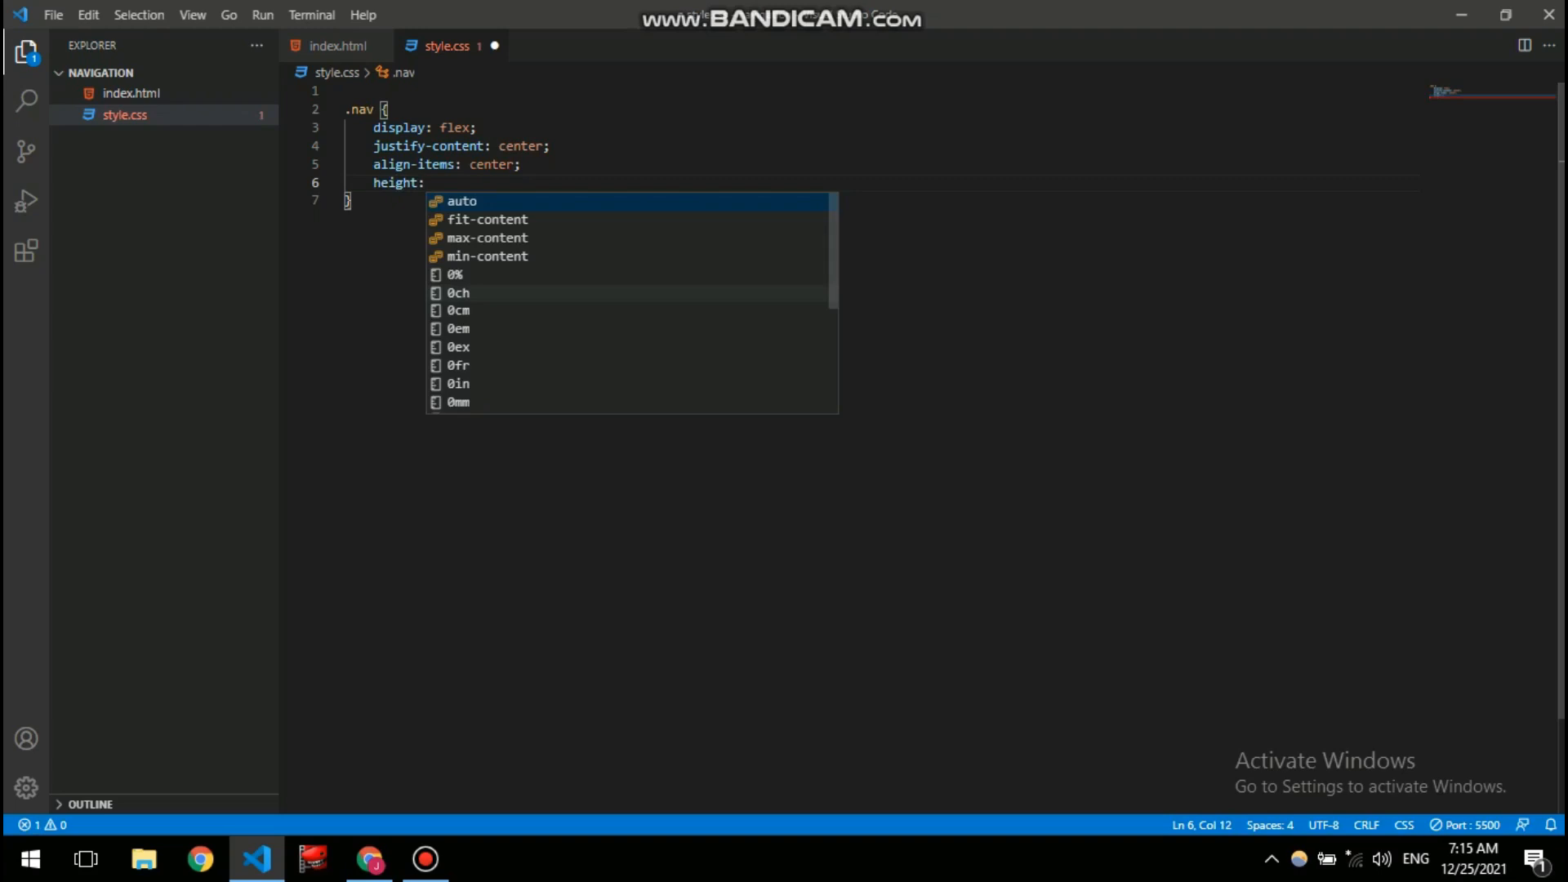
text(100)
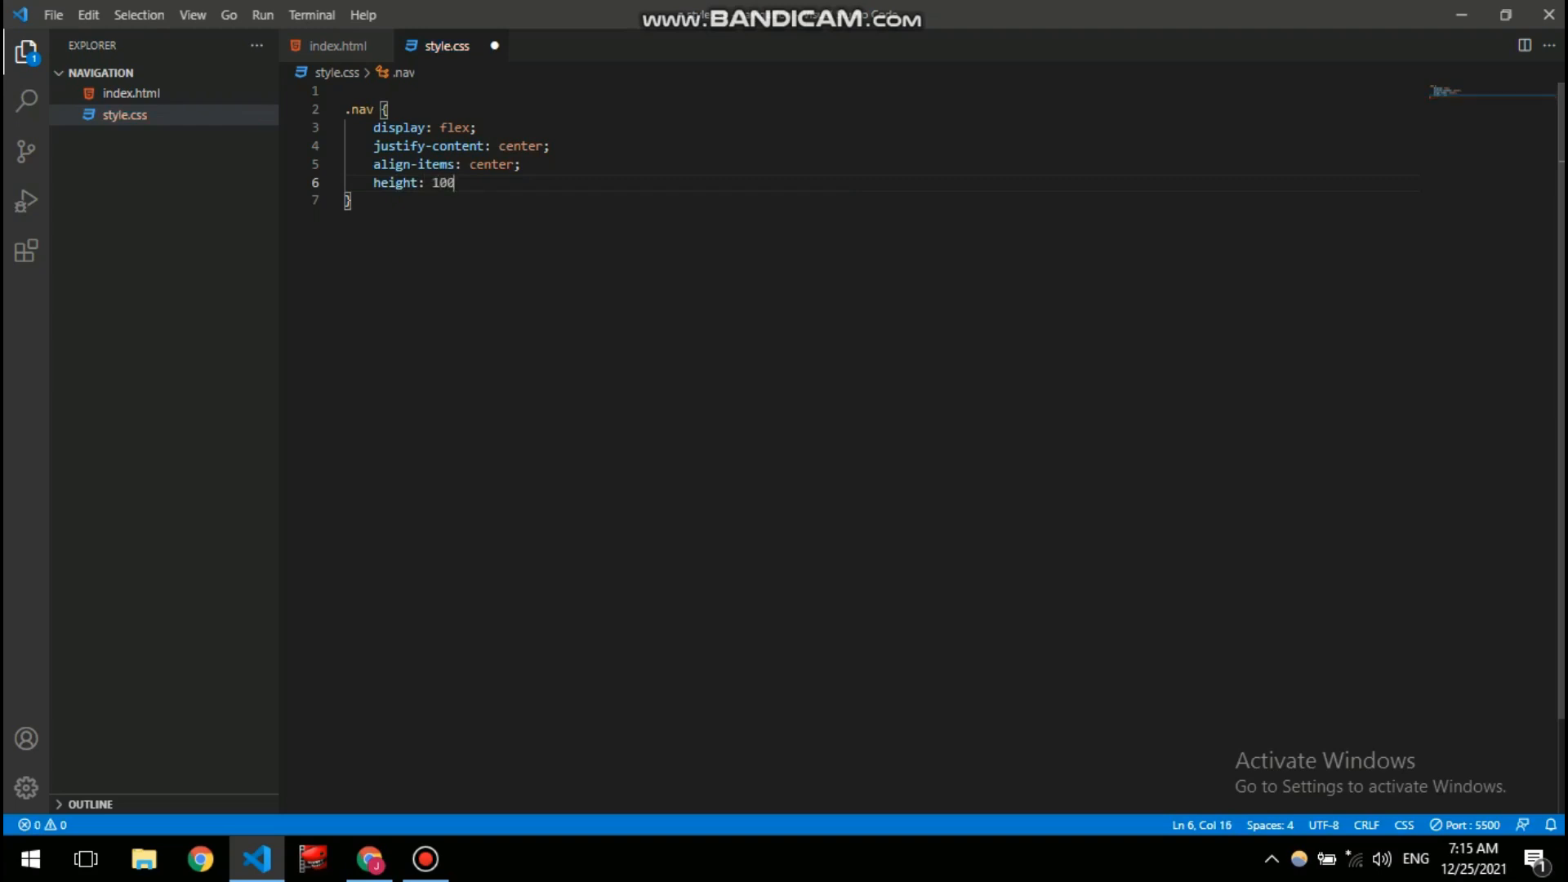
text(vh)
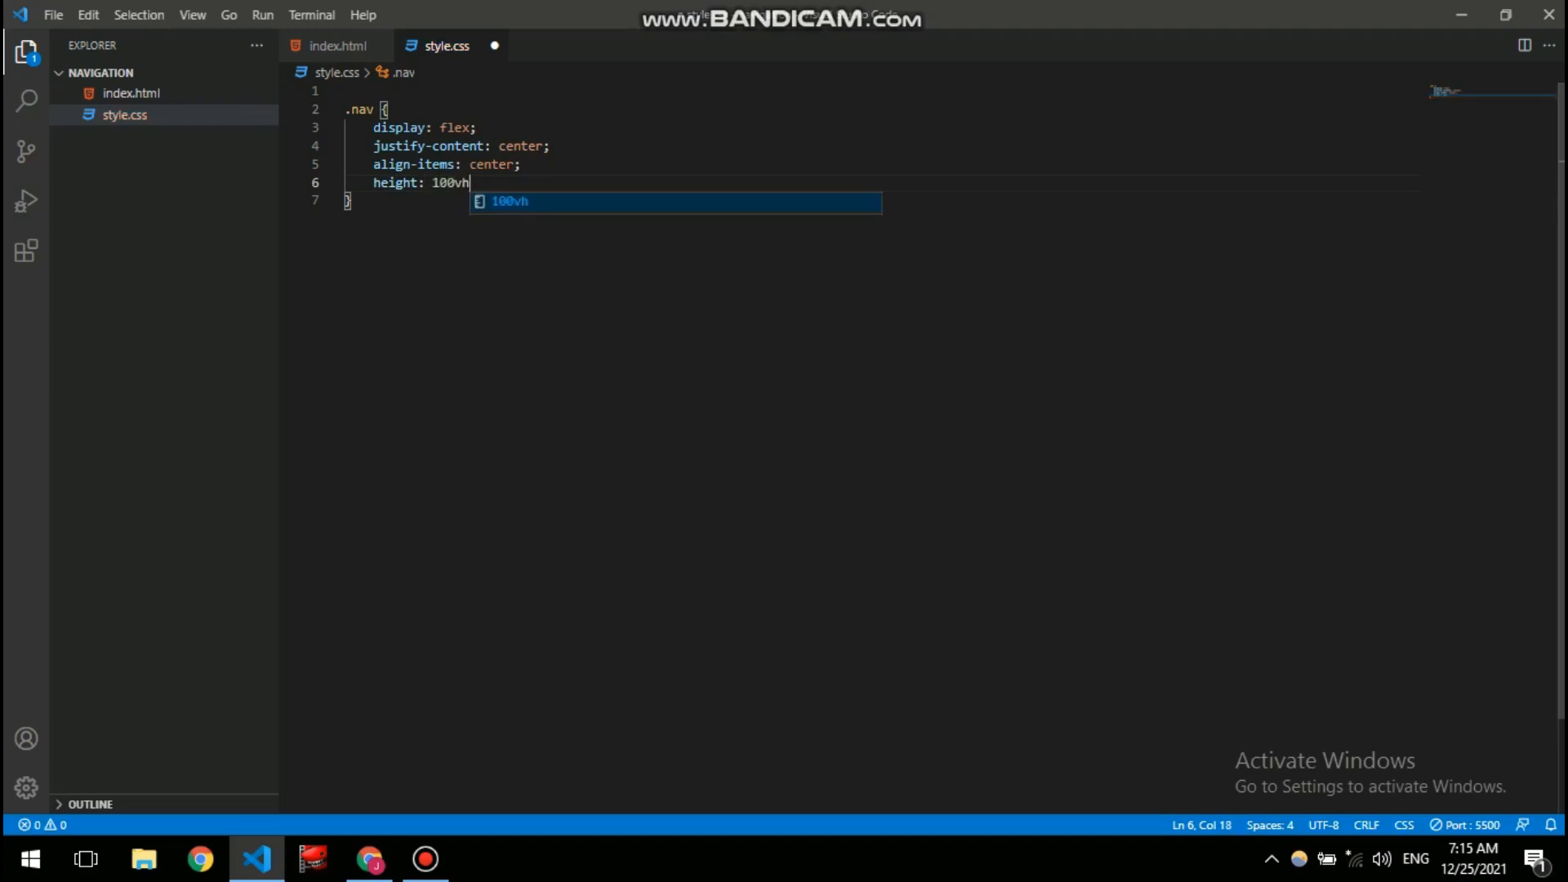
text(;)
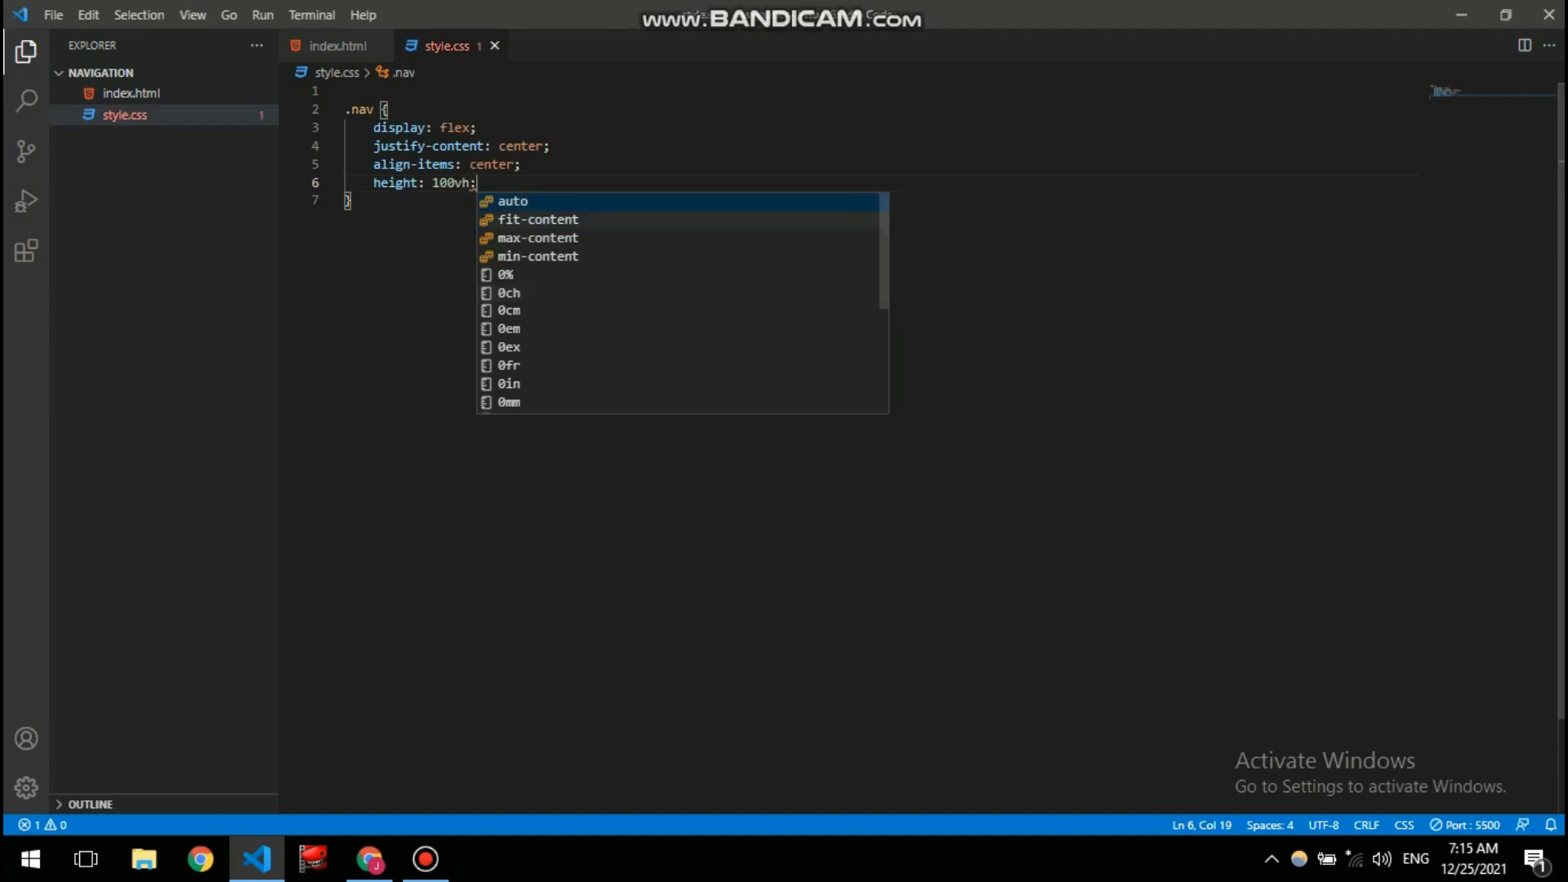
key(Escape)
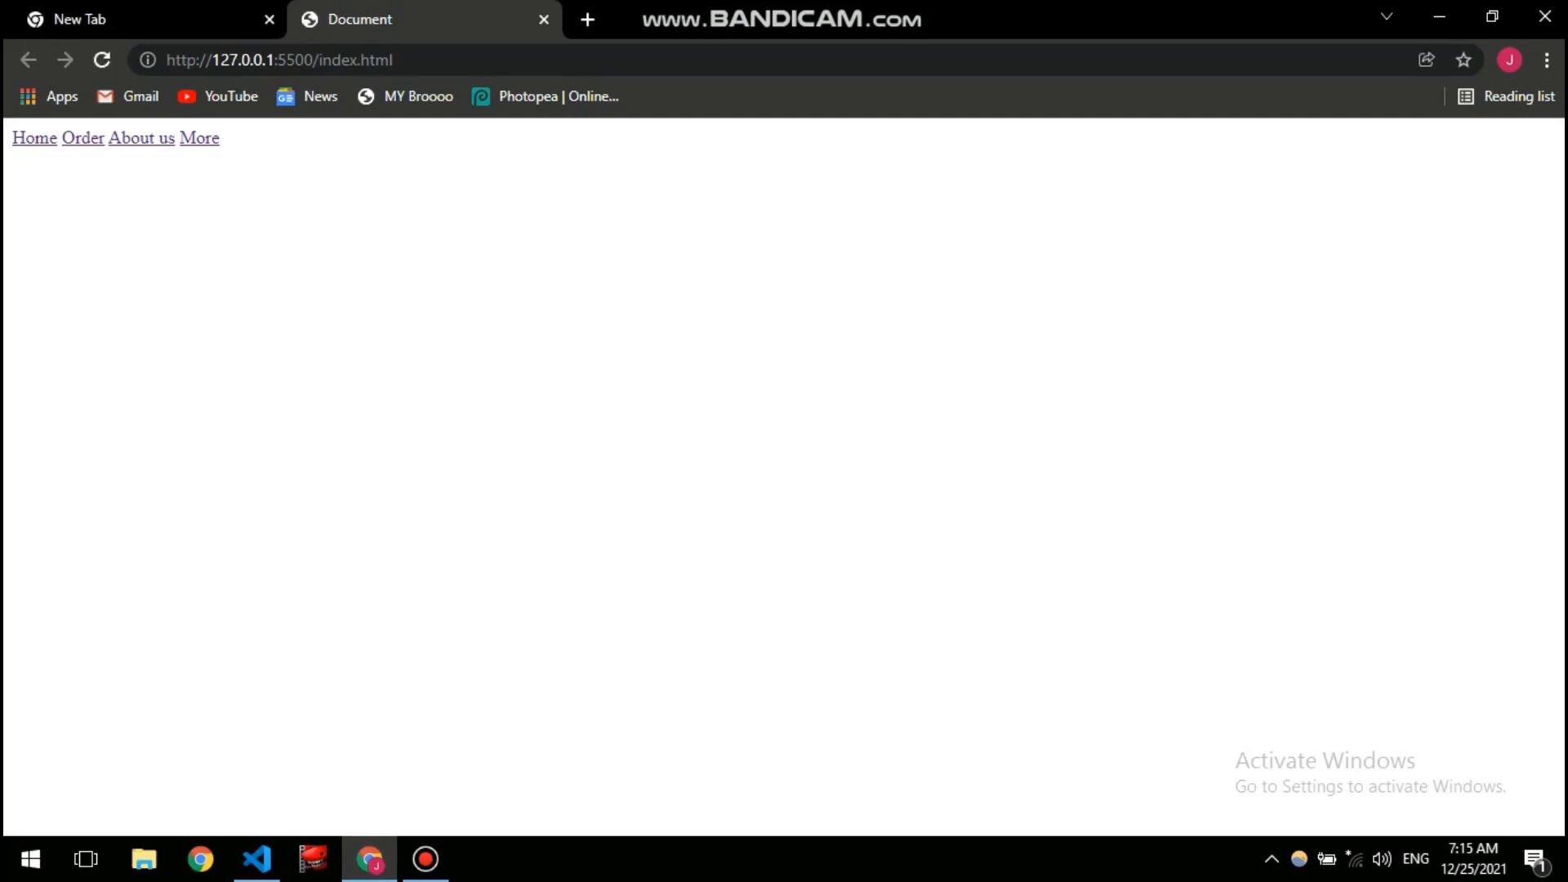
- Return to VS Code, cancel the CSS debugging extension prompt and reopen index.html
click(257, 857)
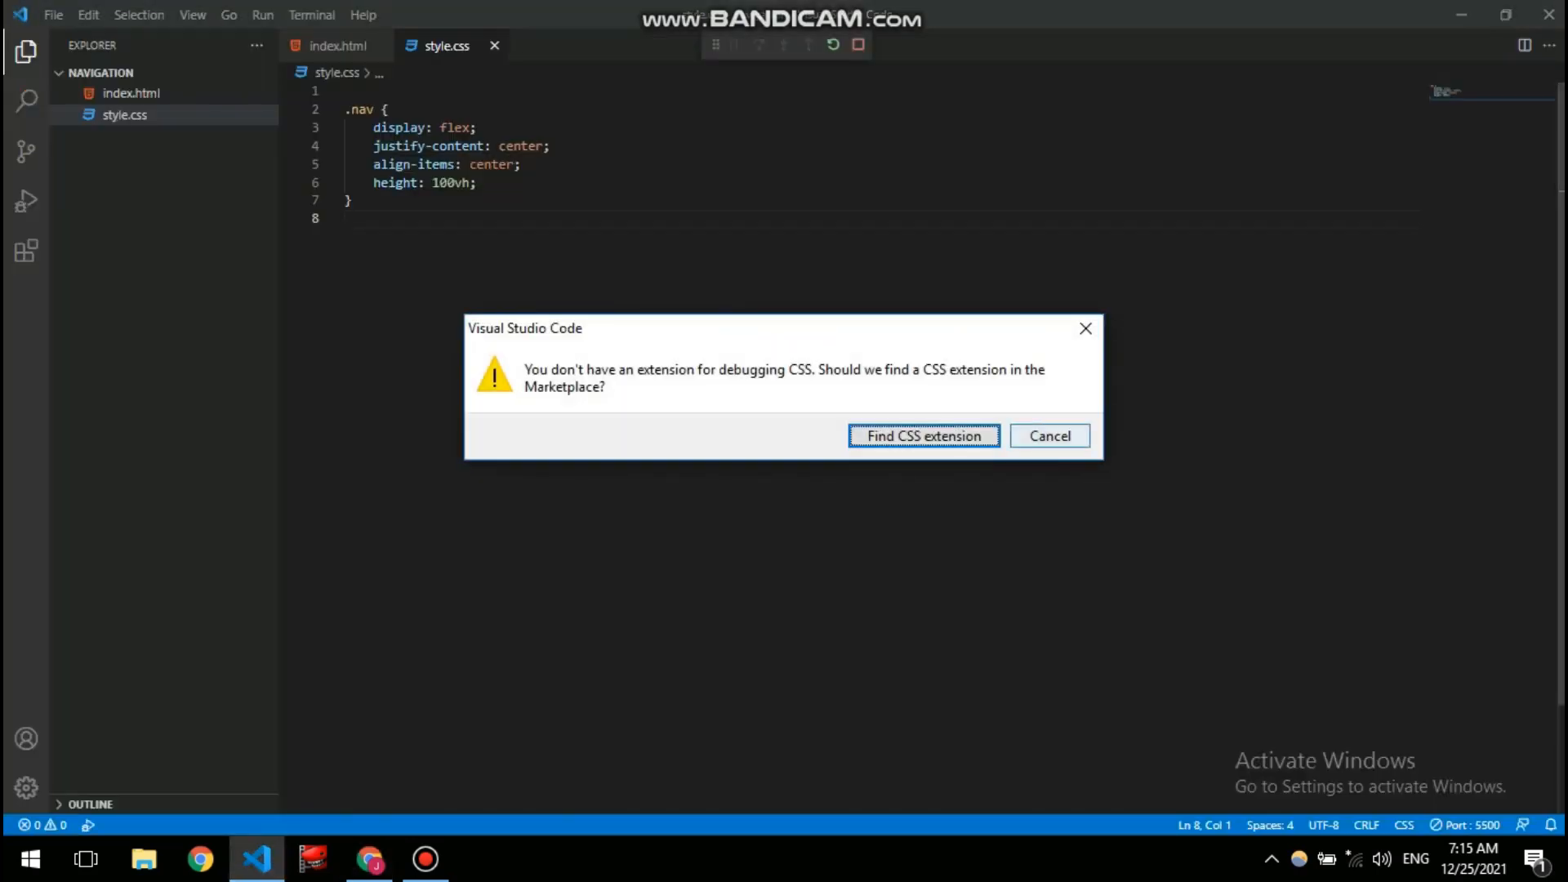
click(1048, 434)
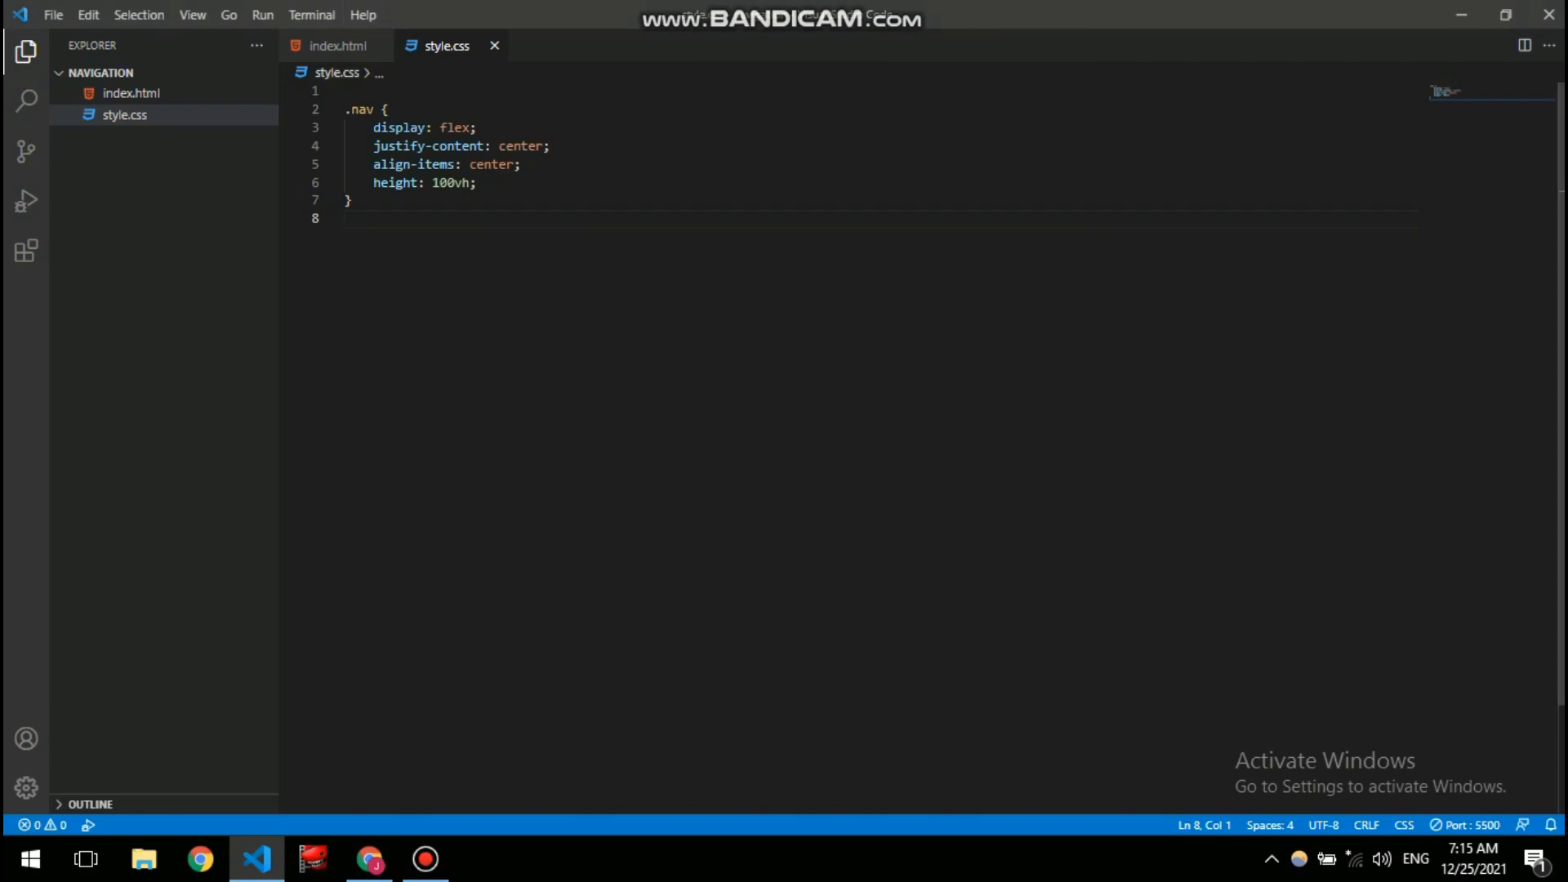
click(338, 46)
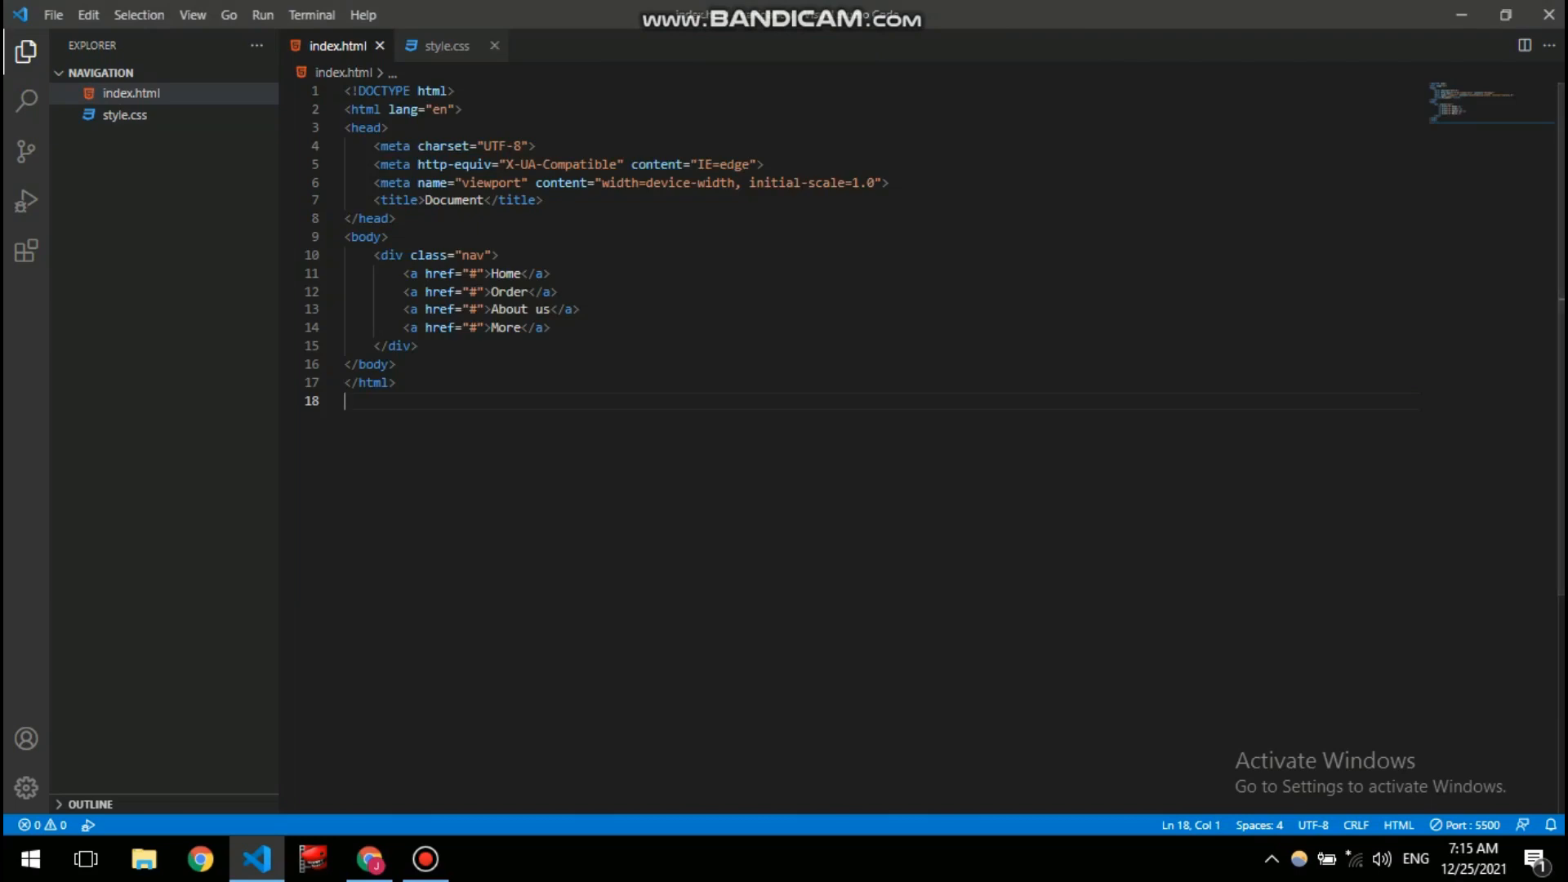
mouse_move(438, 45)
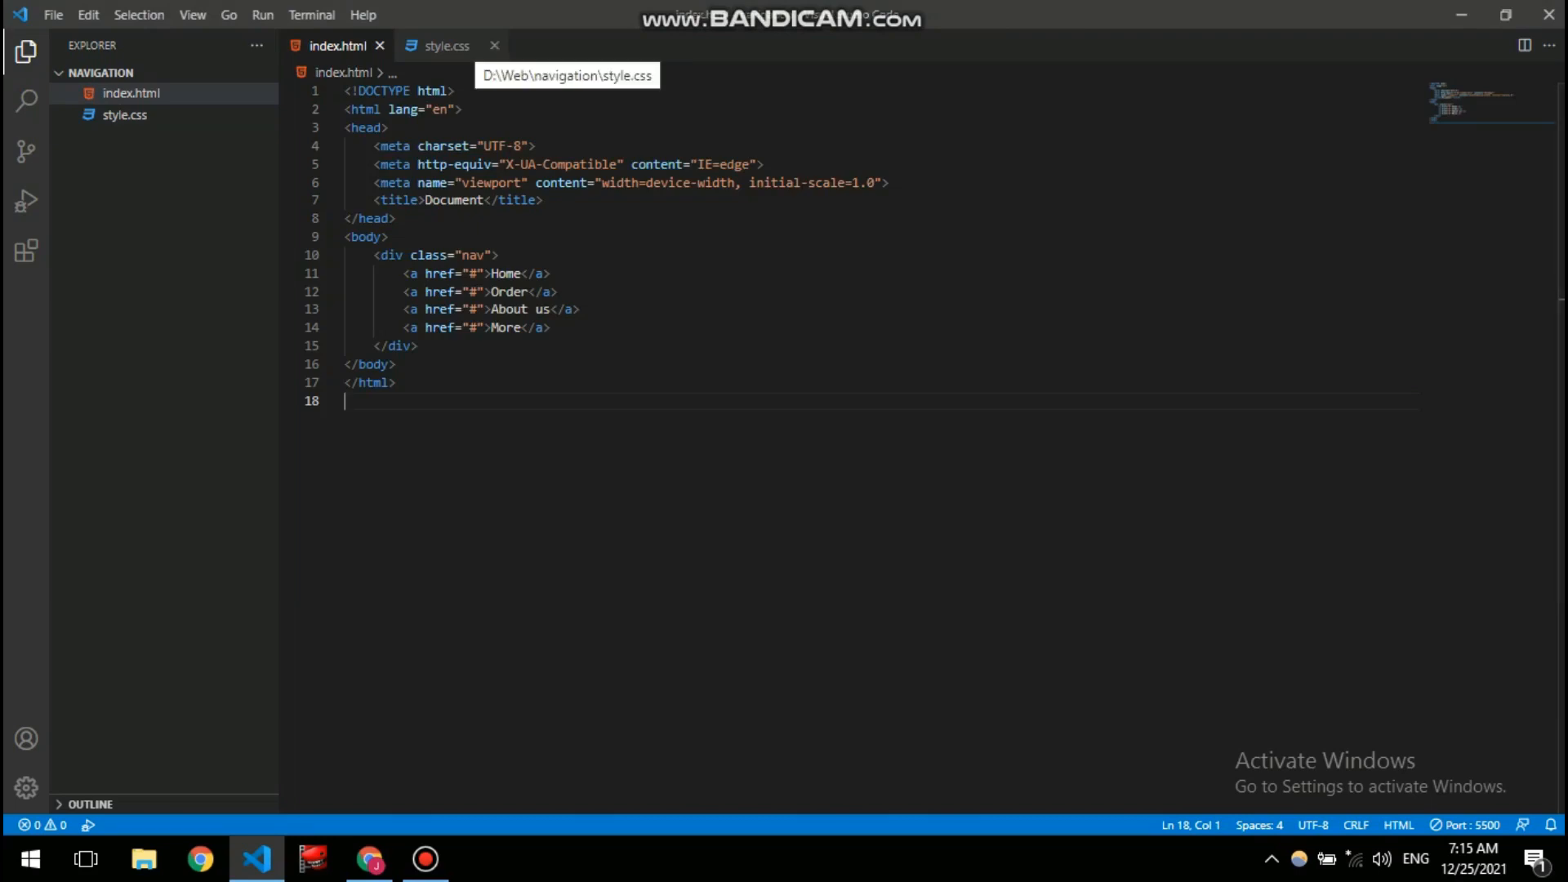
- Start a <link rel="text/css"> tag in the head of index.html
click(444, 45)
text(<l)
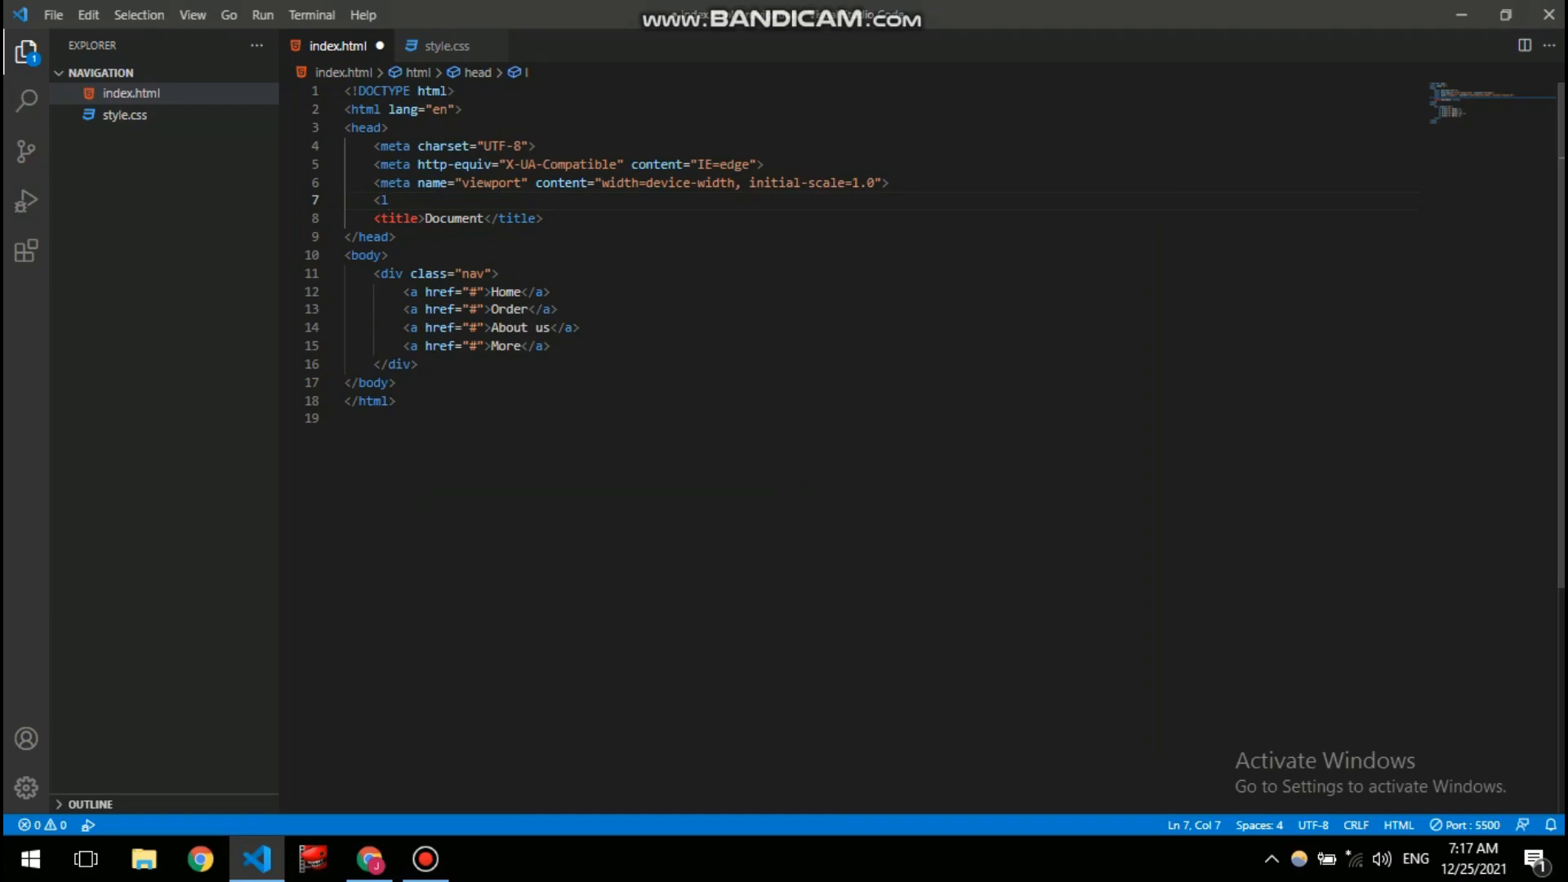
click(444, 46)
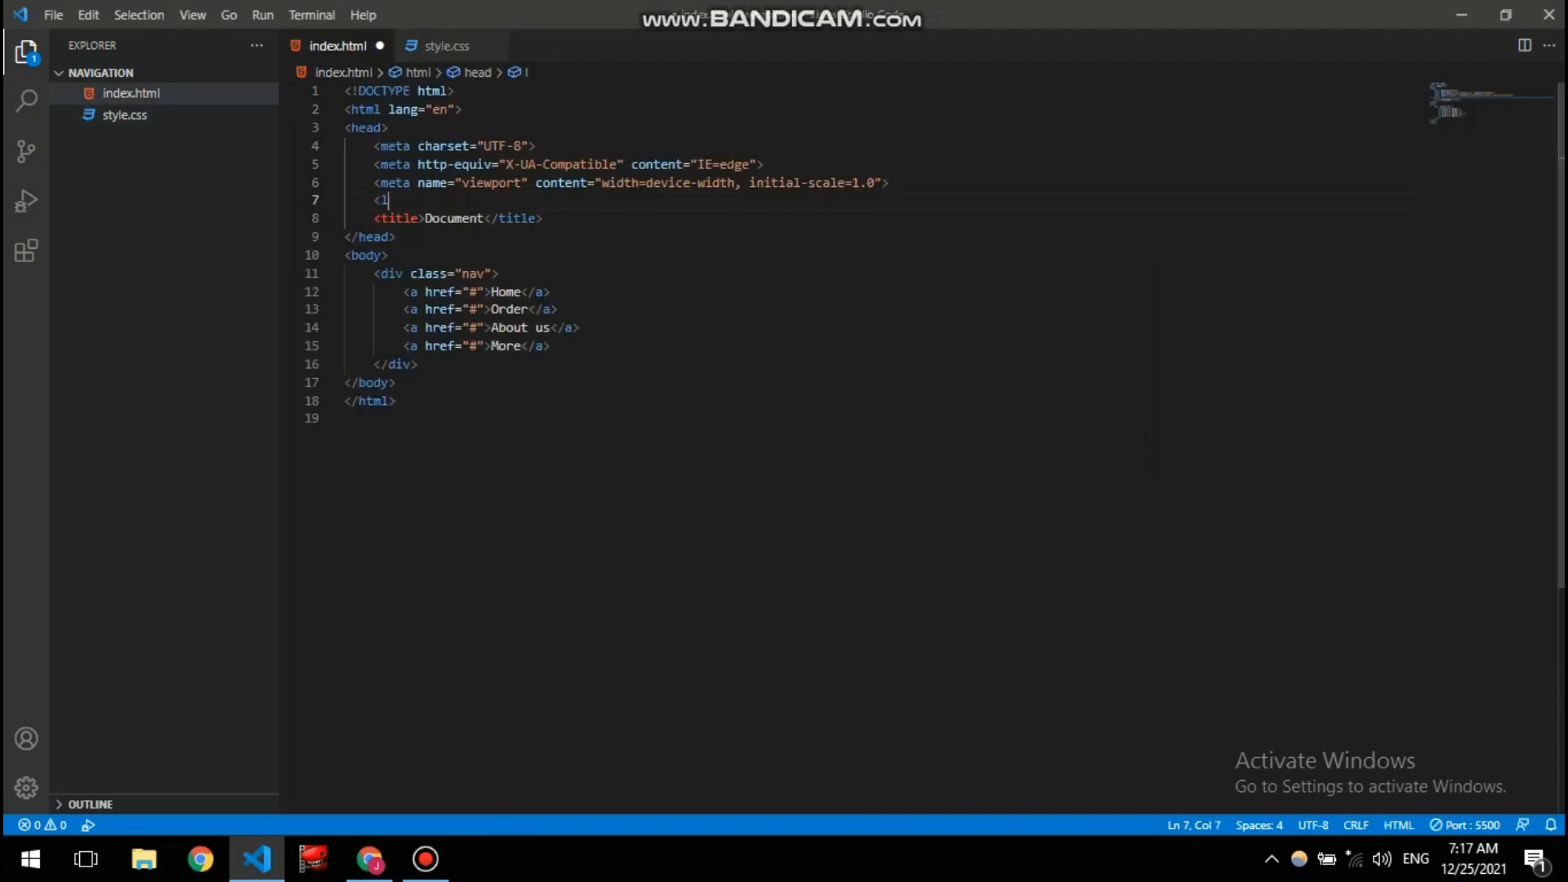
text(ink)
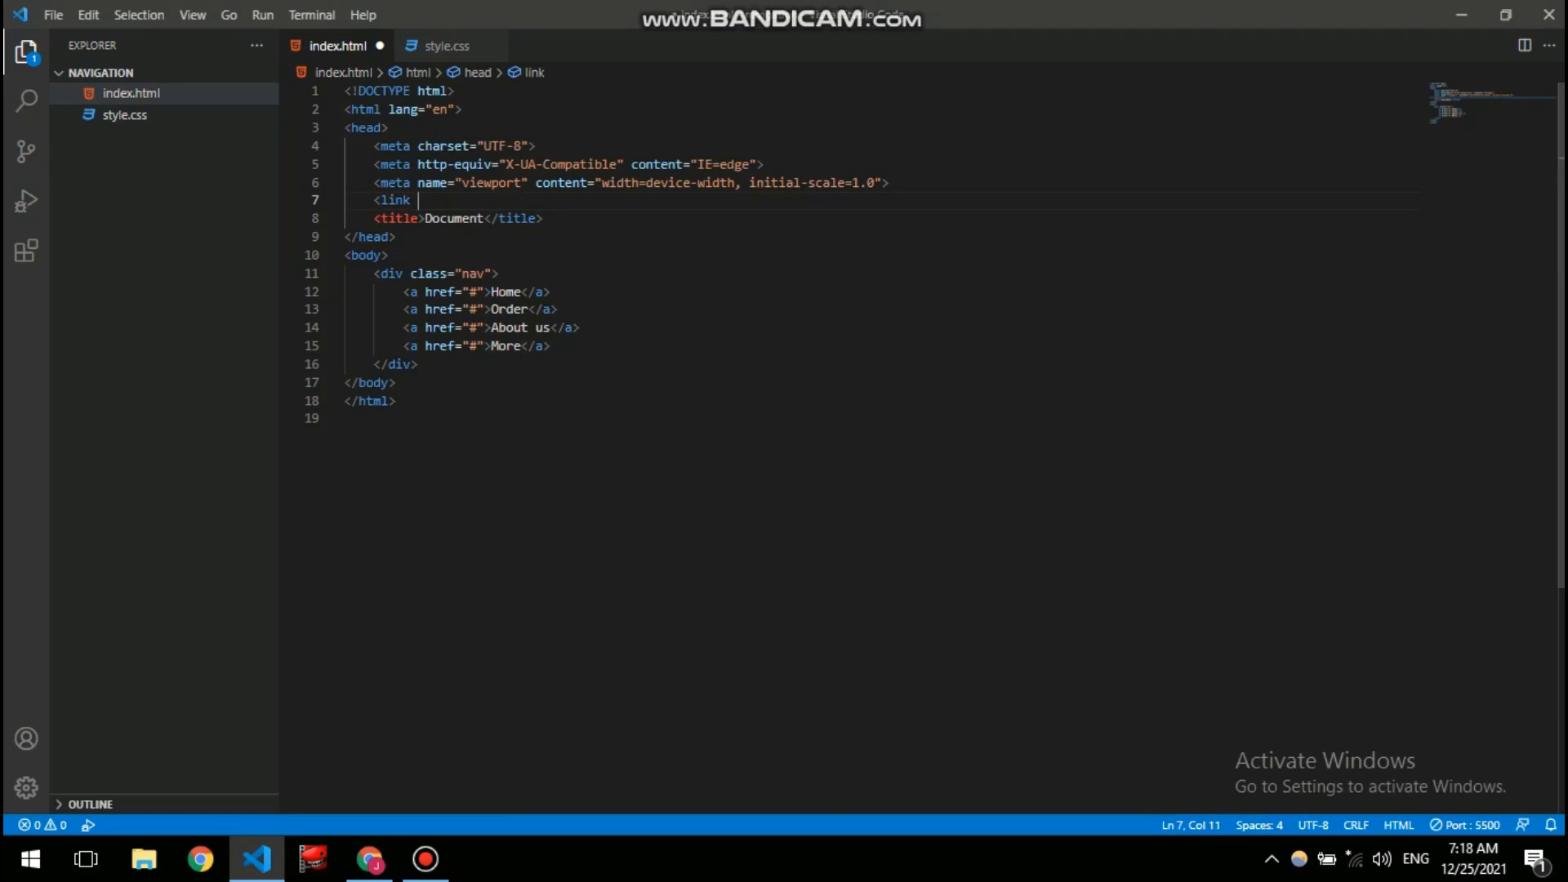
text(rel=")
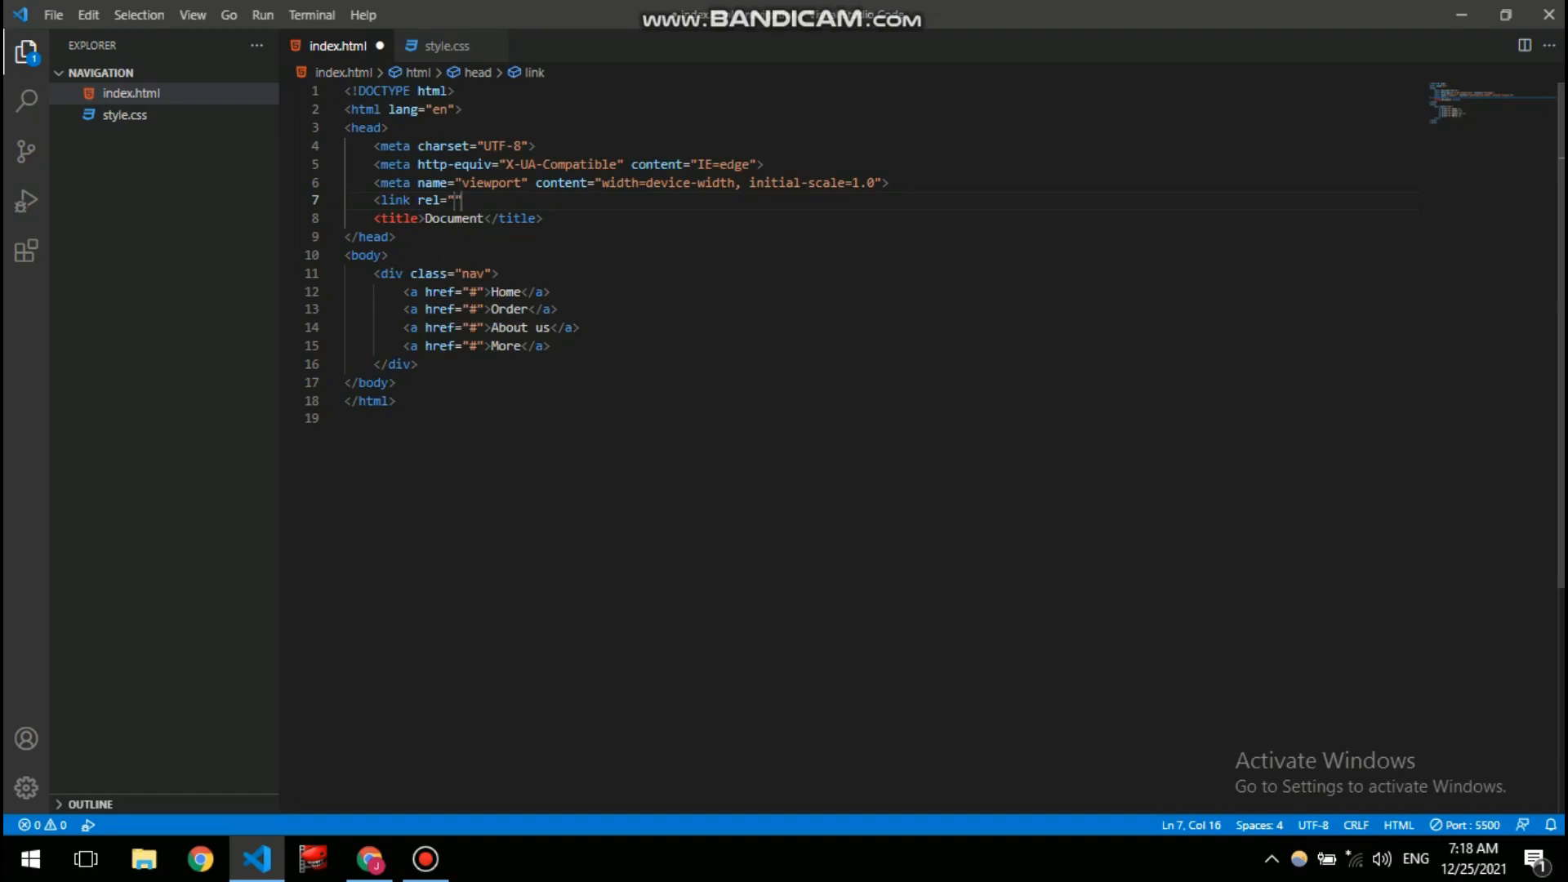
text(text)
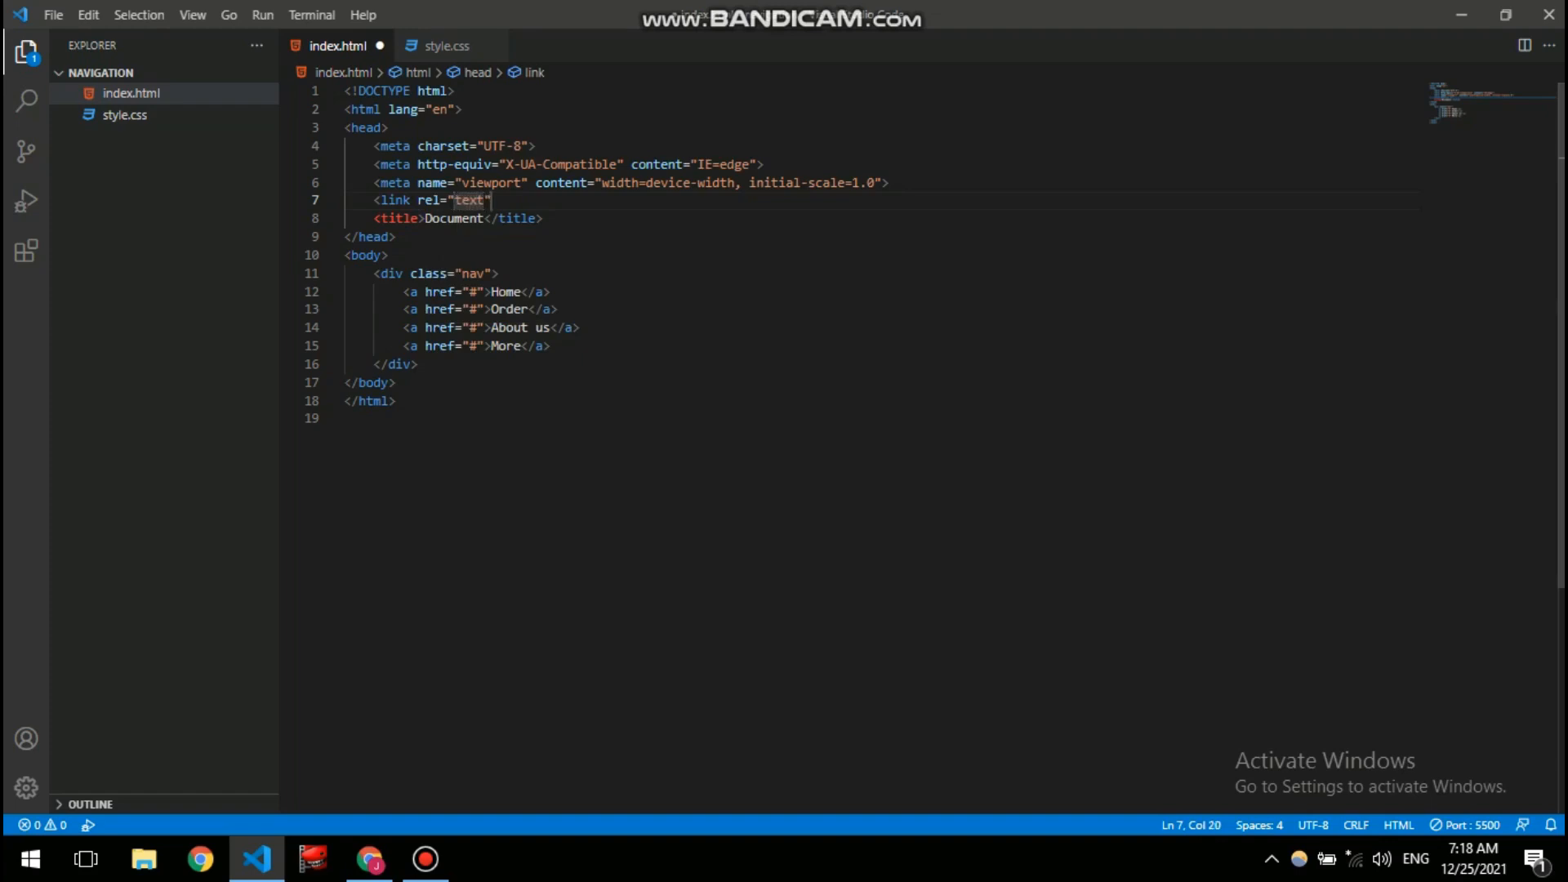
text(/c)
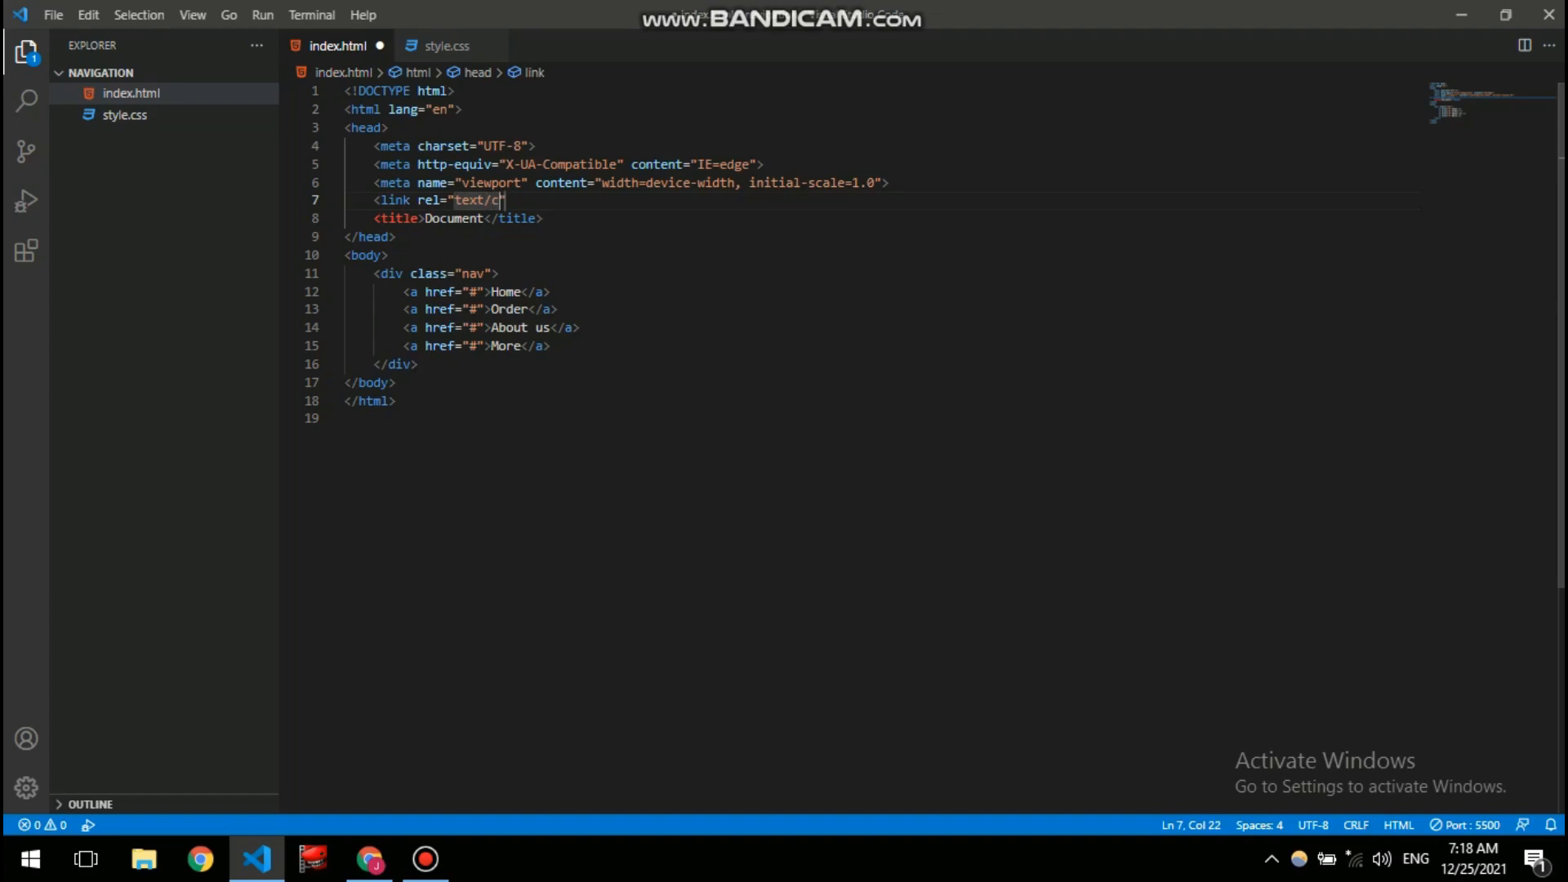
text(ss")
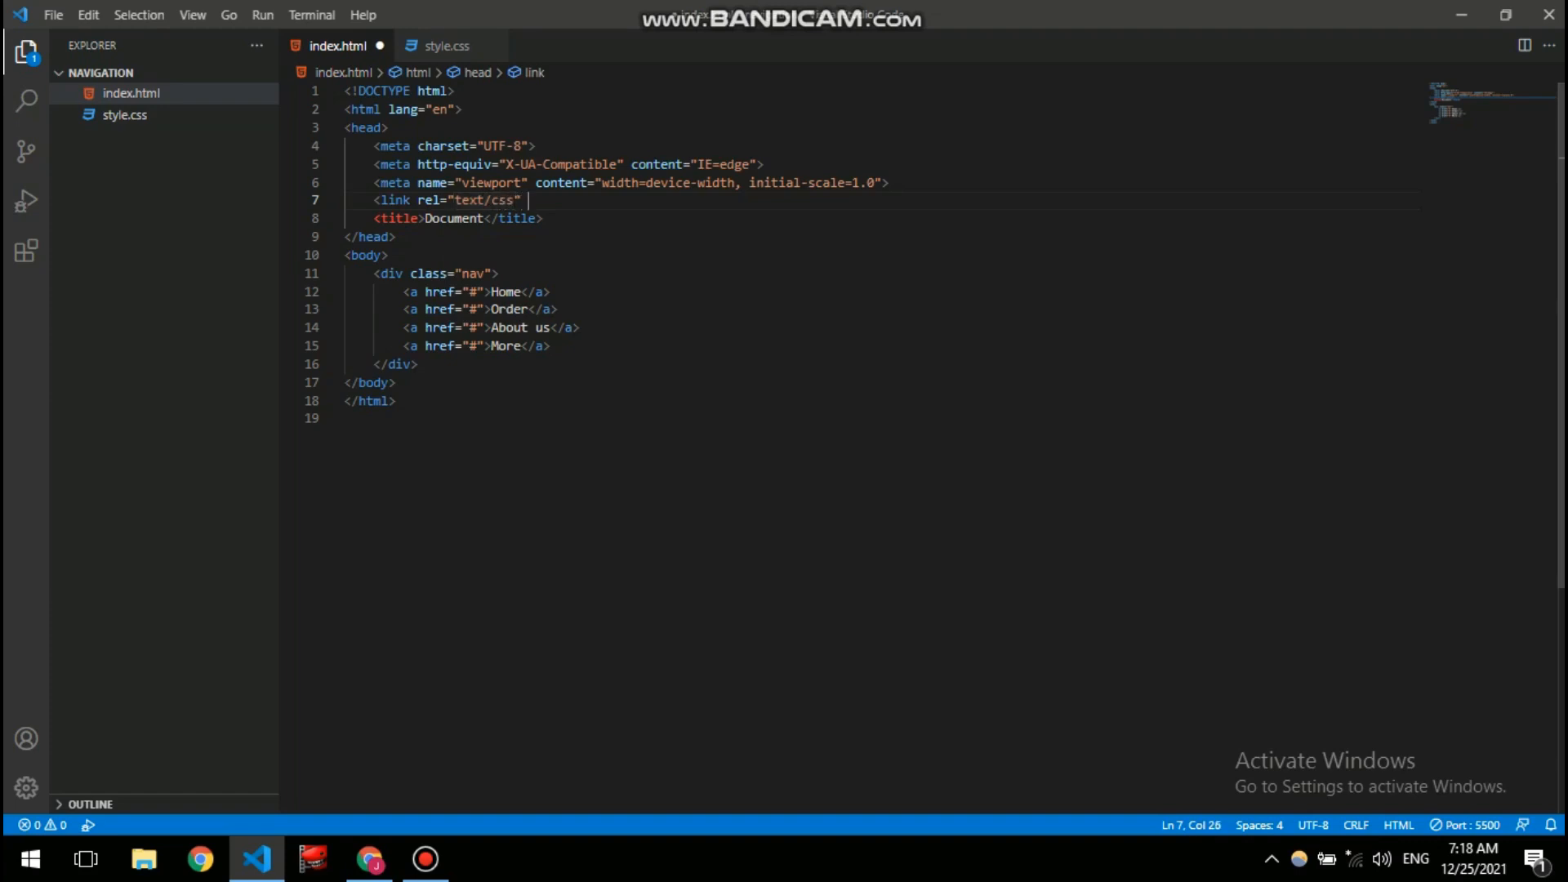
- Point the link's href to style.css, close the tag and save index.html
text(href="")
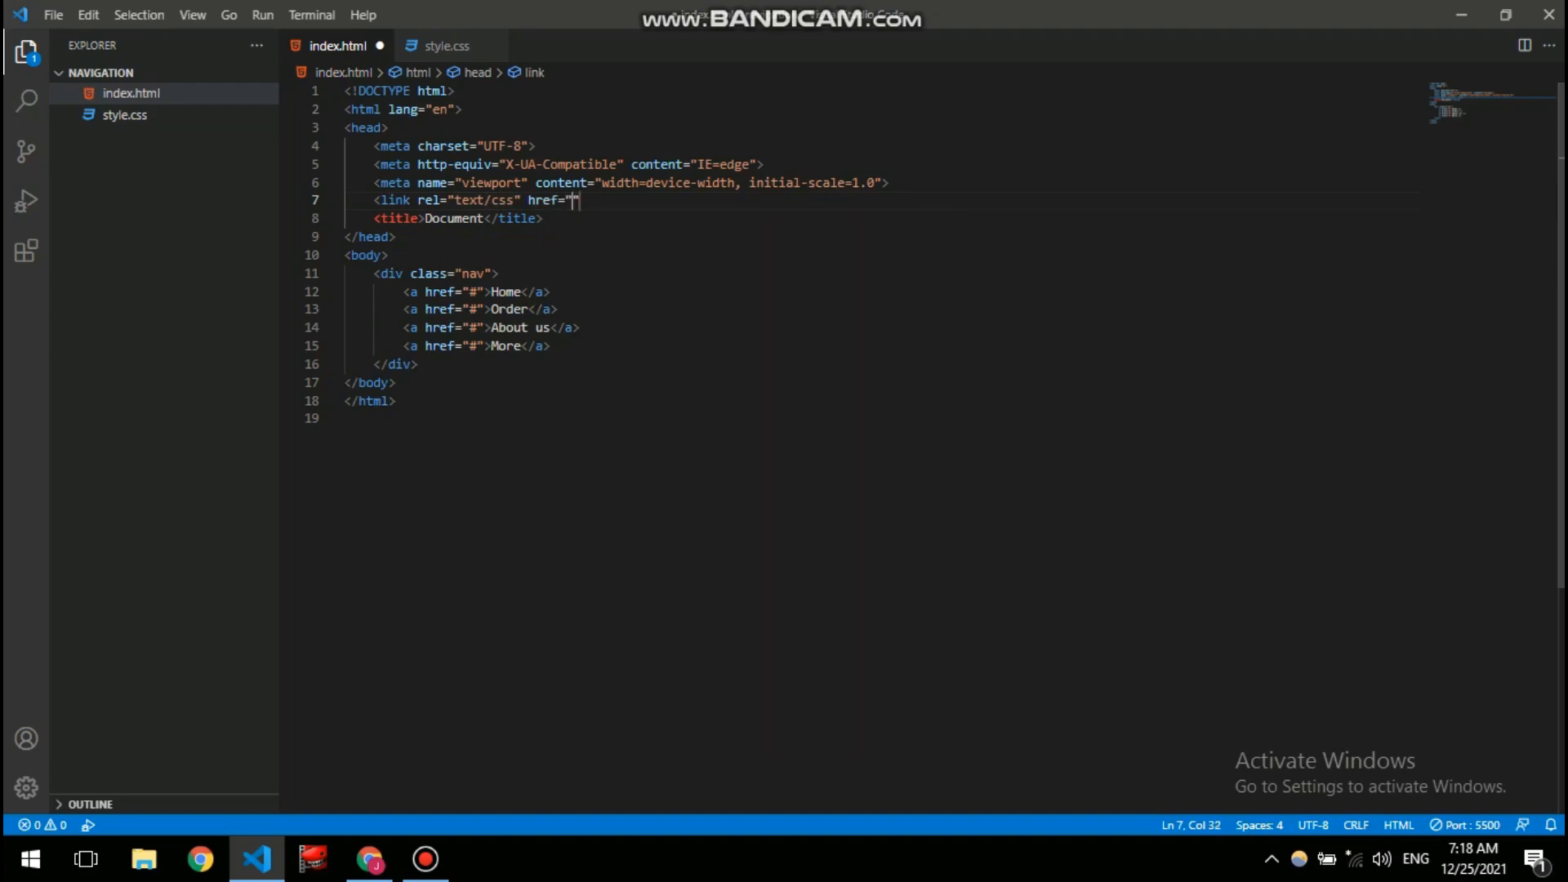
text(sty)
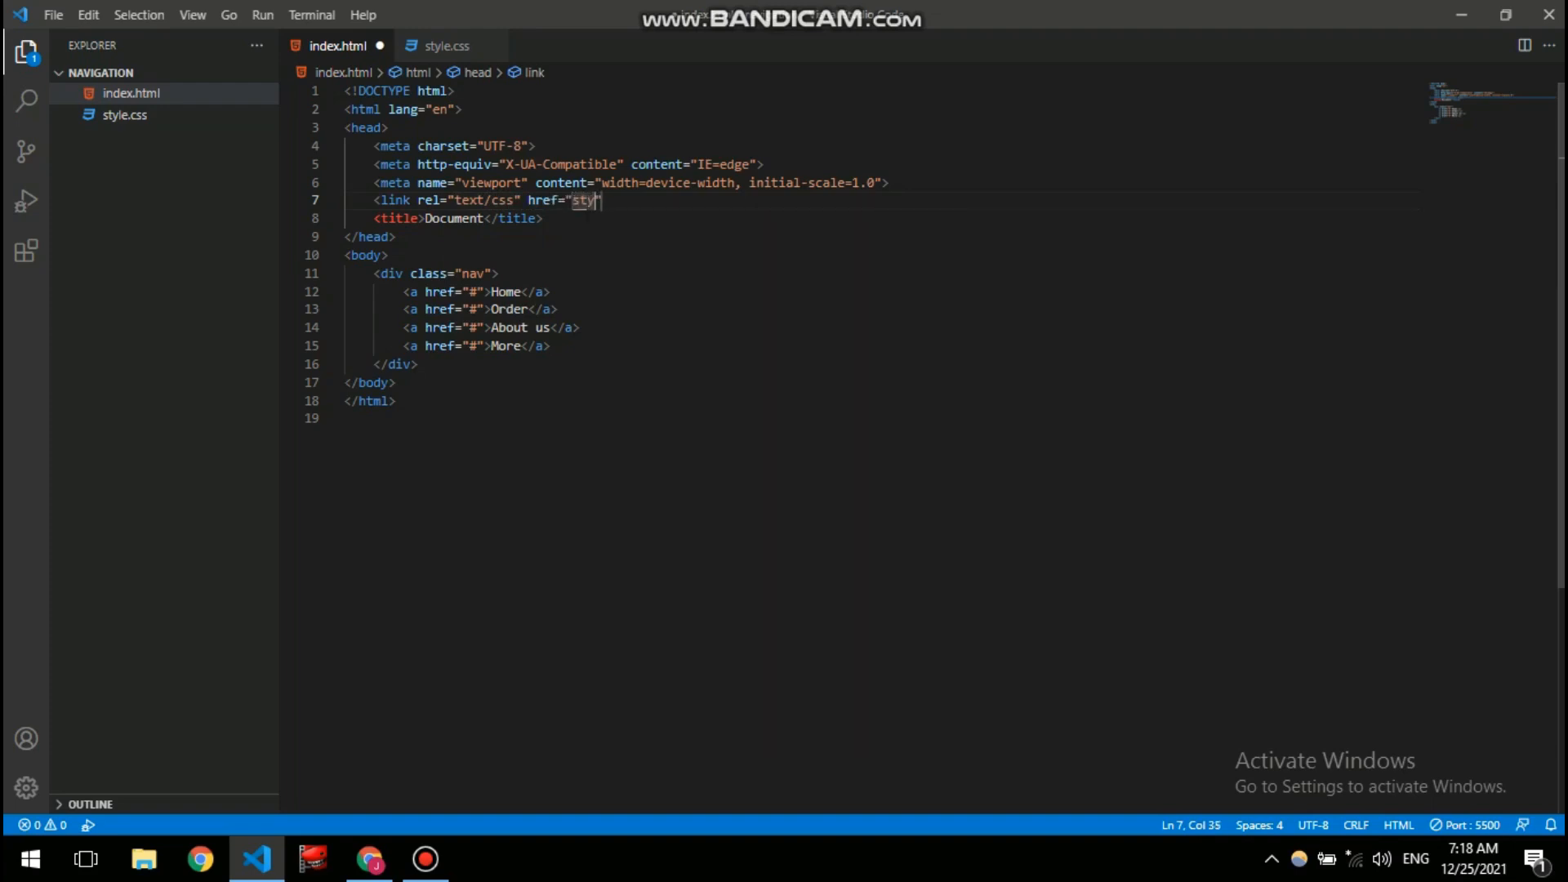
text(le)
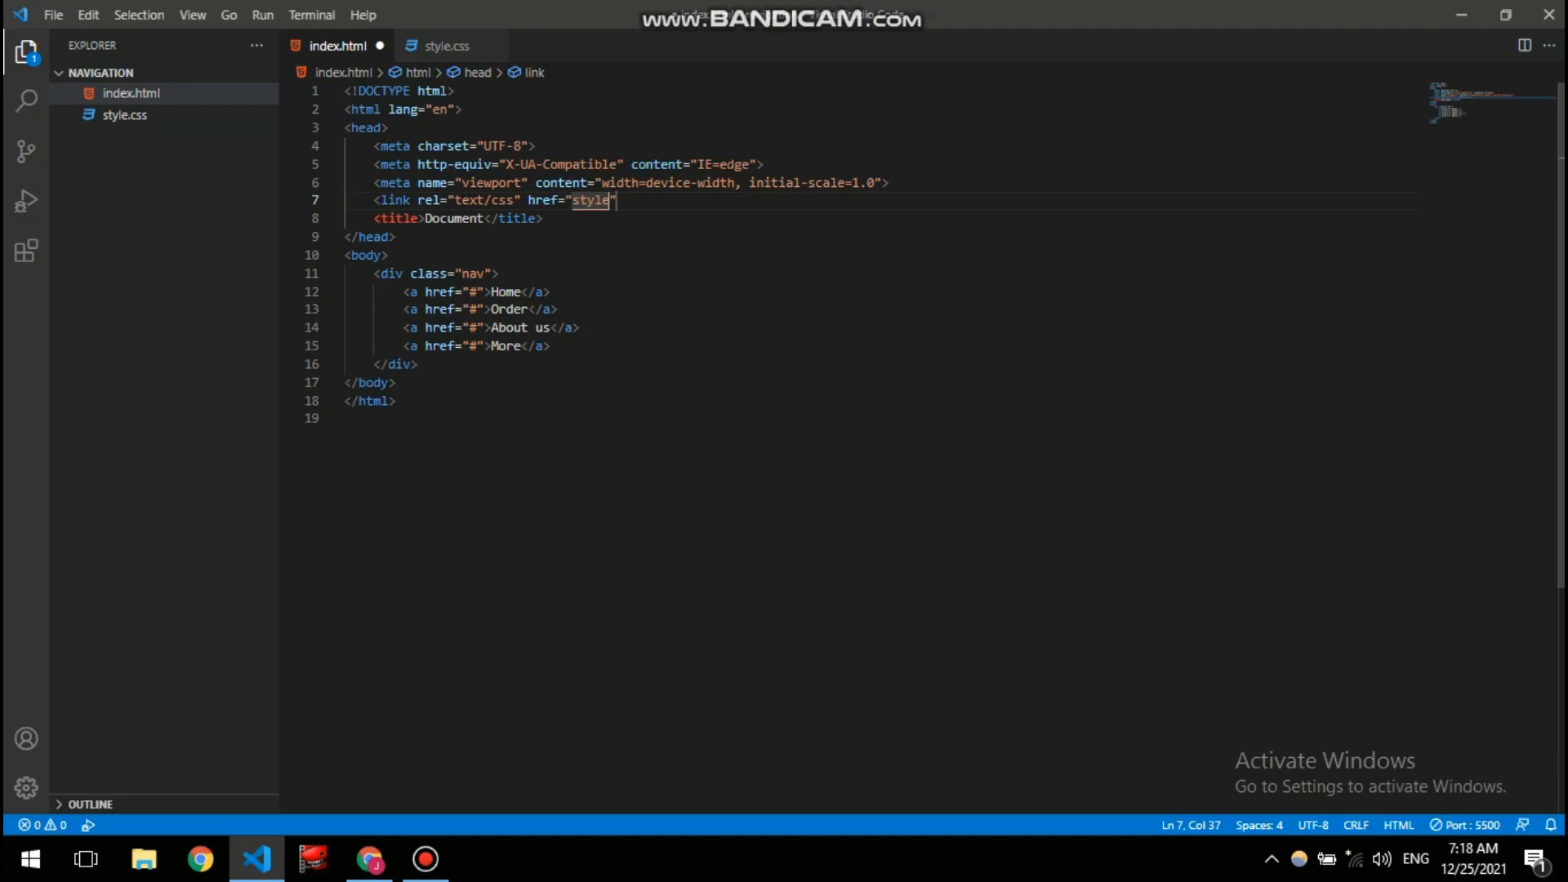
text(.css)
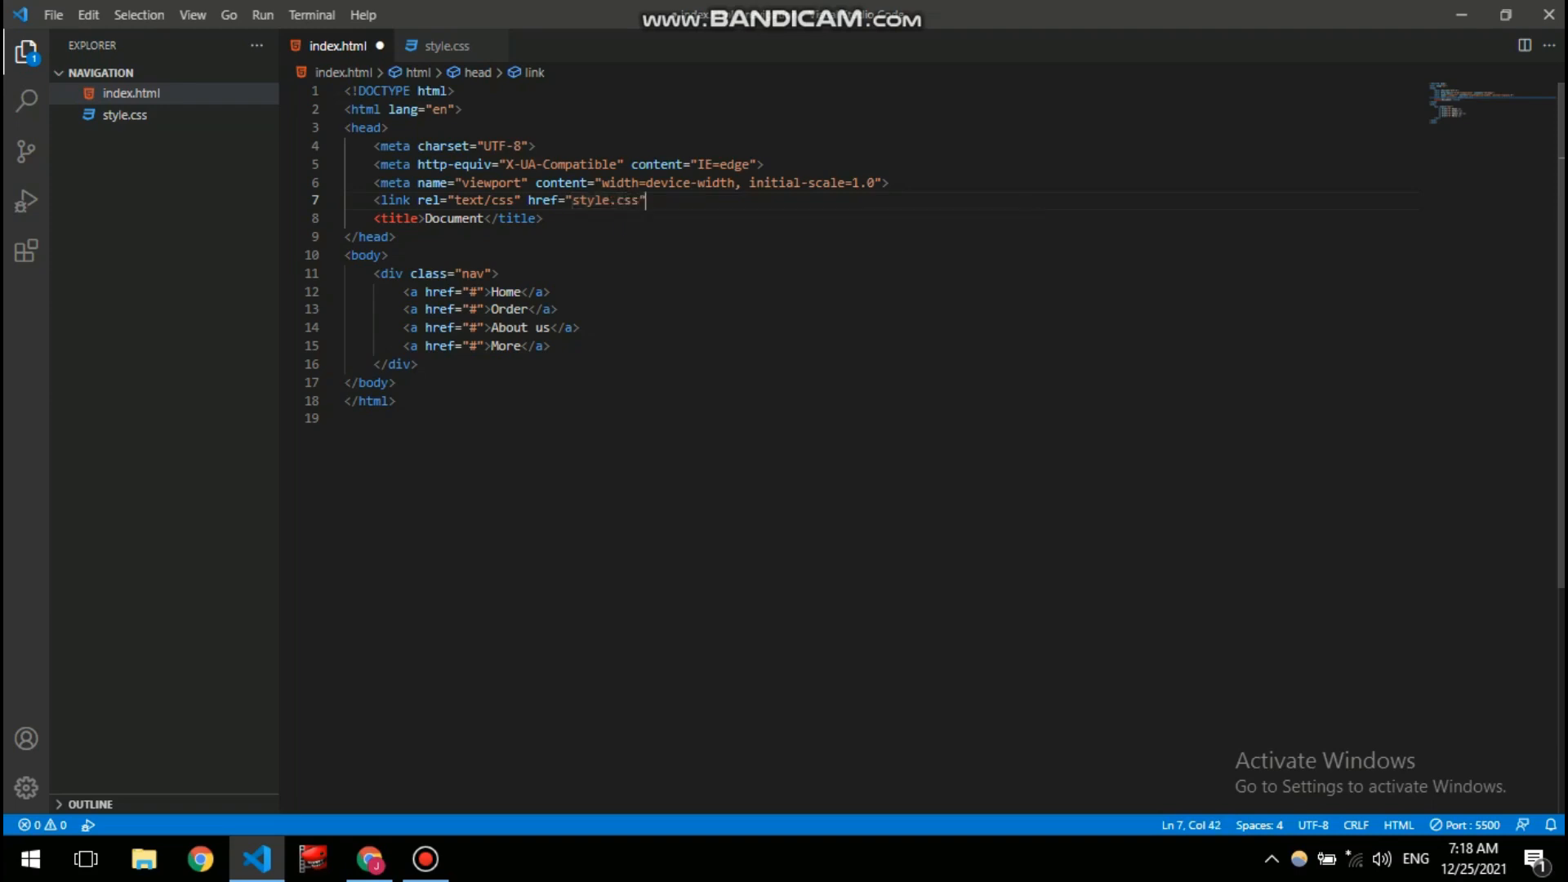
text(>)
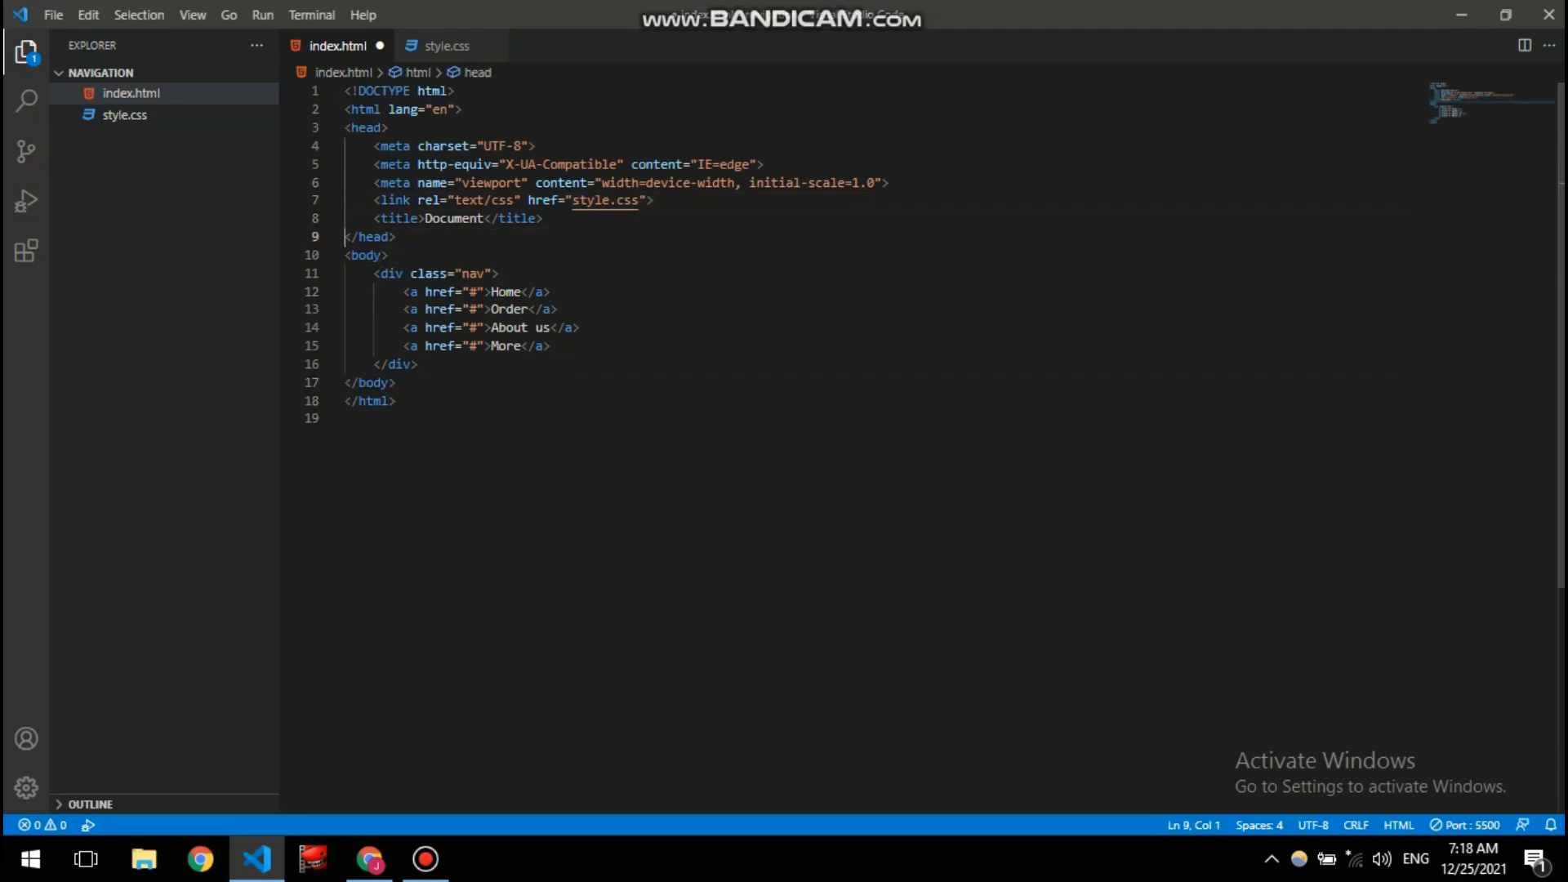
click(392, 237)
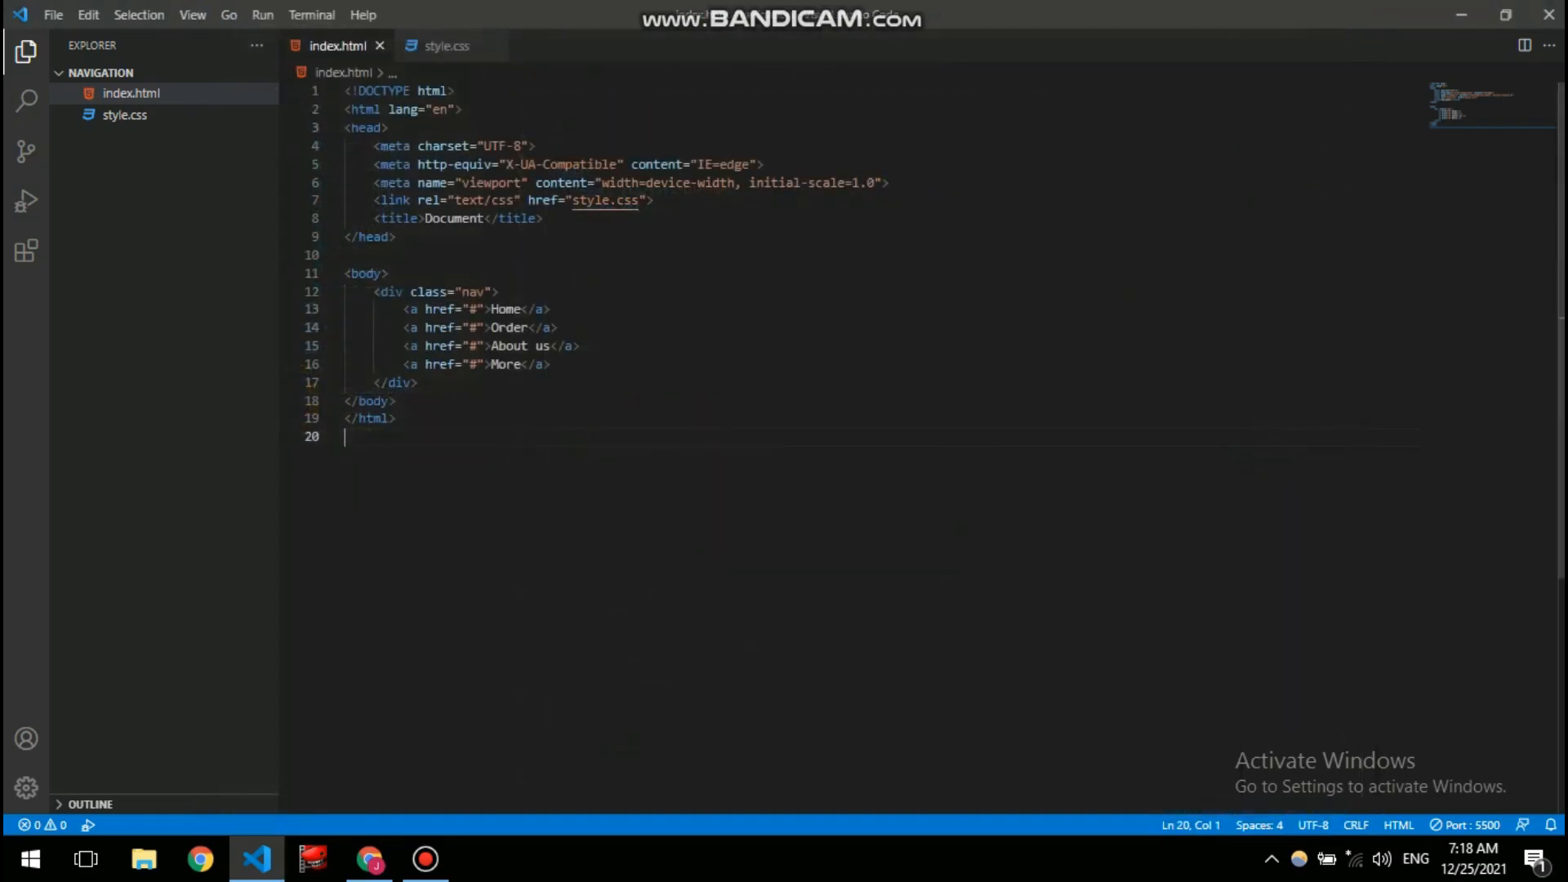
- Change the link to rel="stylesheet" with type="text/css", save and check the centered links in Chrome
double_click(502, 200)
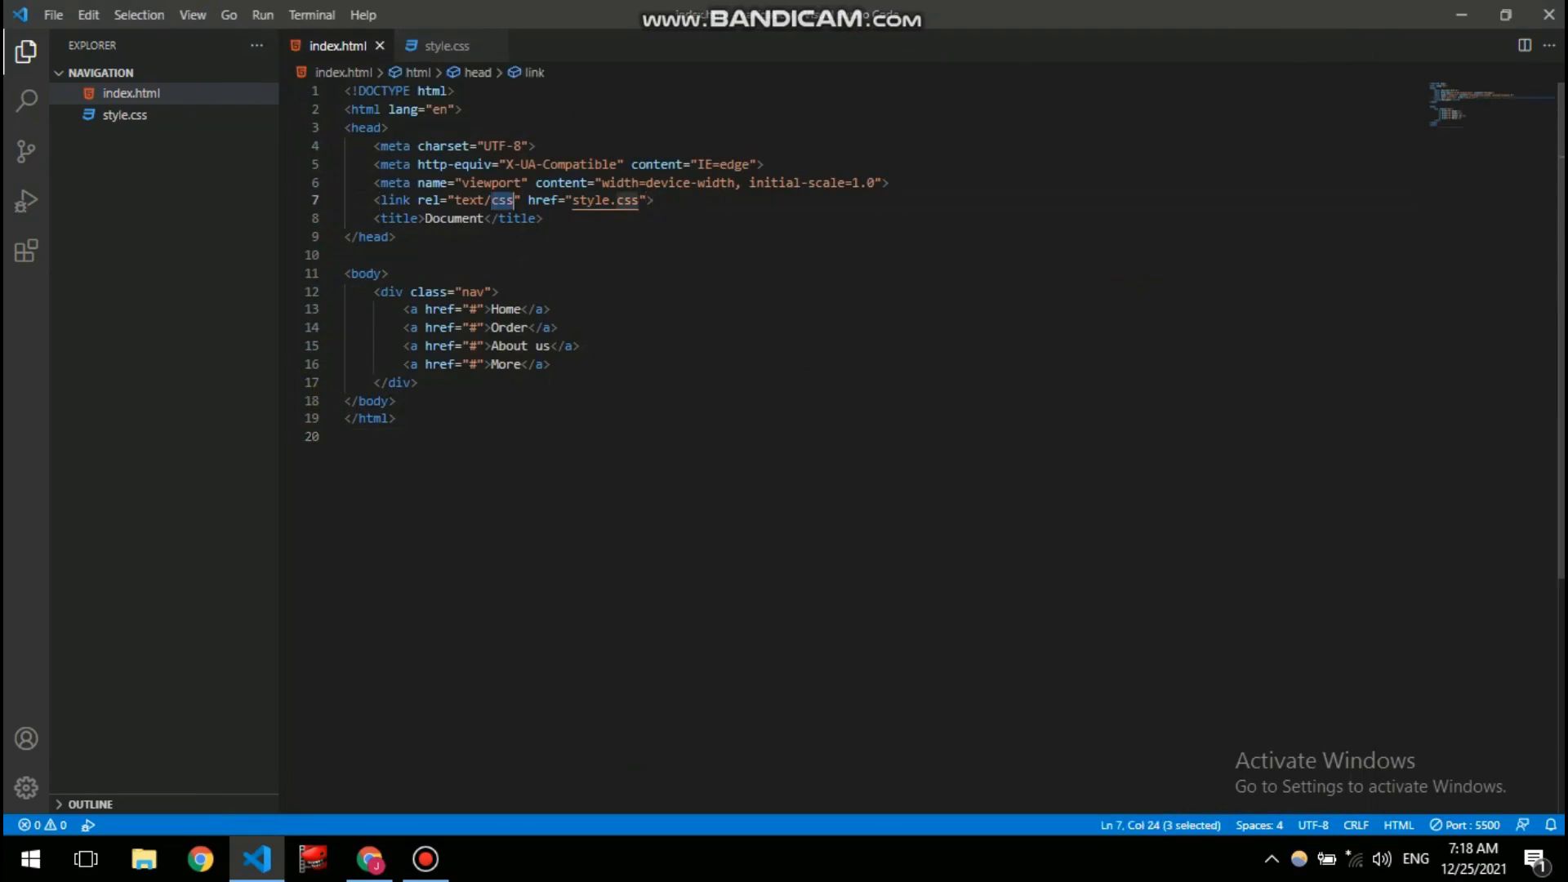
key(Delete)
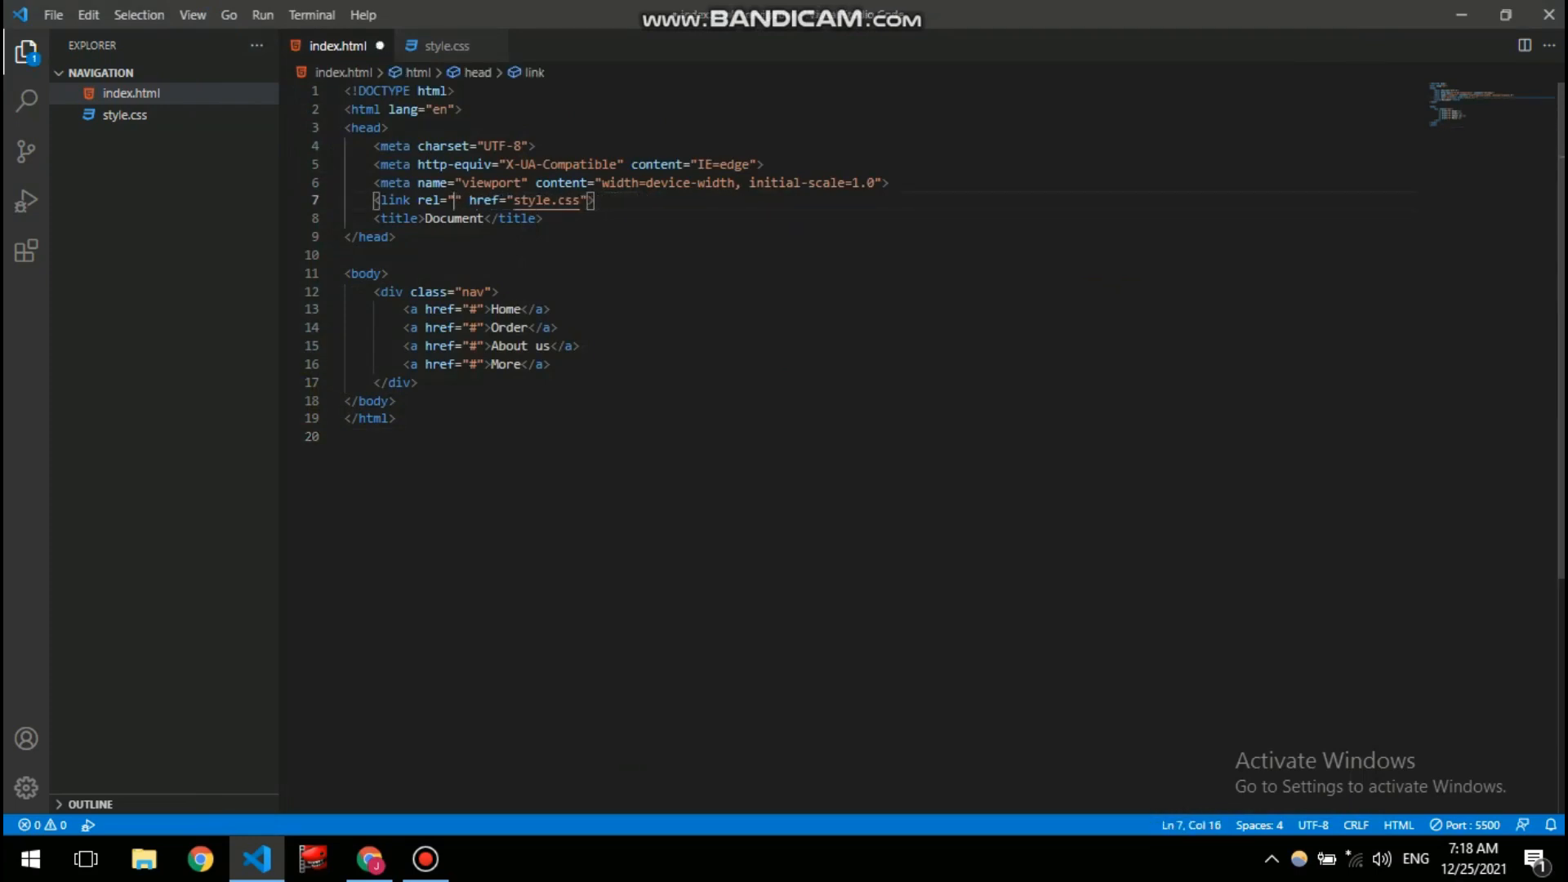
text(stylesheet)
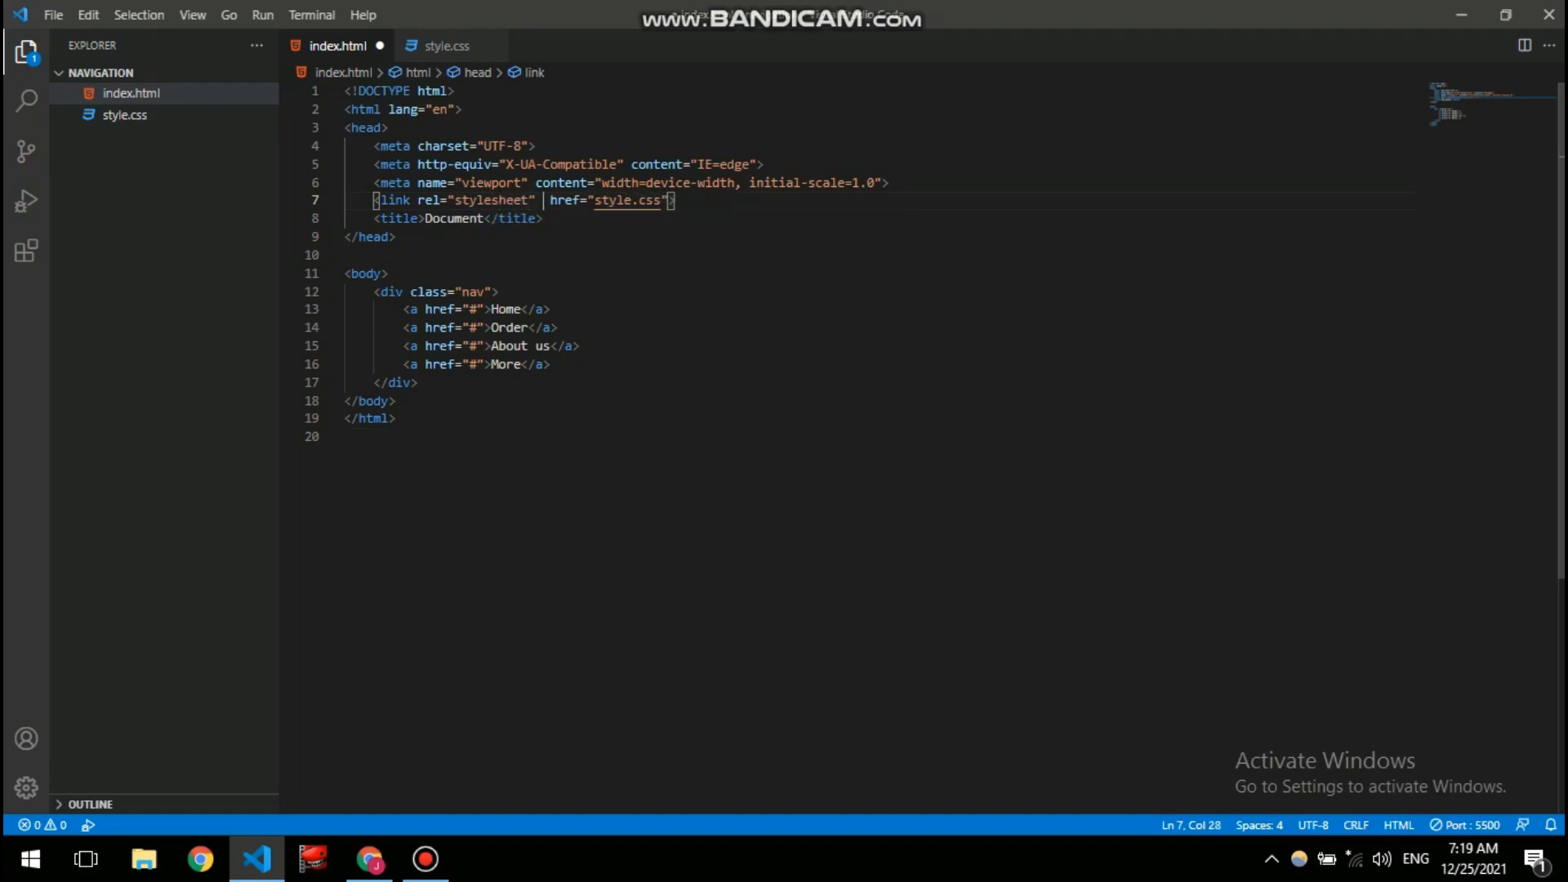
text(rel)
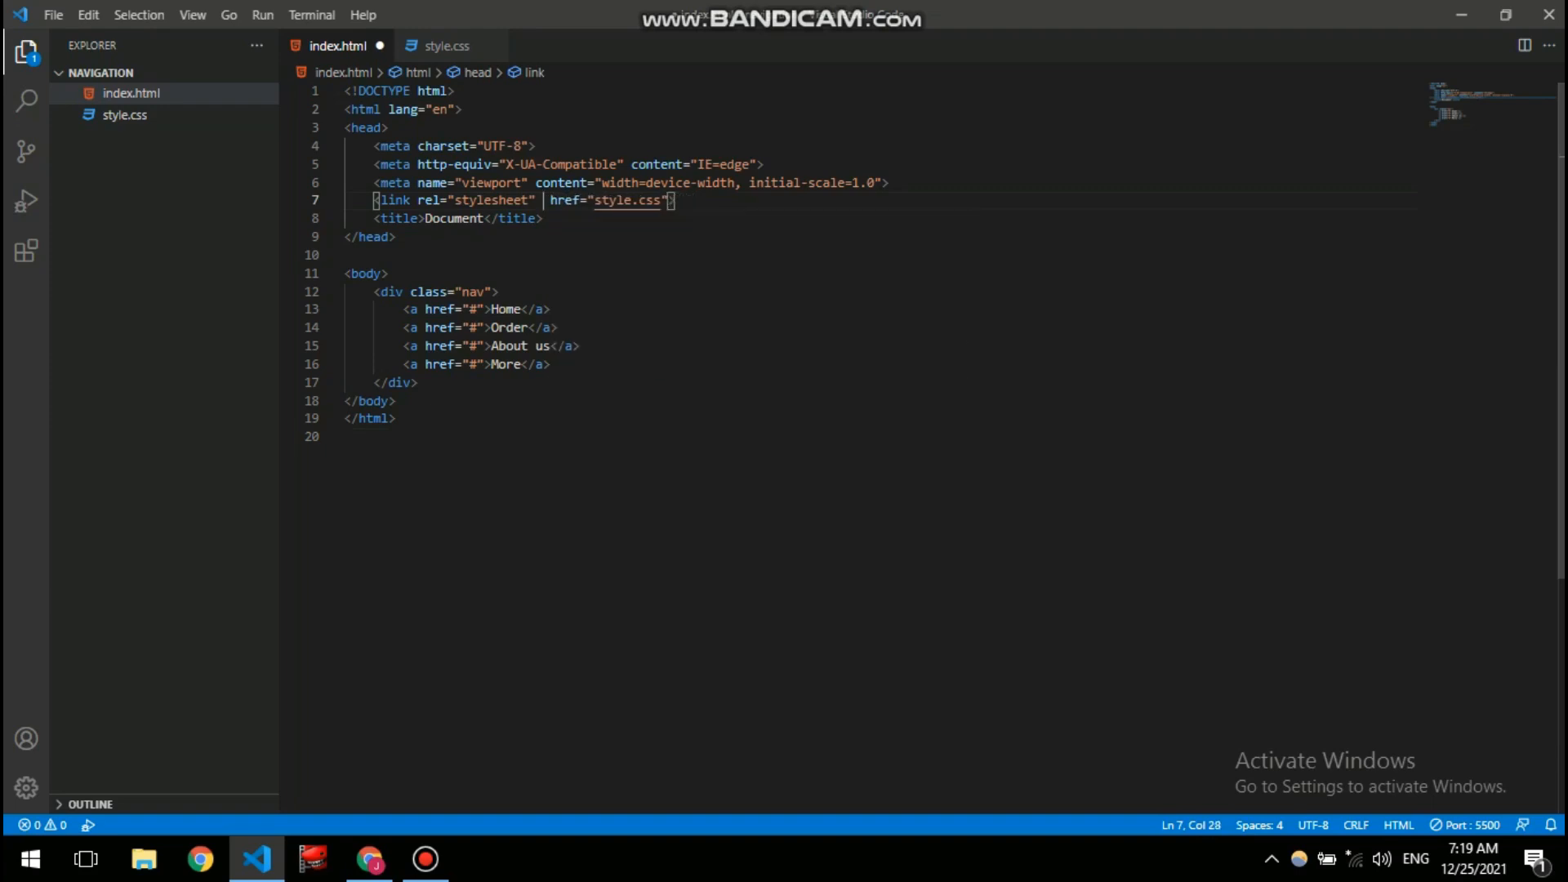
text(type=")
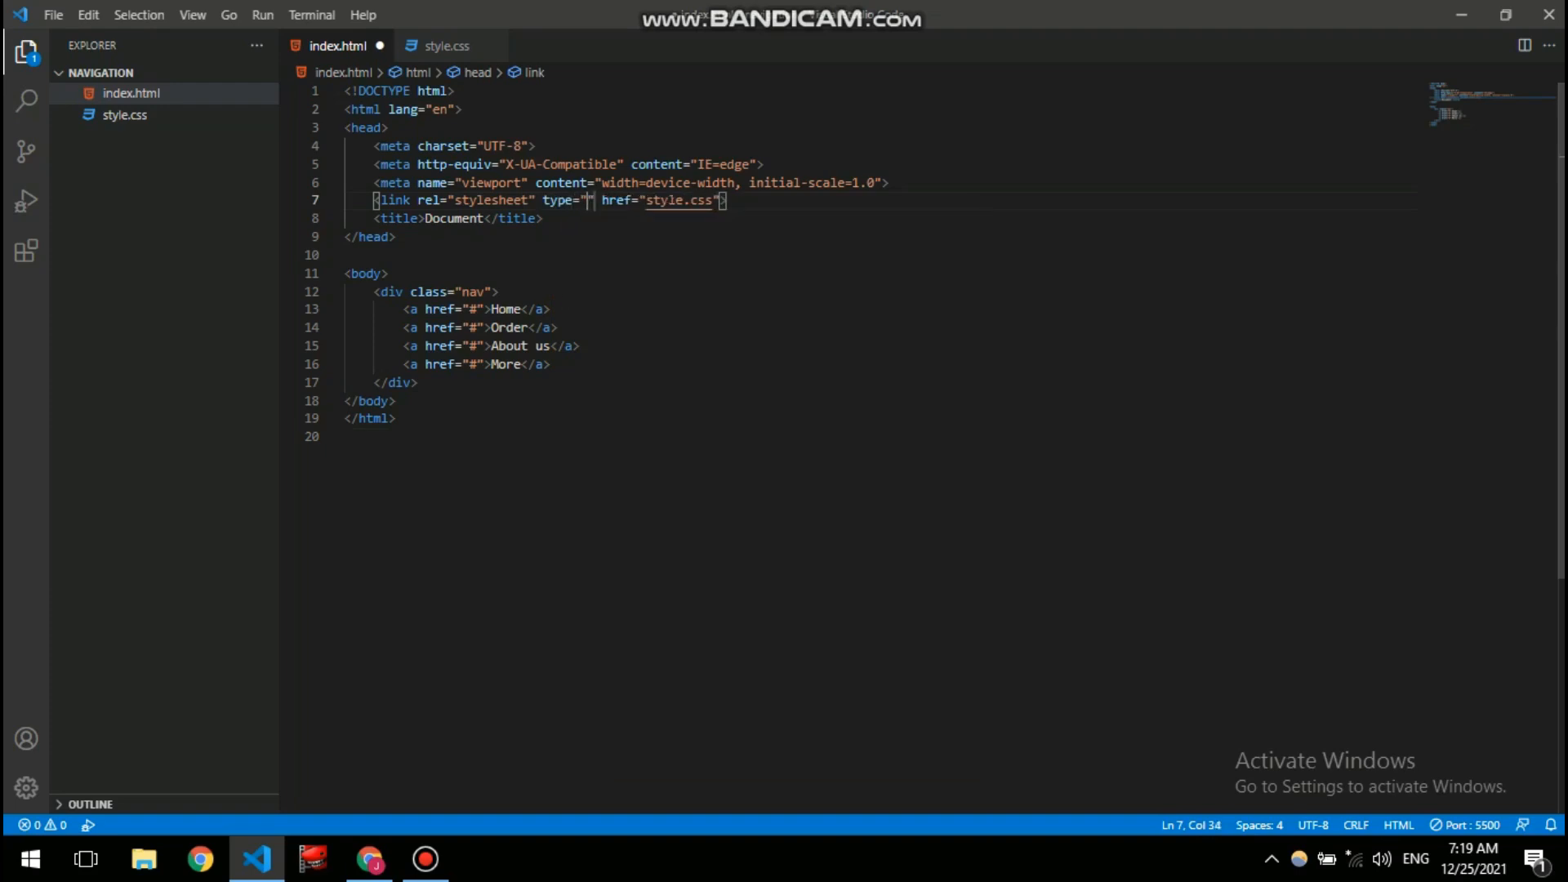
text(text)
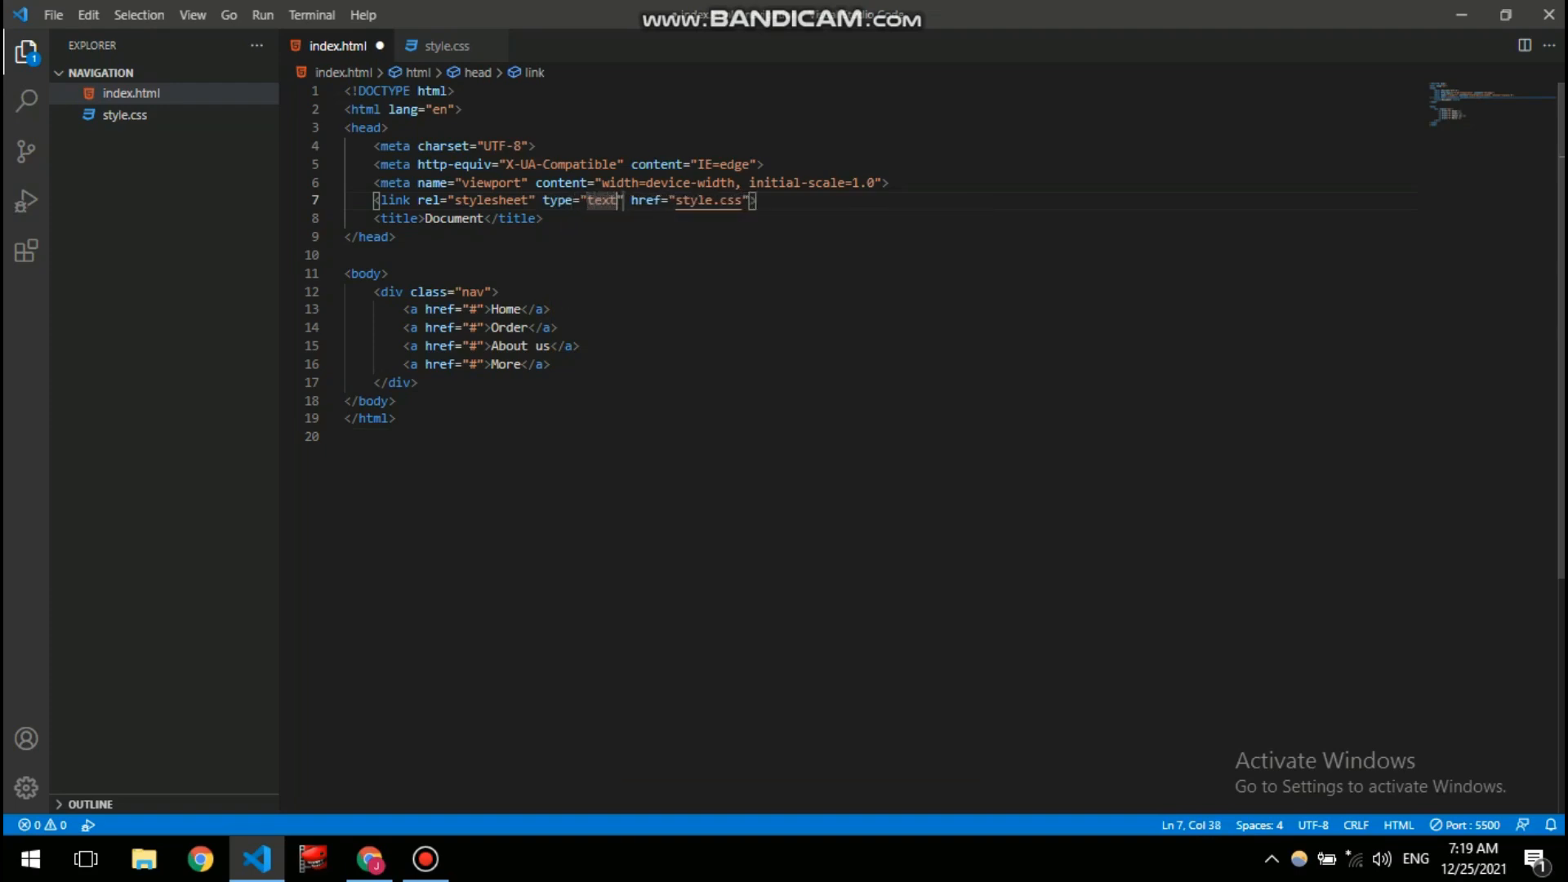
text(/css)
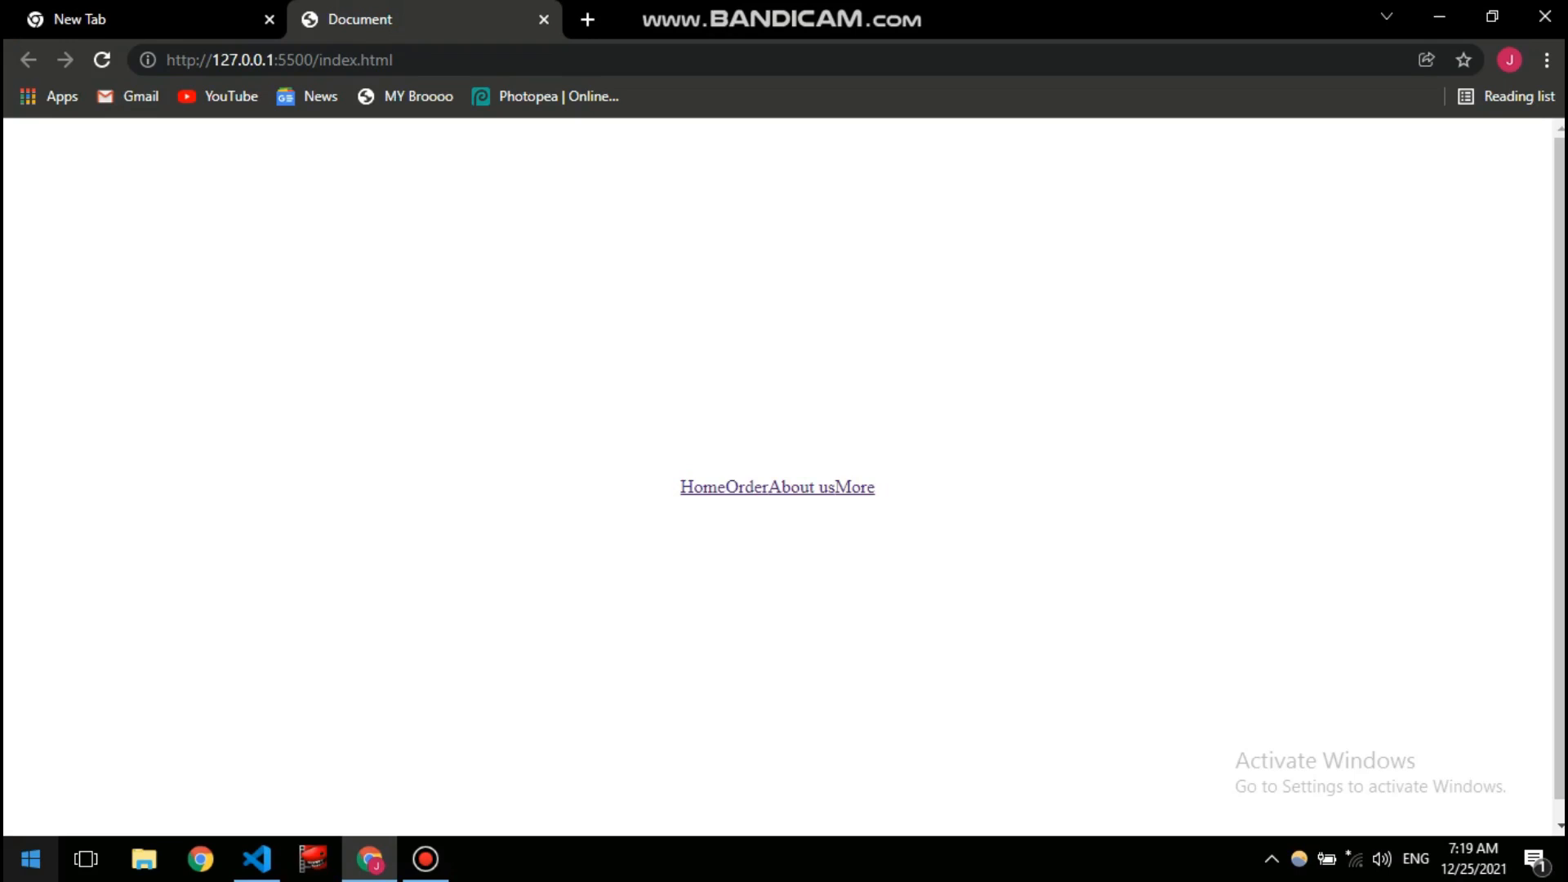
click(257, 857)
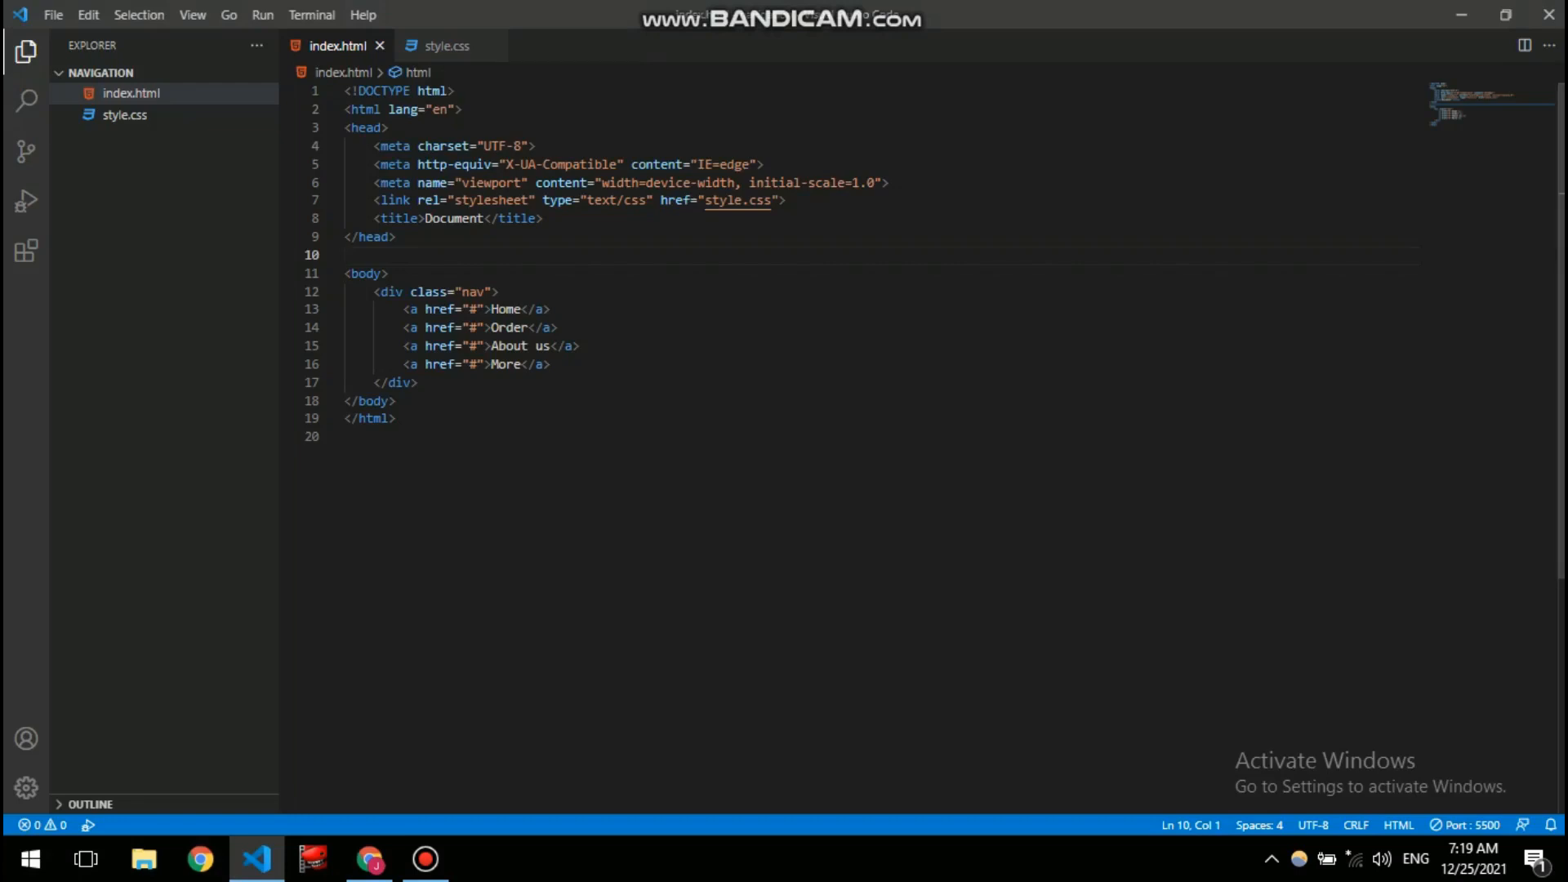
- Add a .nav a rule in style.css with margin-left: 10px
click(446, 45)
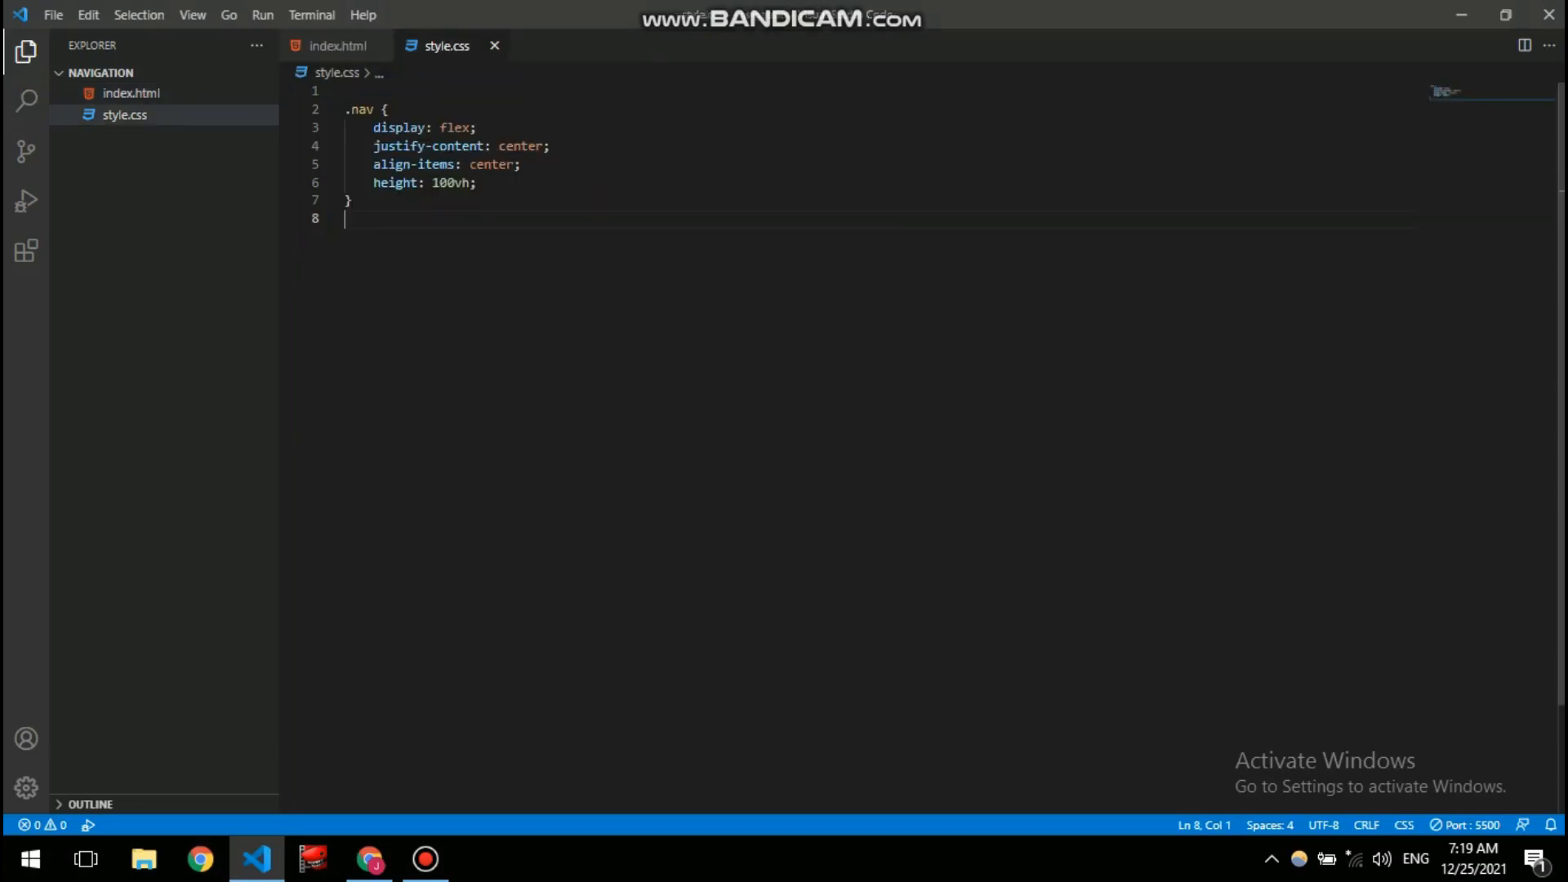
key(enter)
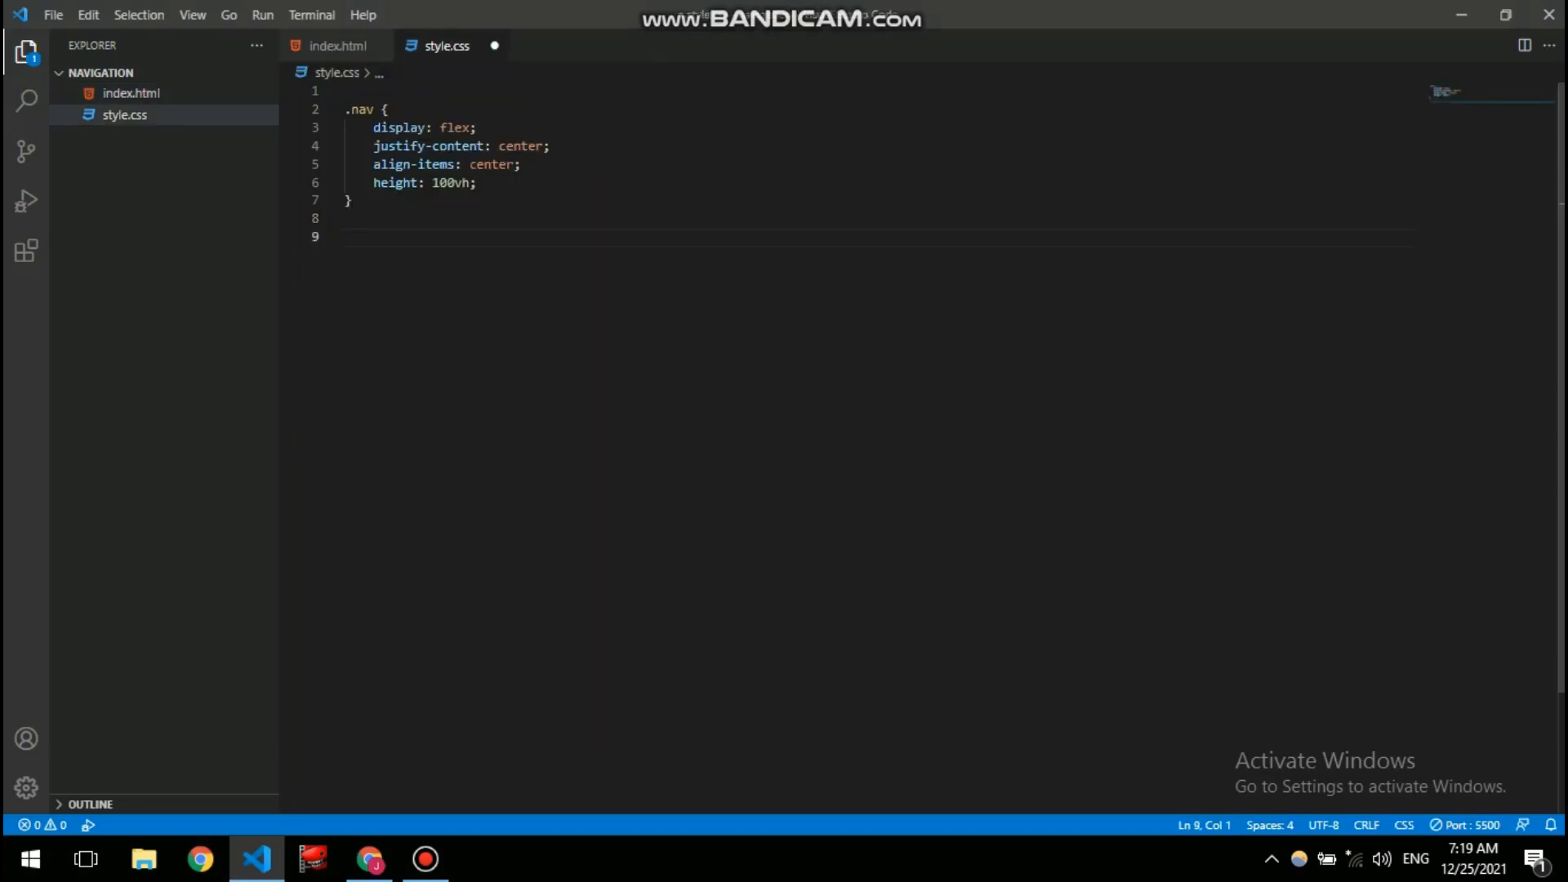
text(.na)
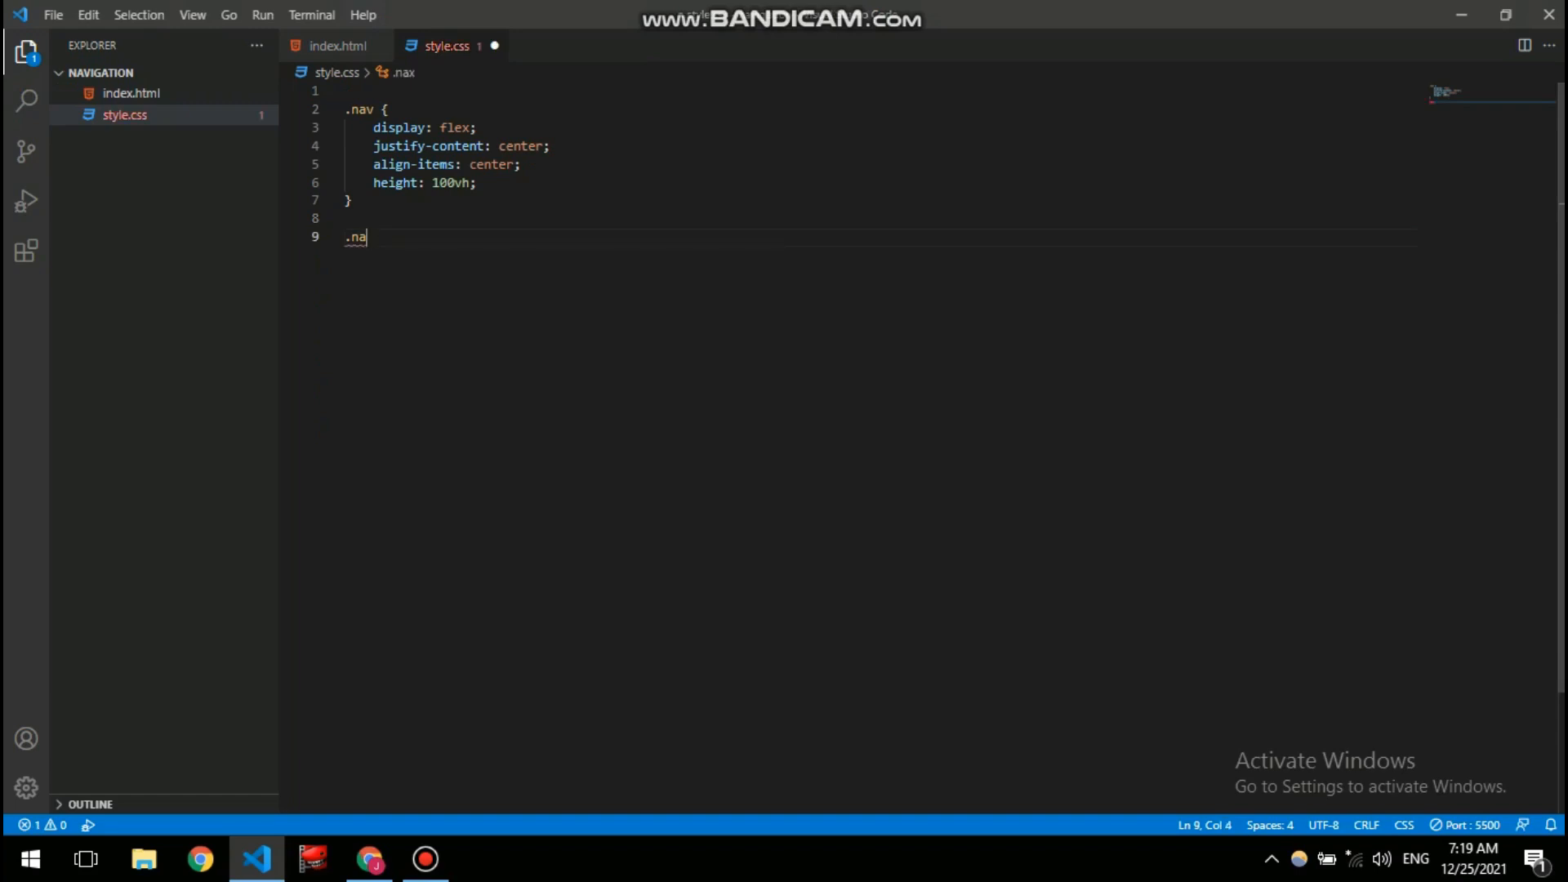
text(v a)
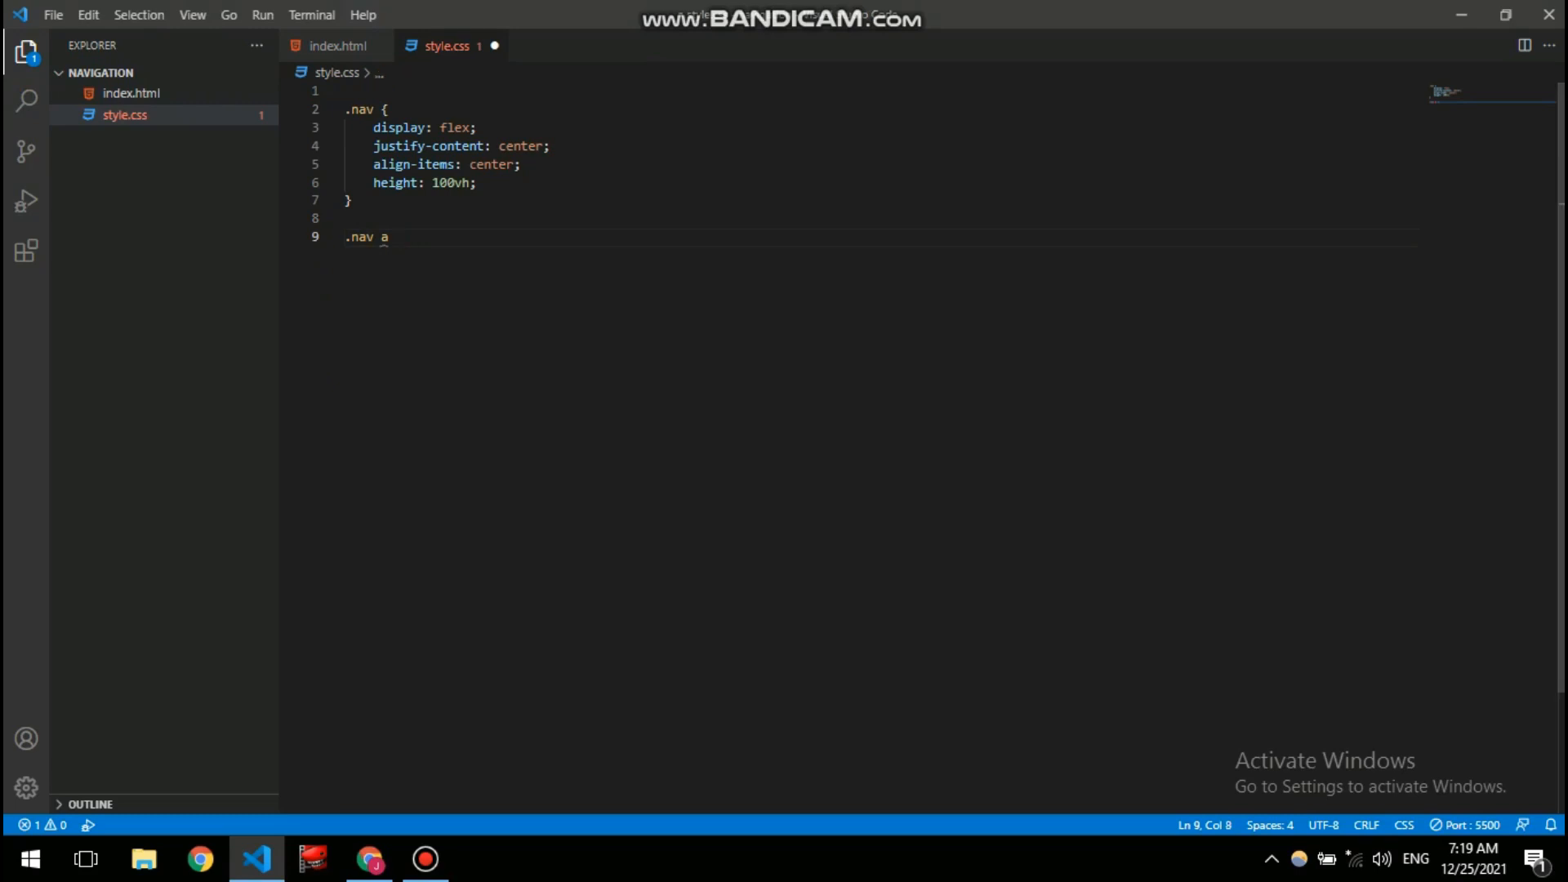
text({)
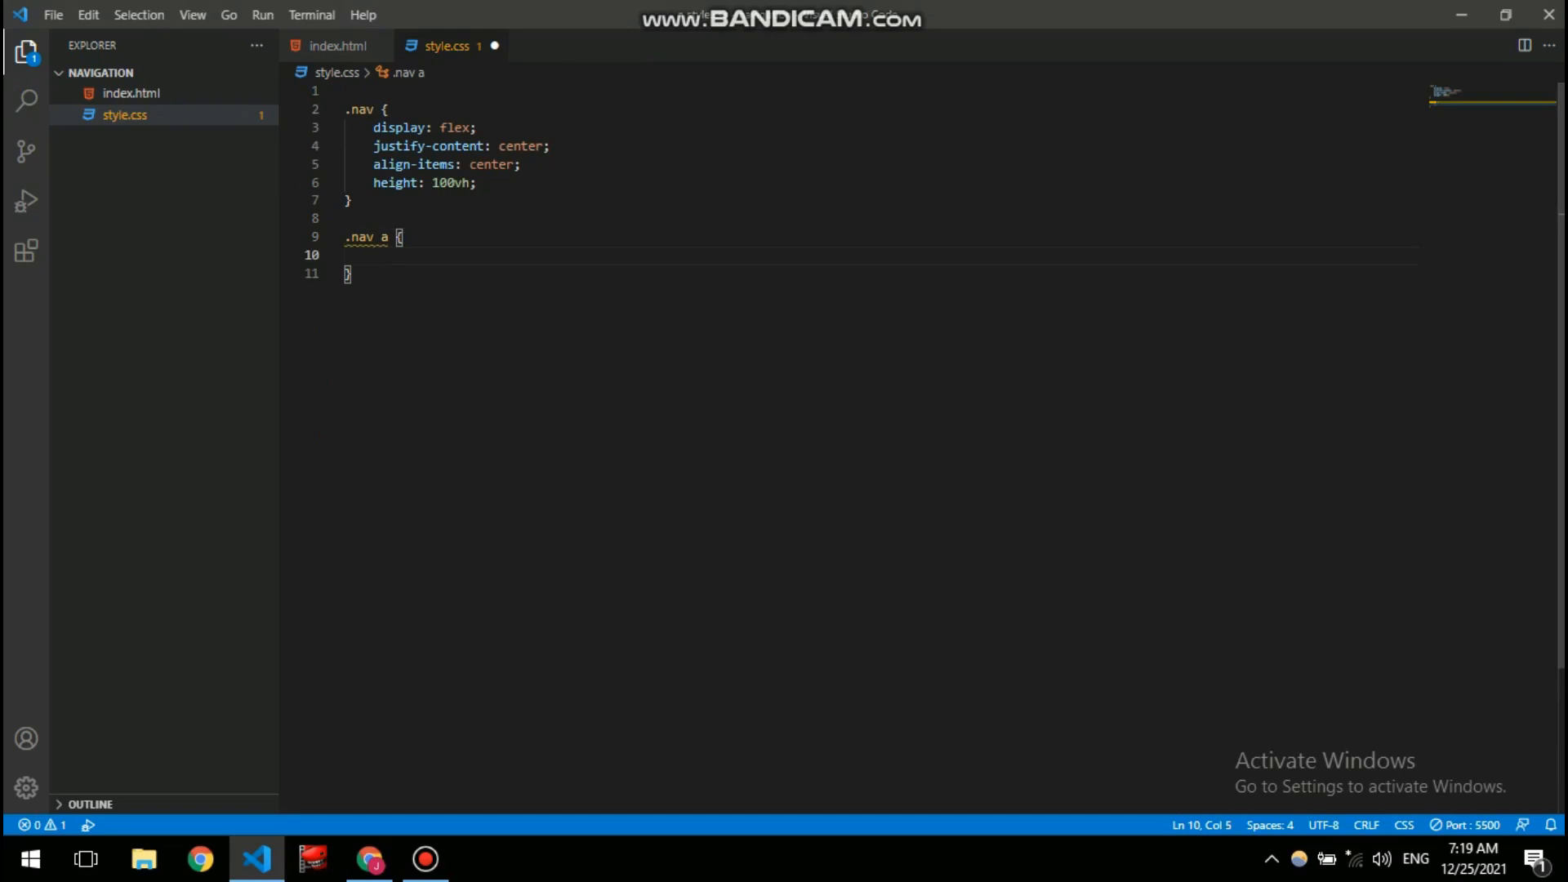
text(pa)
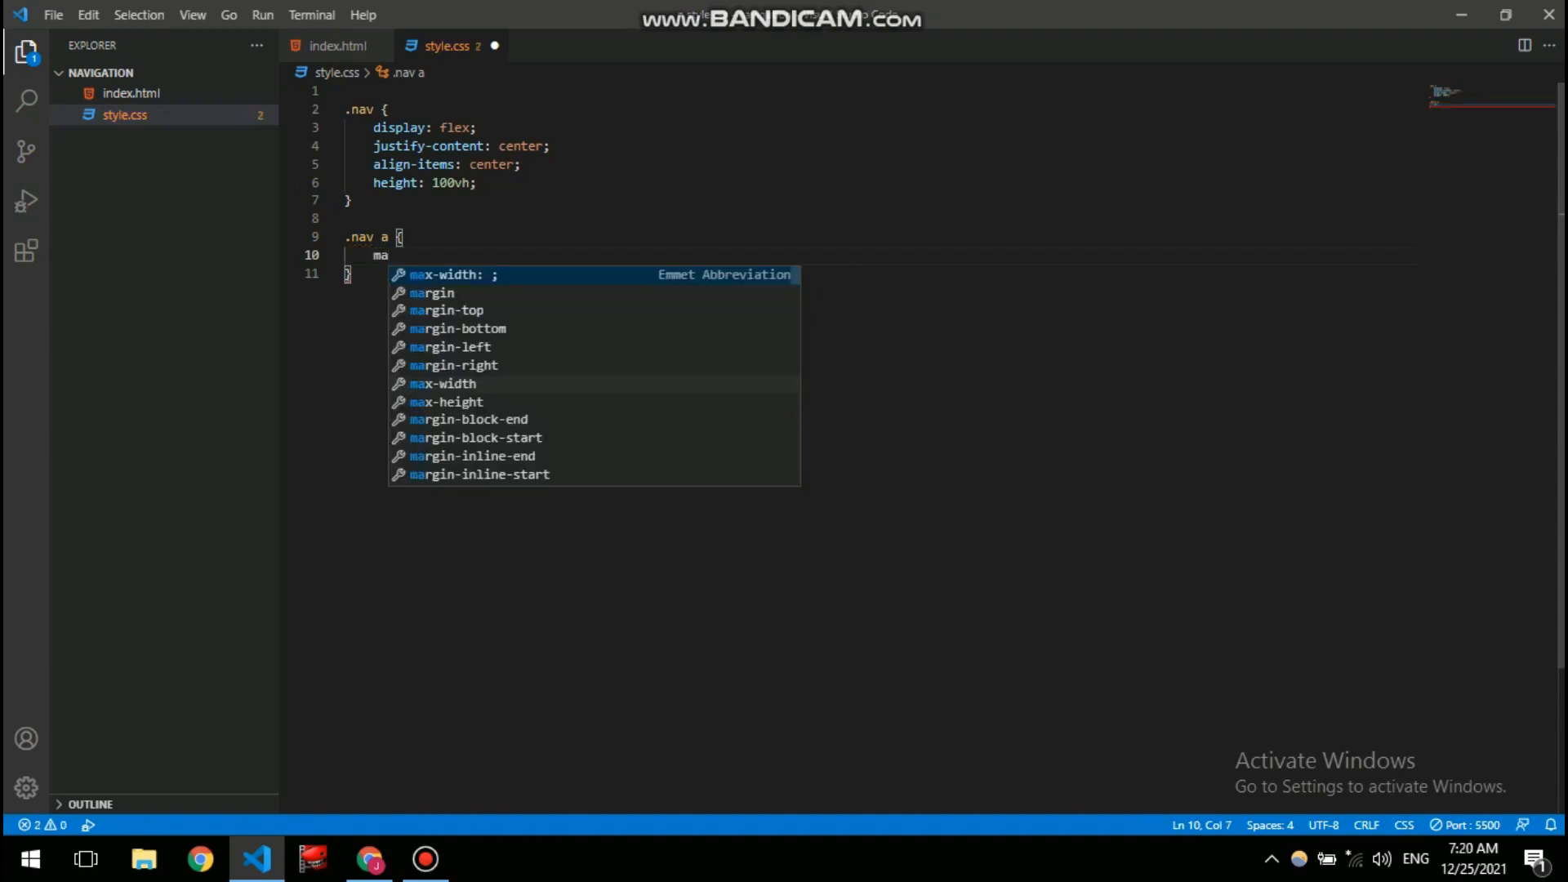
text(rgin: ;)
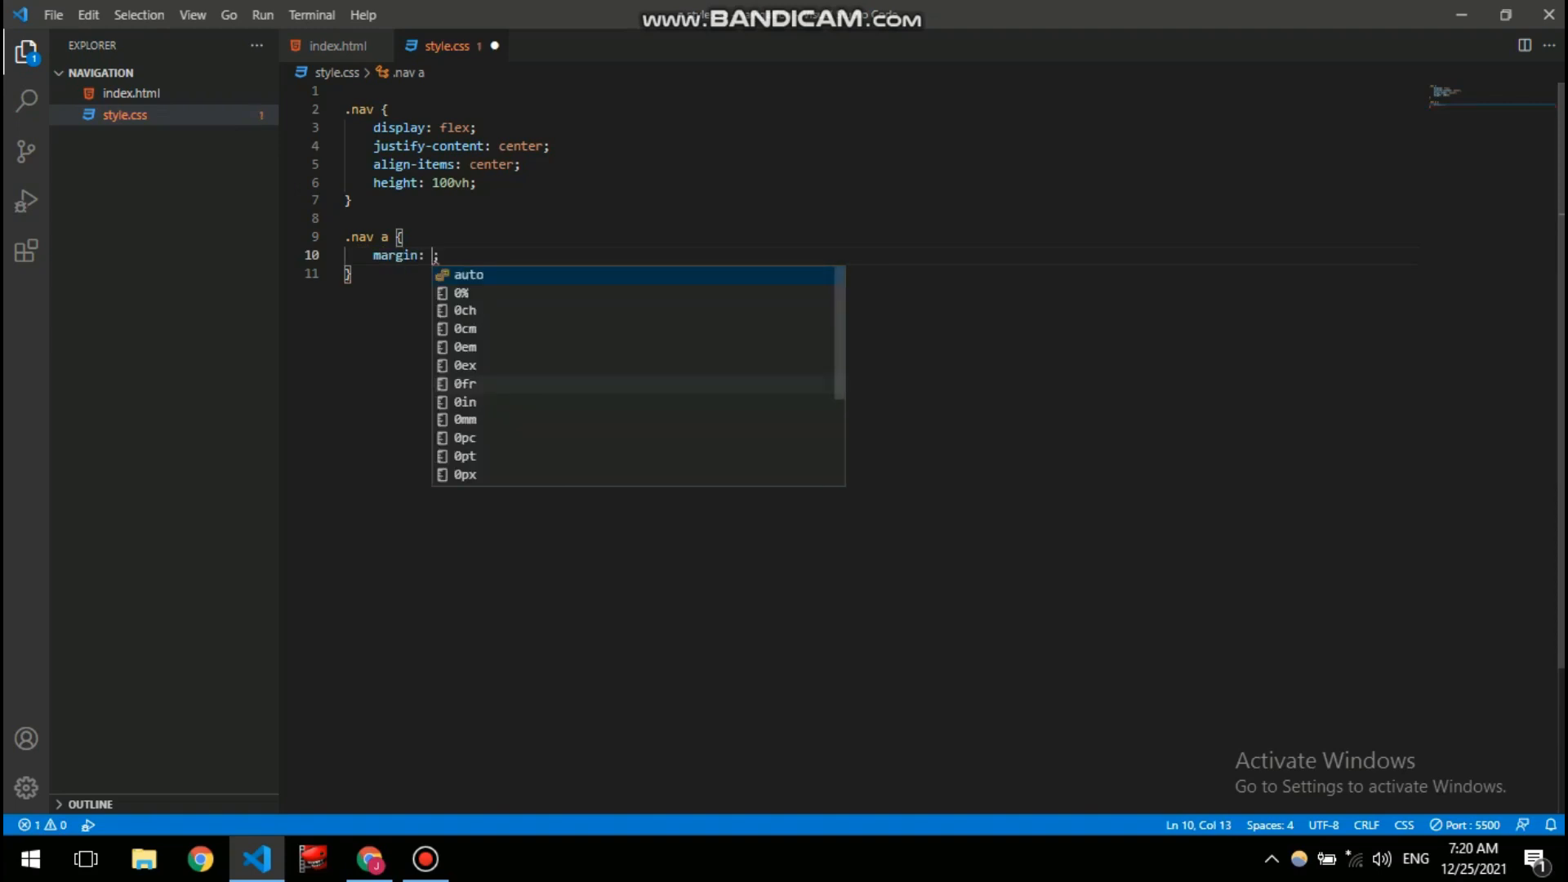
text(-left)
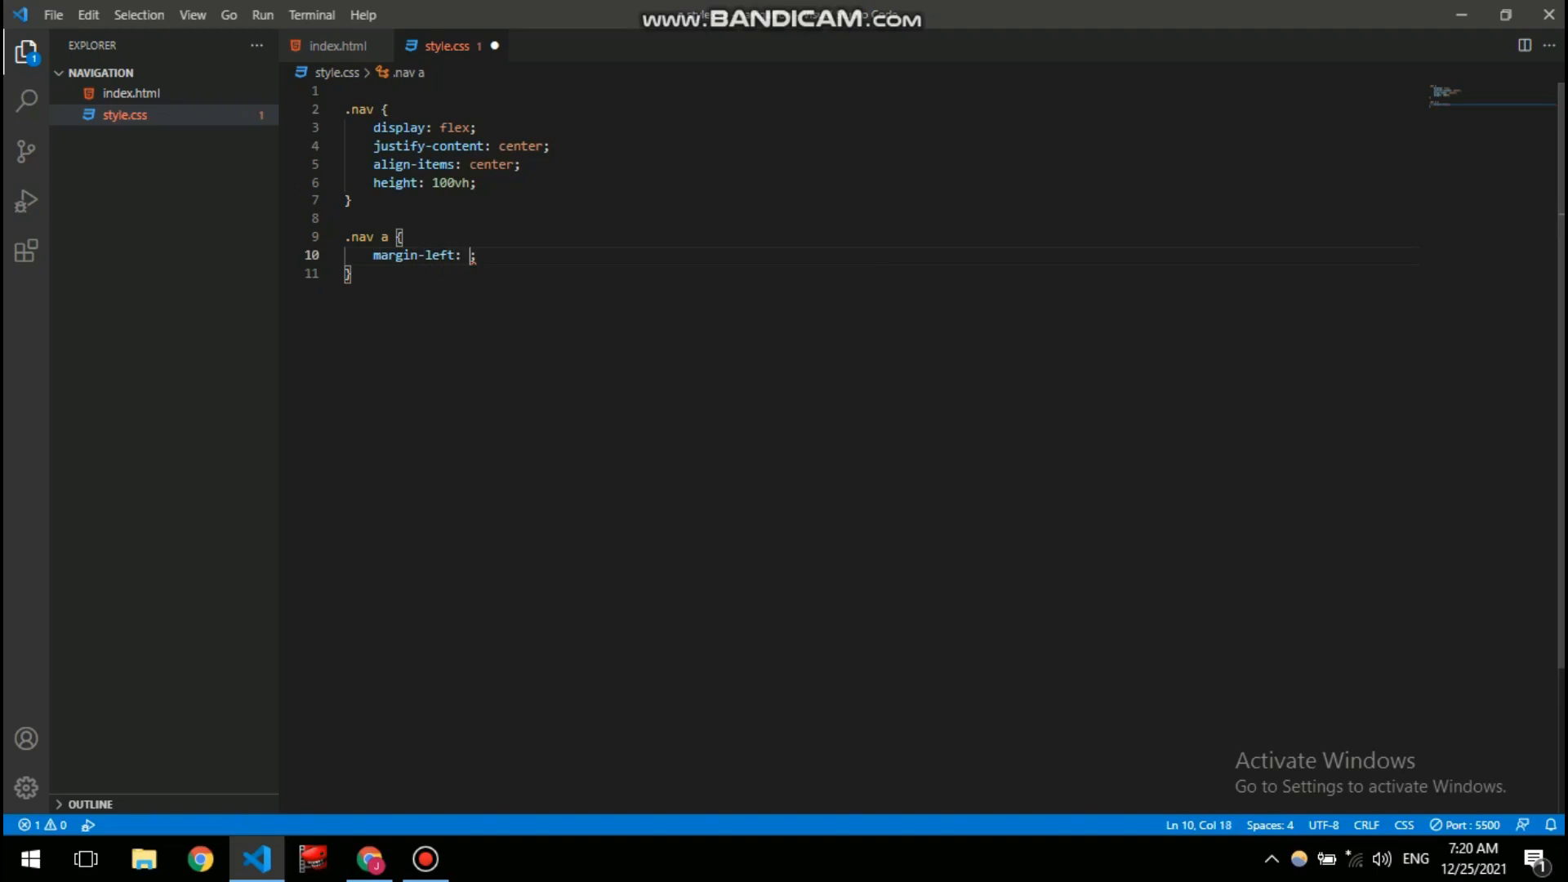
text(18px)
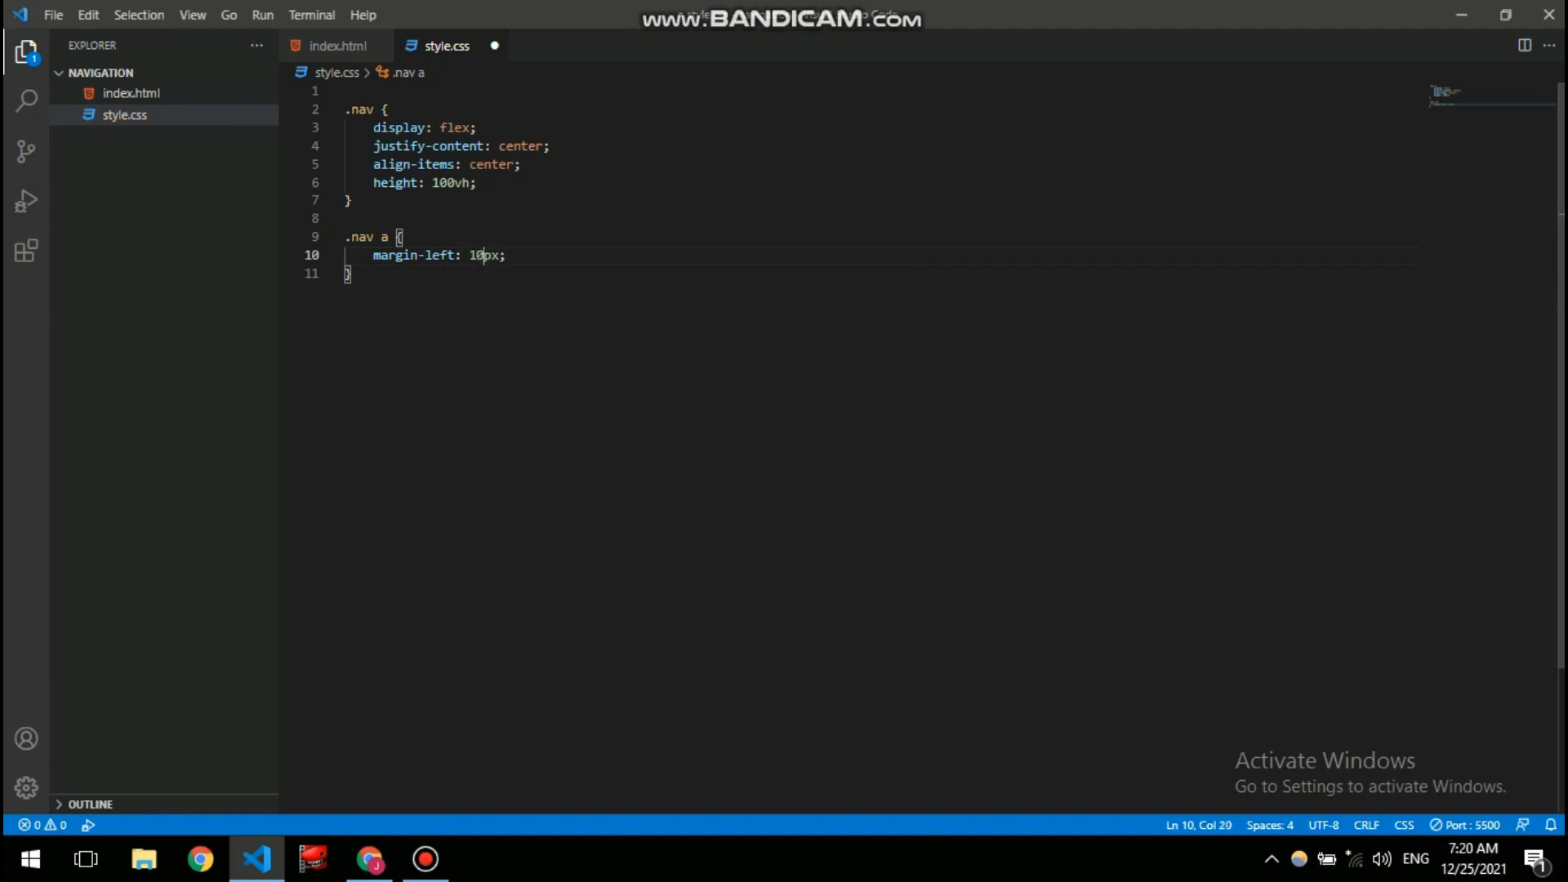
- Add text-decoration: none to the .nav a rule, fixing a mistyped property
key(Enter)
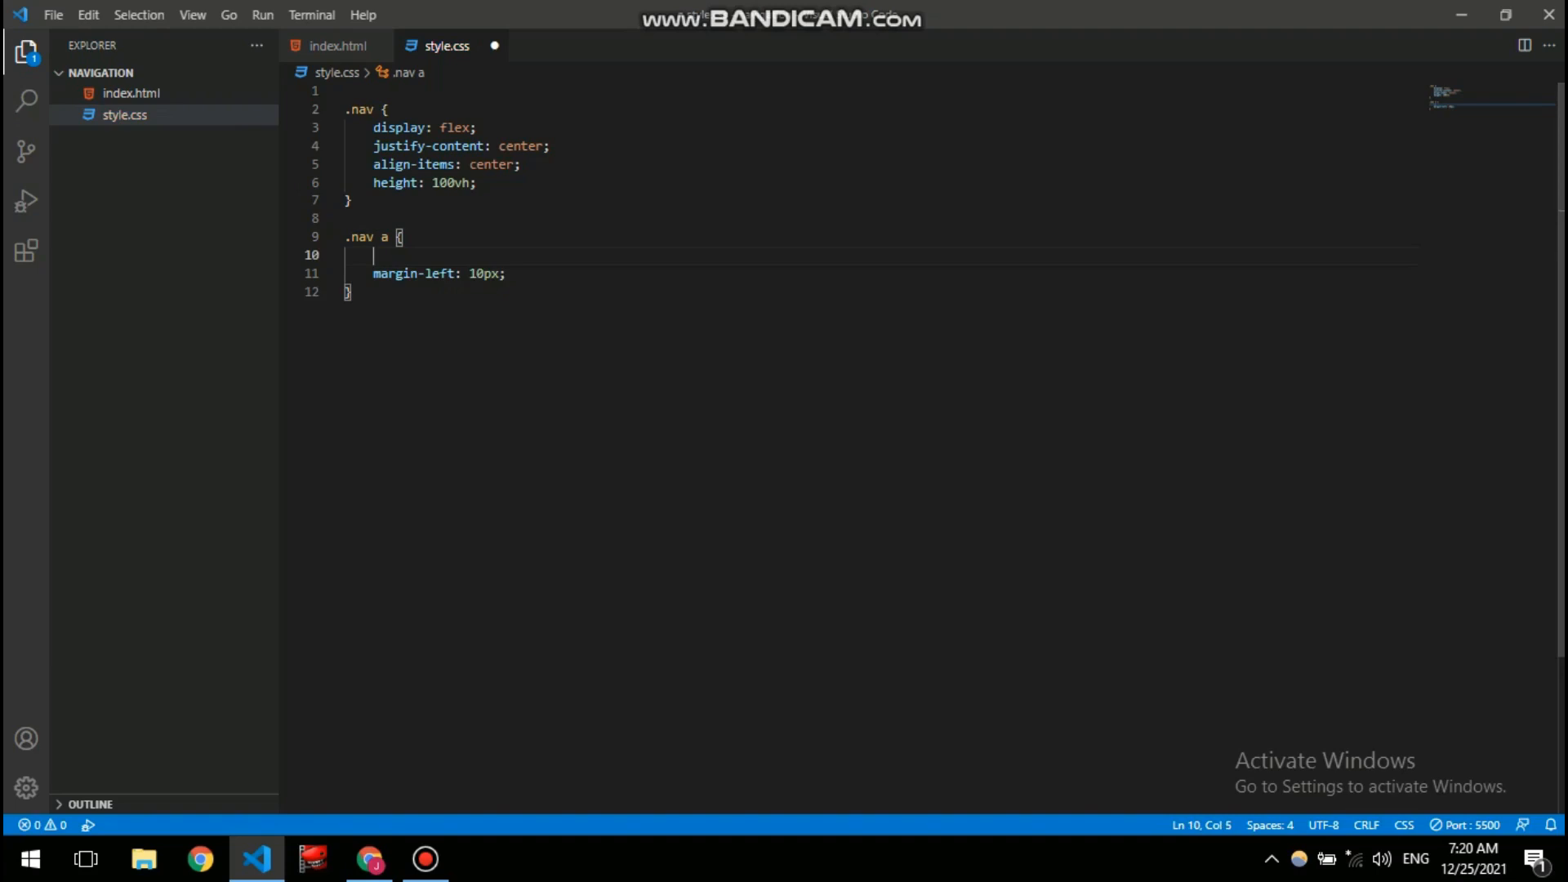
text(lionk)
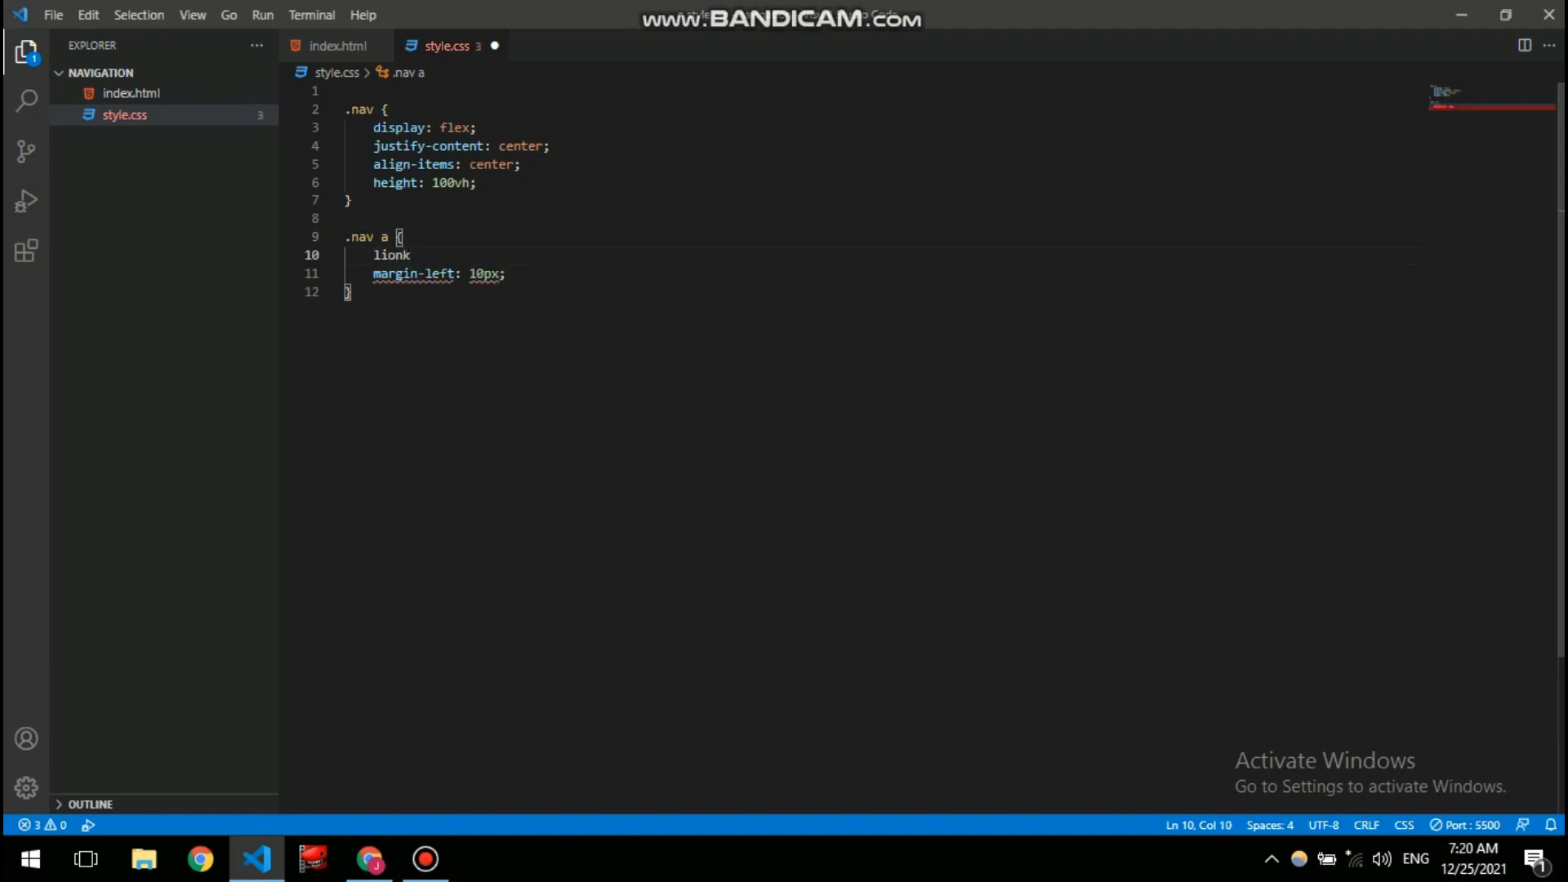
key(Backspace)
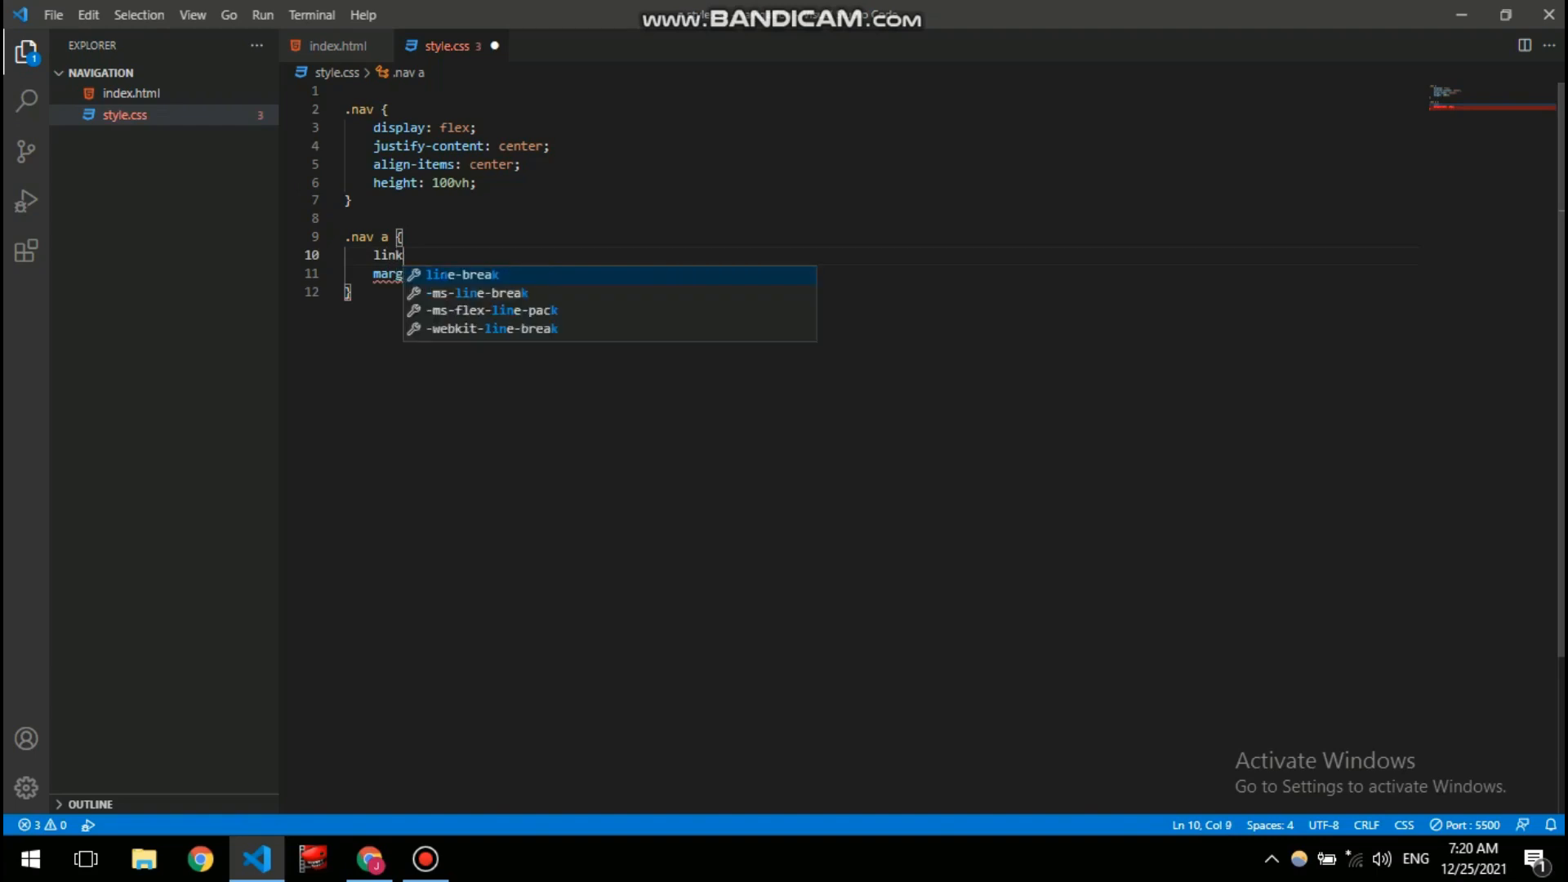
key(Backspace)
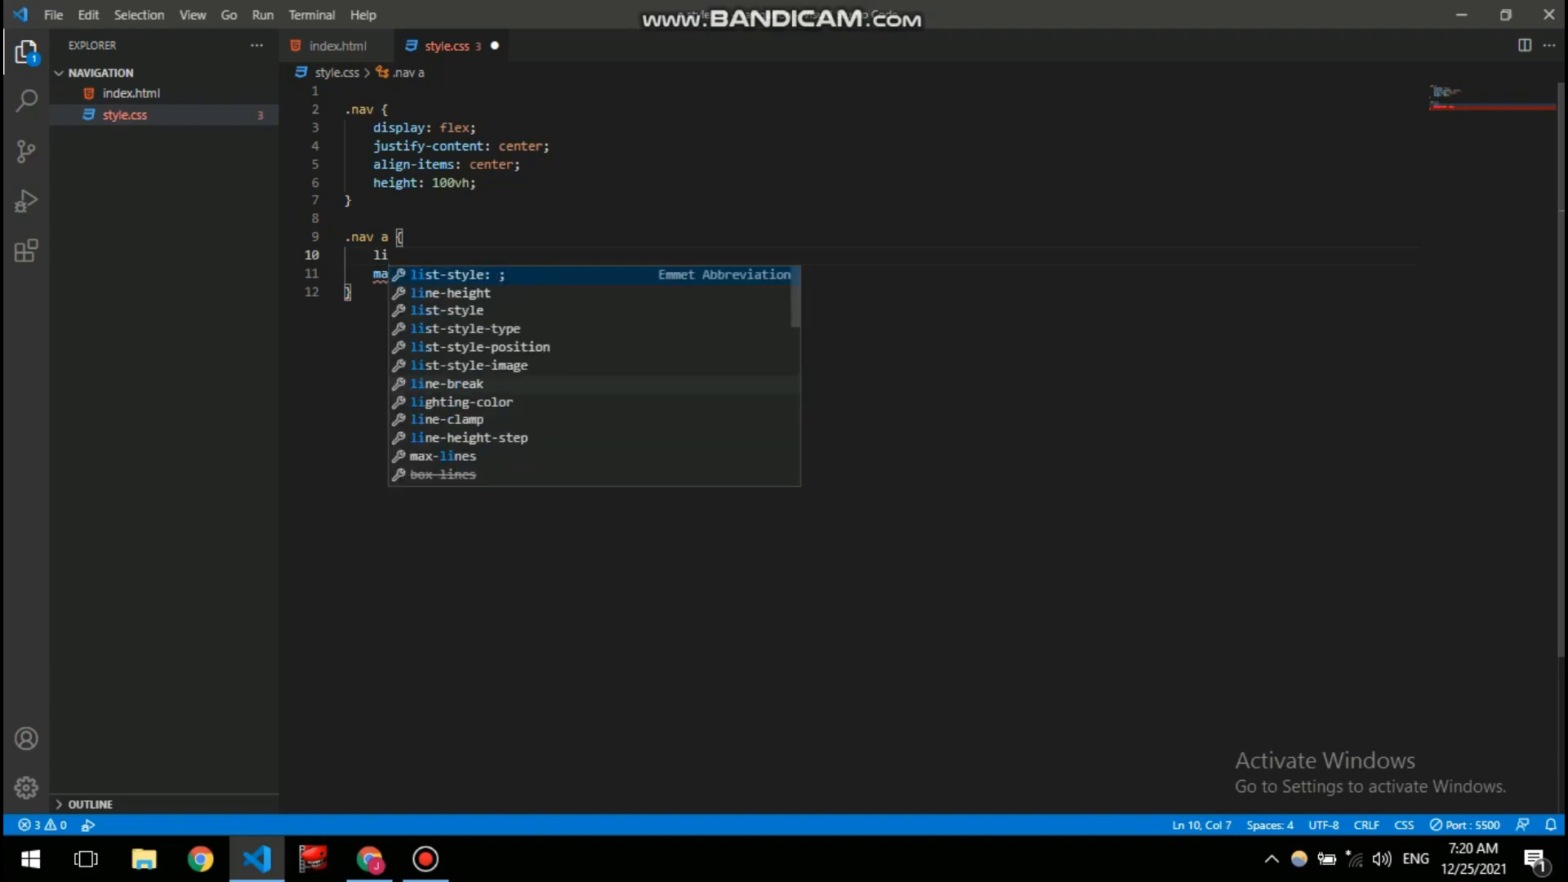
key(Down)
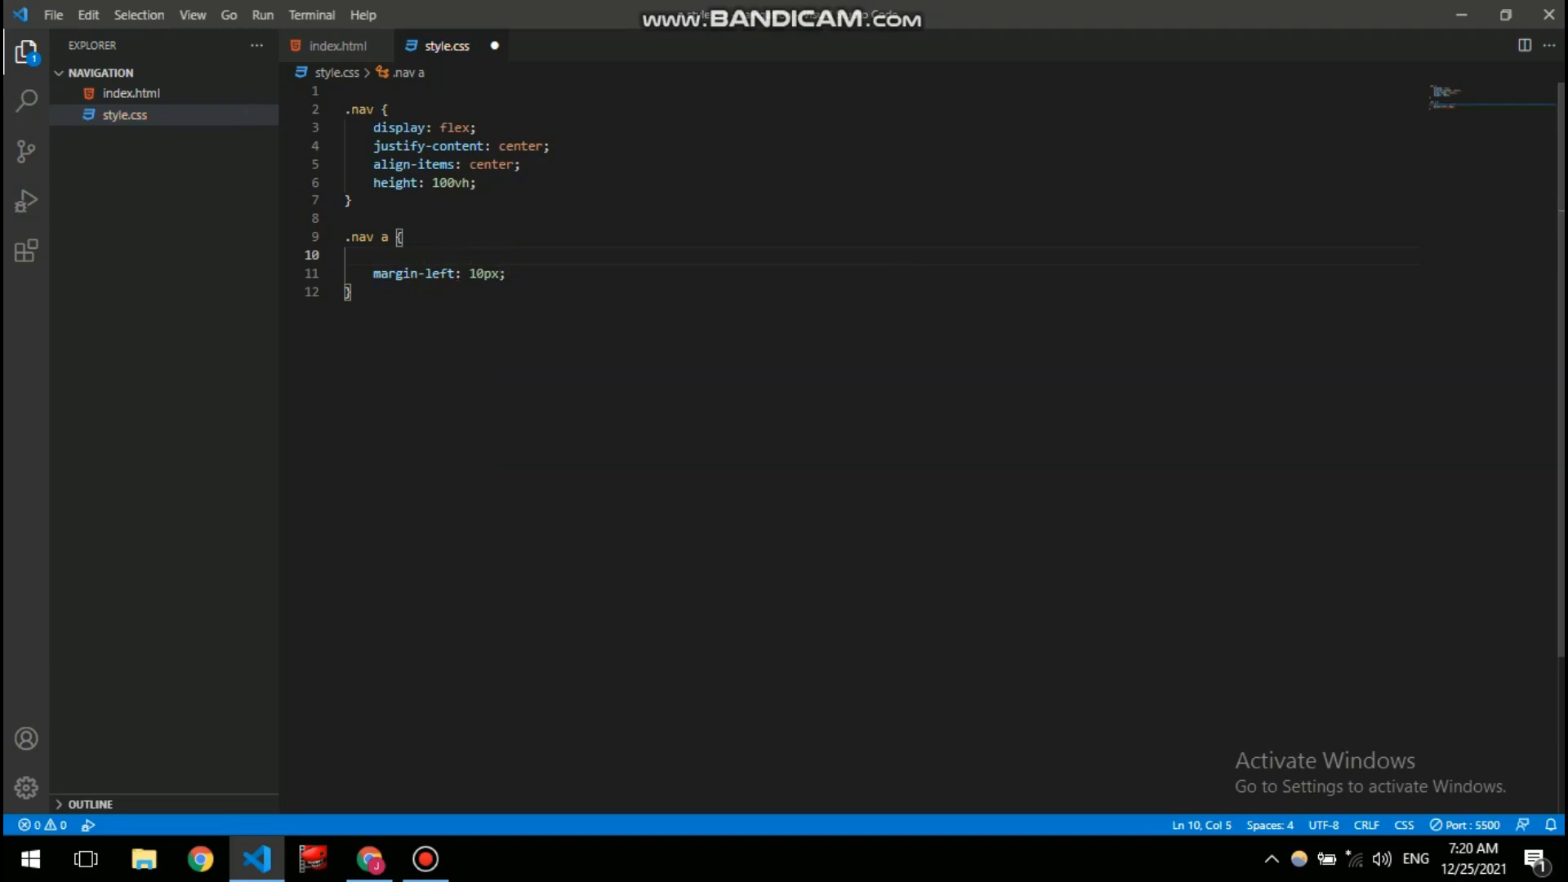
text(text-deco)
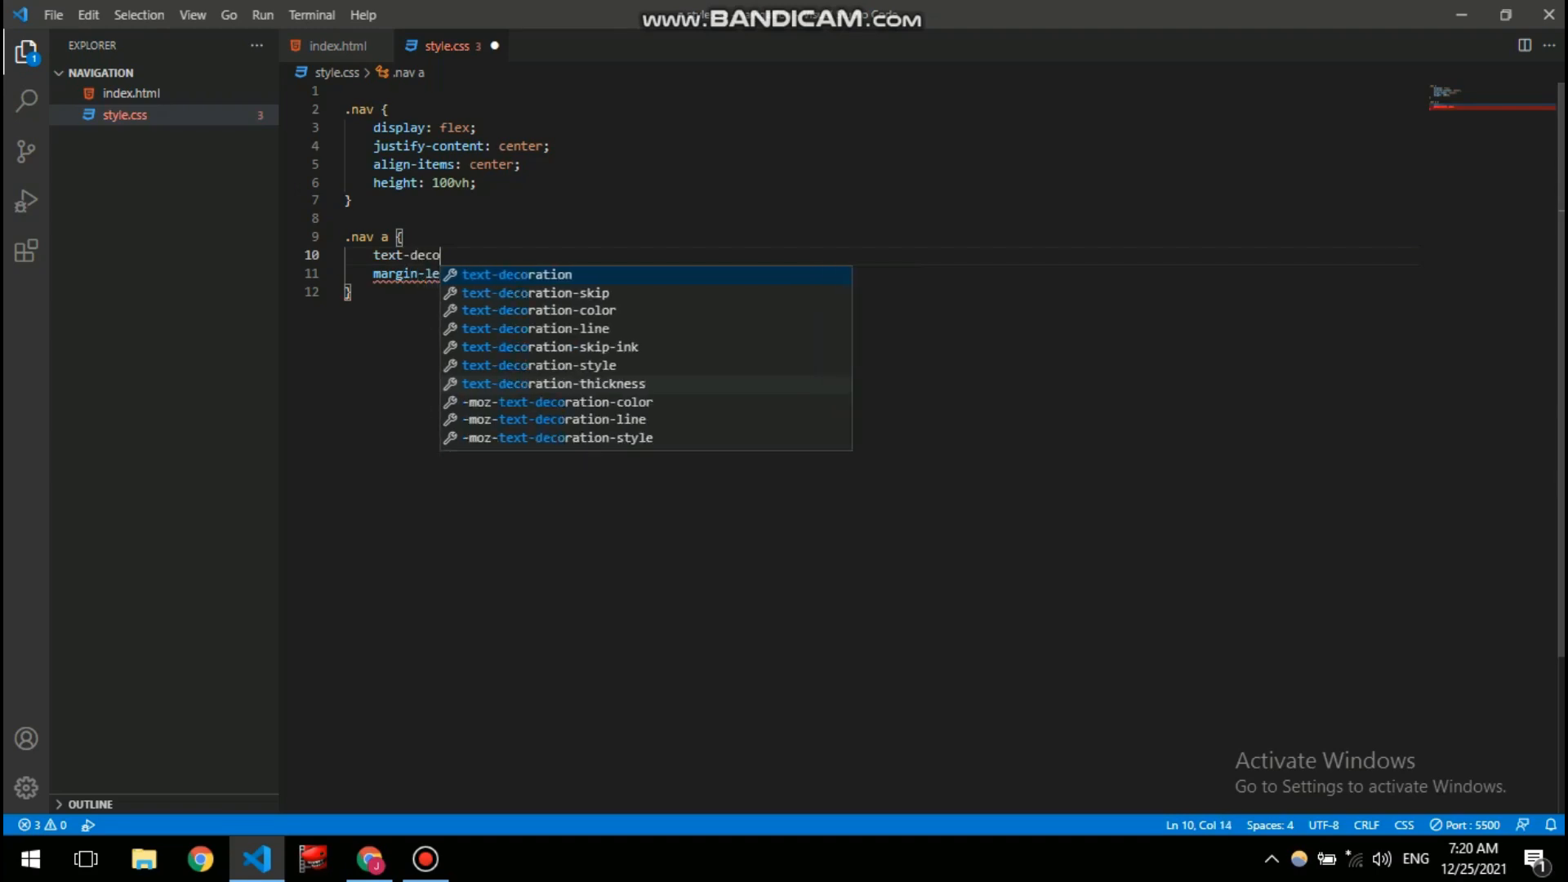
text(ration: none;)
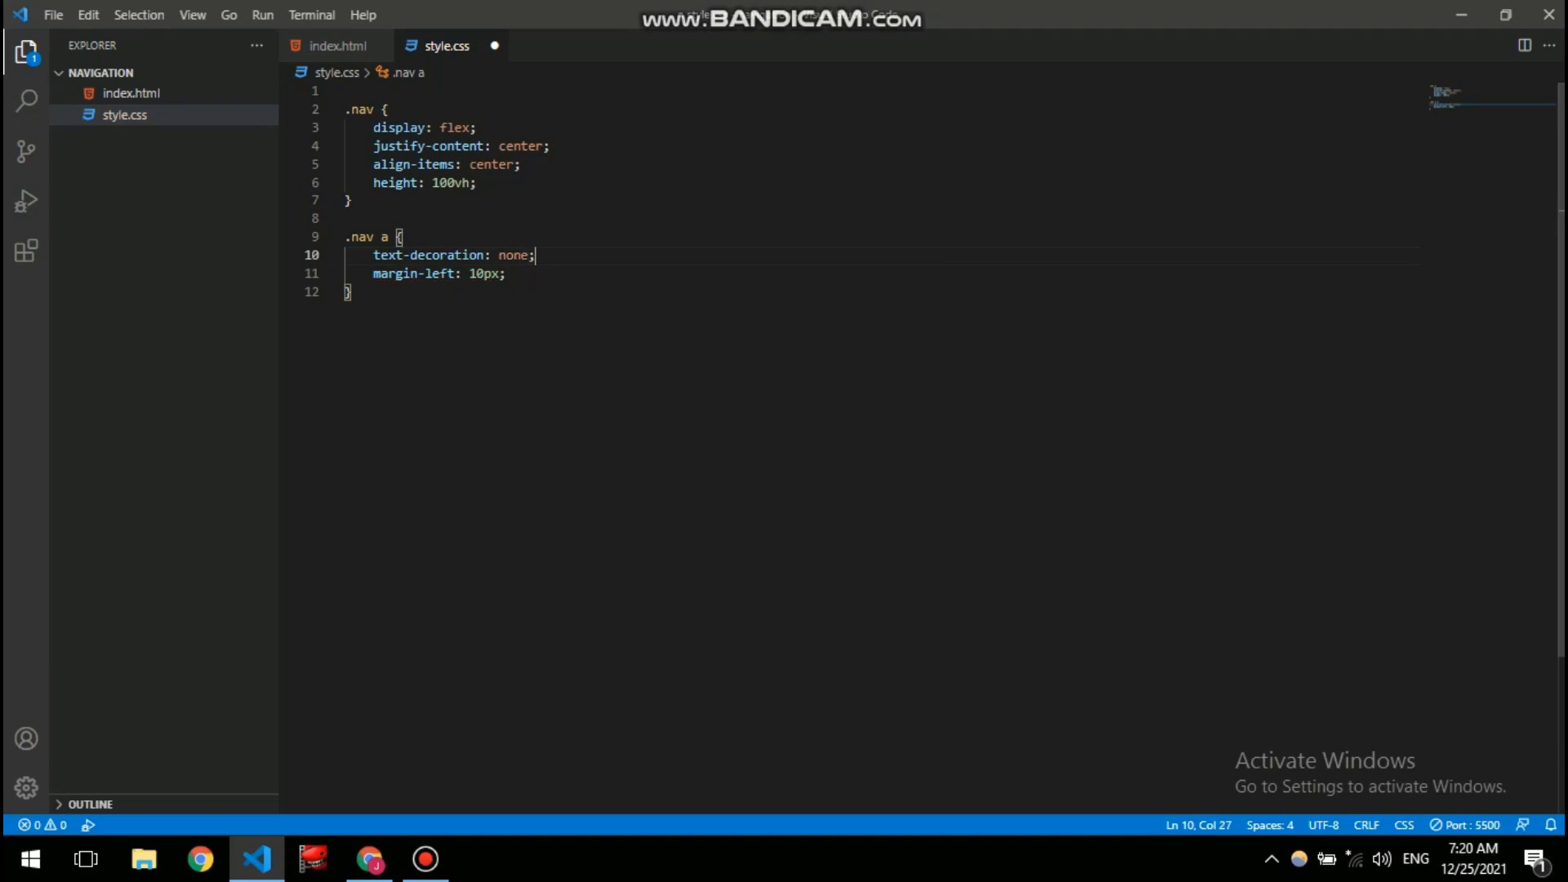
- Add font-size: 18px to .nav a, save and preview the links in Chrome
key(Enter)
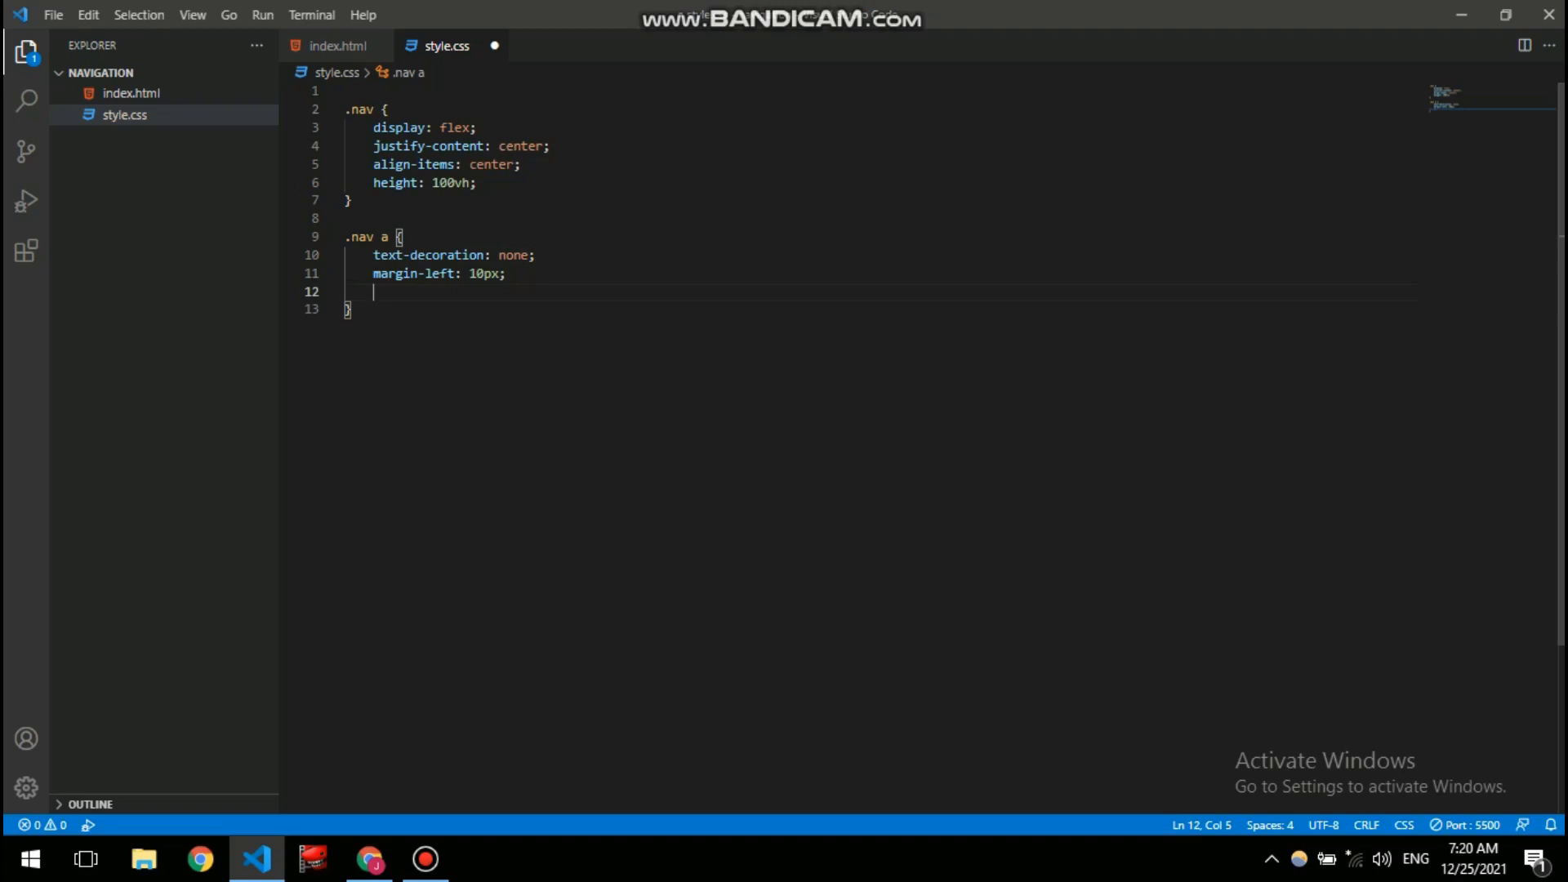
text(font-size: ;)
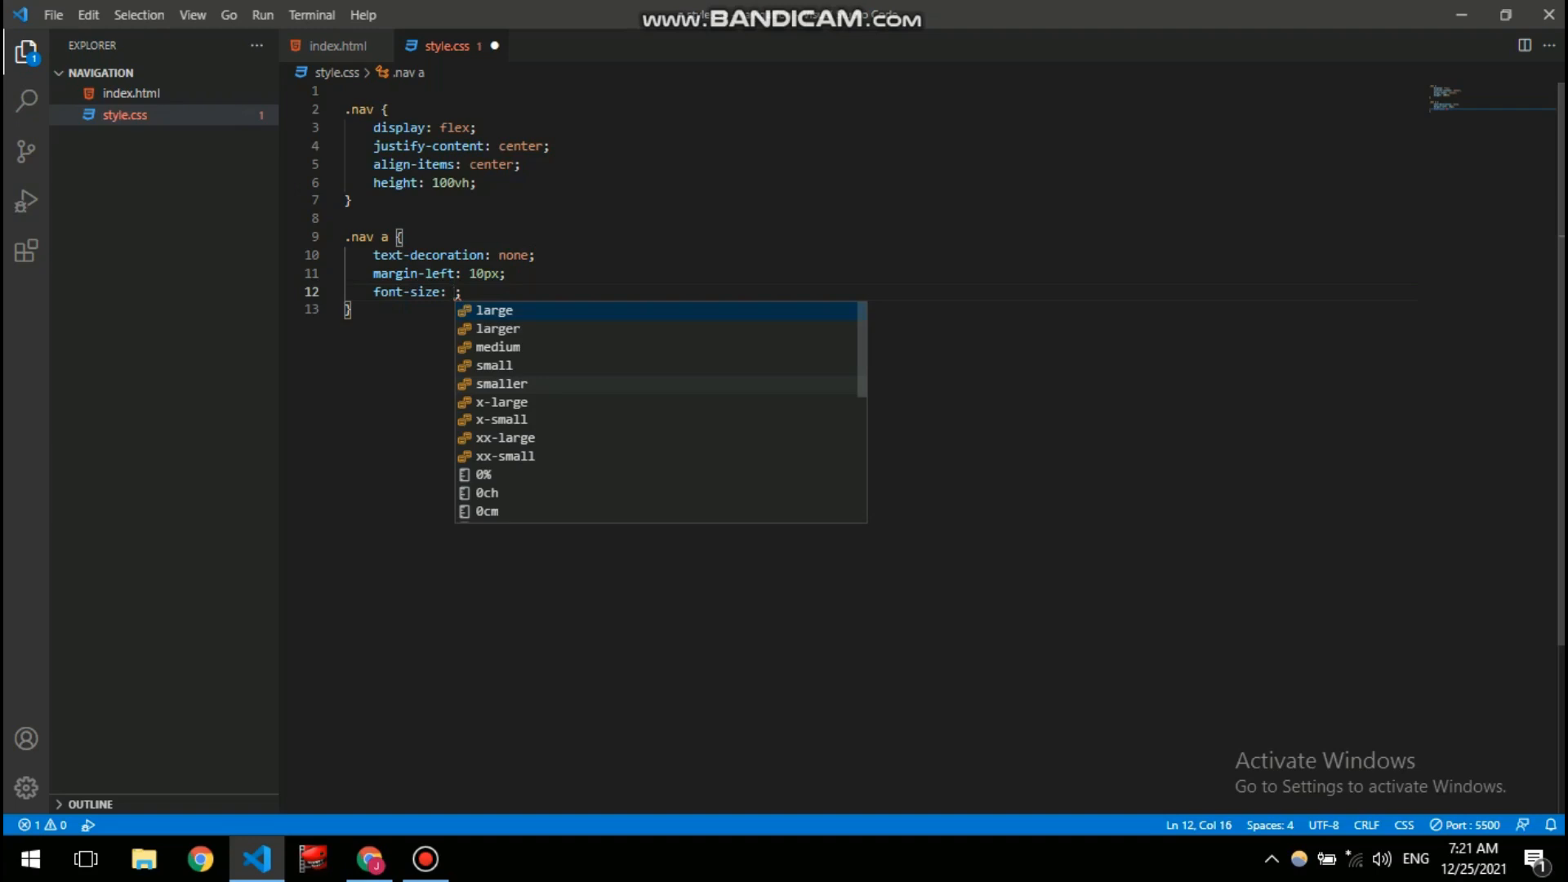
text(18)
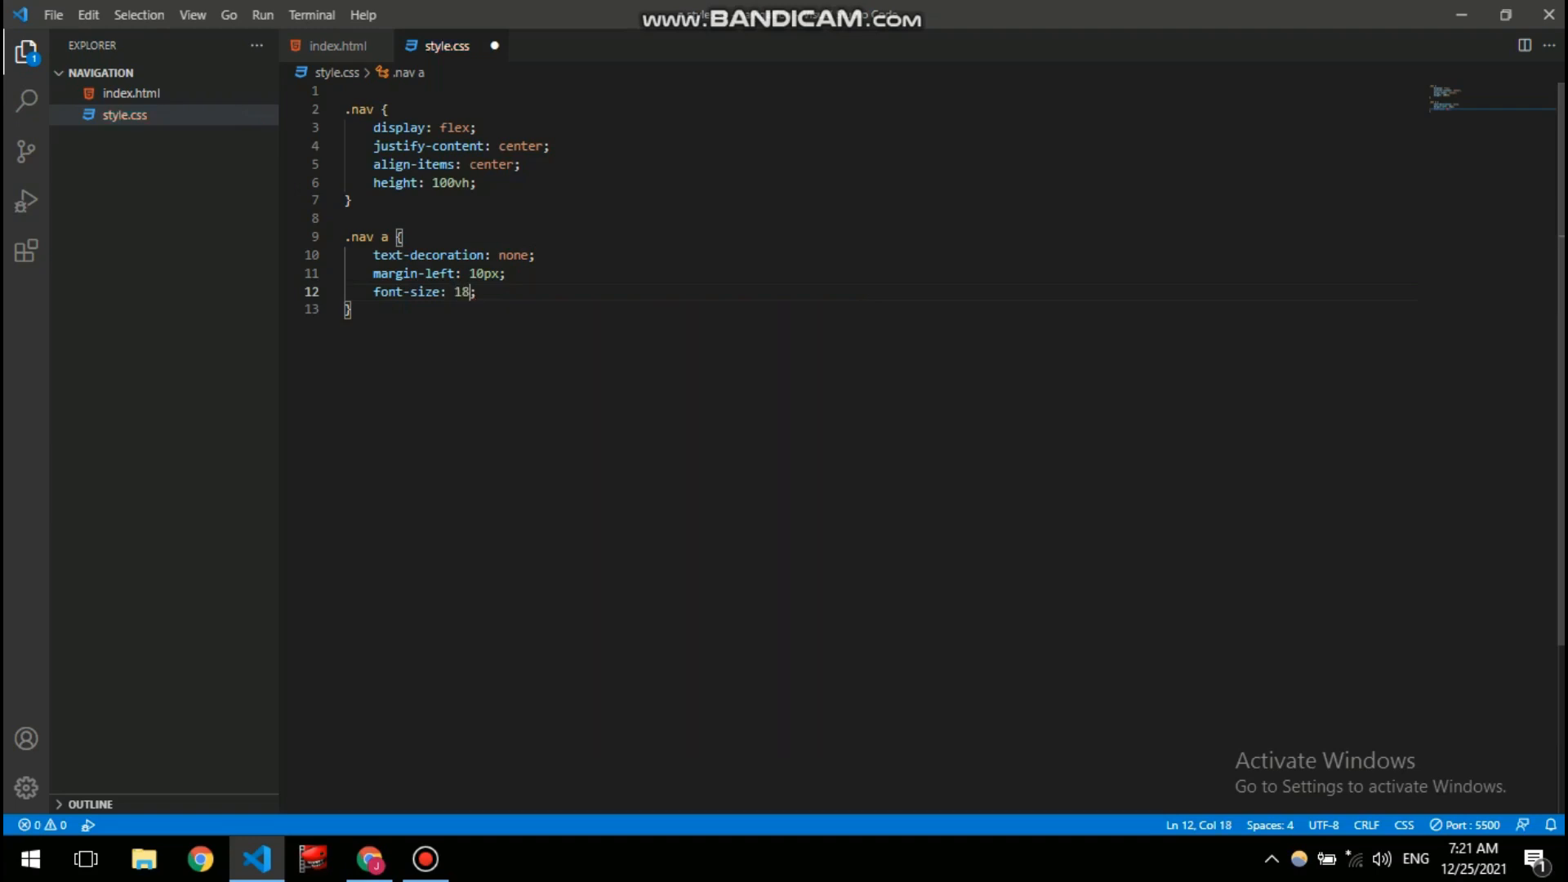
text(px)
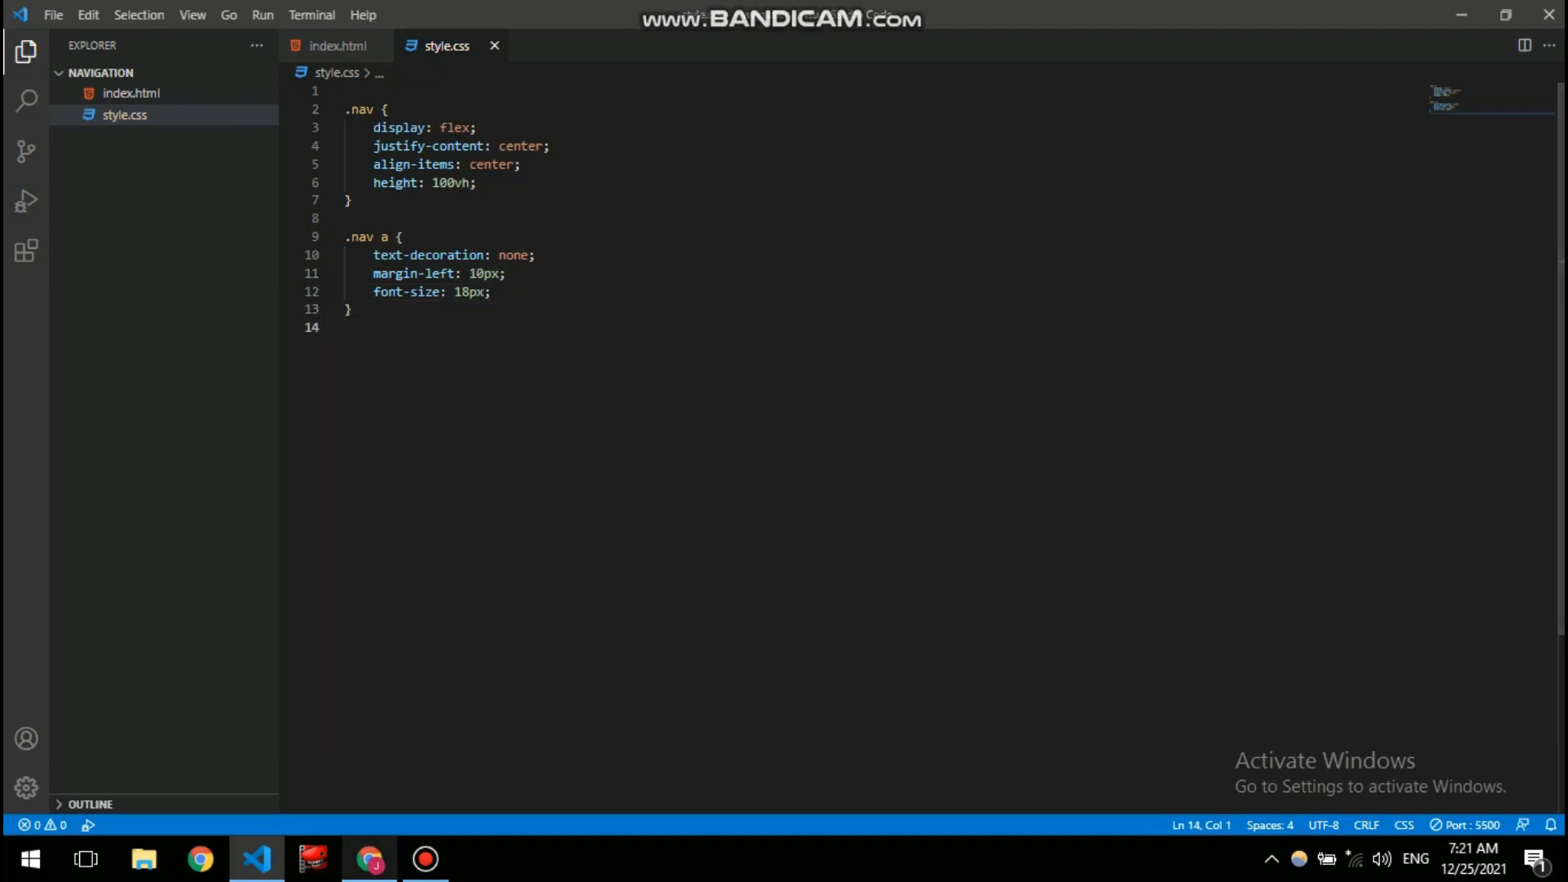
click(370, 859)
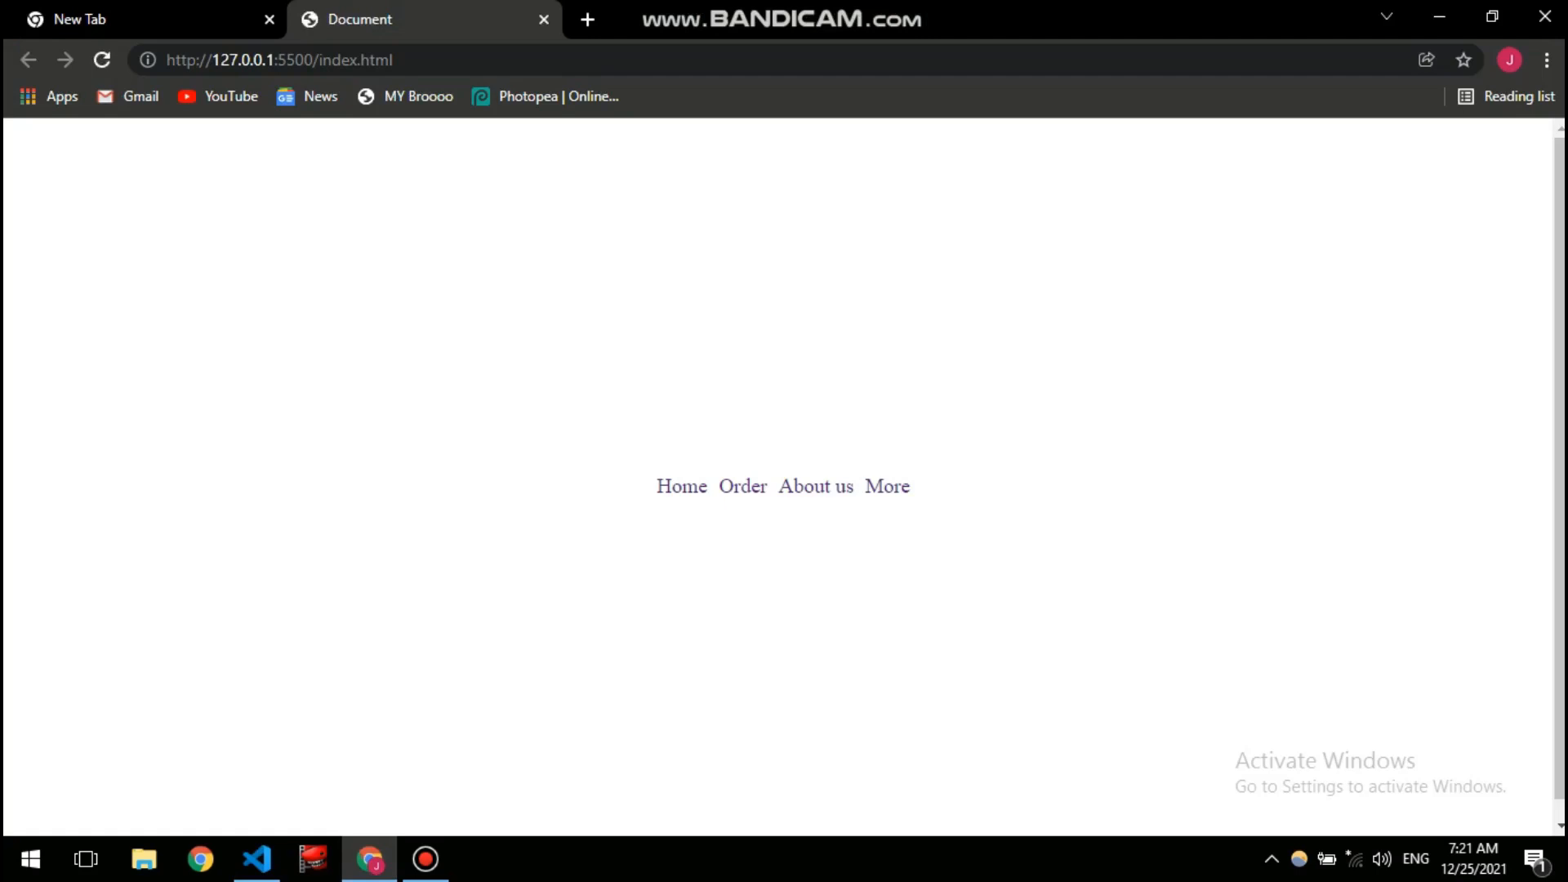
click(256, 857)
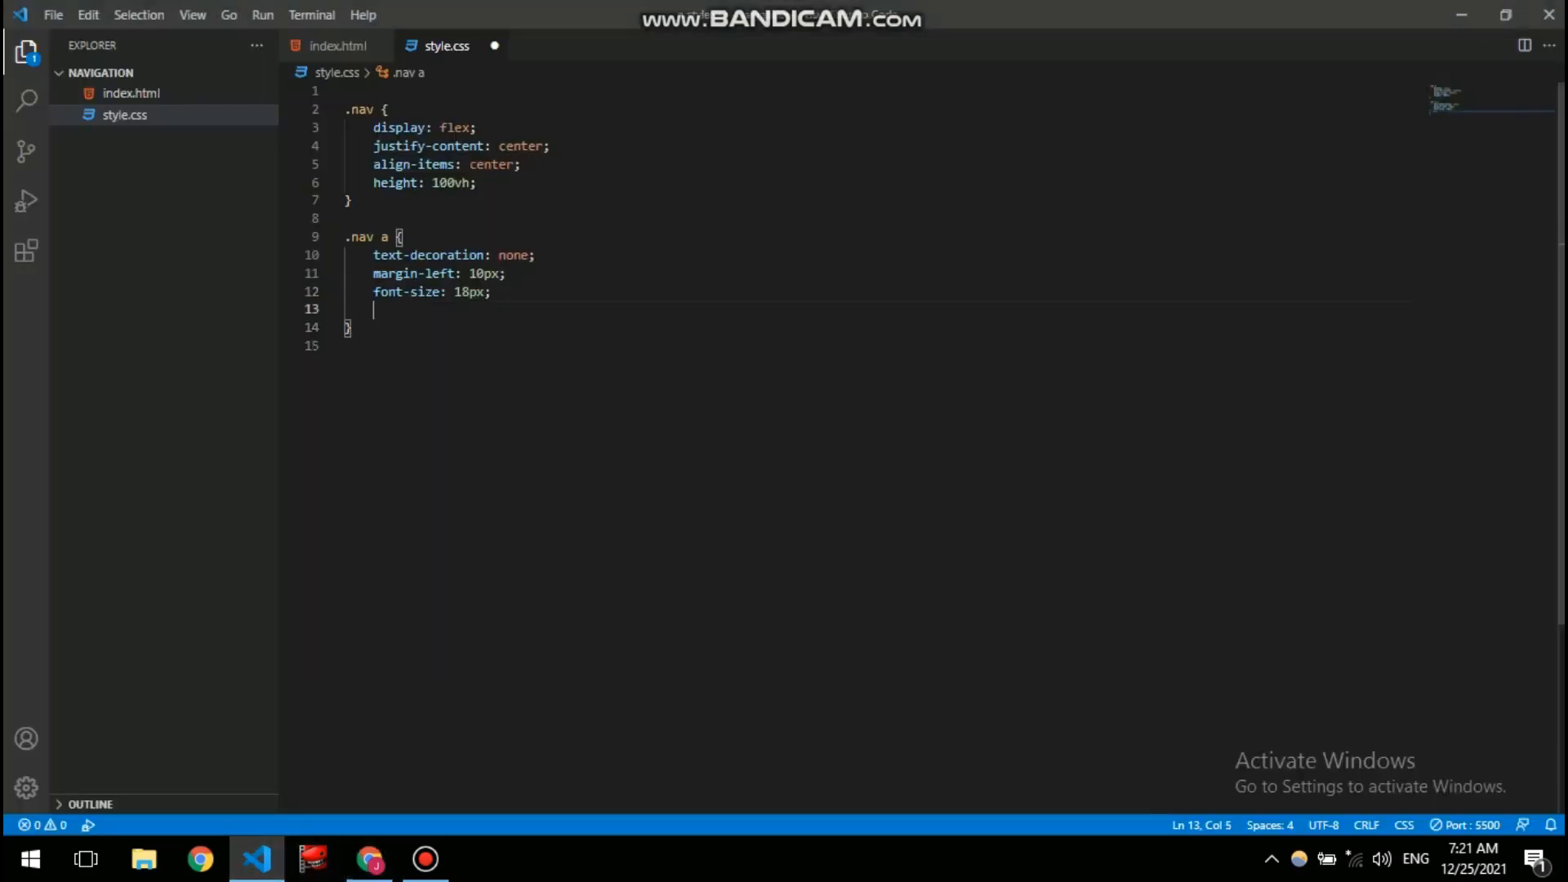
- Drop a tried font-style line, set .nav a to font-size 20px and margin-left 18px, and preview
text(font-style: ;)
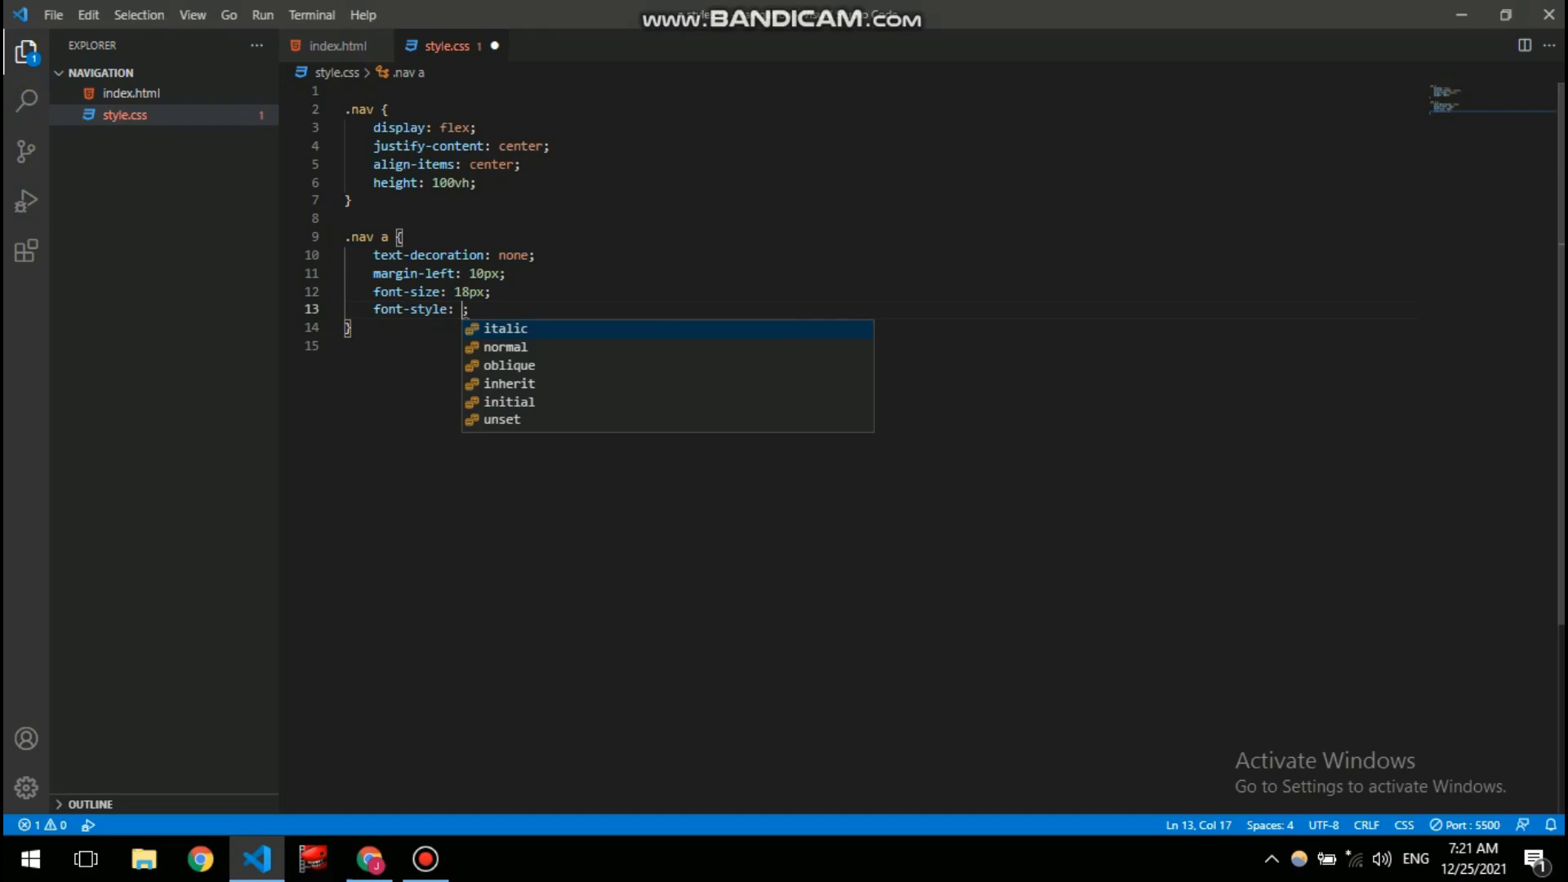
text(San)
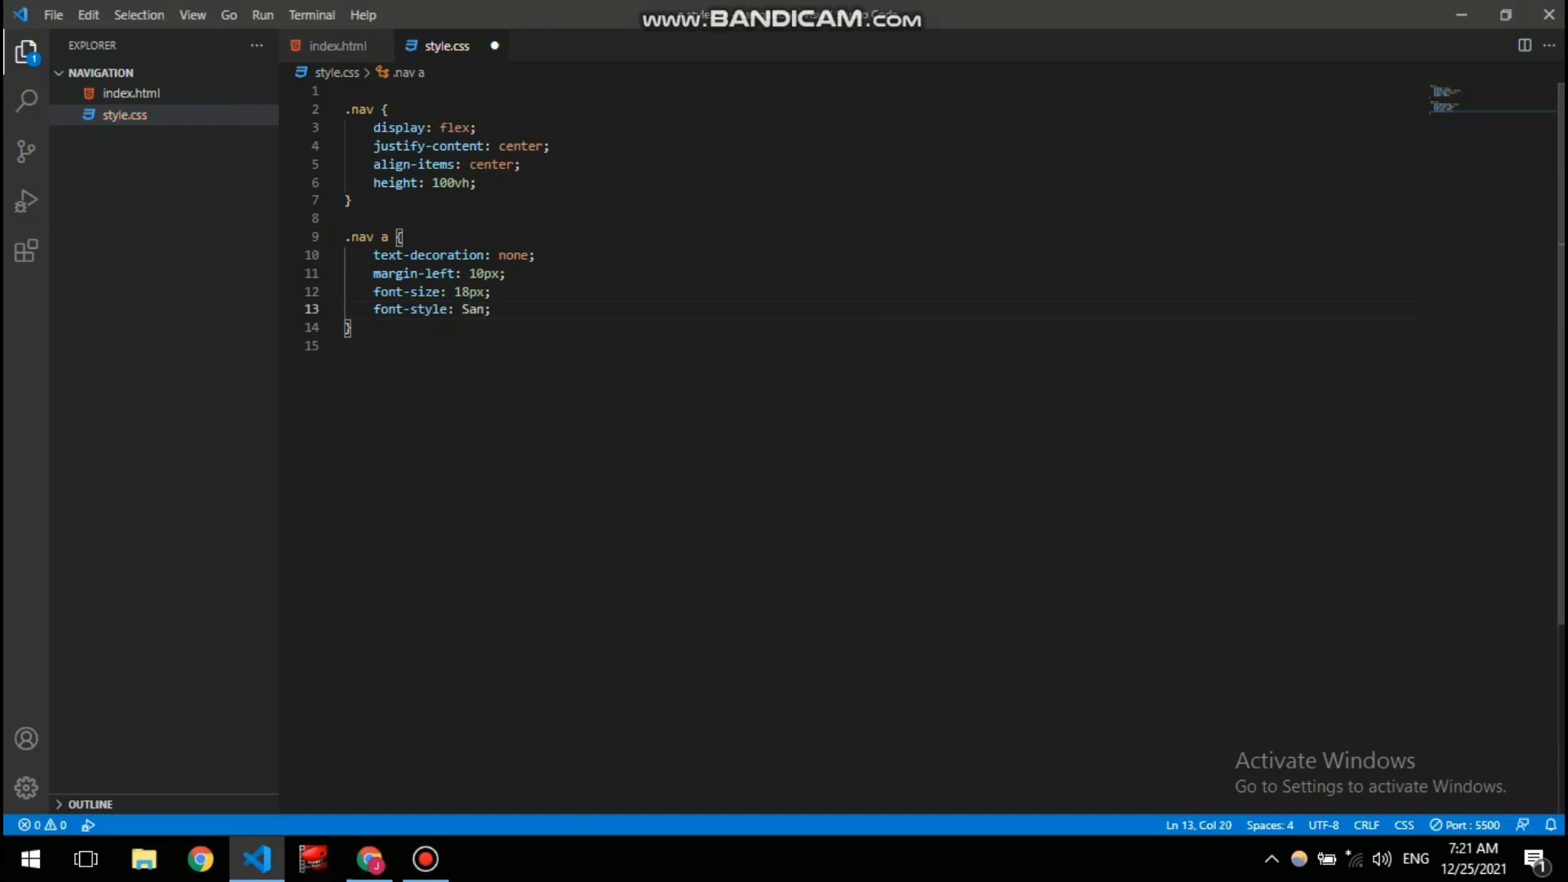
text(-)
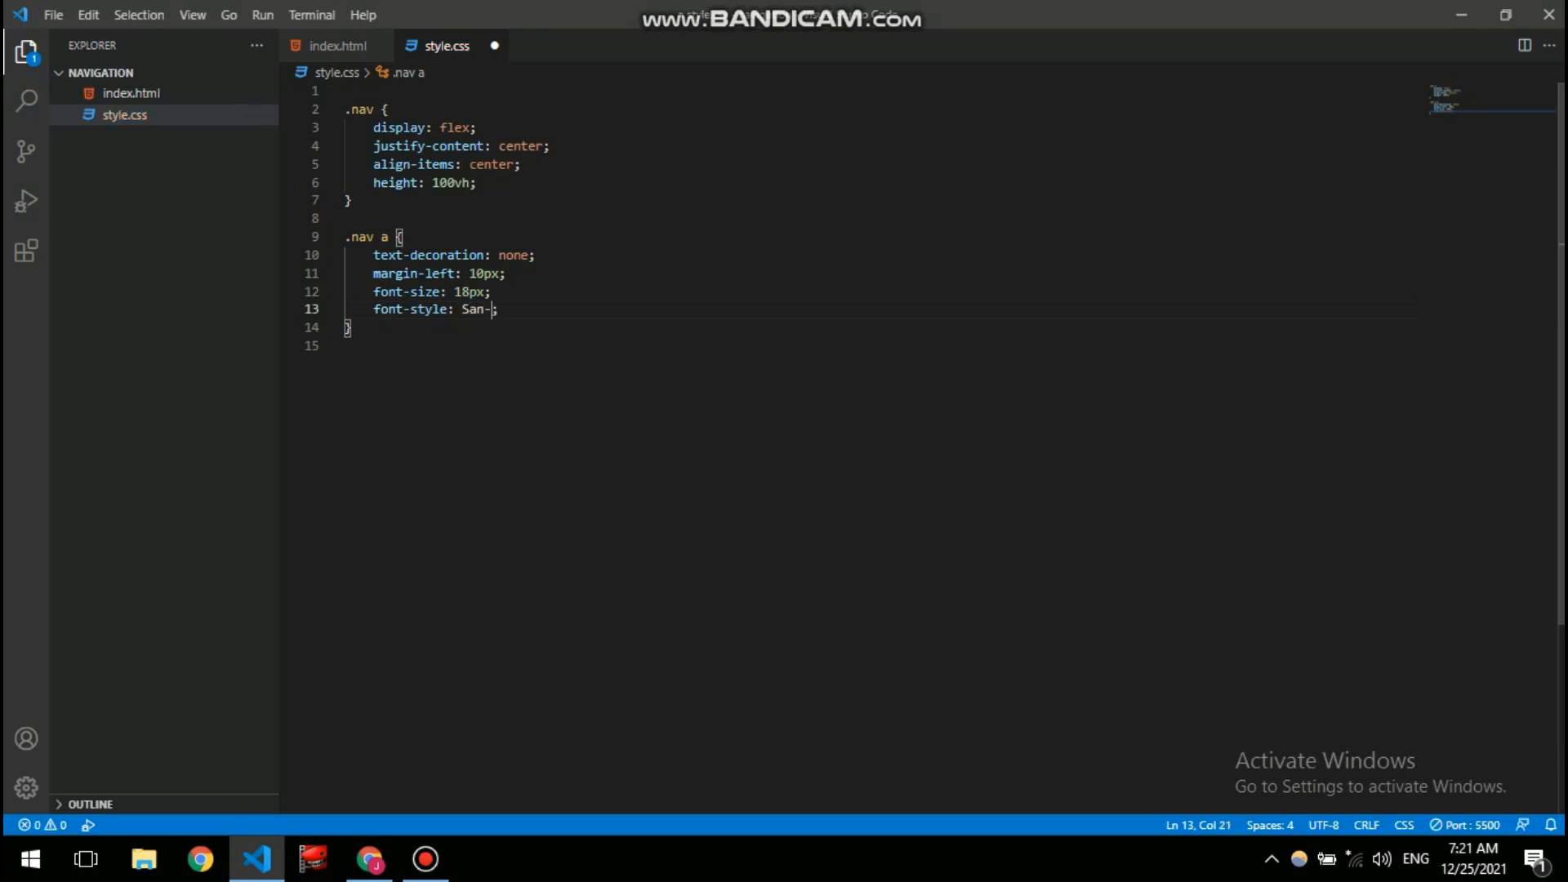
text(Se)
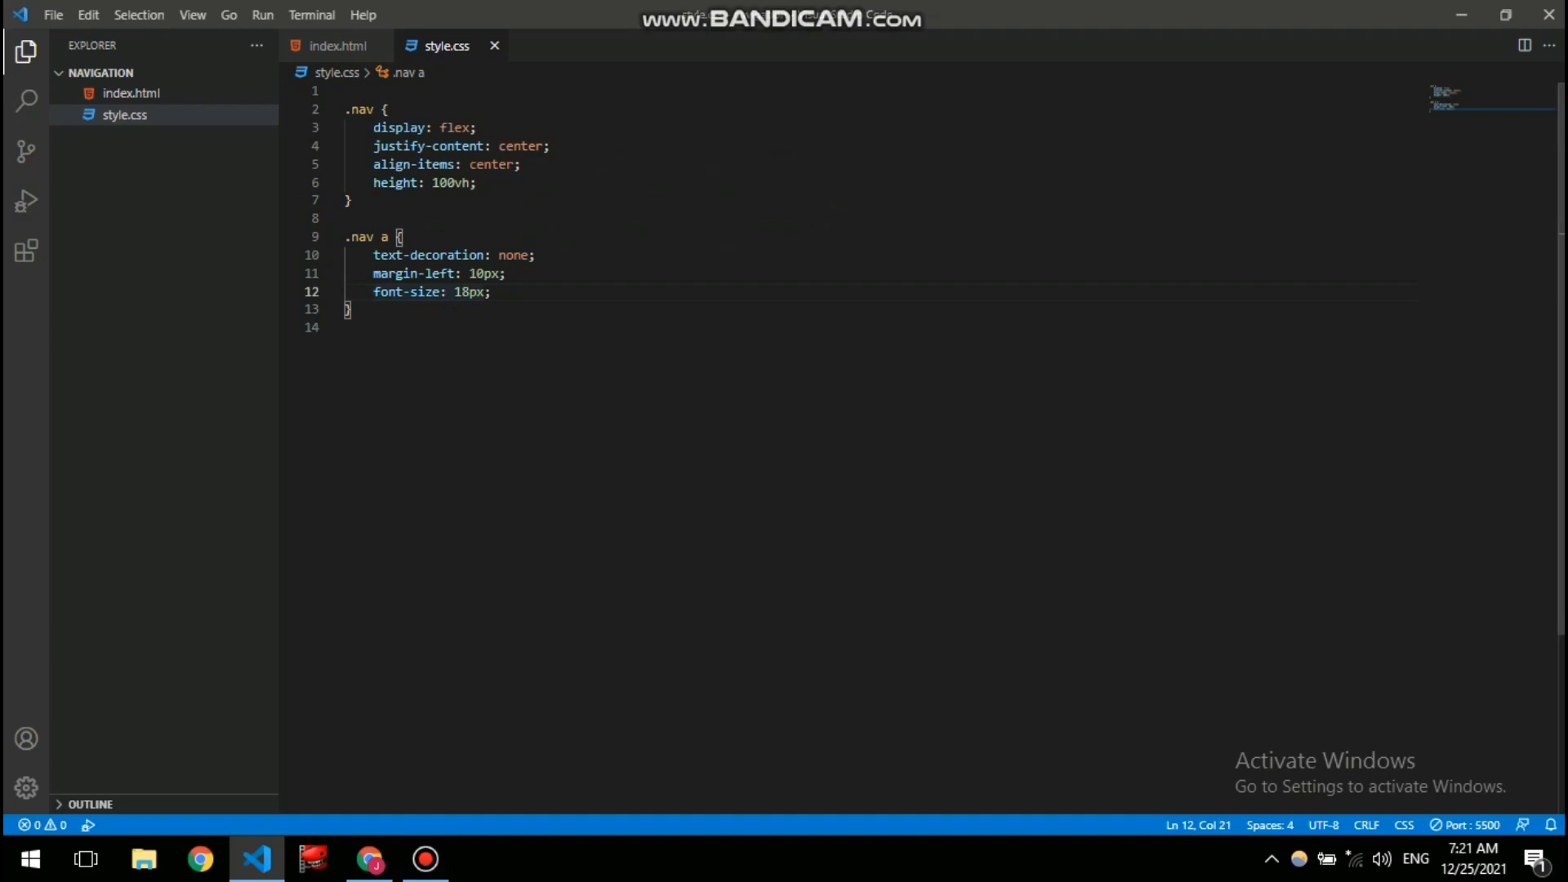
key(BackSpace)
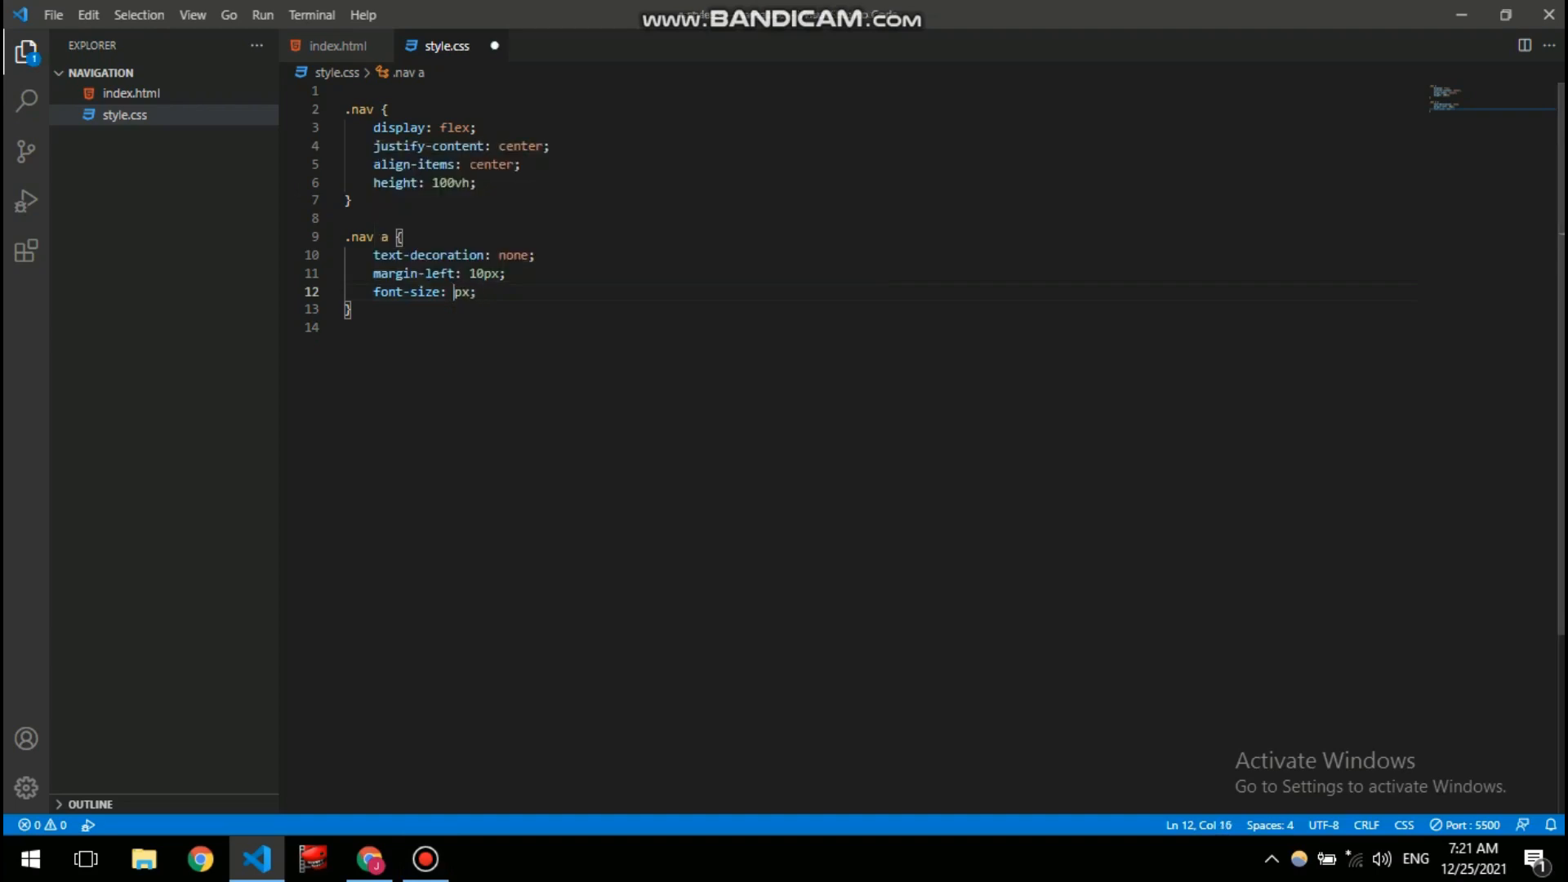
text(20)
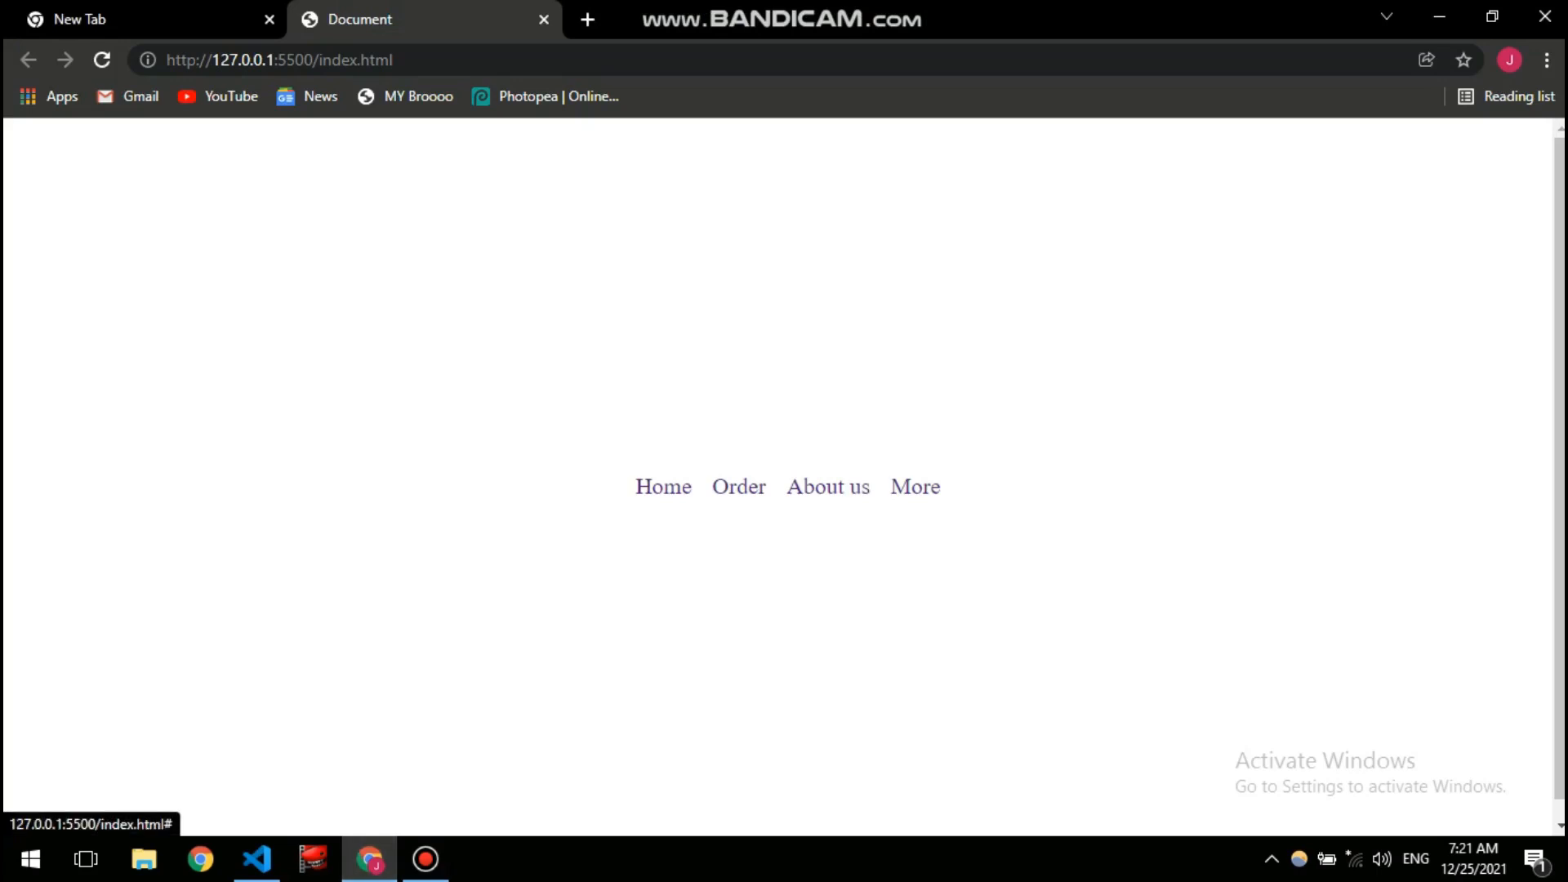
click(256, 857)
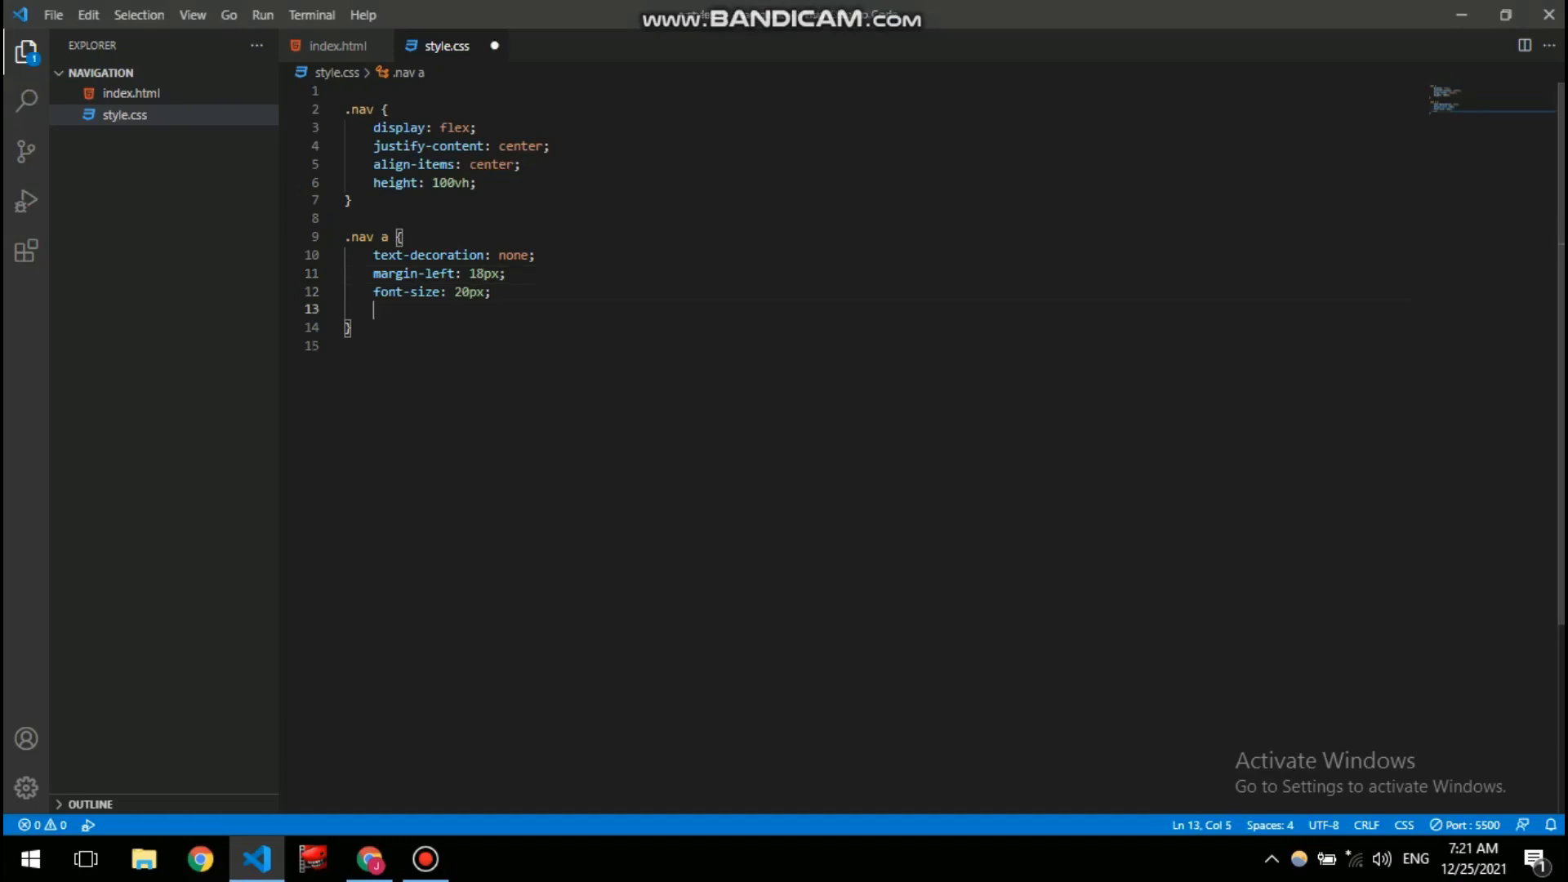
- Set the .nav a link text colour to #fff and start a background-color declaration
text(color)
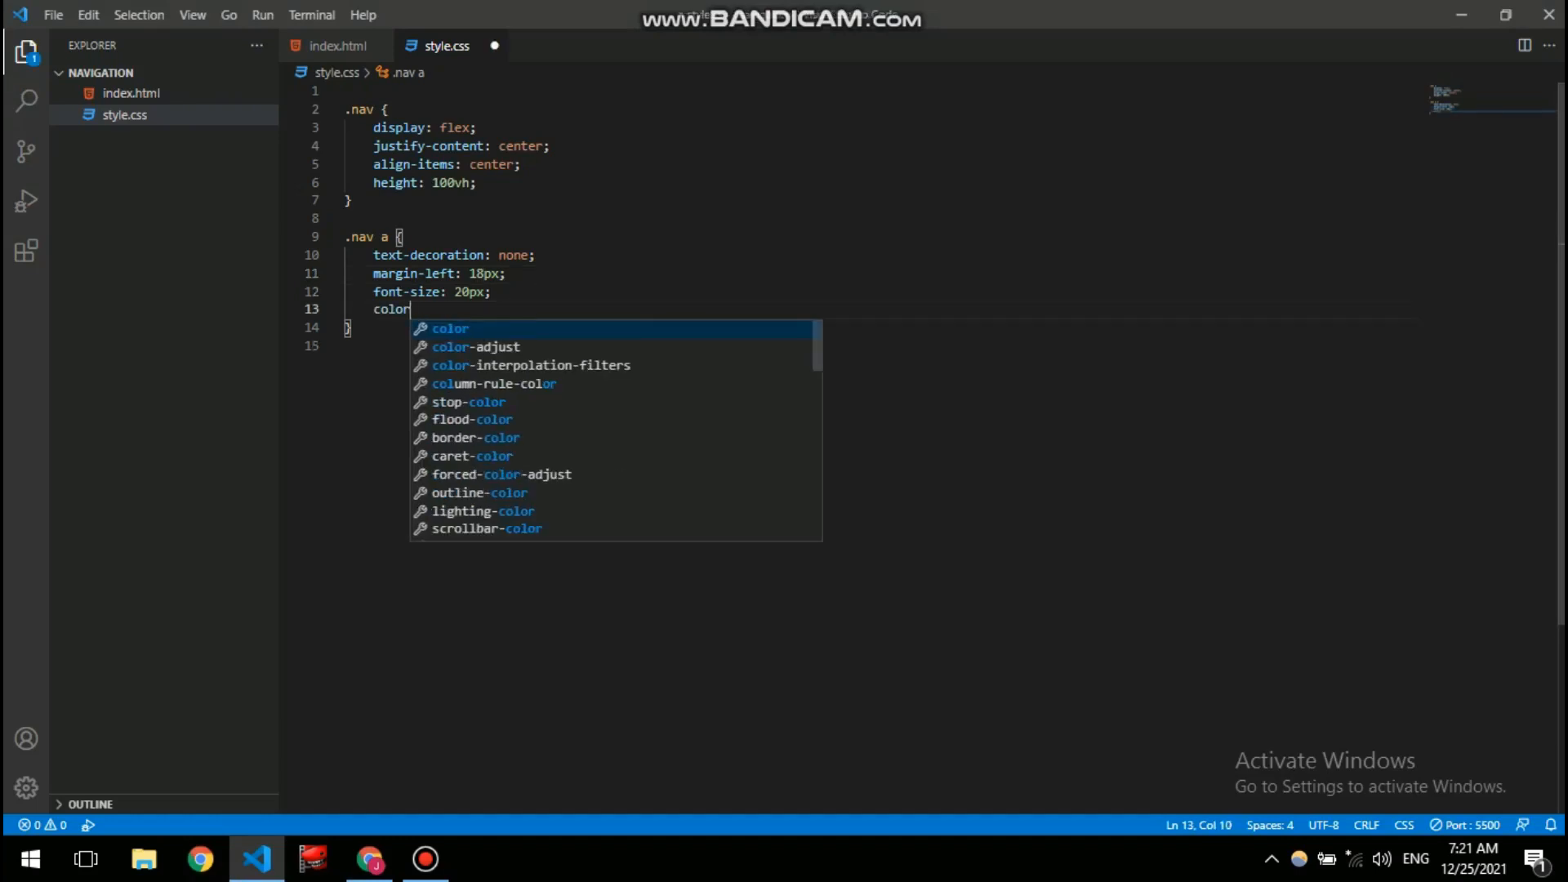
text(: #;)
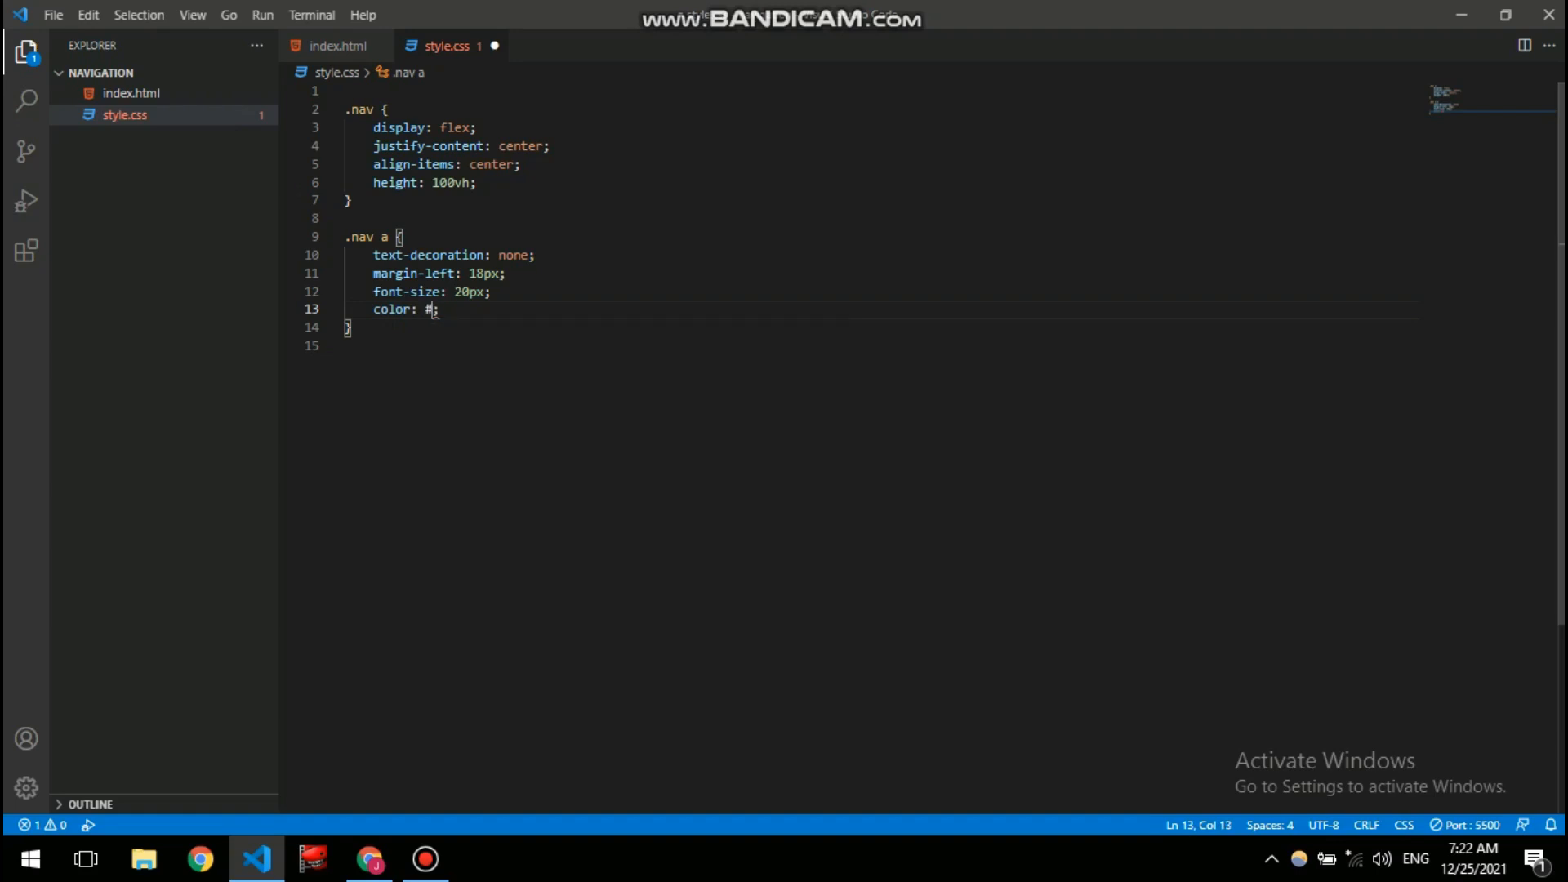
text(fff)
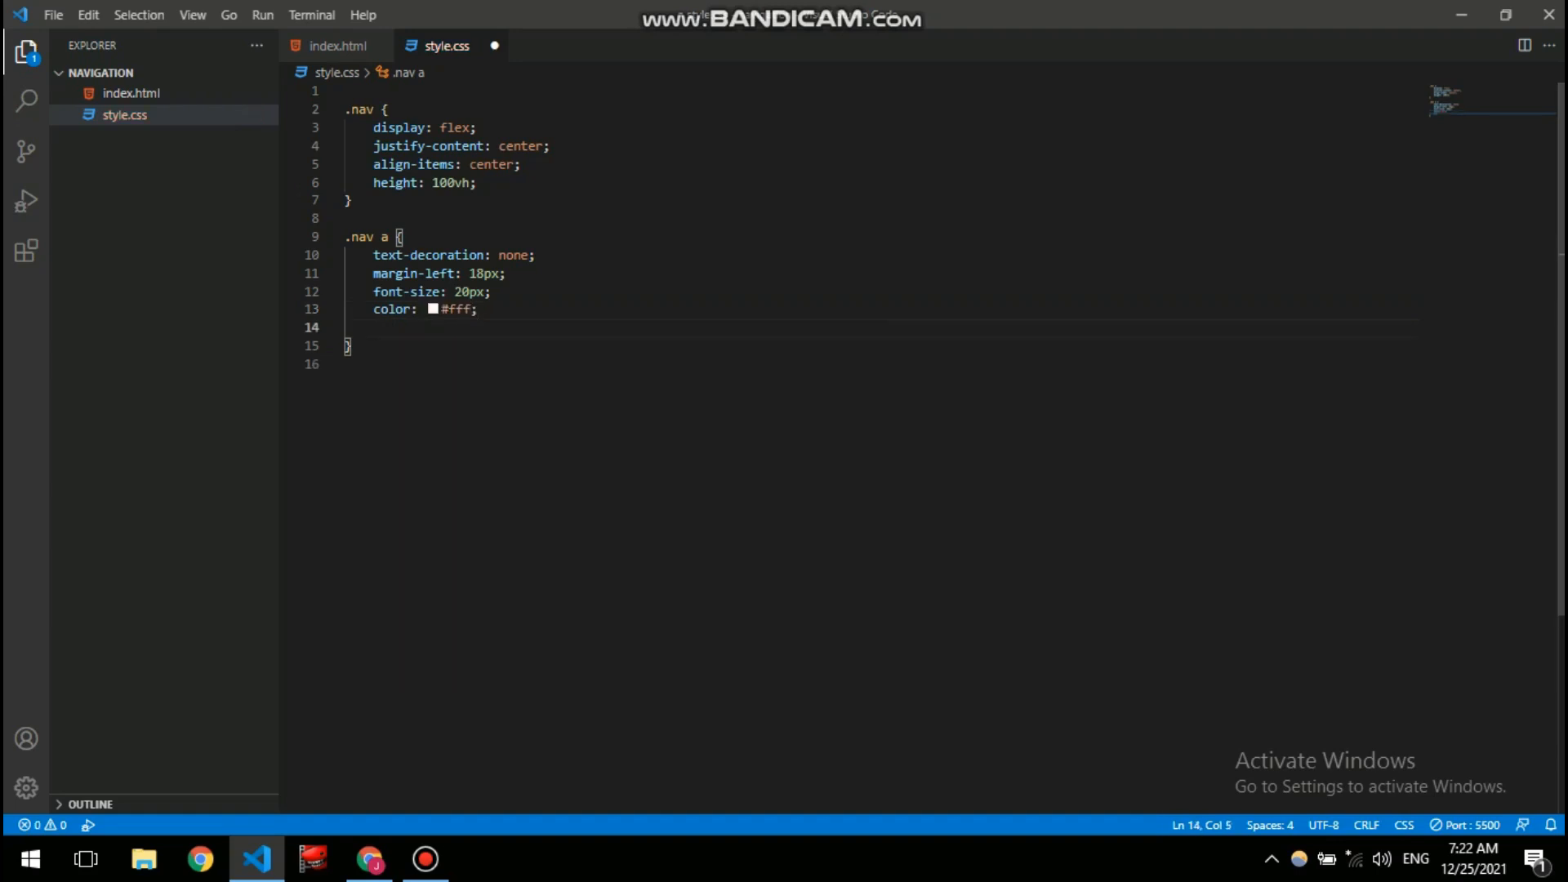
text(background-color: #fff;)
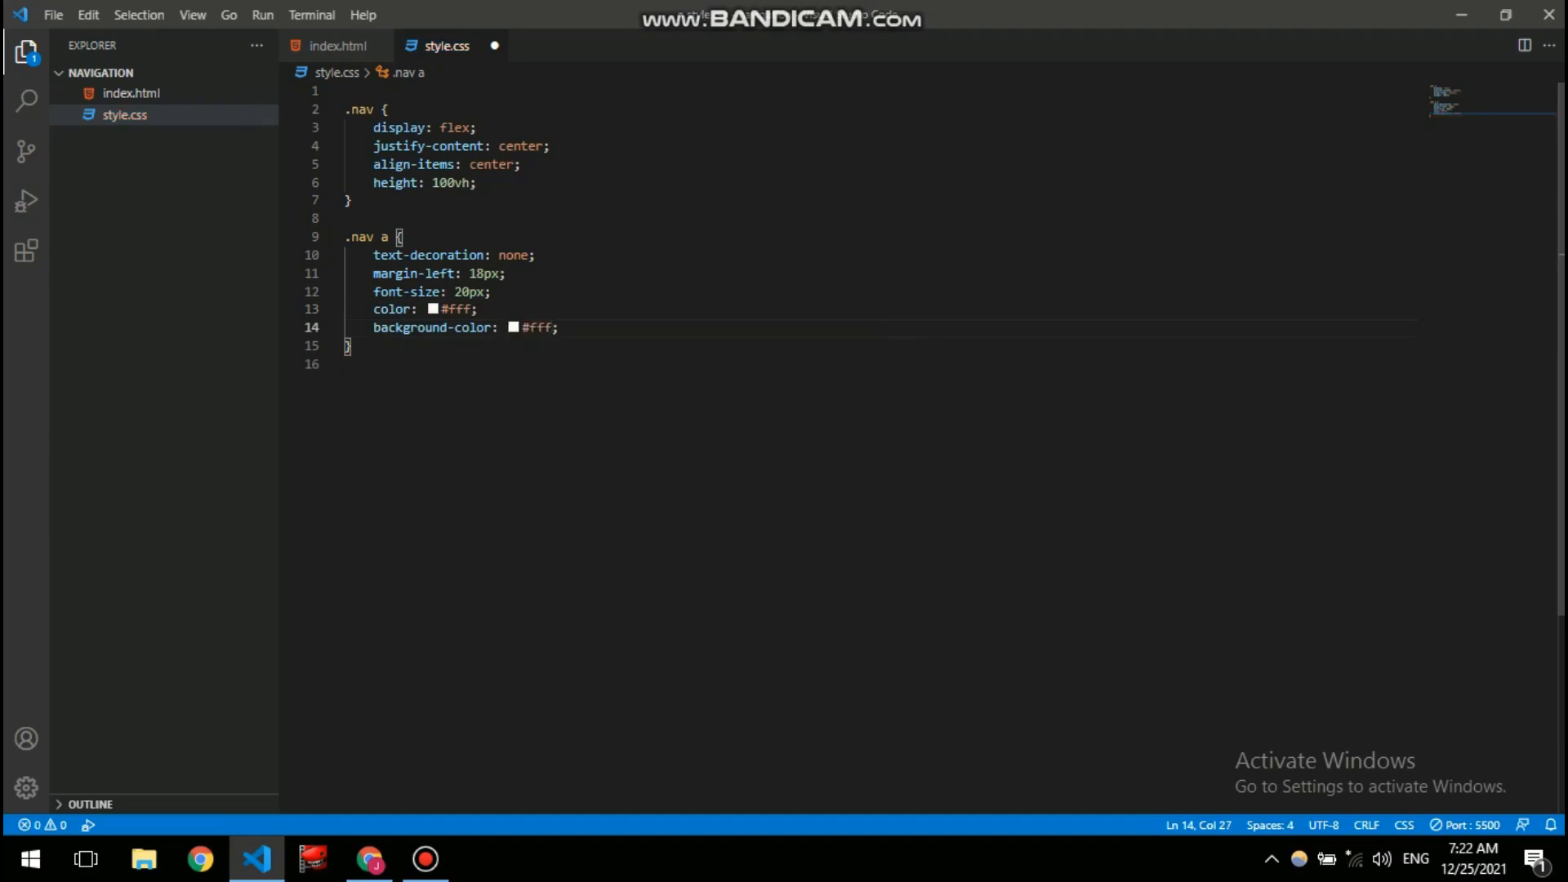
- Pick a dark red rgb(182, 50, 50) background with the colour picker and select that line
click(515, 327)
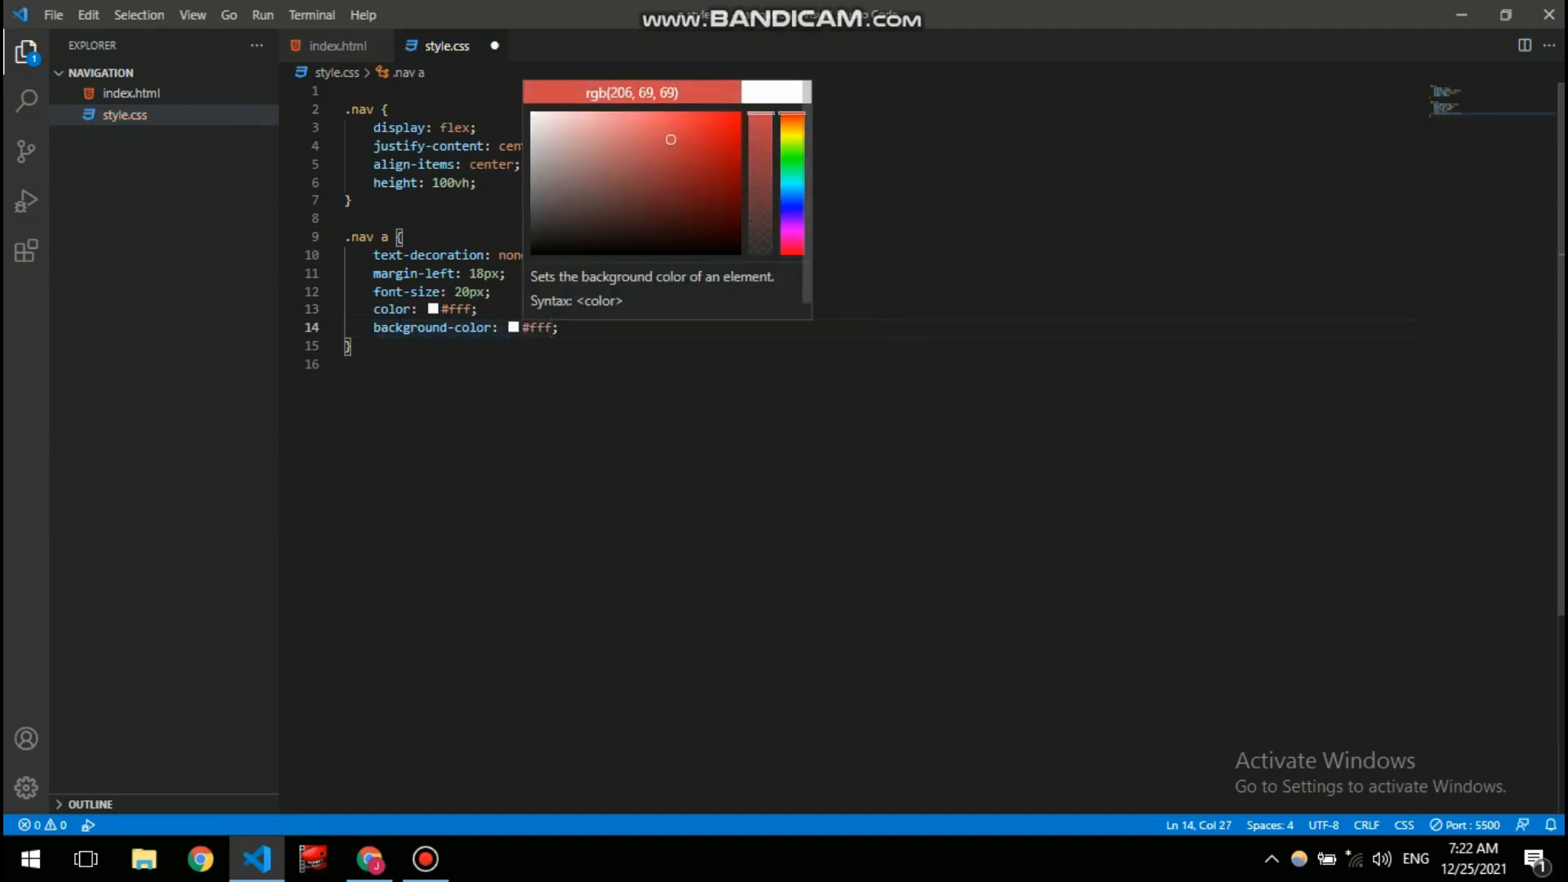
drag(669, 139, 692, 123)
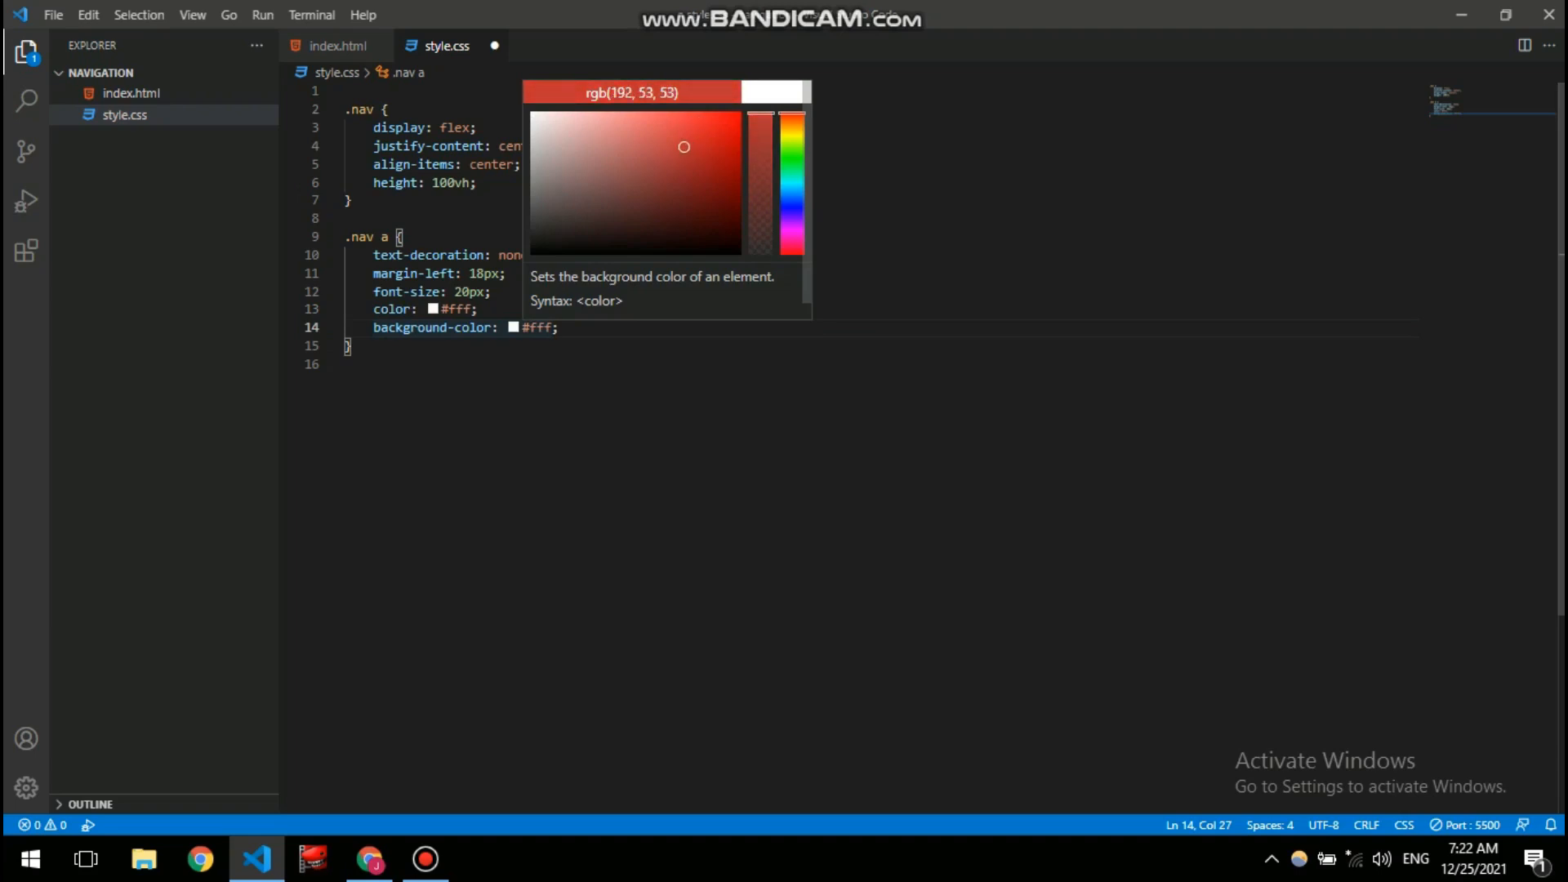
drag(683, 145, 682, 152)
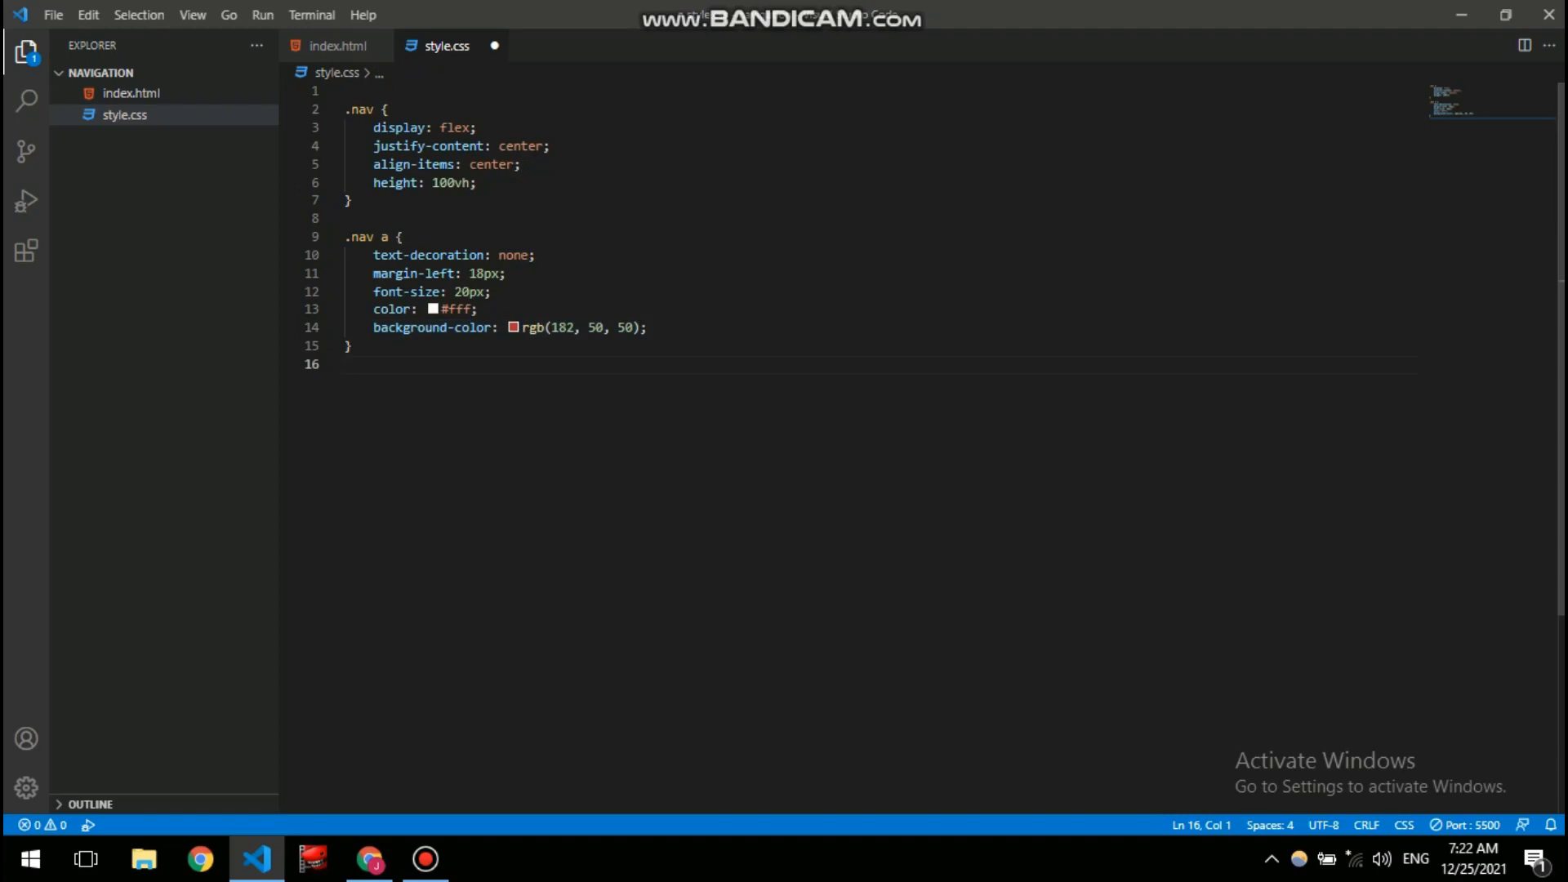
click(369, 858)
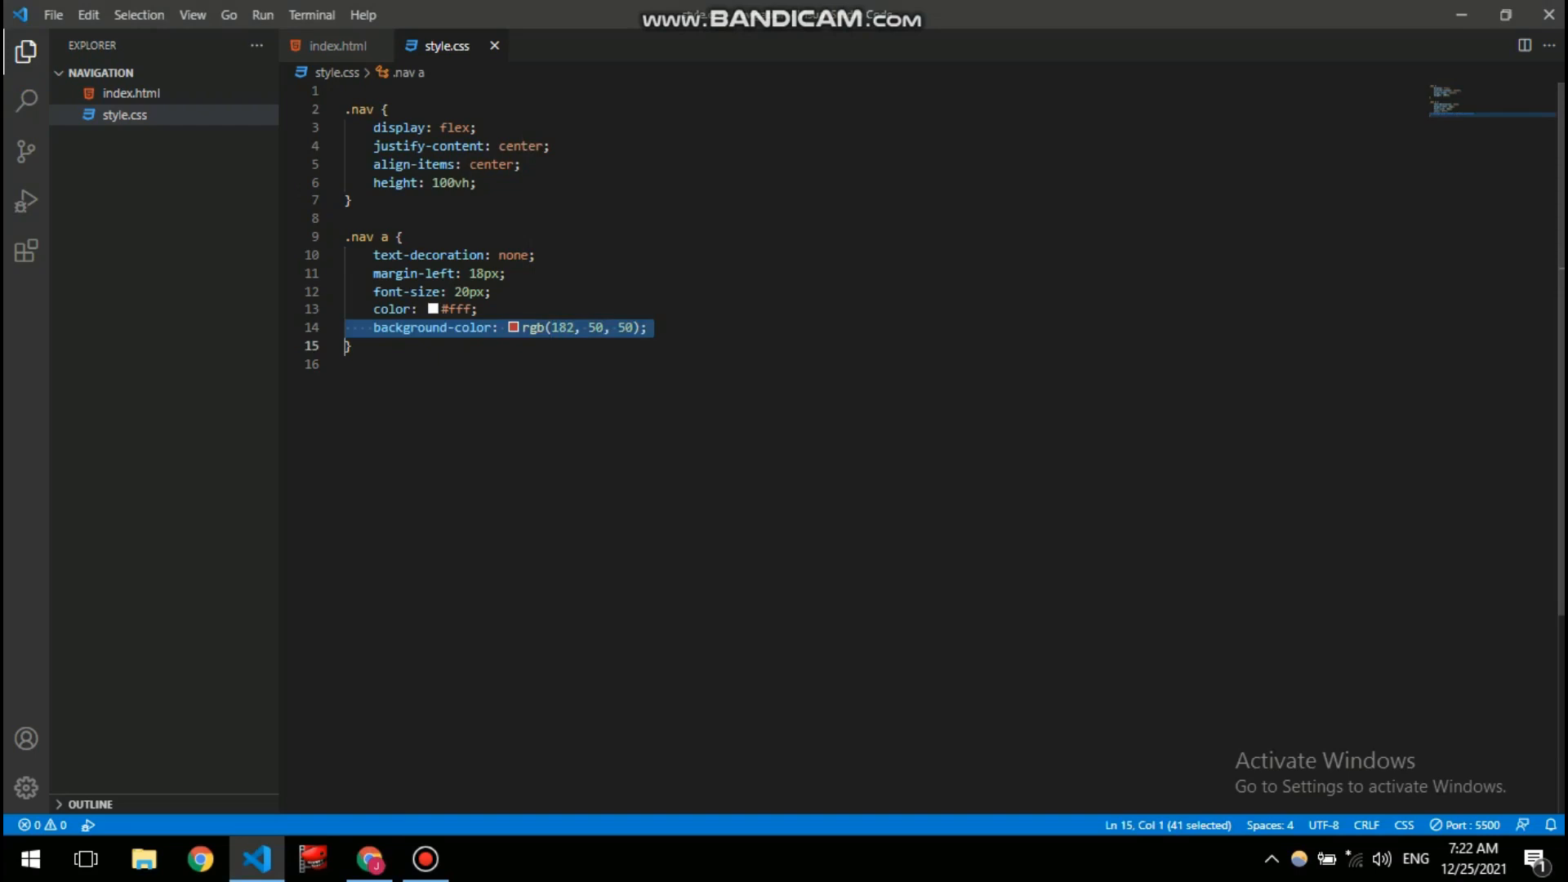
- Move background-color: rgb(182, 50, 50) from .nav a into the .nav rule and preview it
key(Delete)
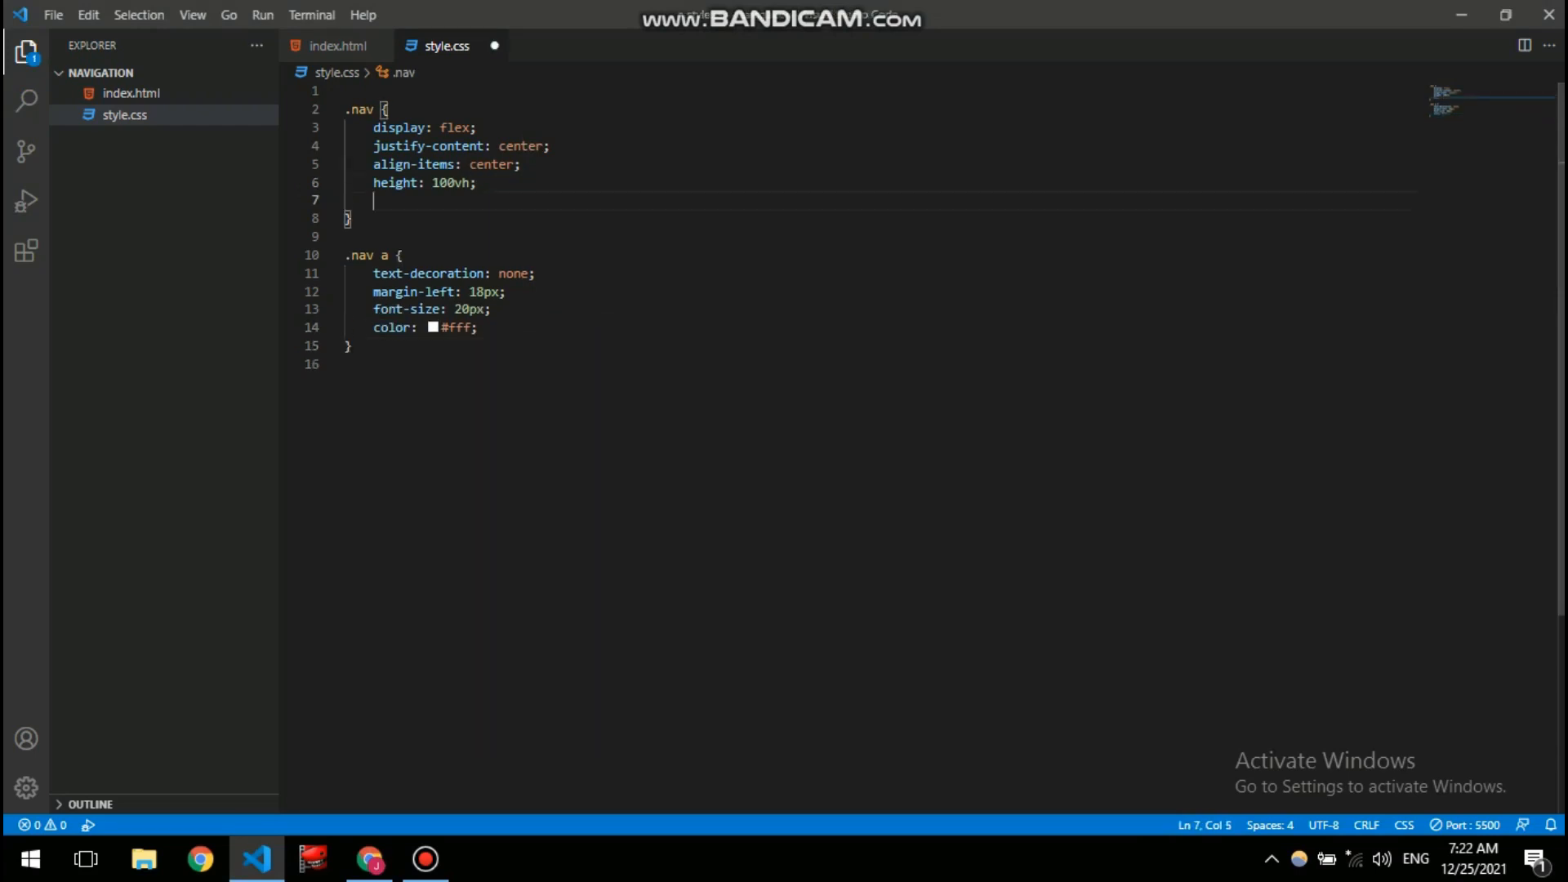
text(background-color: rgb(182, 50, 50);)
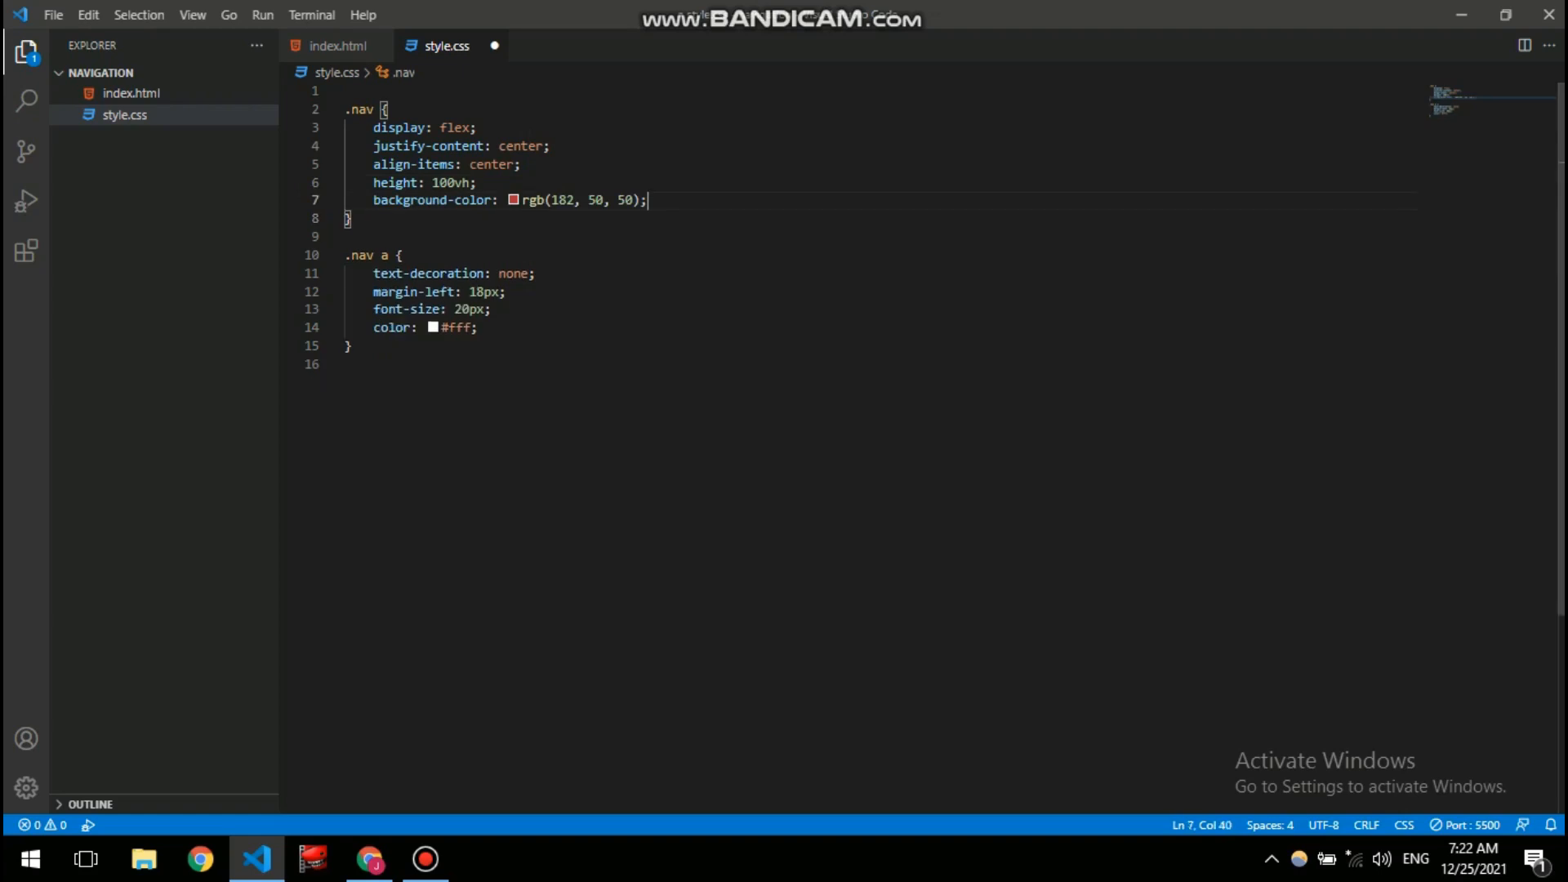
click(369, 859)
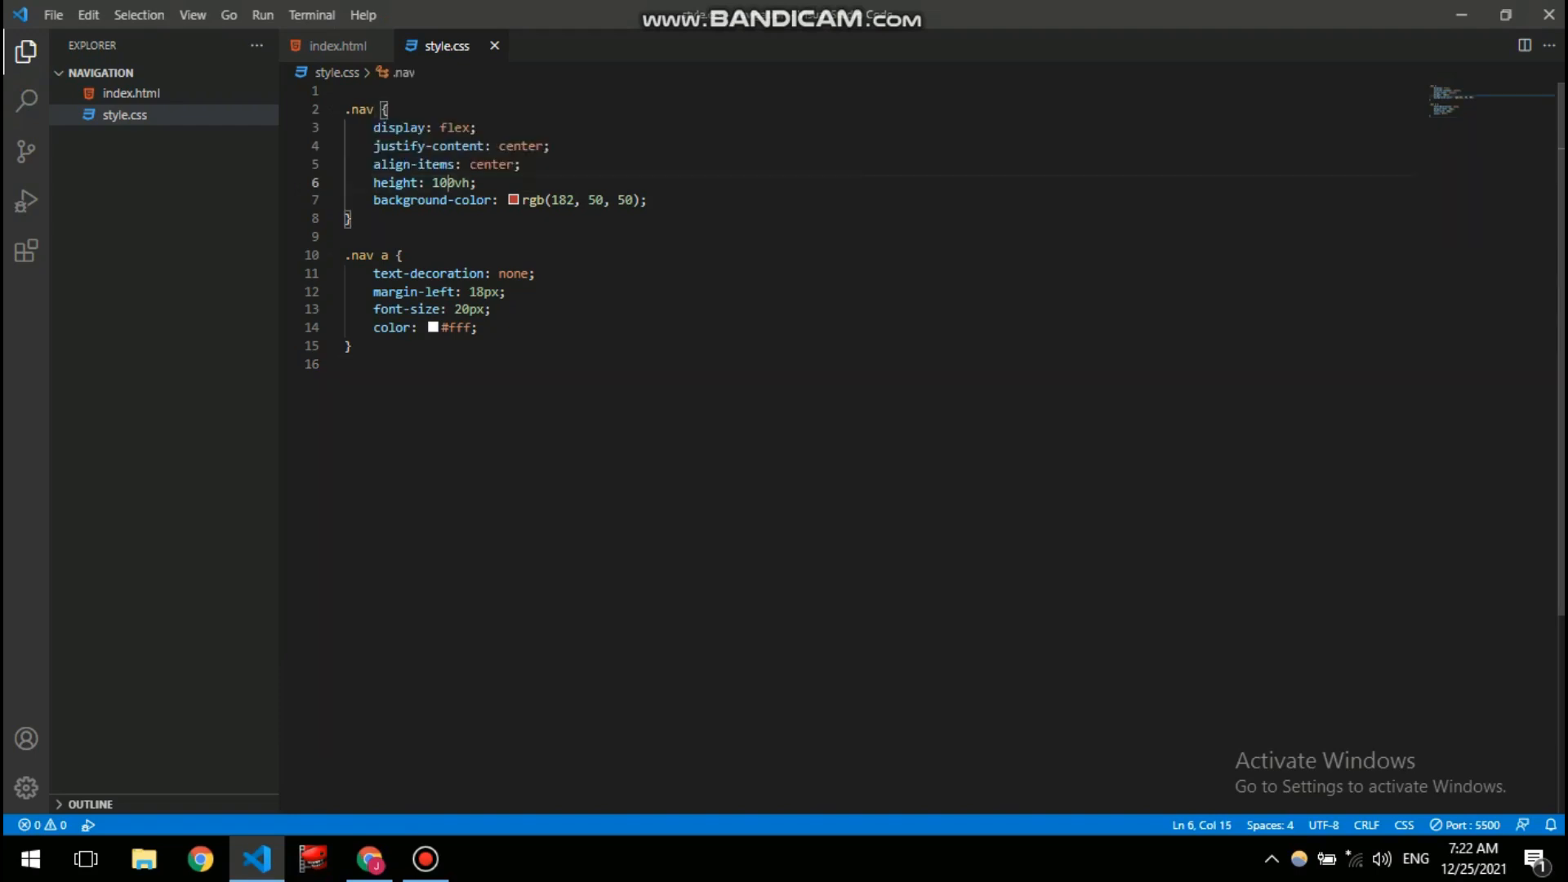
key(Backspace)
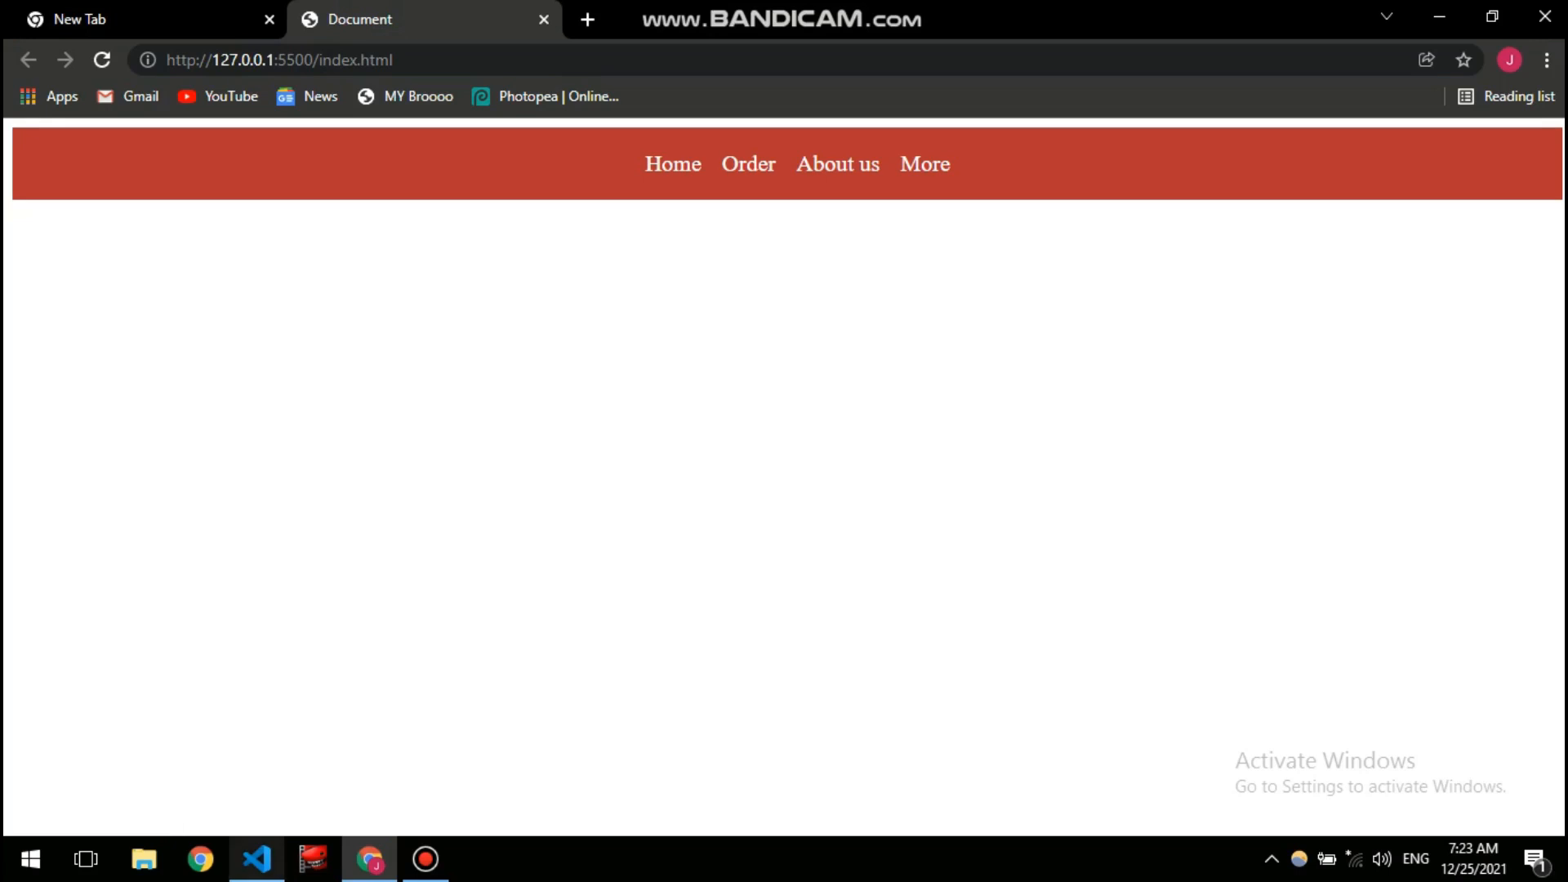
- Remove justify-content: center from .nav and preview the left-aligned links in Chrome
click(256, 857)
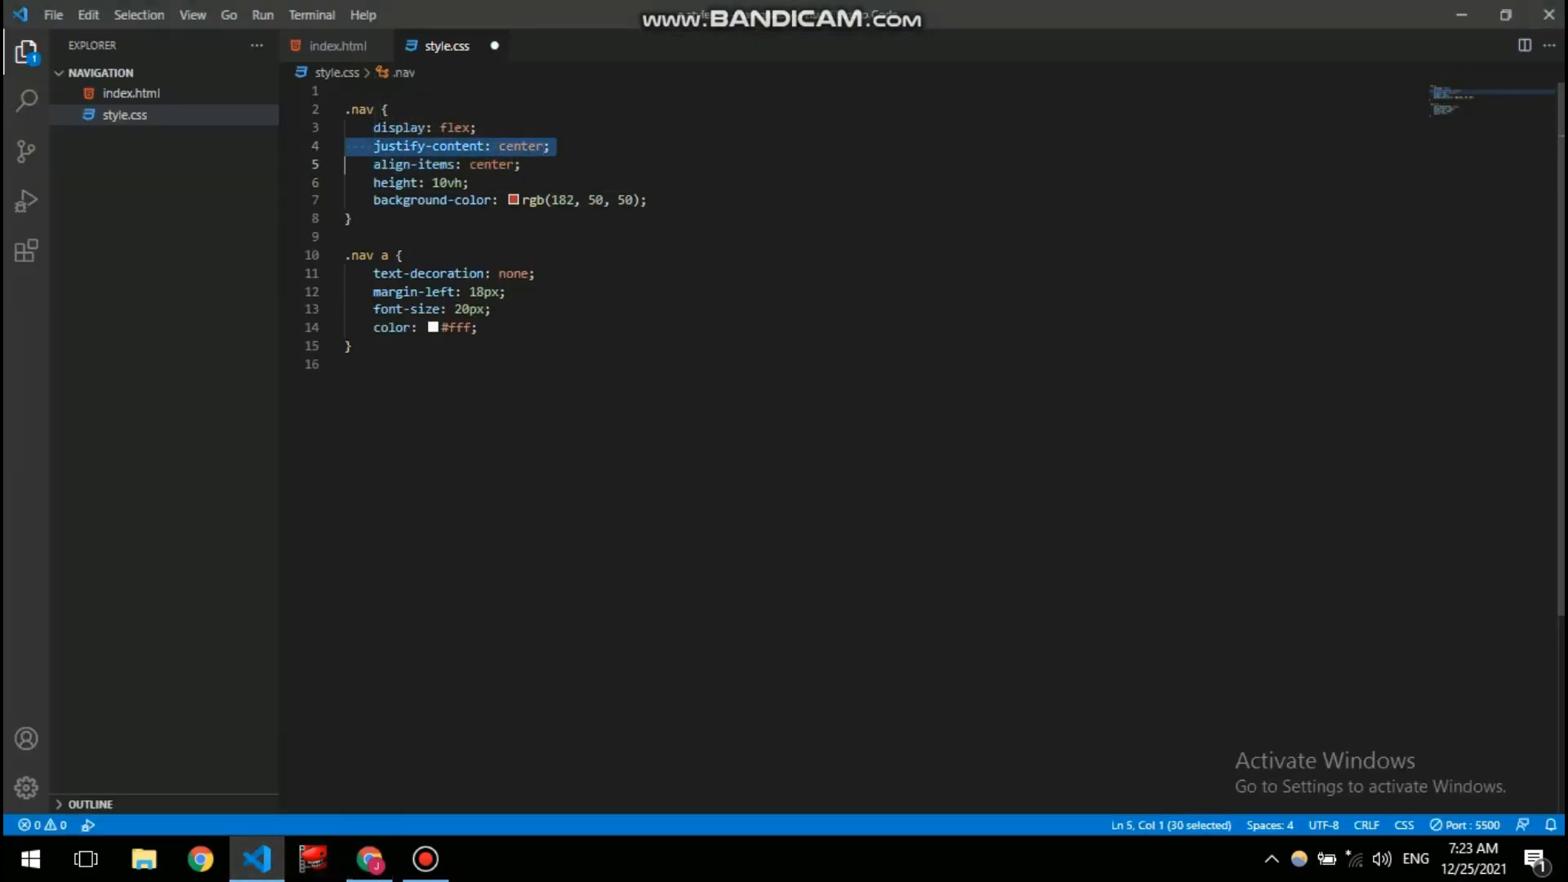
key(Delete)
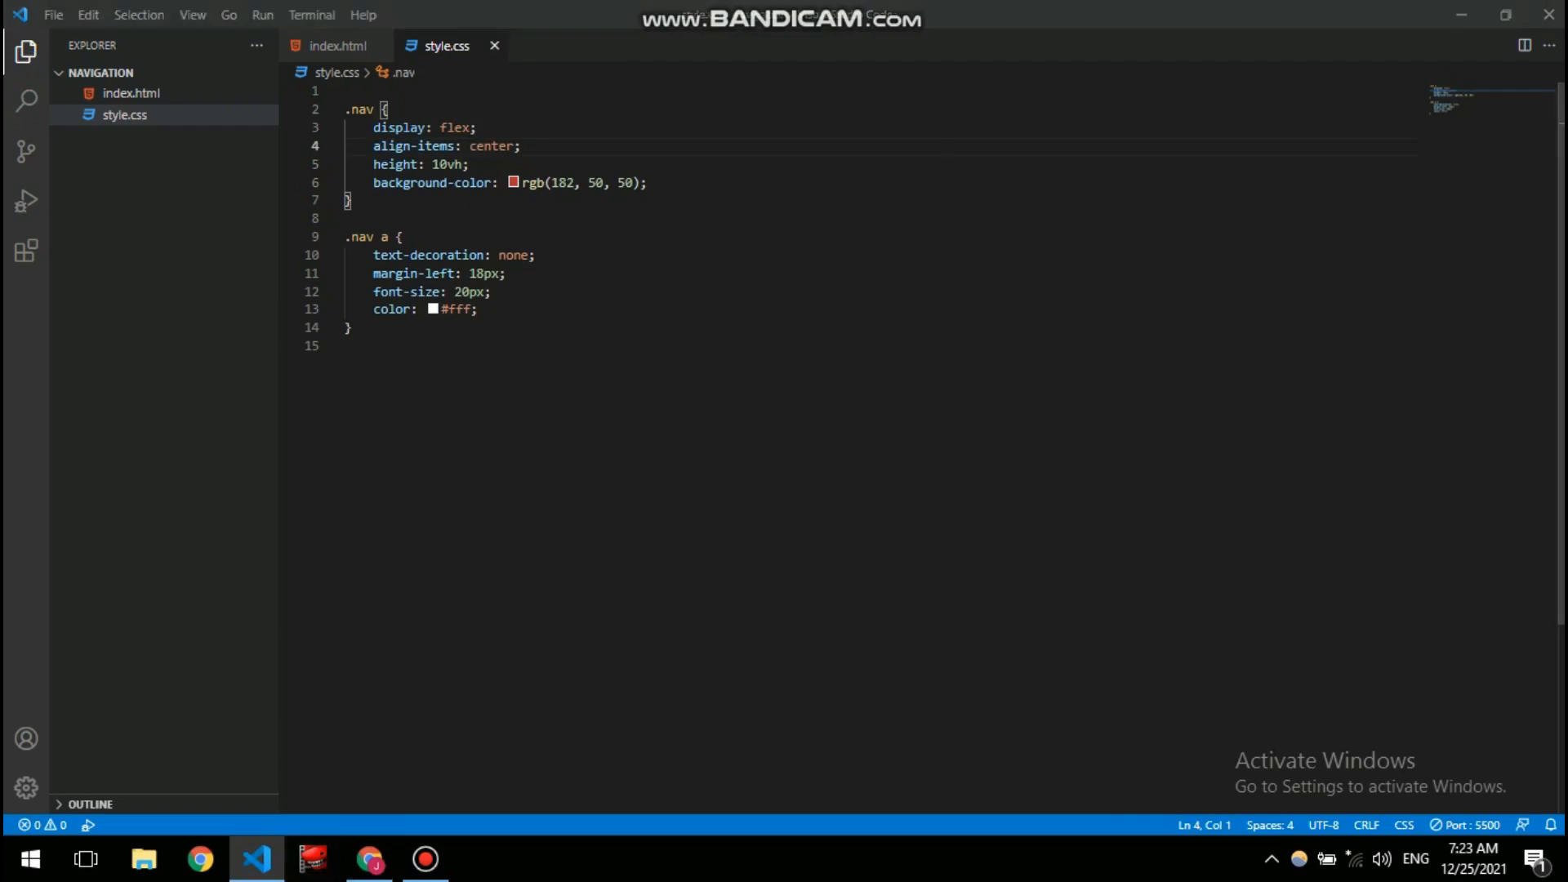
click(371, 857)
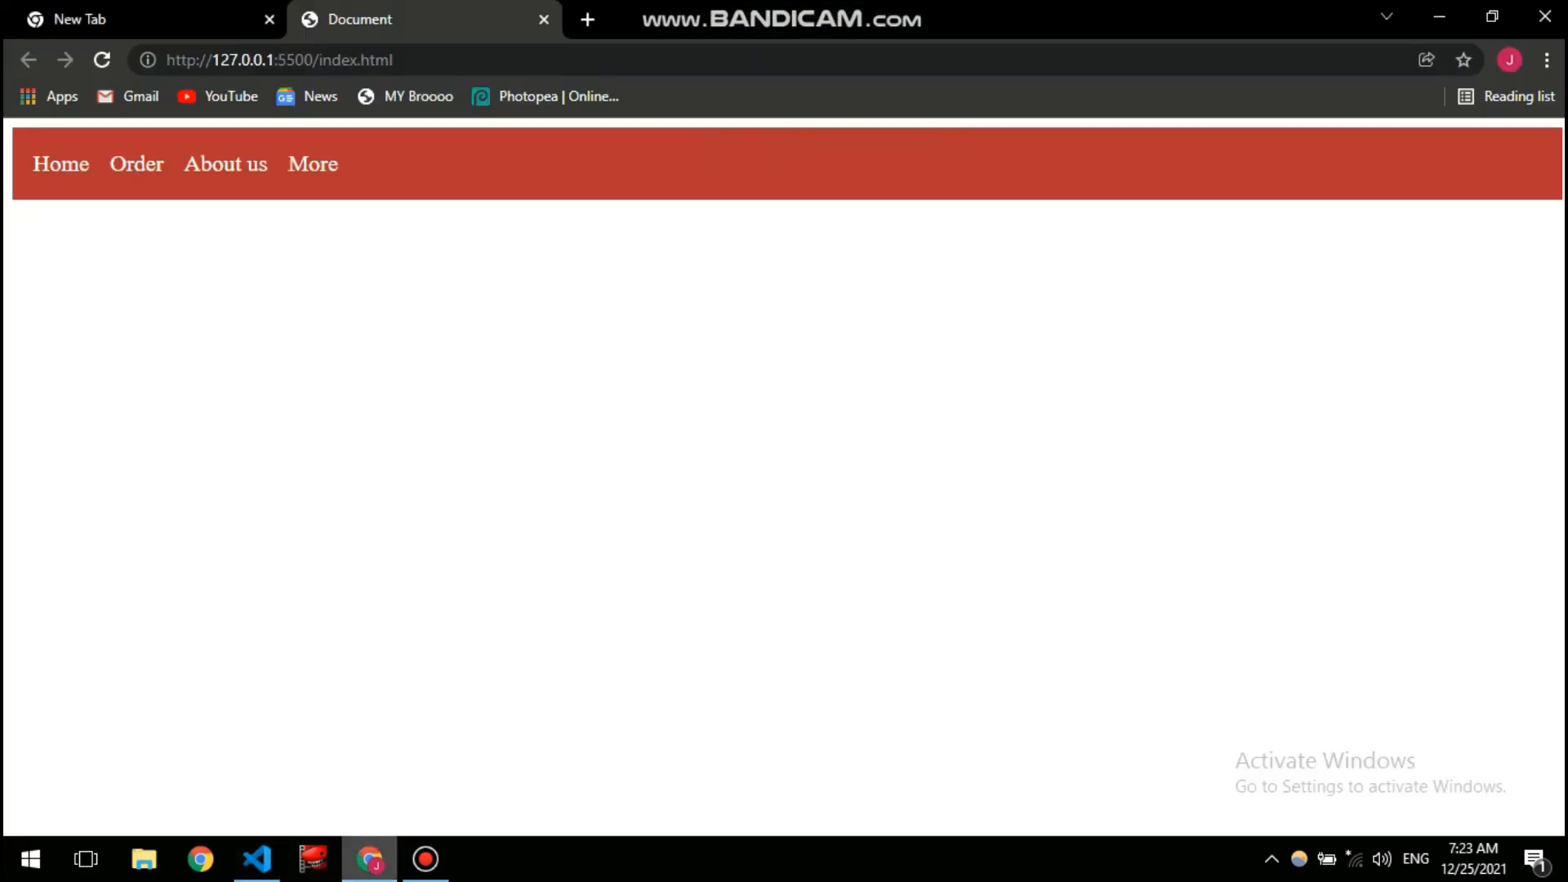
- Return to the editor to restore the centering of the nav links
click(255, 857)
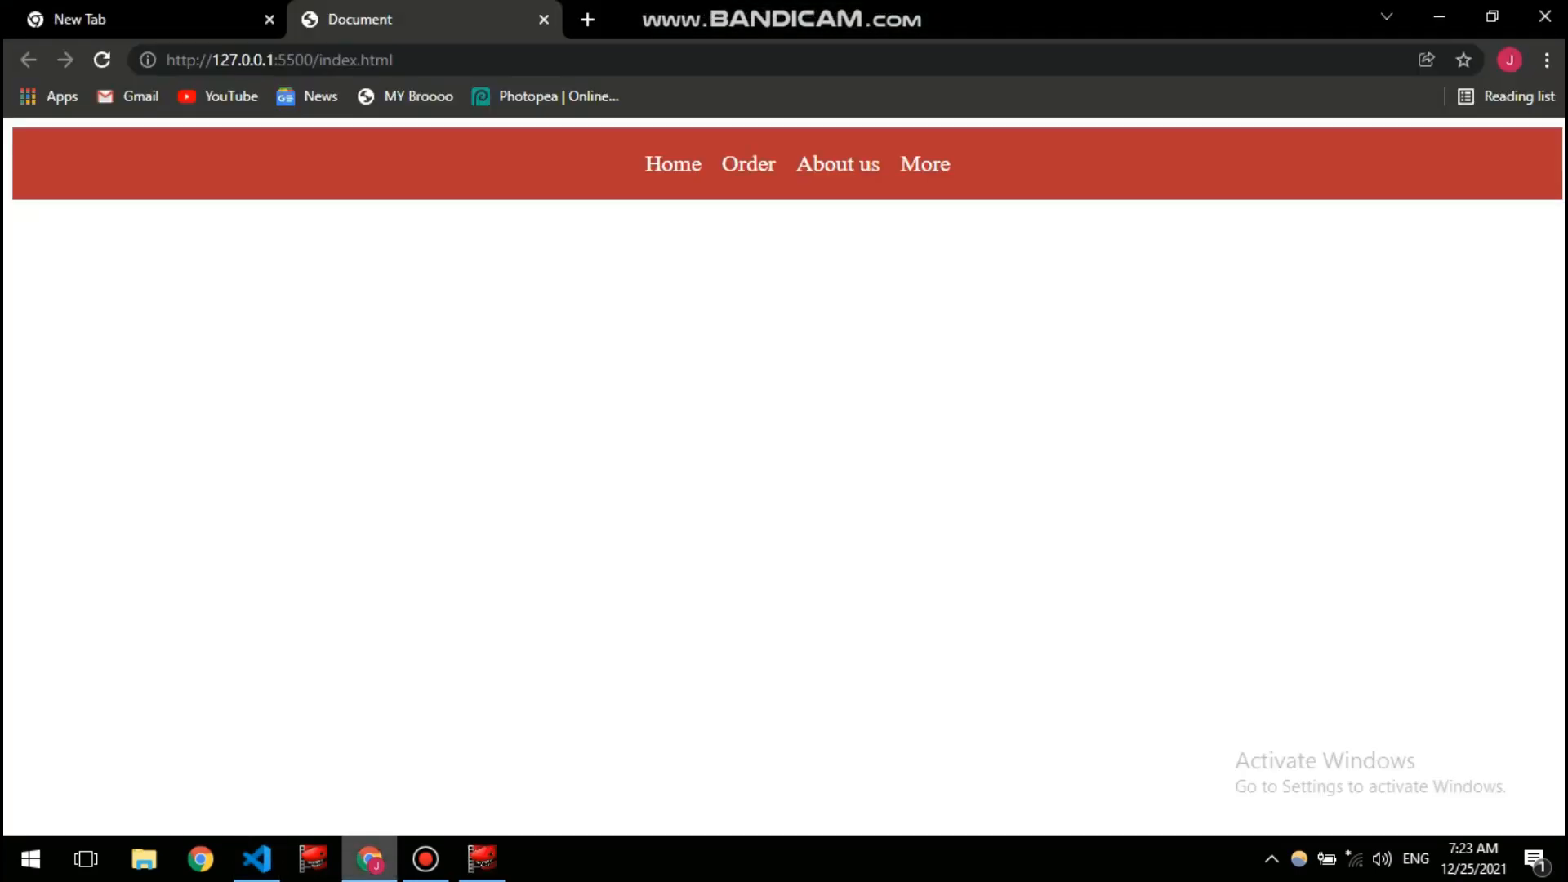
mouse_move(424, 859)
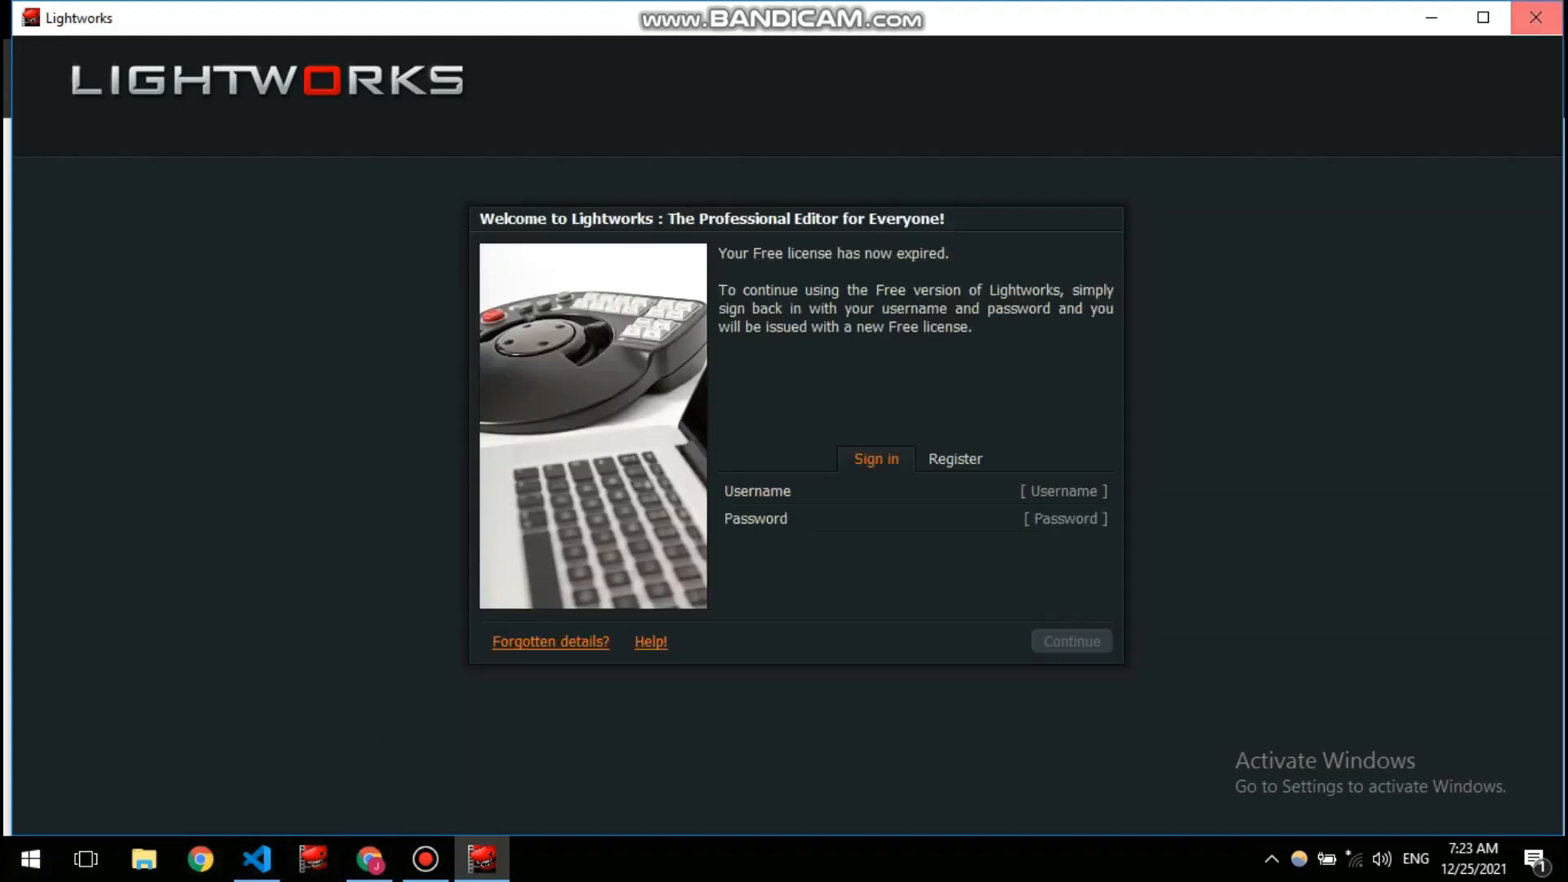
- Close the Lightworks expired-license welcome window and get back to style.css
click(255, 858)
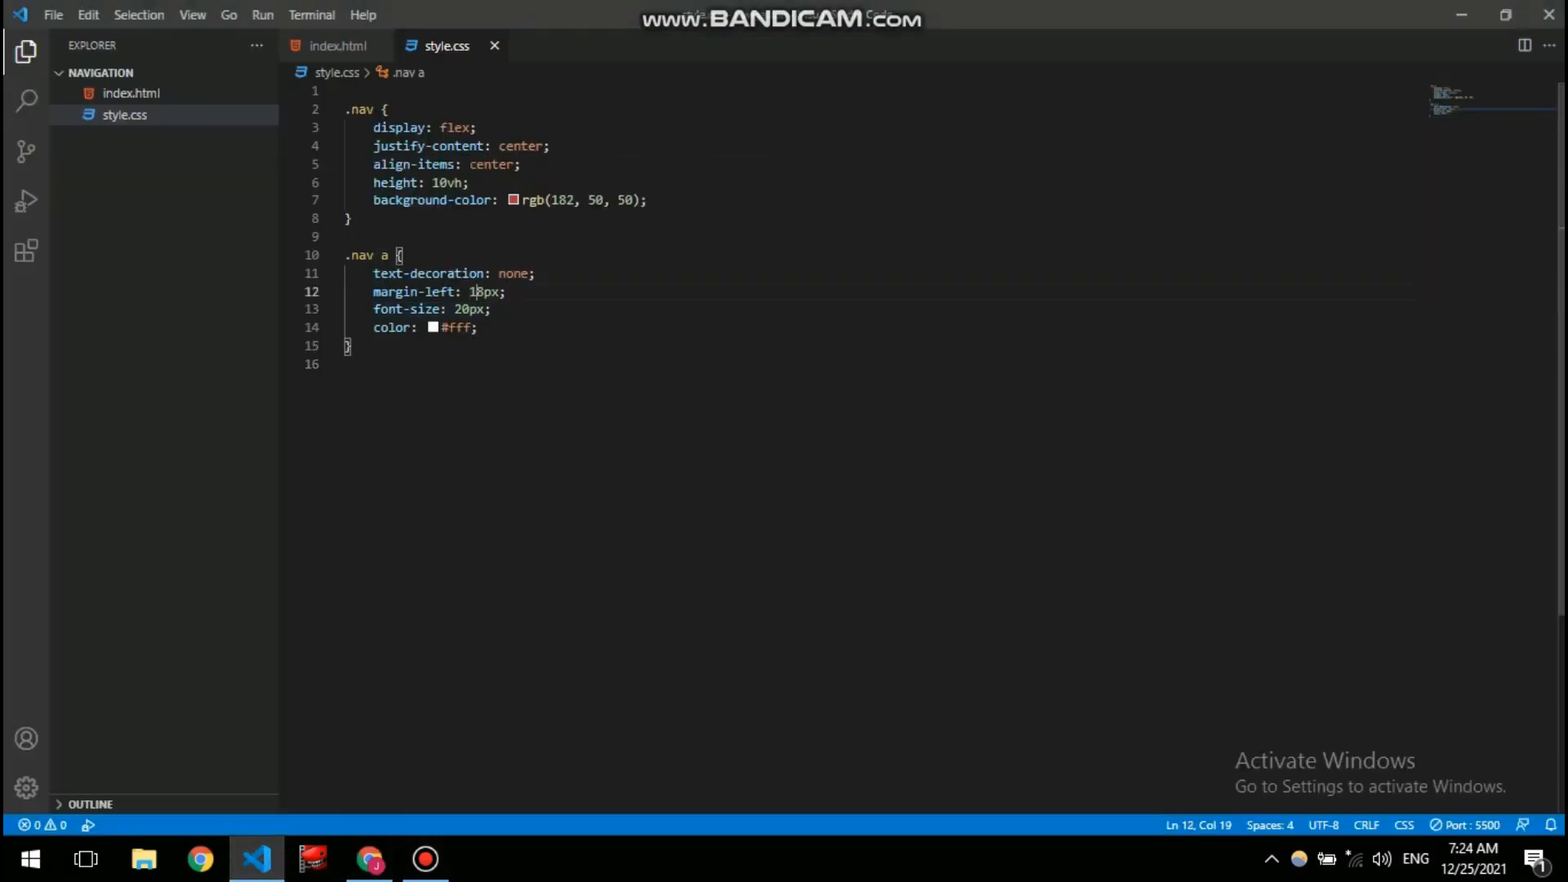
- Change the .nav a margin-left from 18px to 32px and check the spacing in Chrome
key(Backspace)
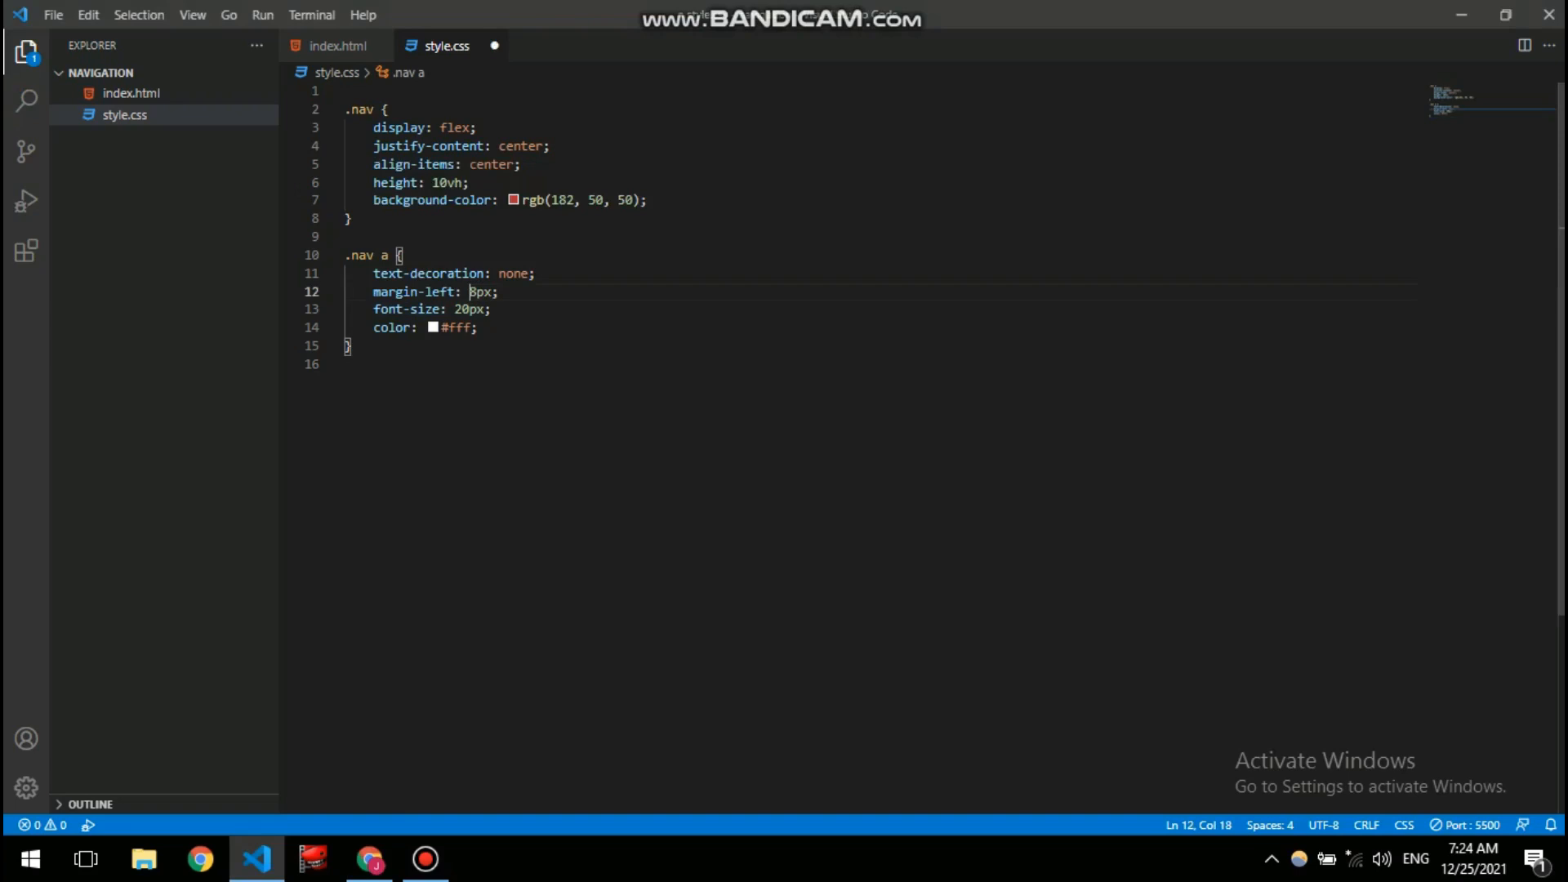
text(2)
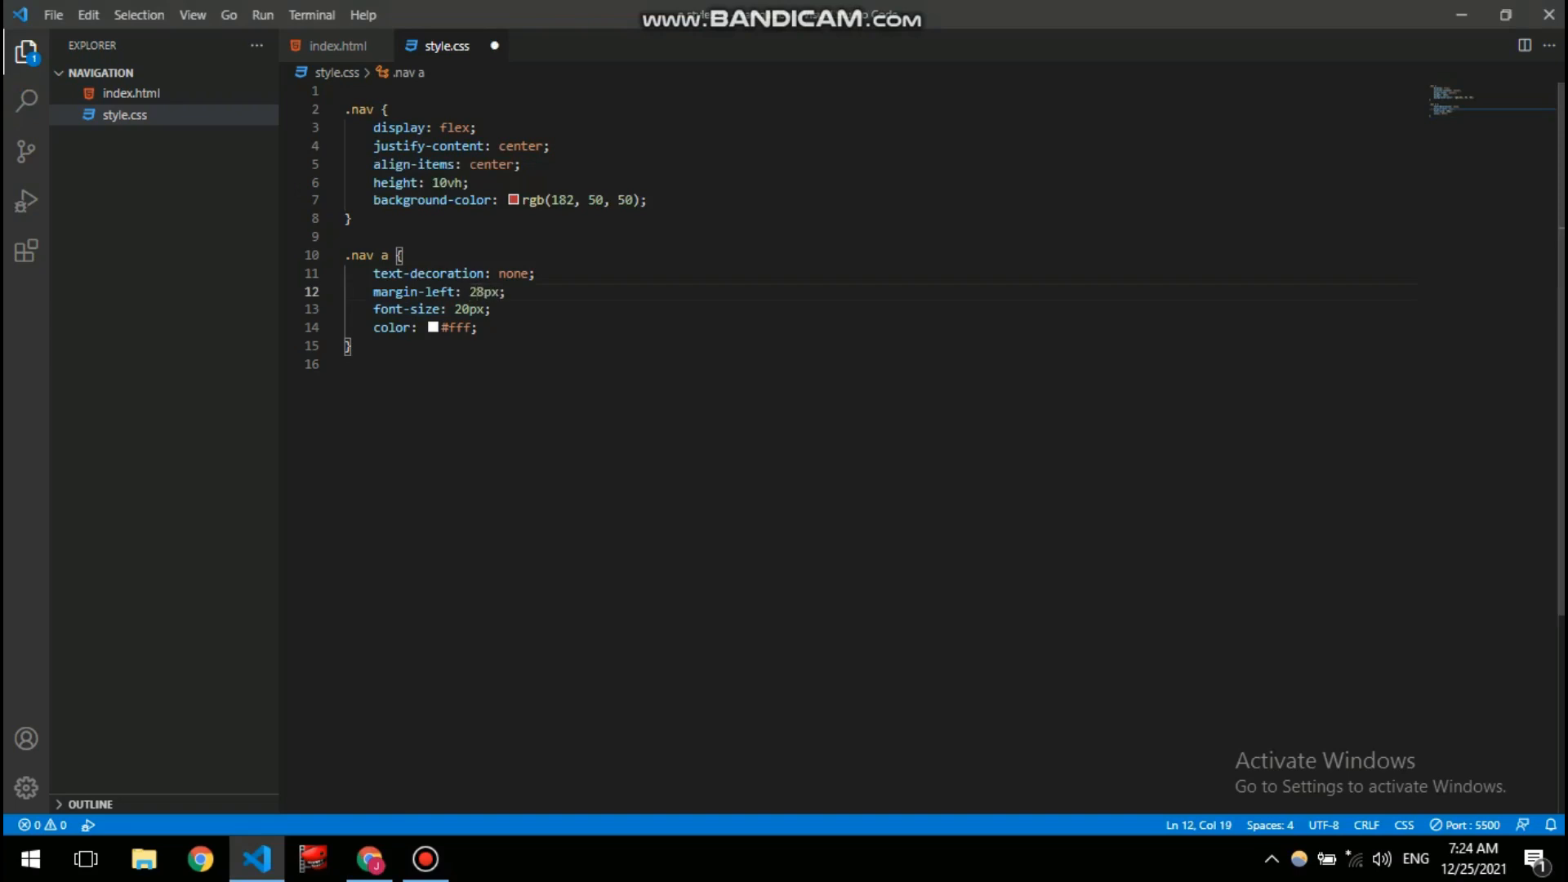
text(24)
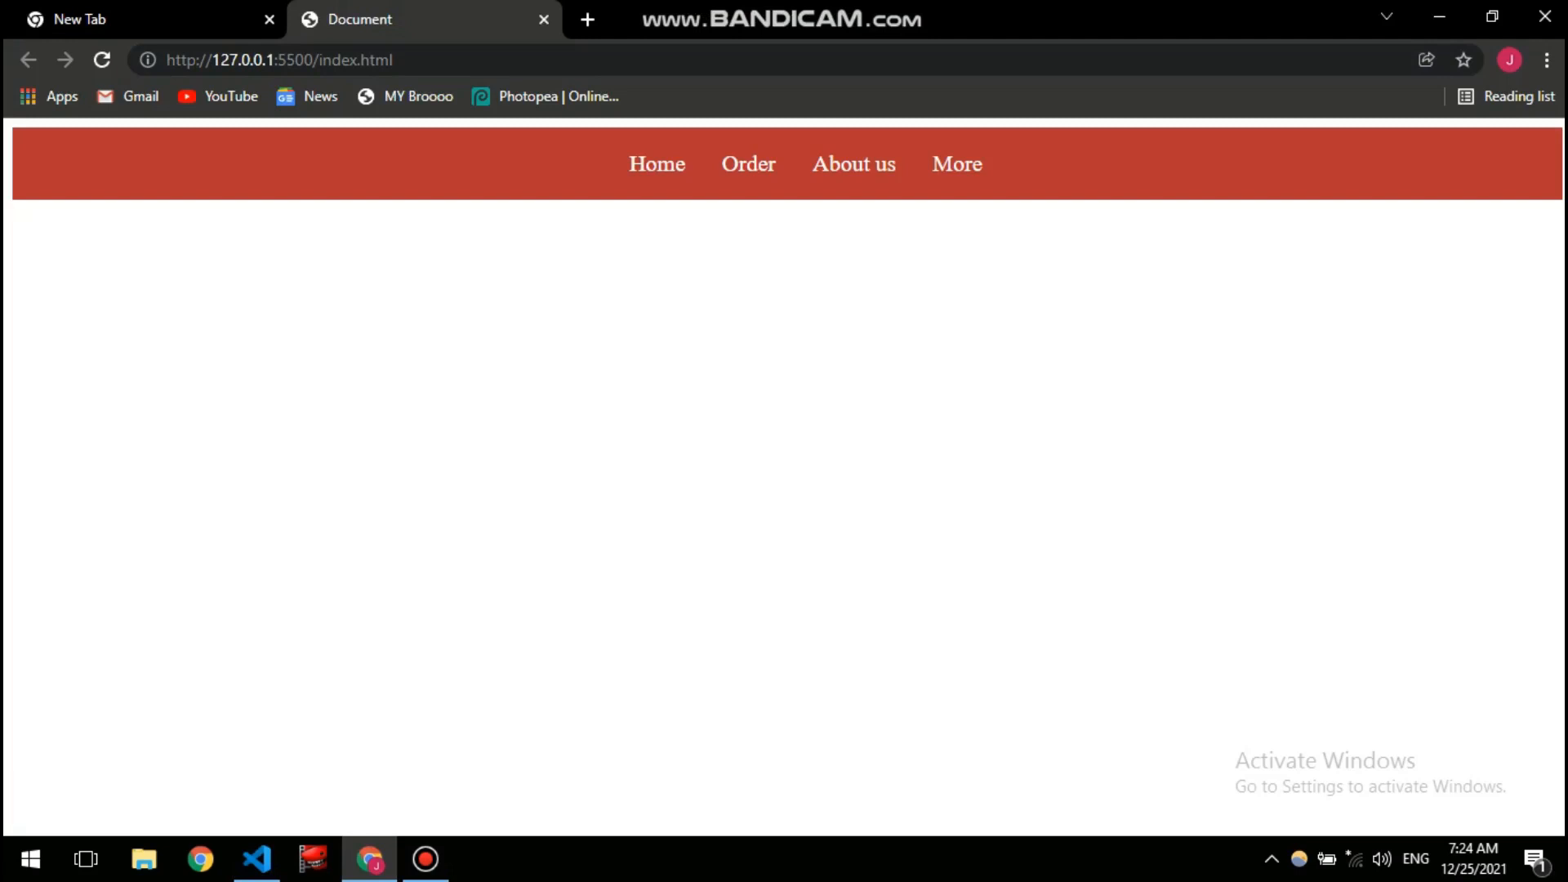
click(254, 857)
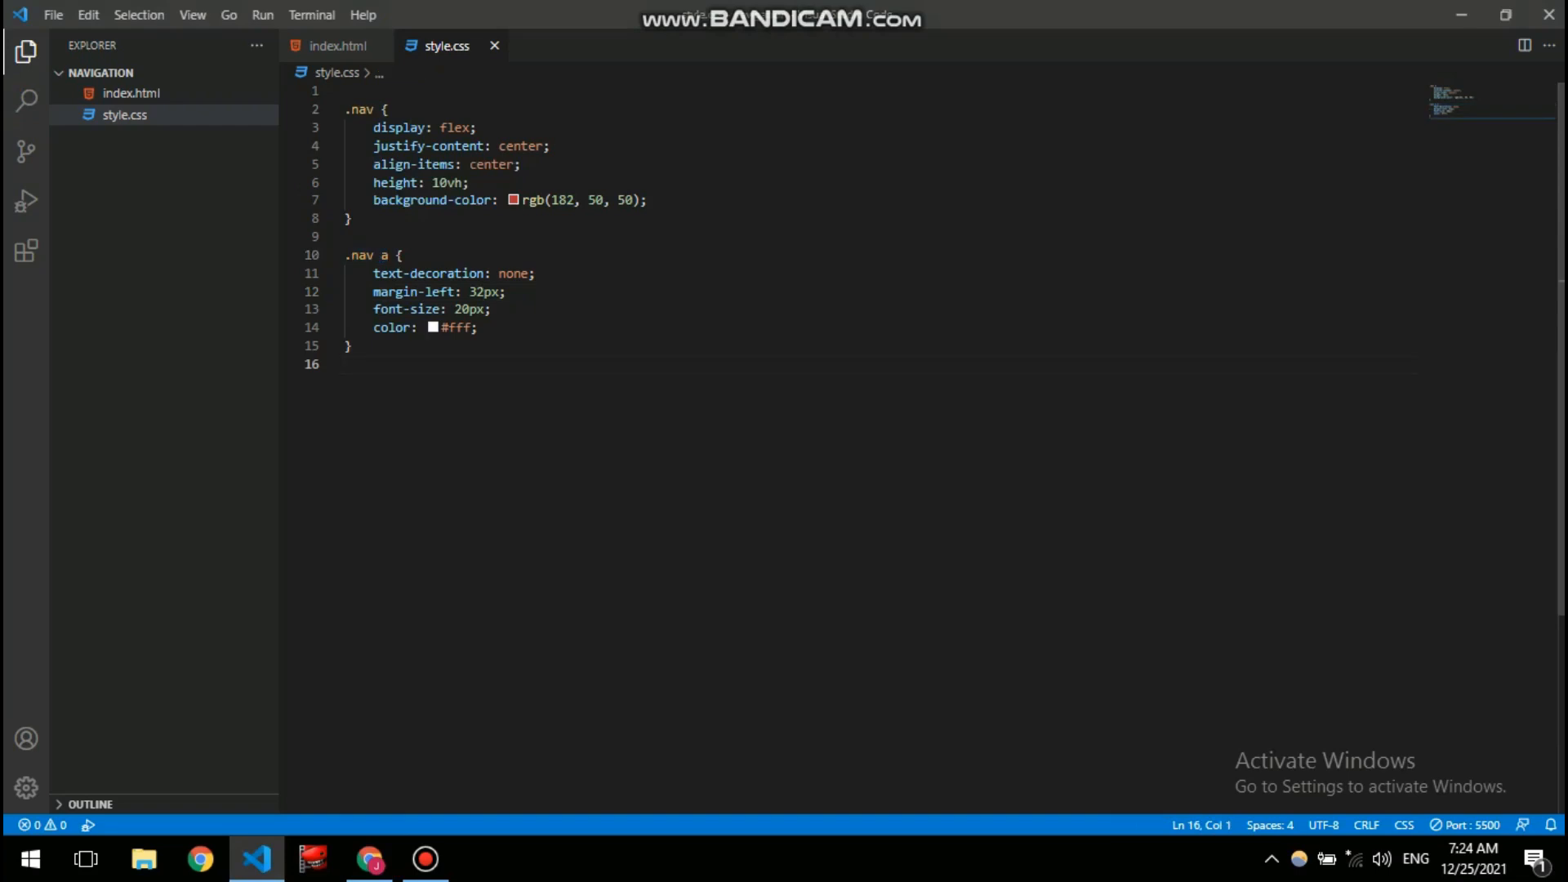
- Add a .nav a:hover rule with background-color: #fff and a color declaration
text(.nav a)
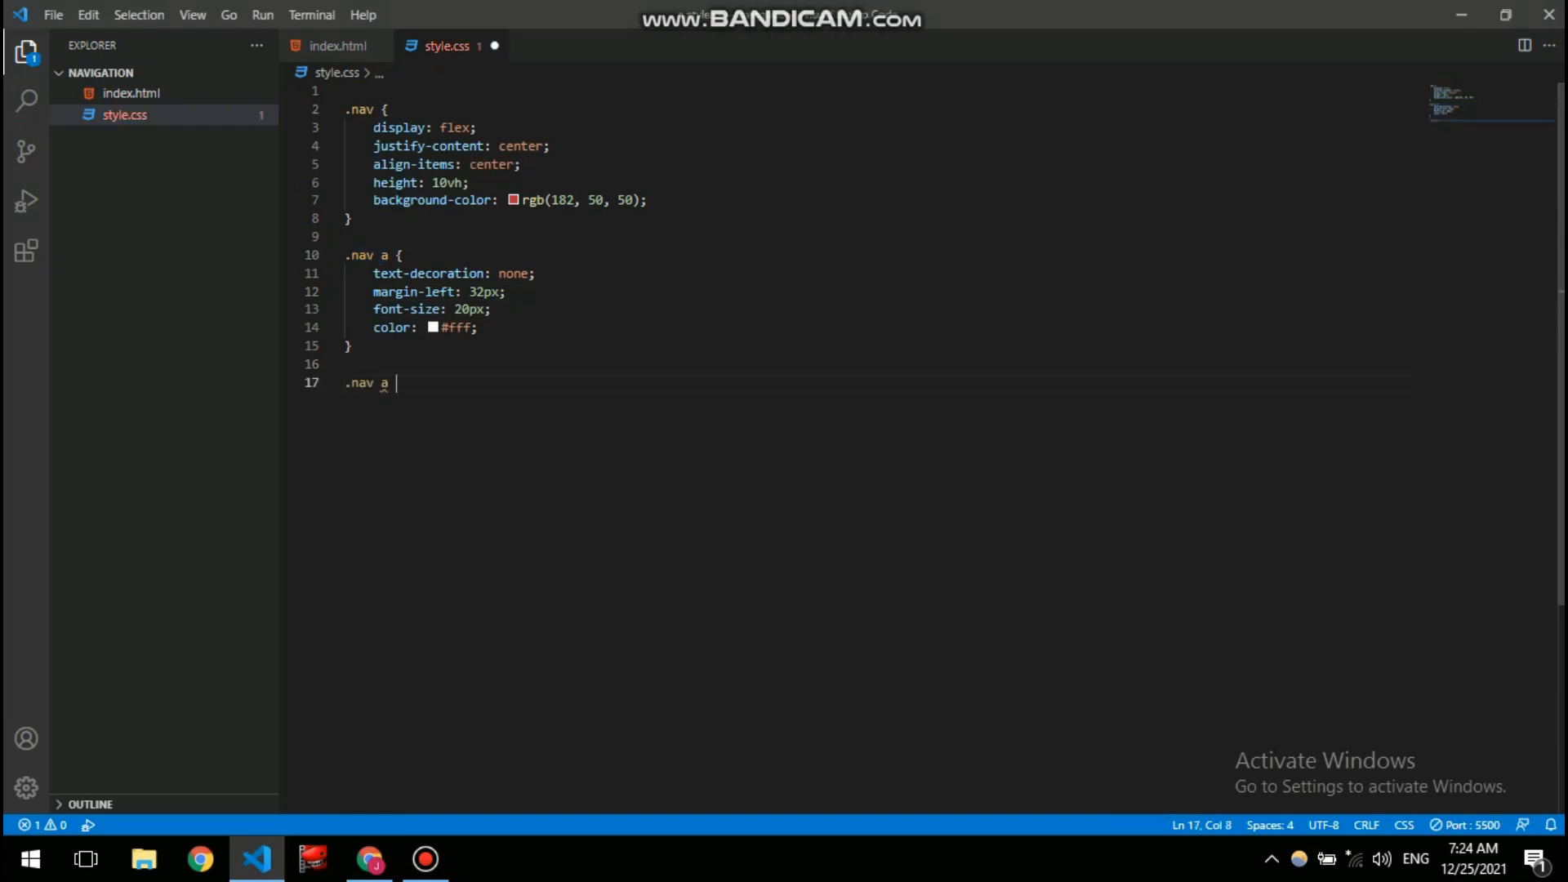
text(:)
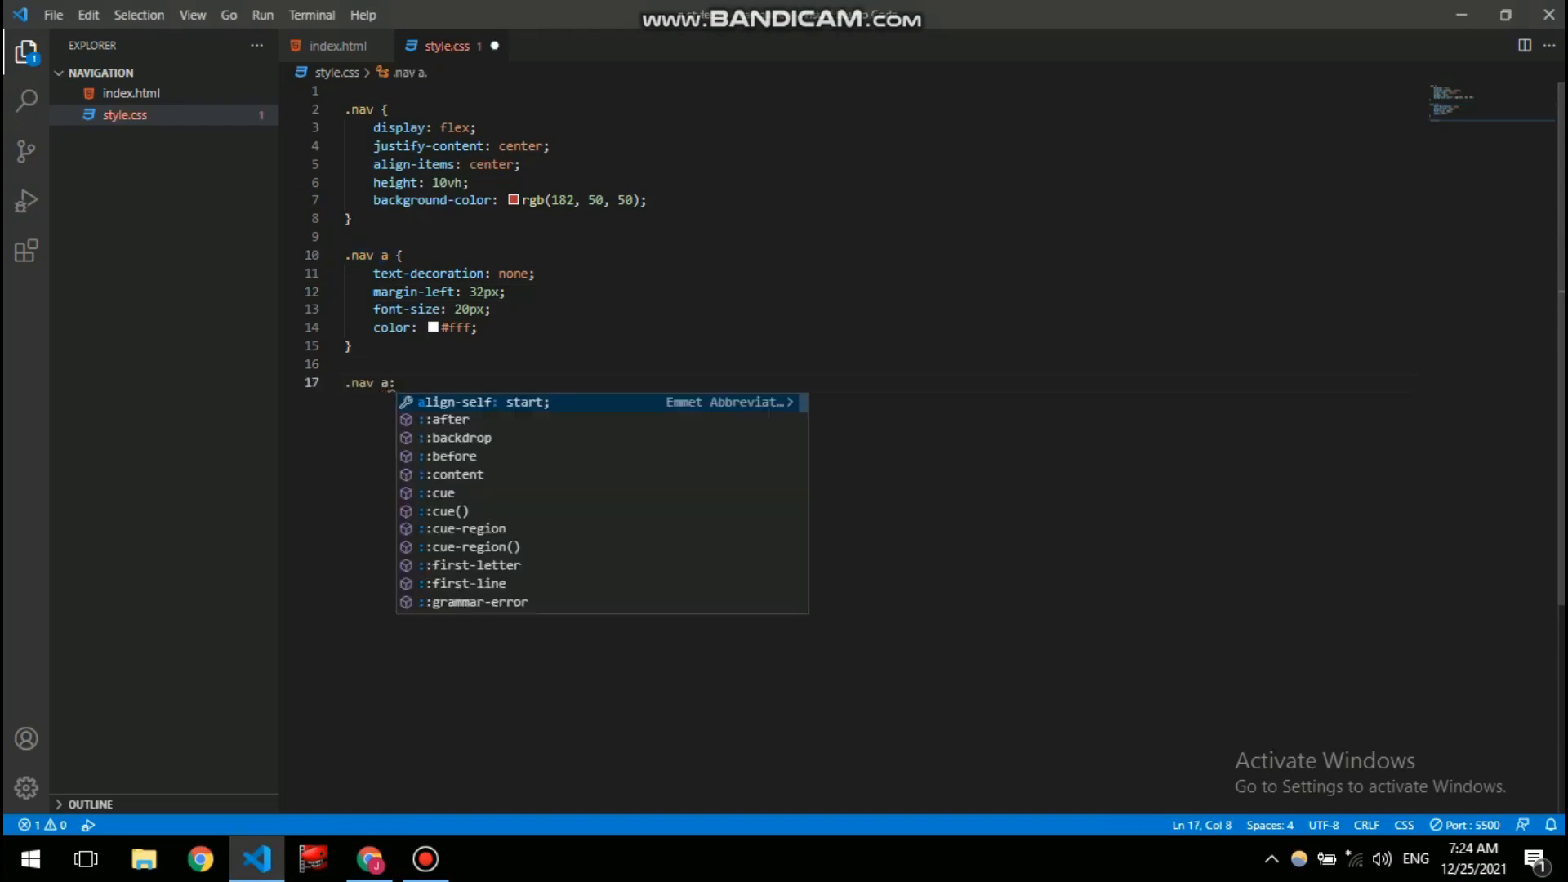
text(hove)
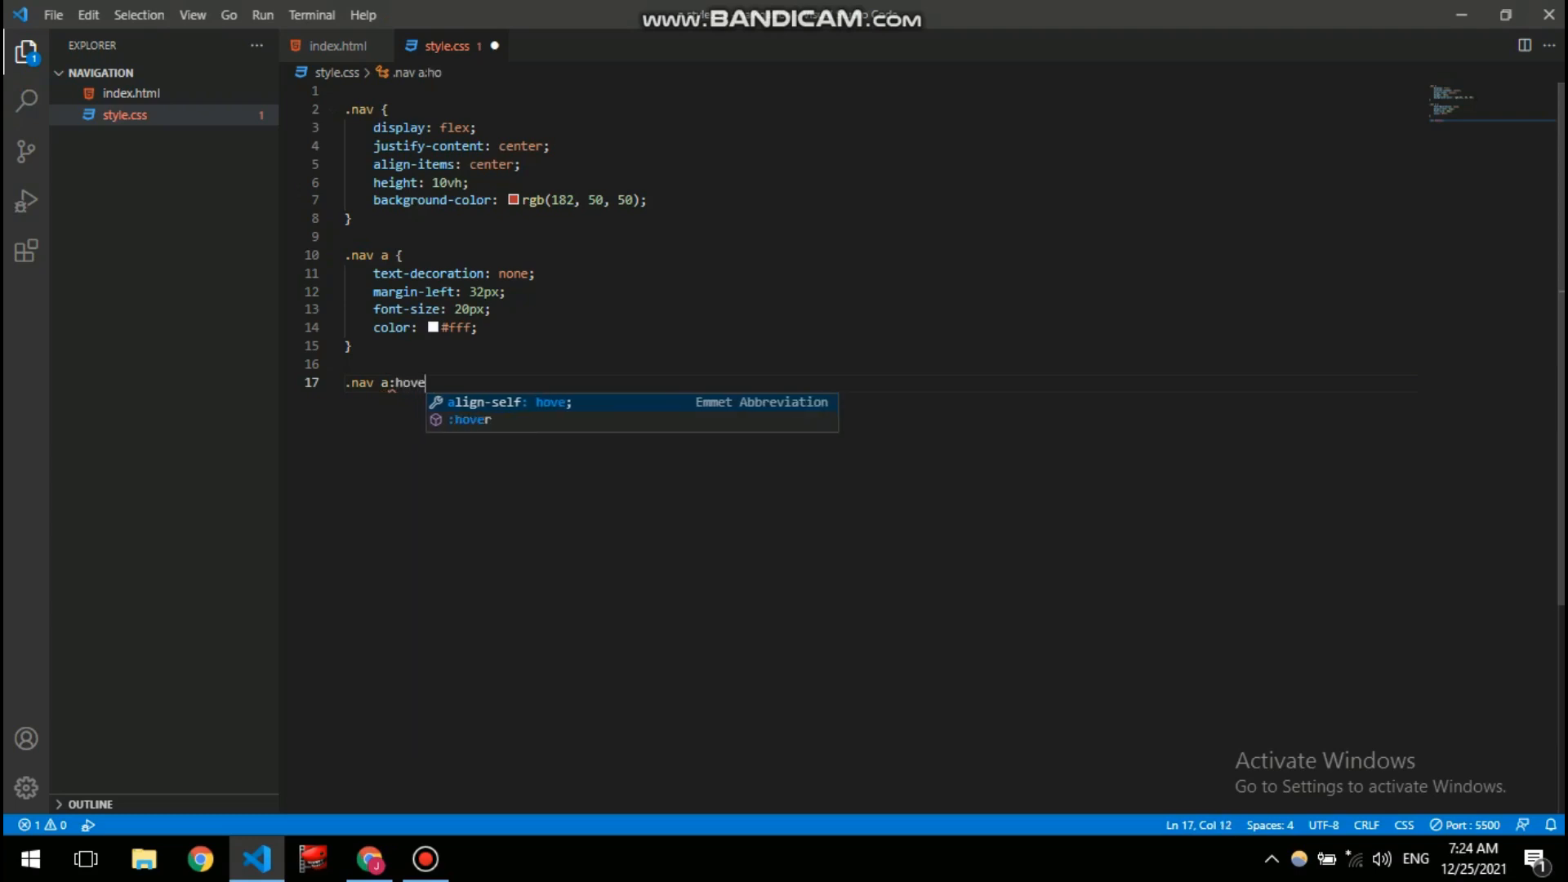
text(r)
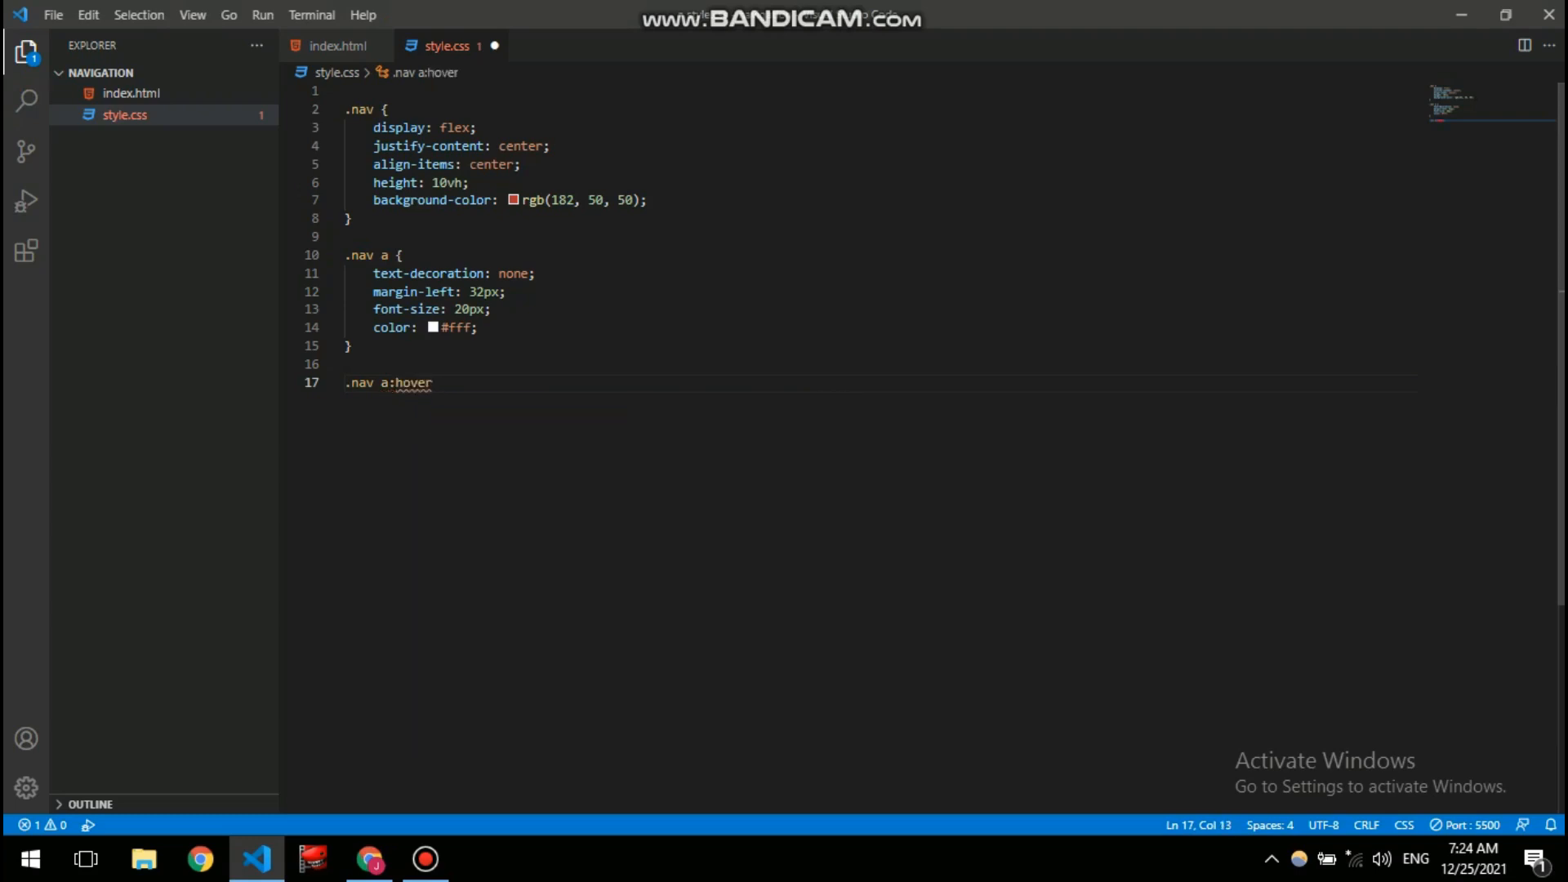
text({)
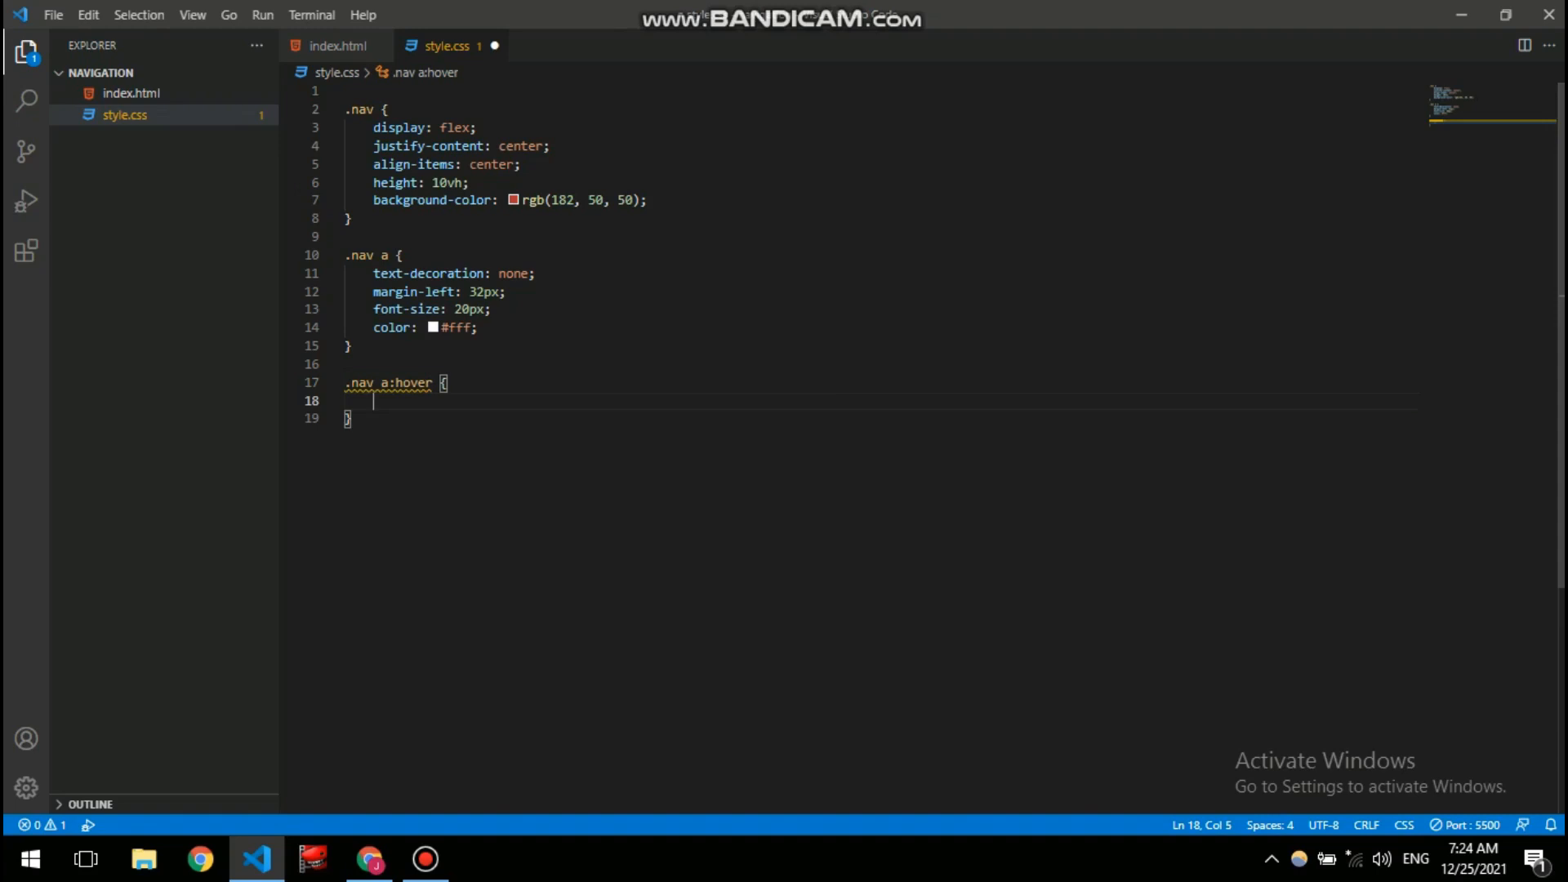
text(background-)
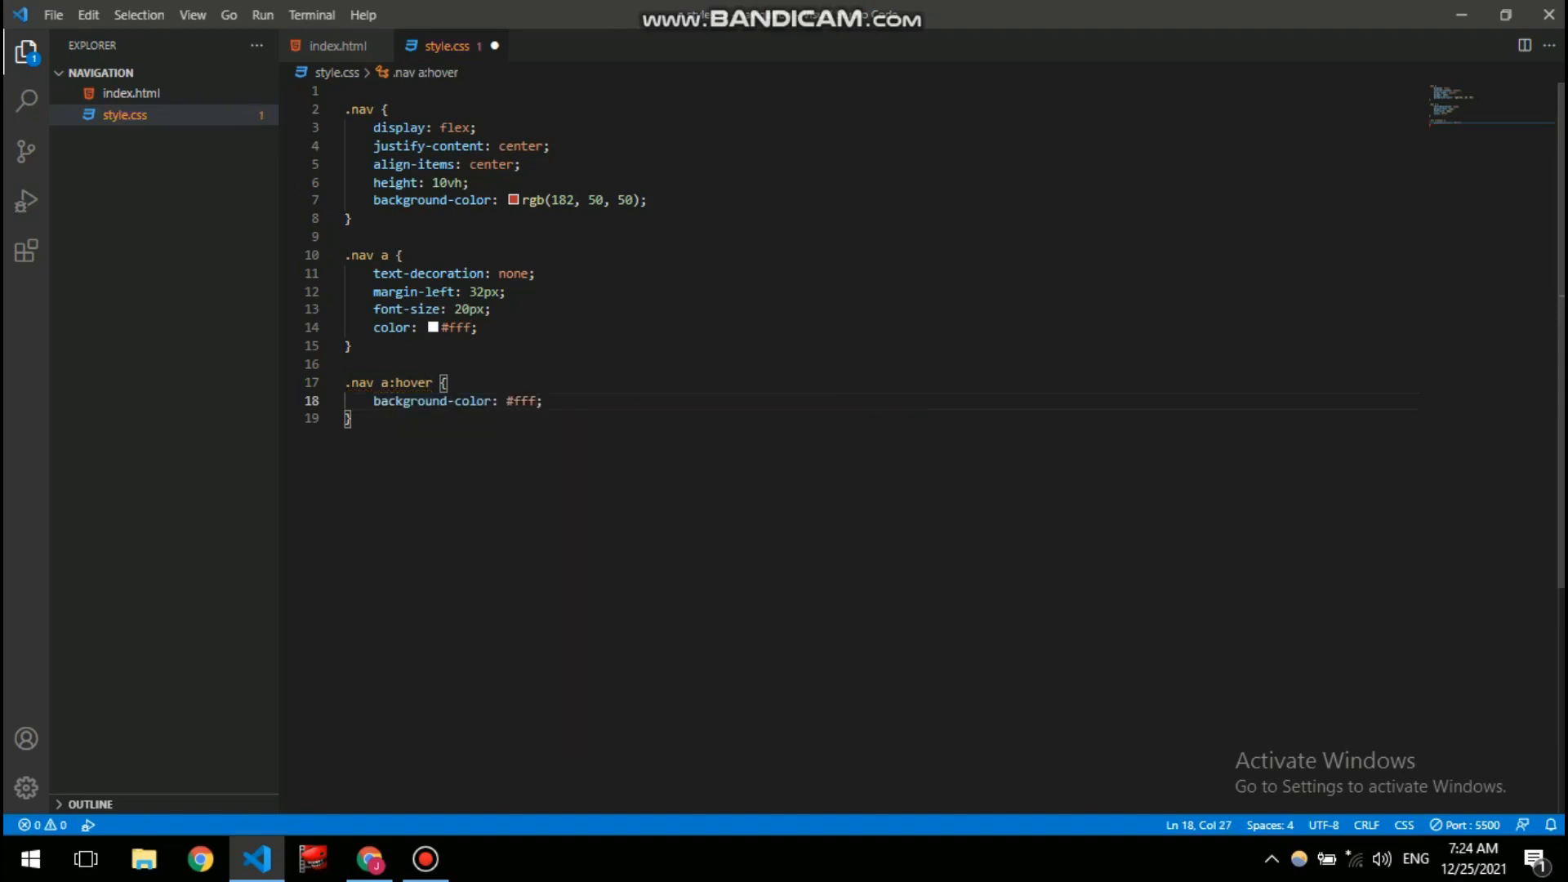
text(c)
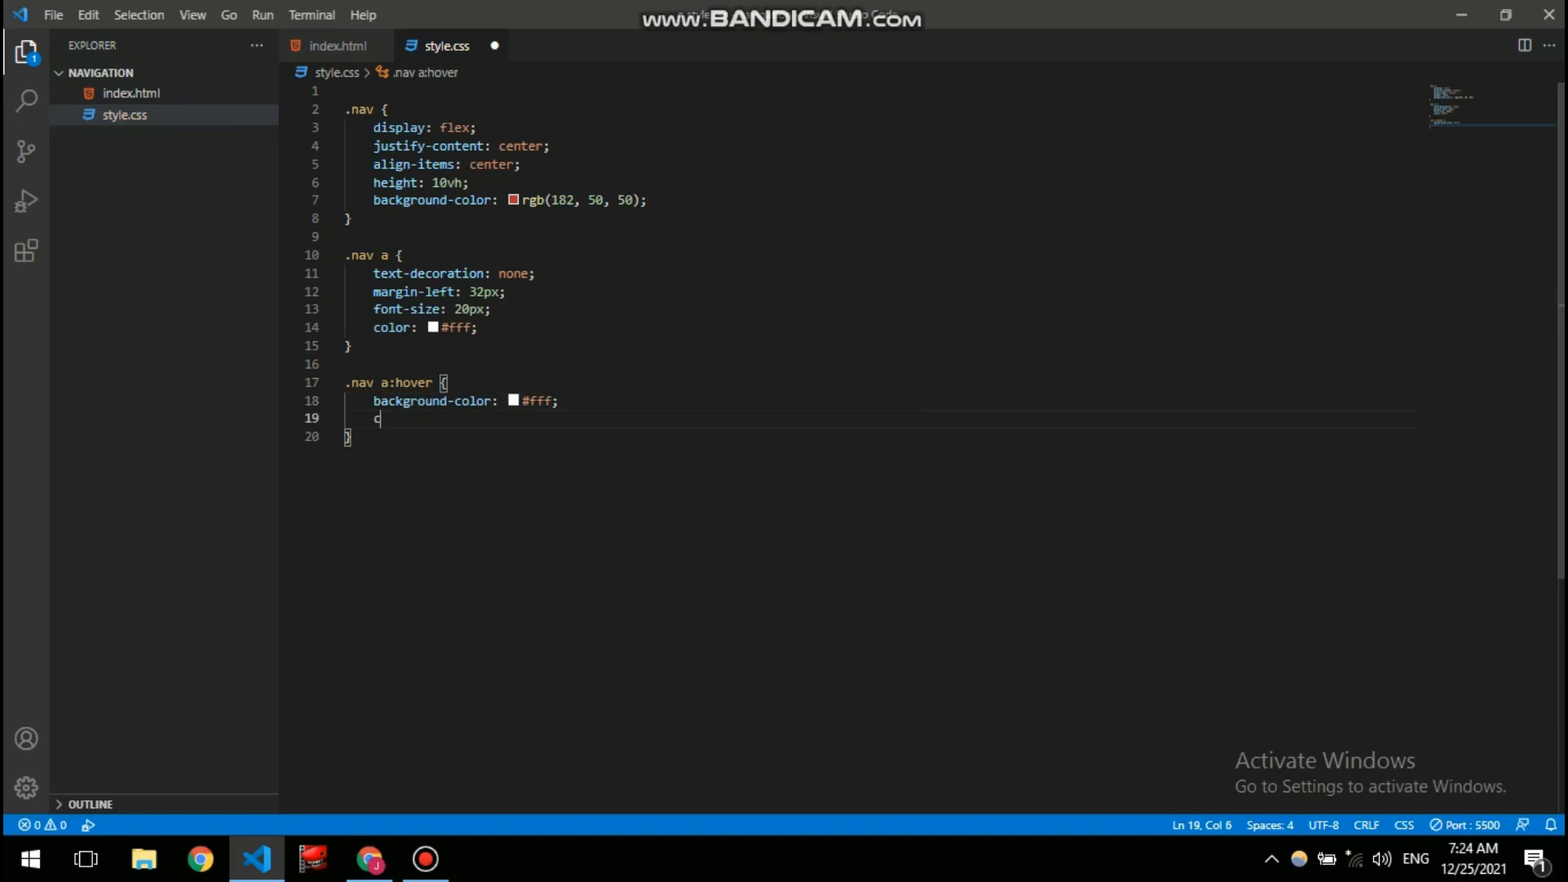
text(olor: ;)
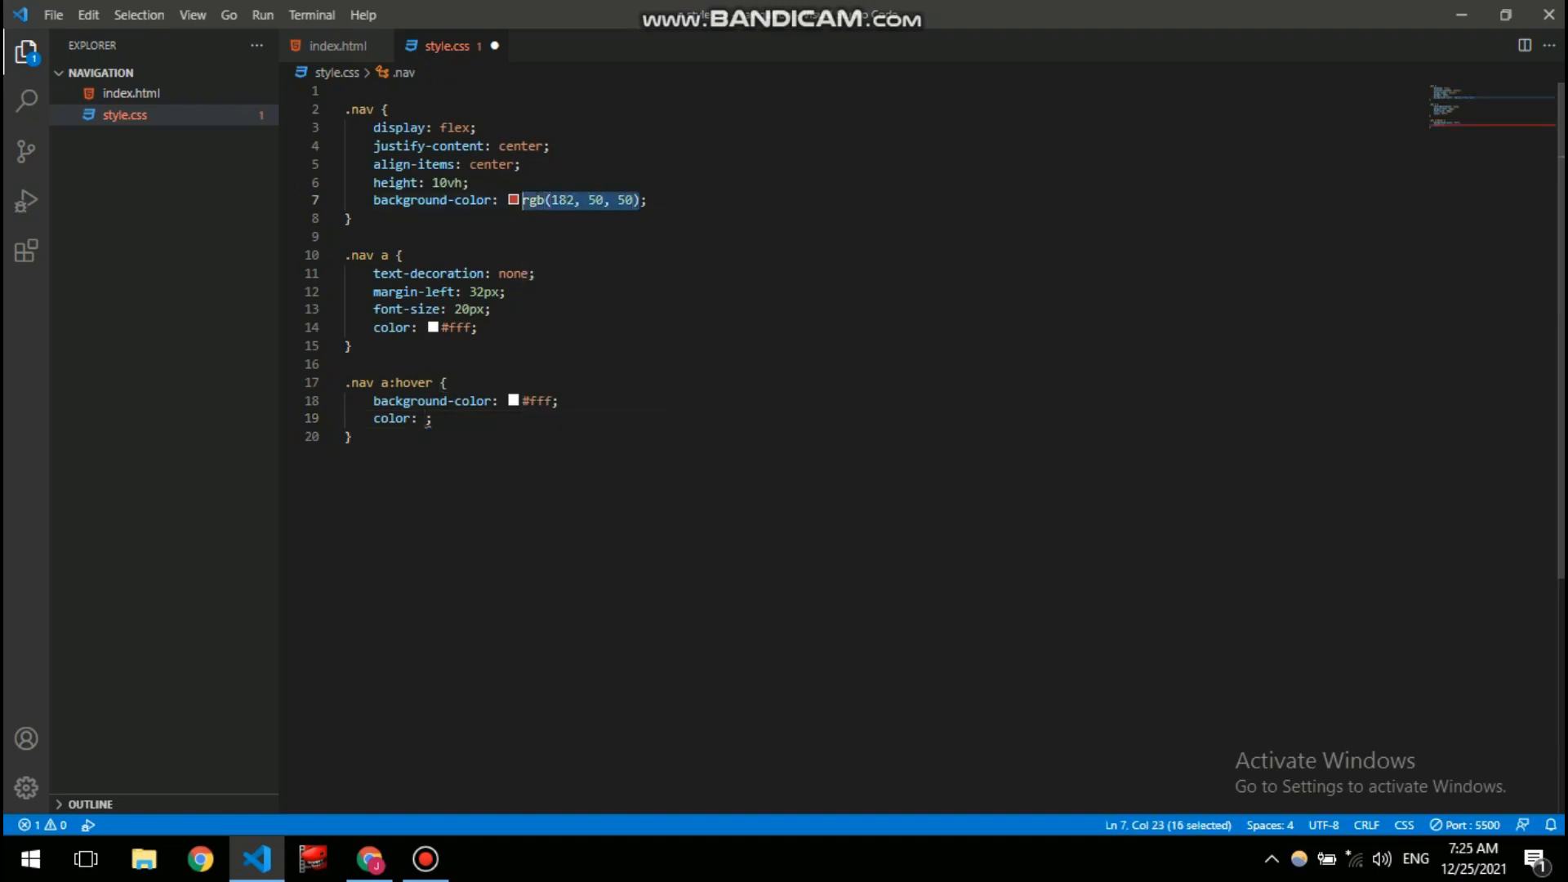
- Set the hover text colour to rgb(182, 50, 50) and test the hover effect in Chrome
click(426, 418)
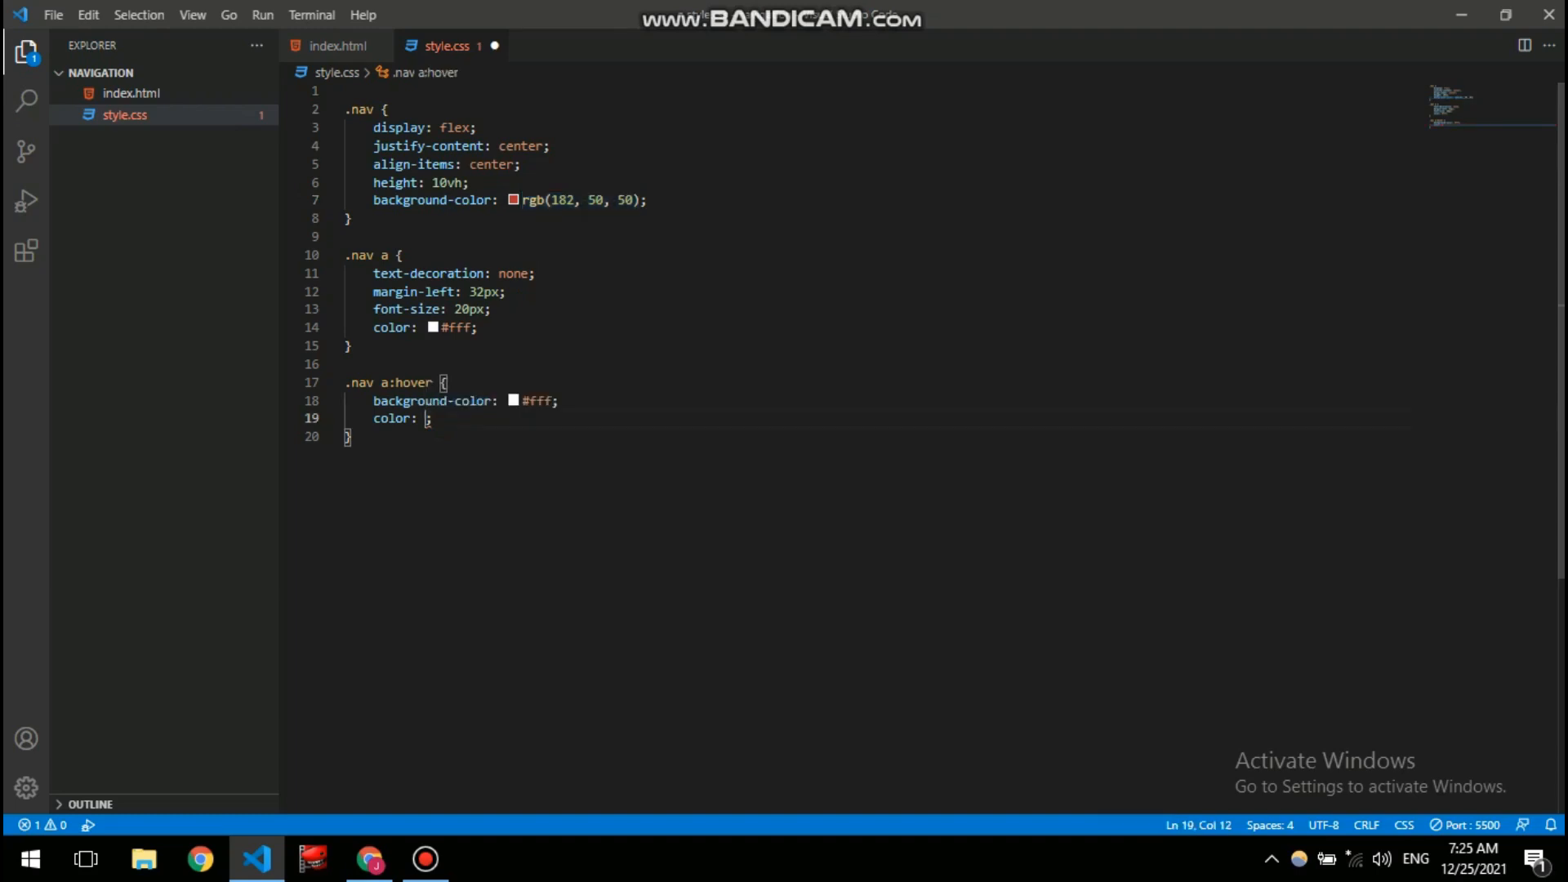
text(rgb(182, 50, 50);)
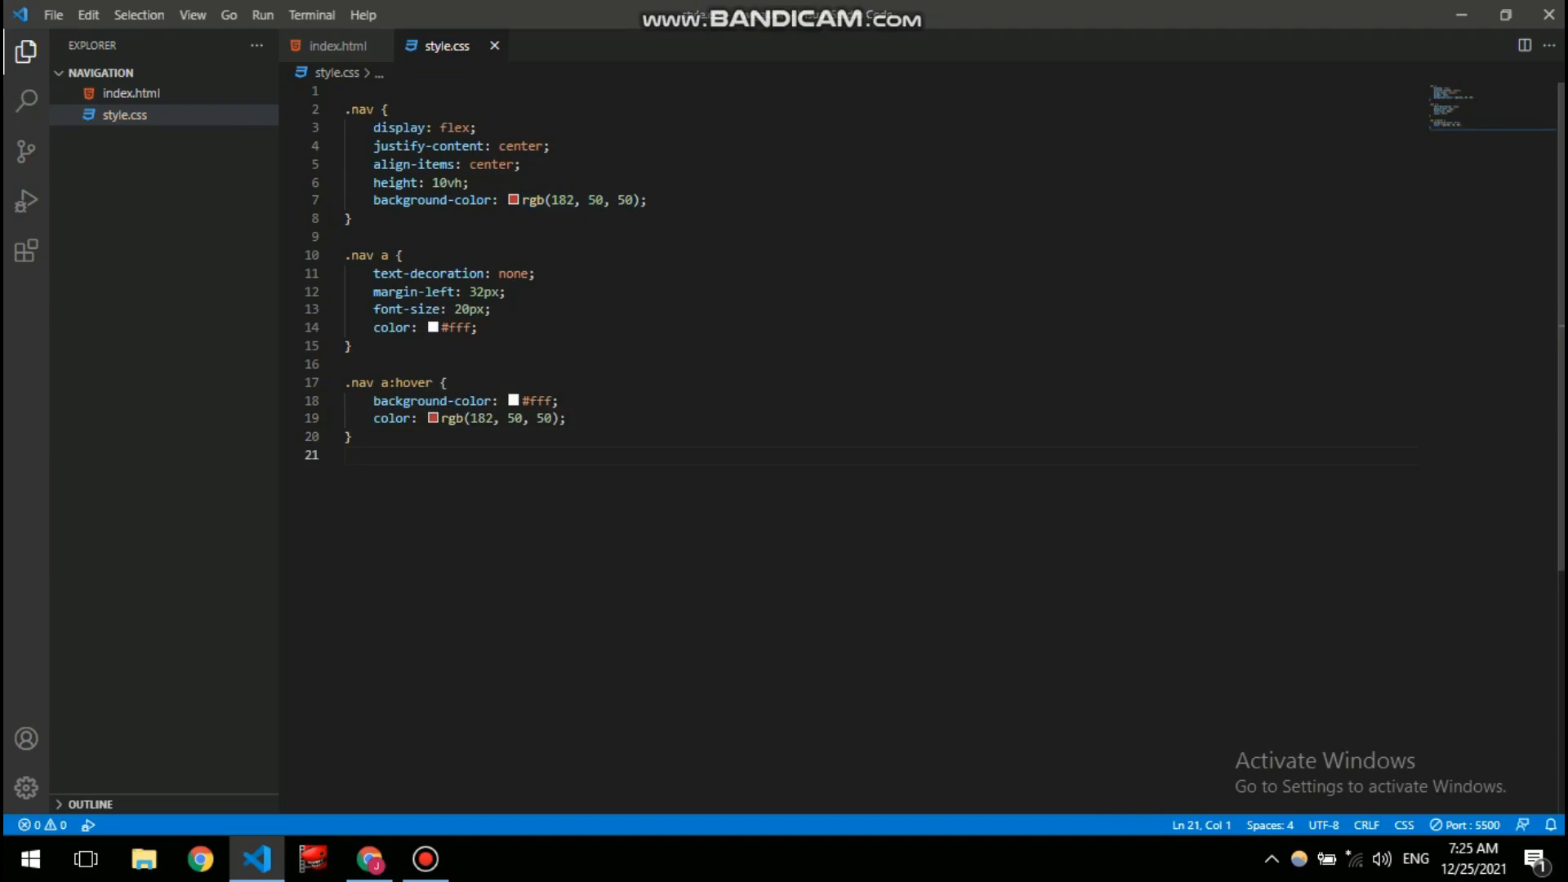
double_click(414, 382)
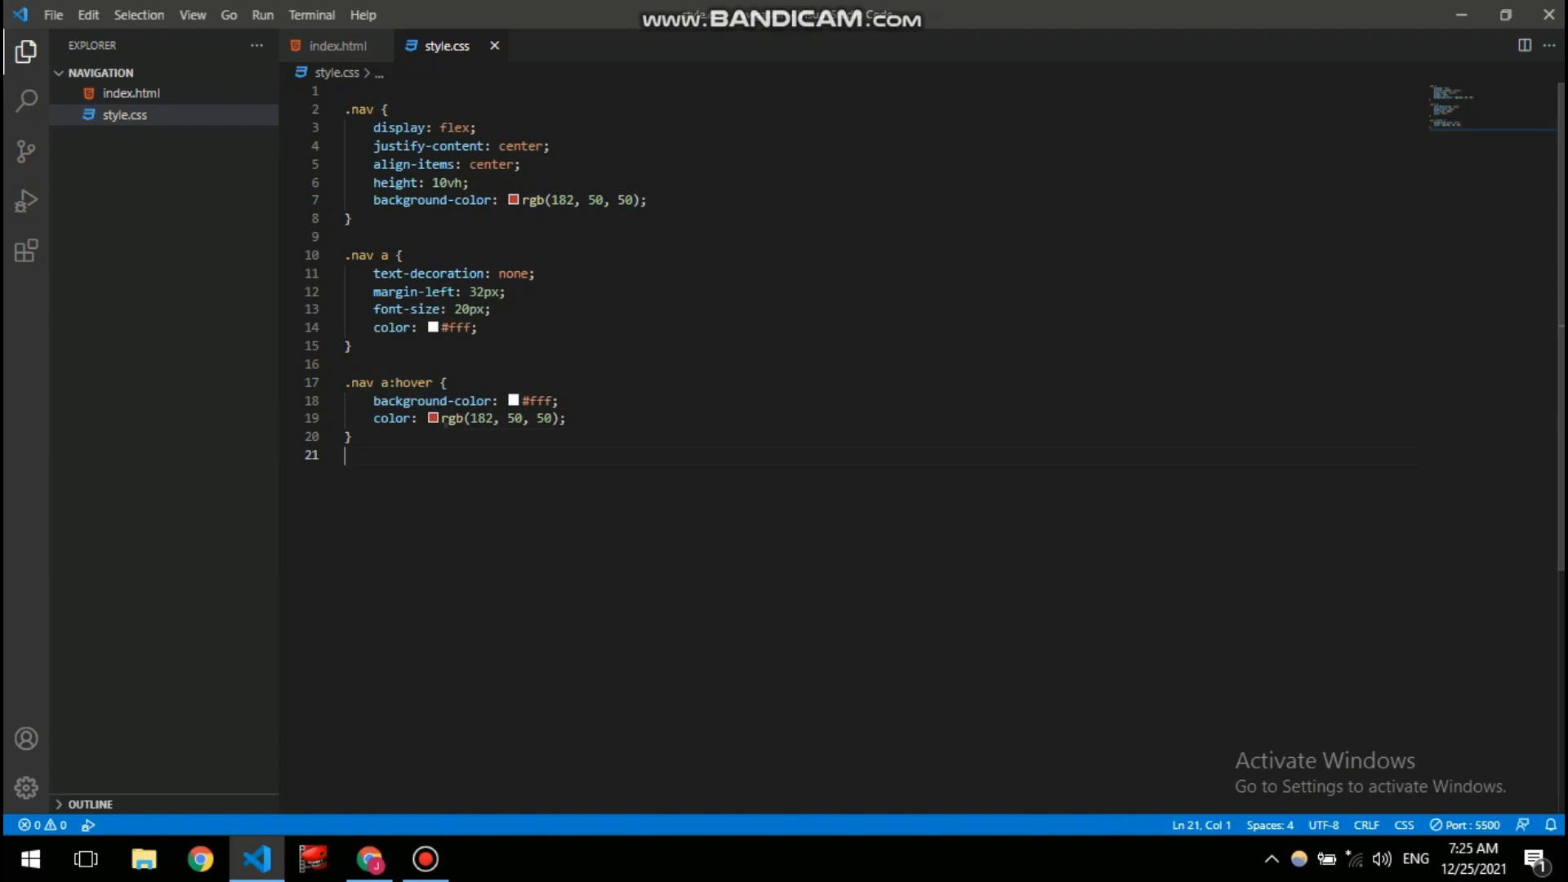
double_click(359, 382)
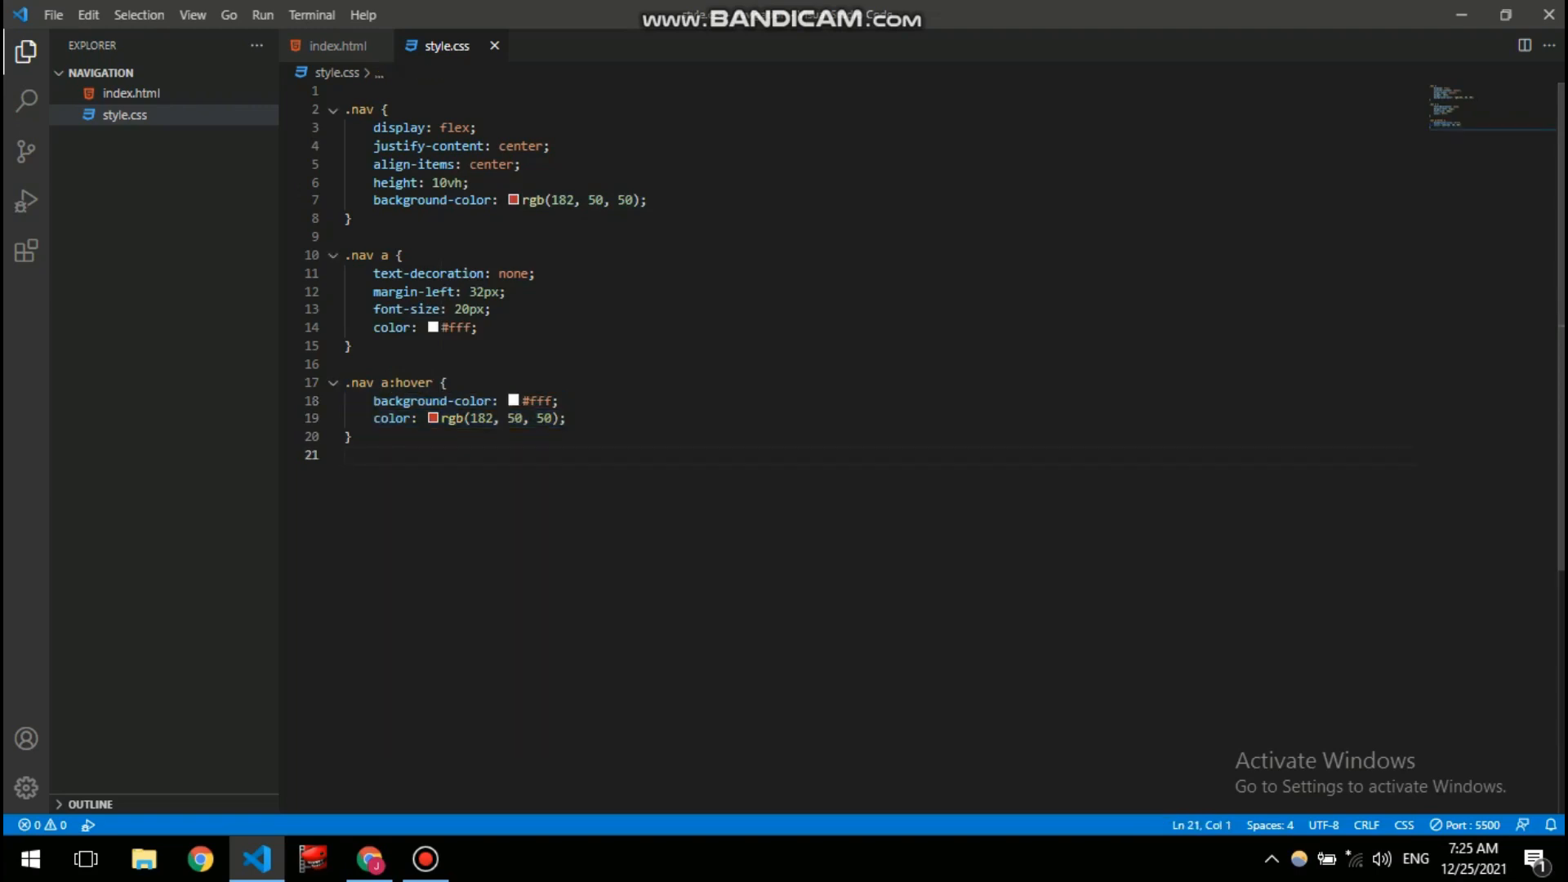
click(371, 858)
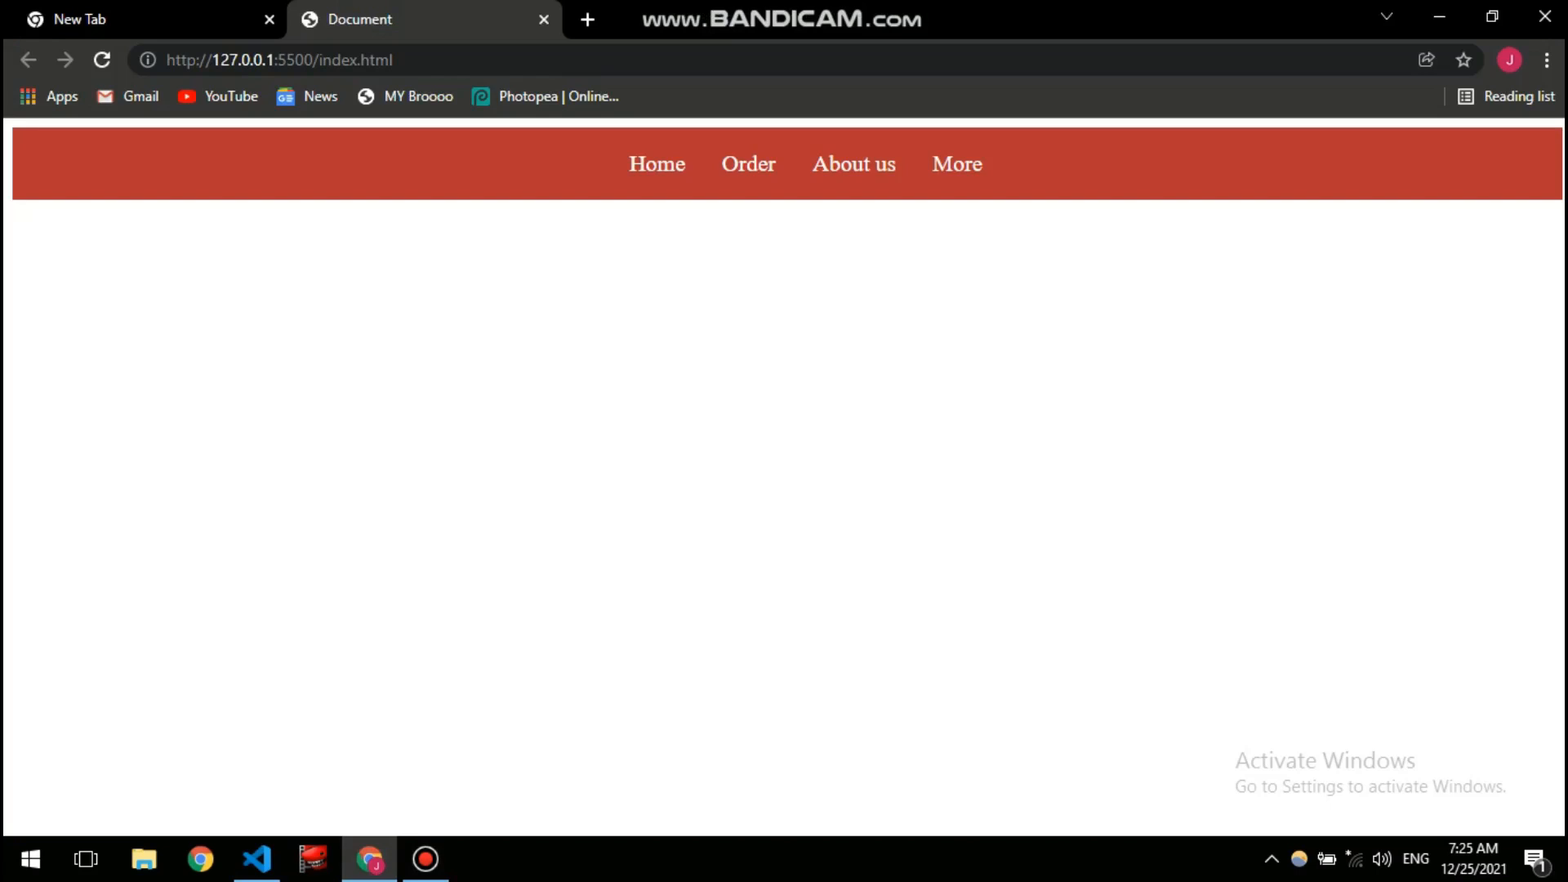
click(852, 163)
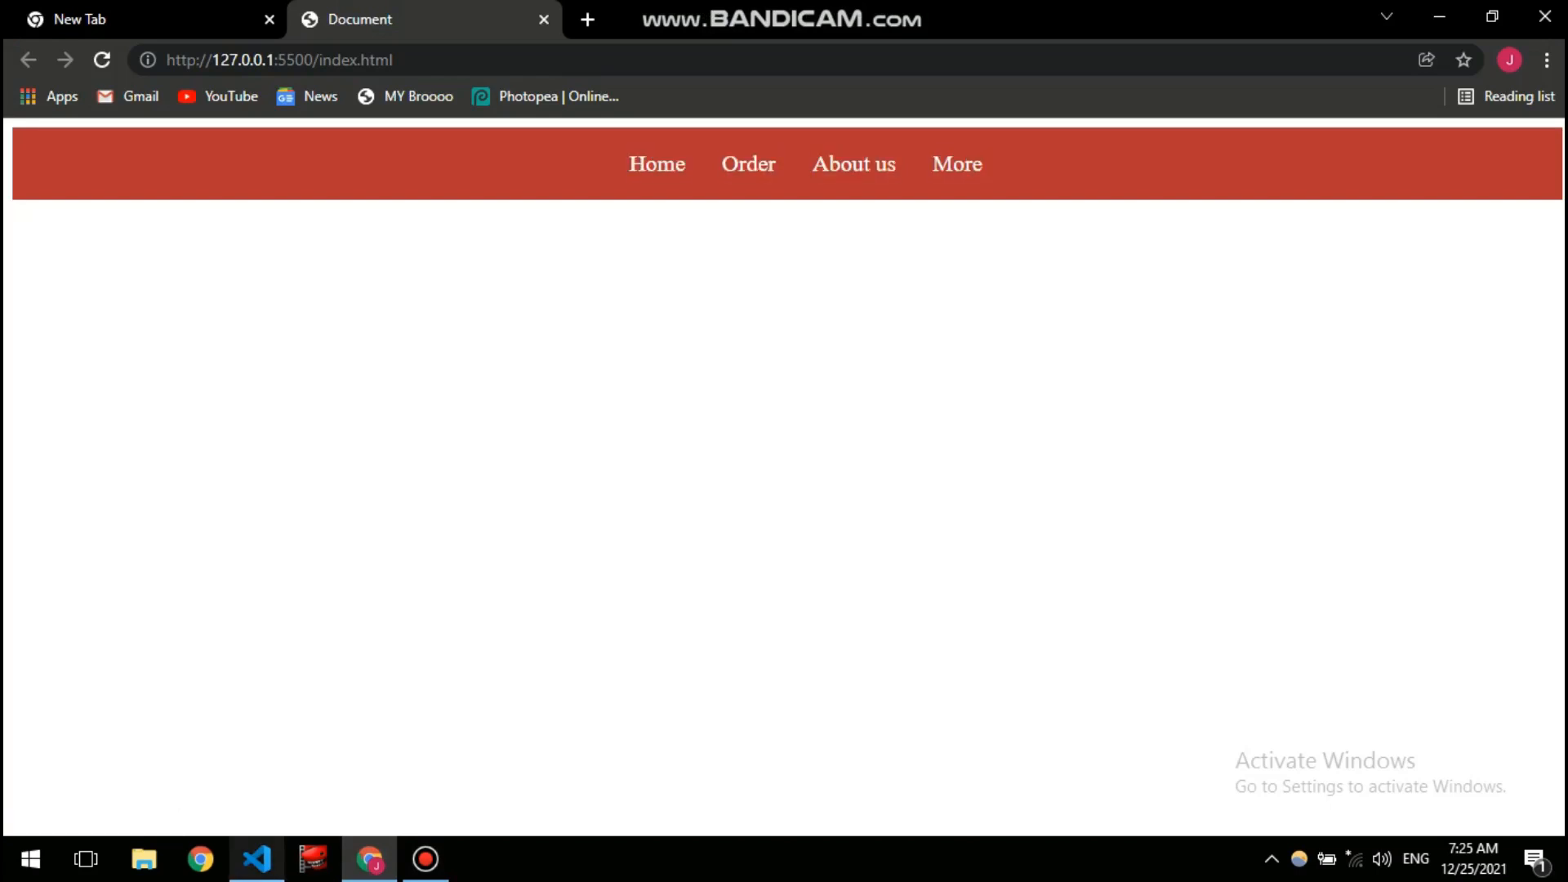
click(256, 857)
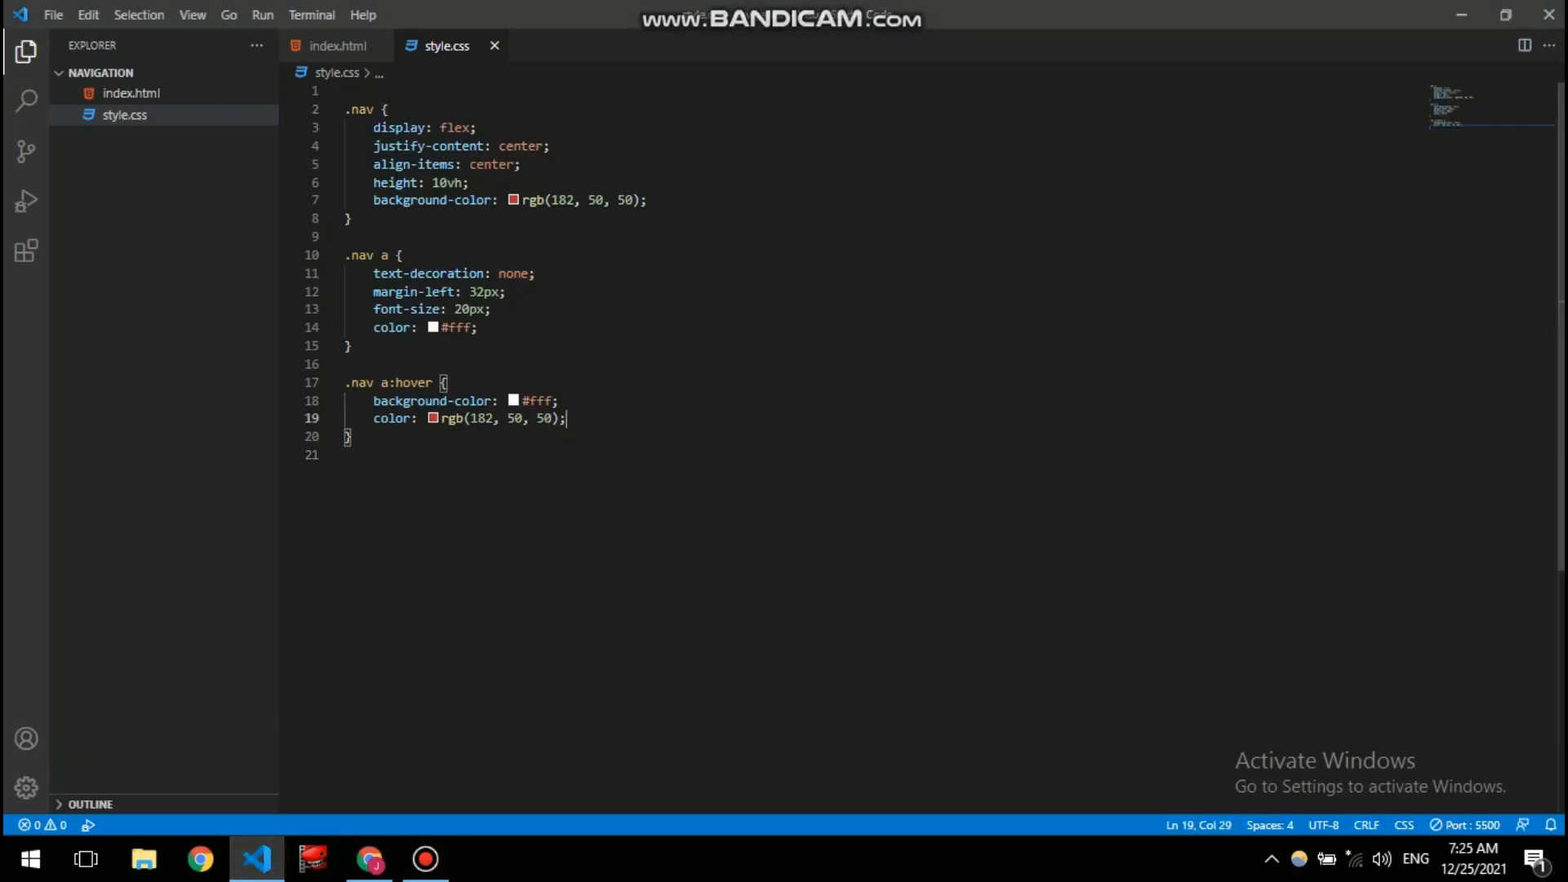
- Add padding: 10px to the .nav a rule and save the stylesheet
key(Enter)
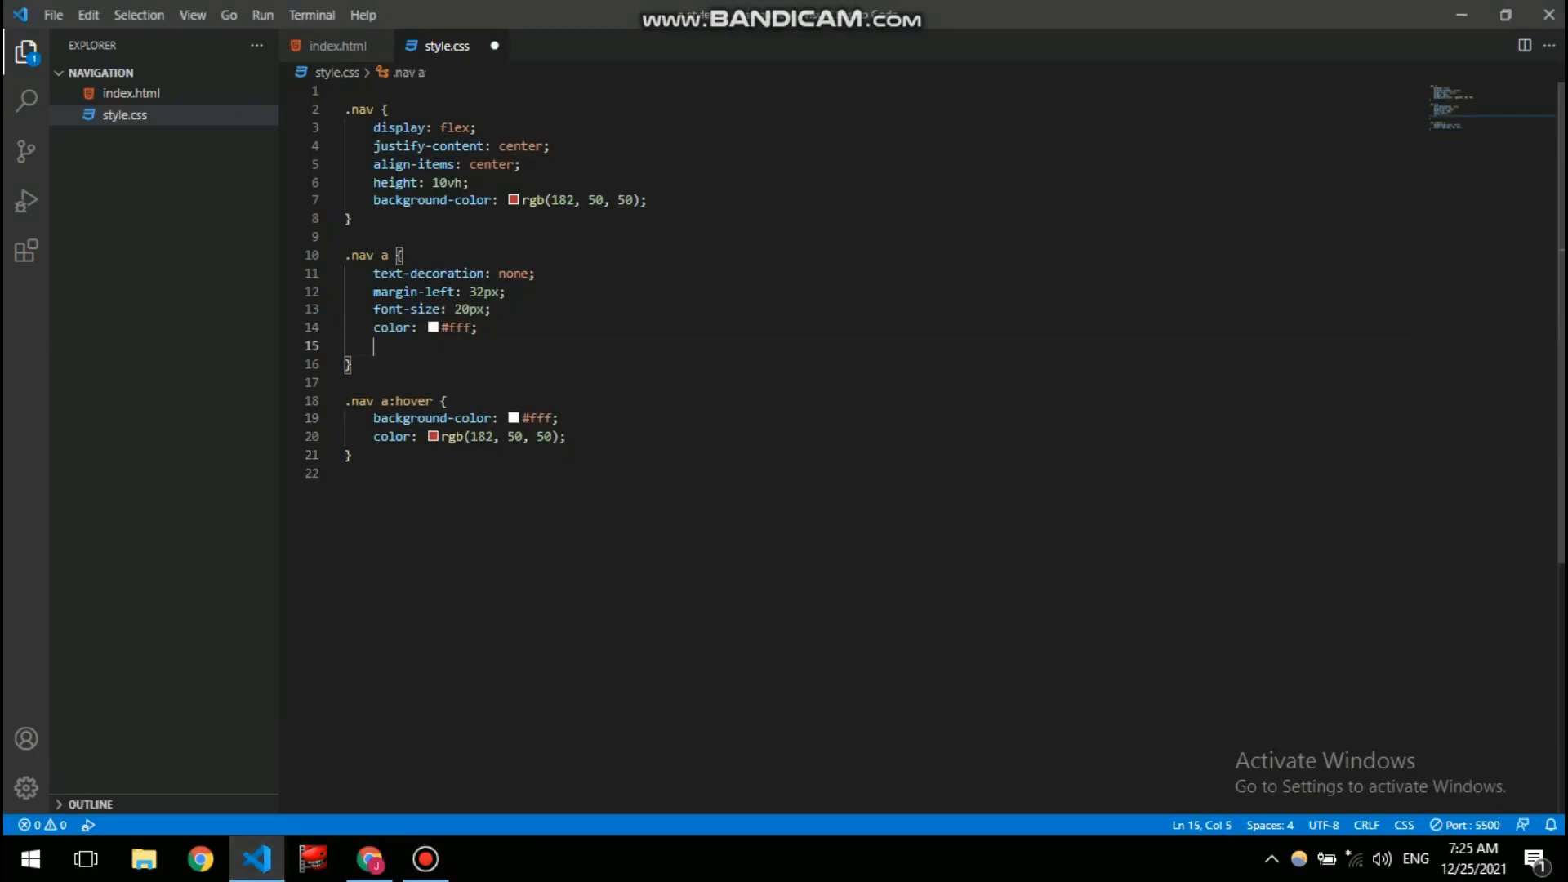
text(padding: ;)
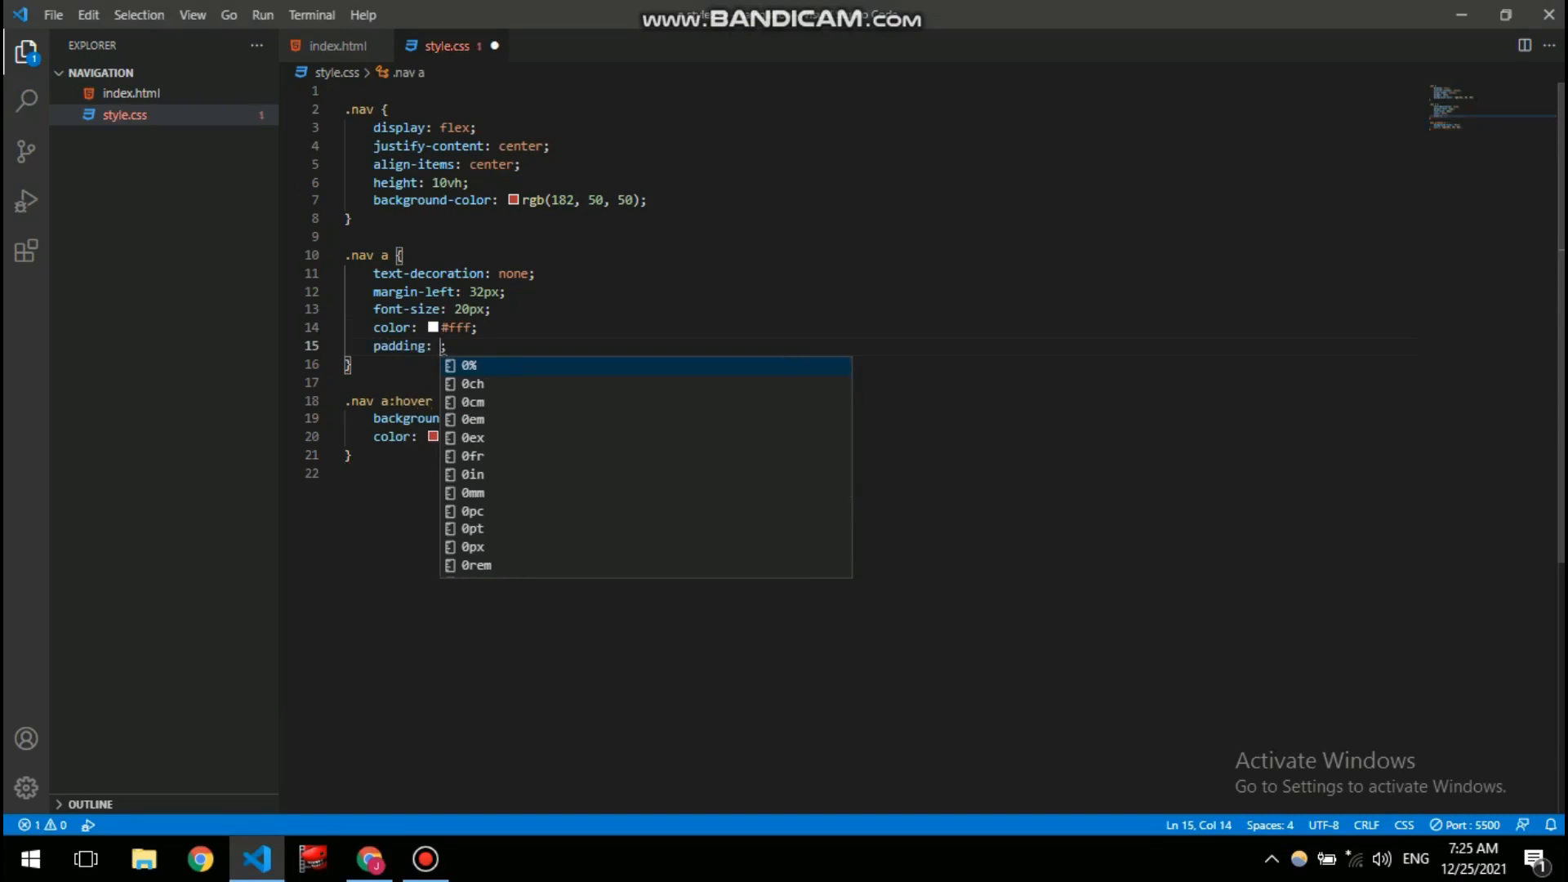
text(10px;)
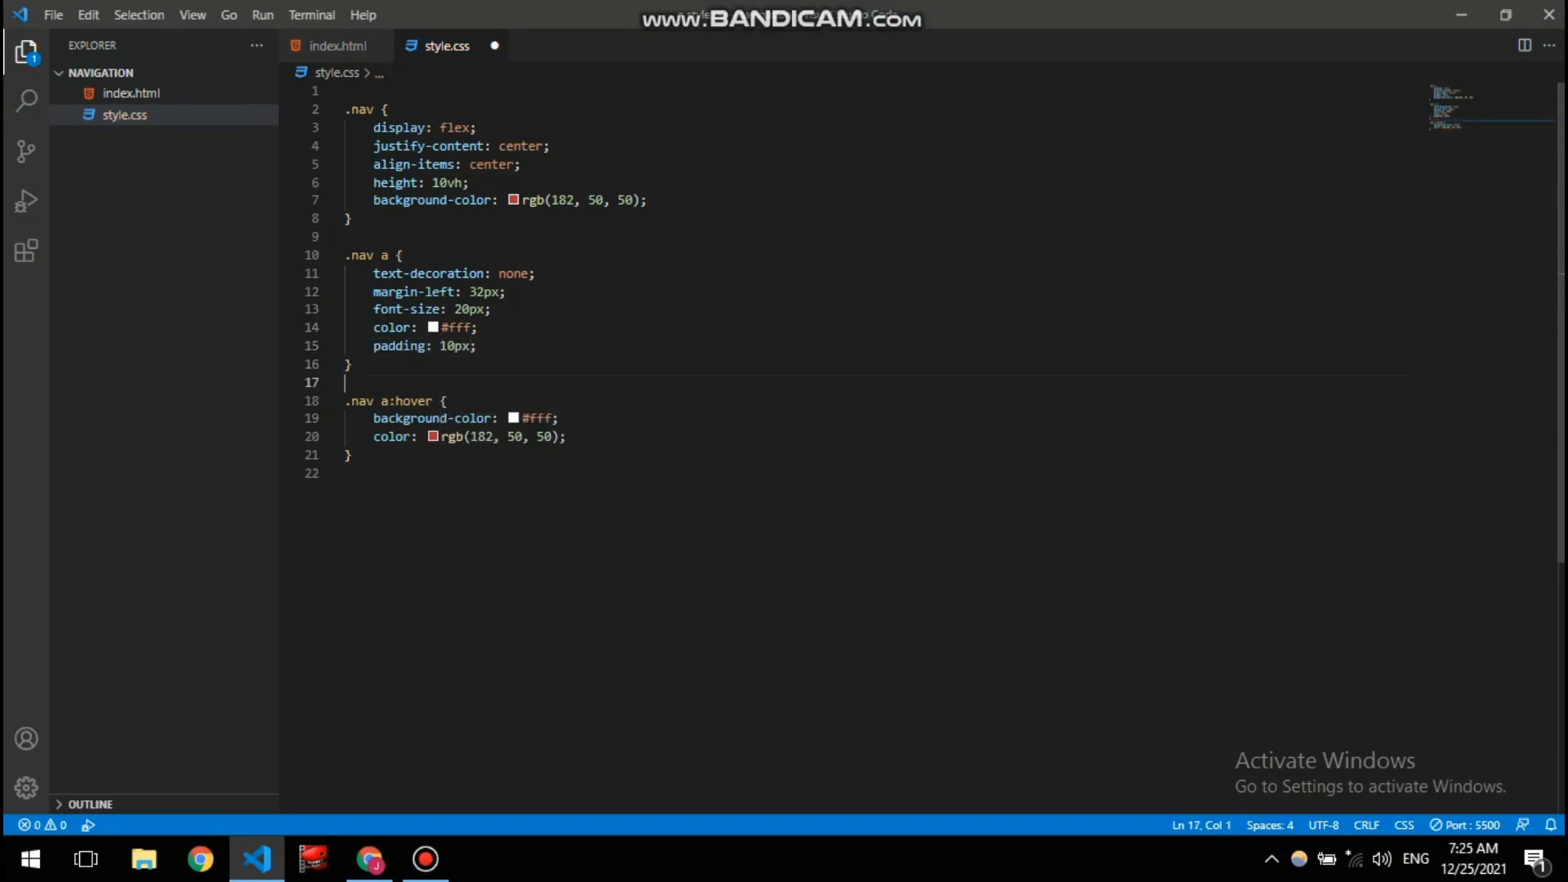
key(ctrl+s)
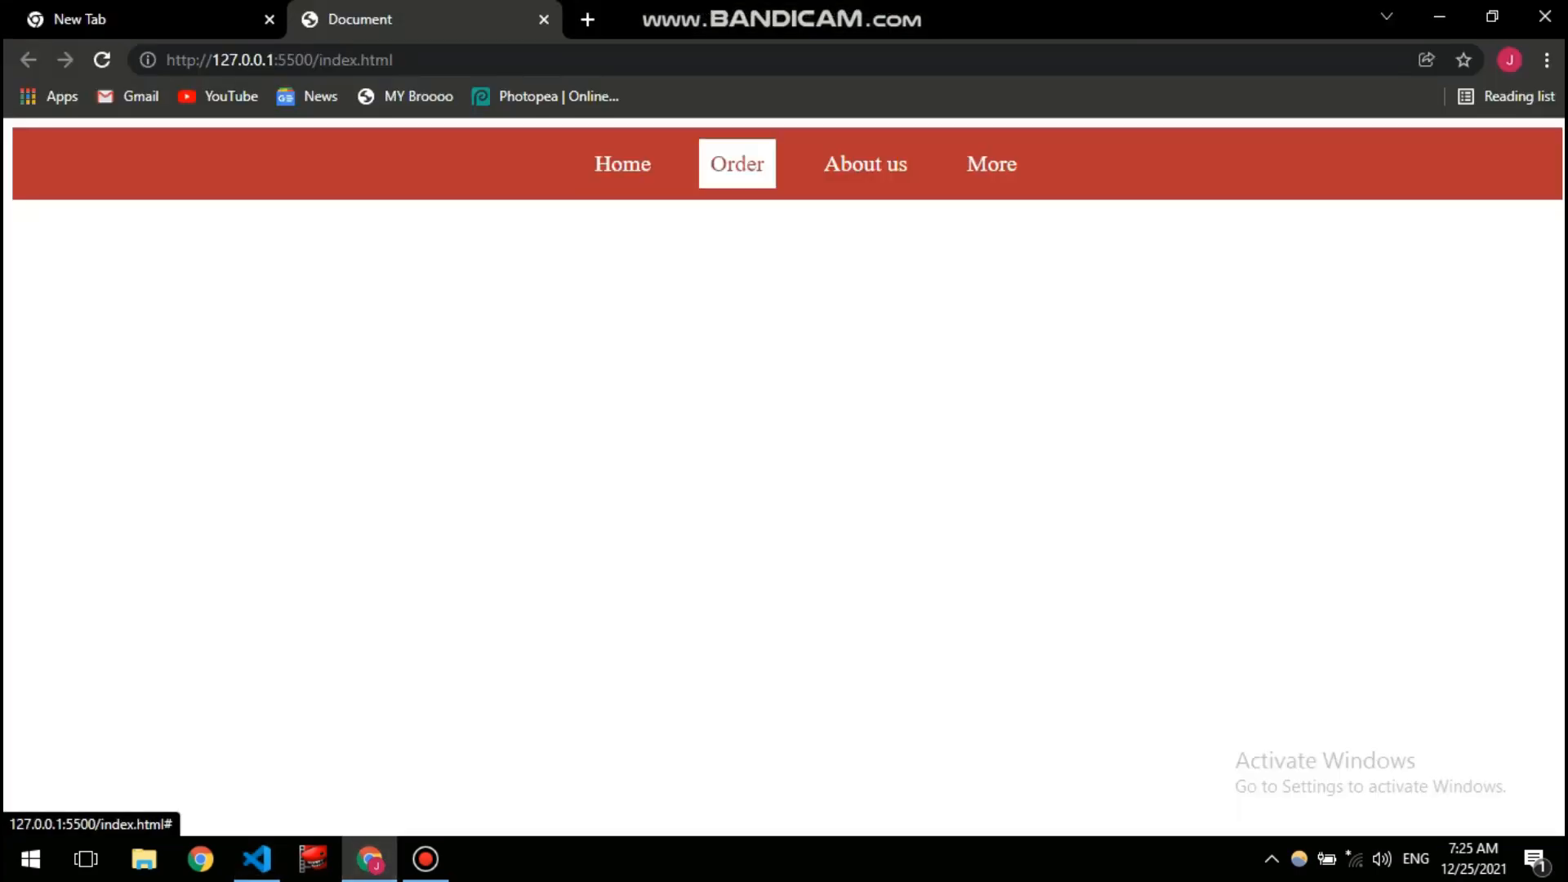
- Try the Order link in the Chrome preview, then return to style.css
click(622, 164)
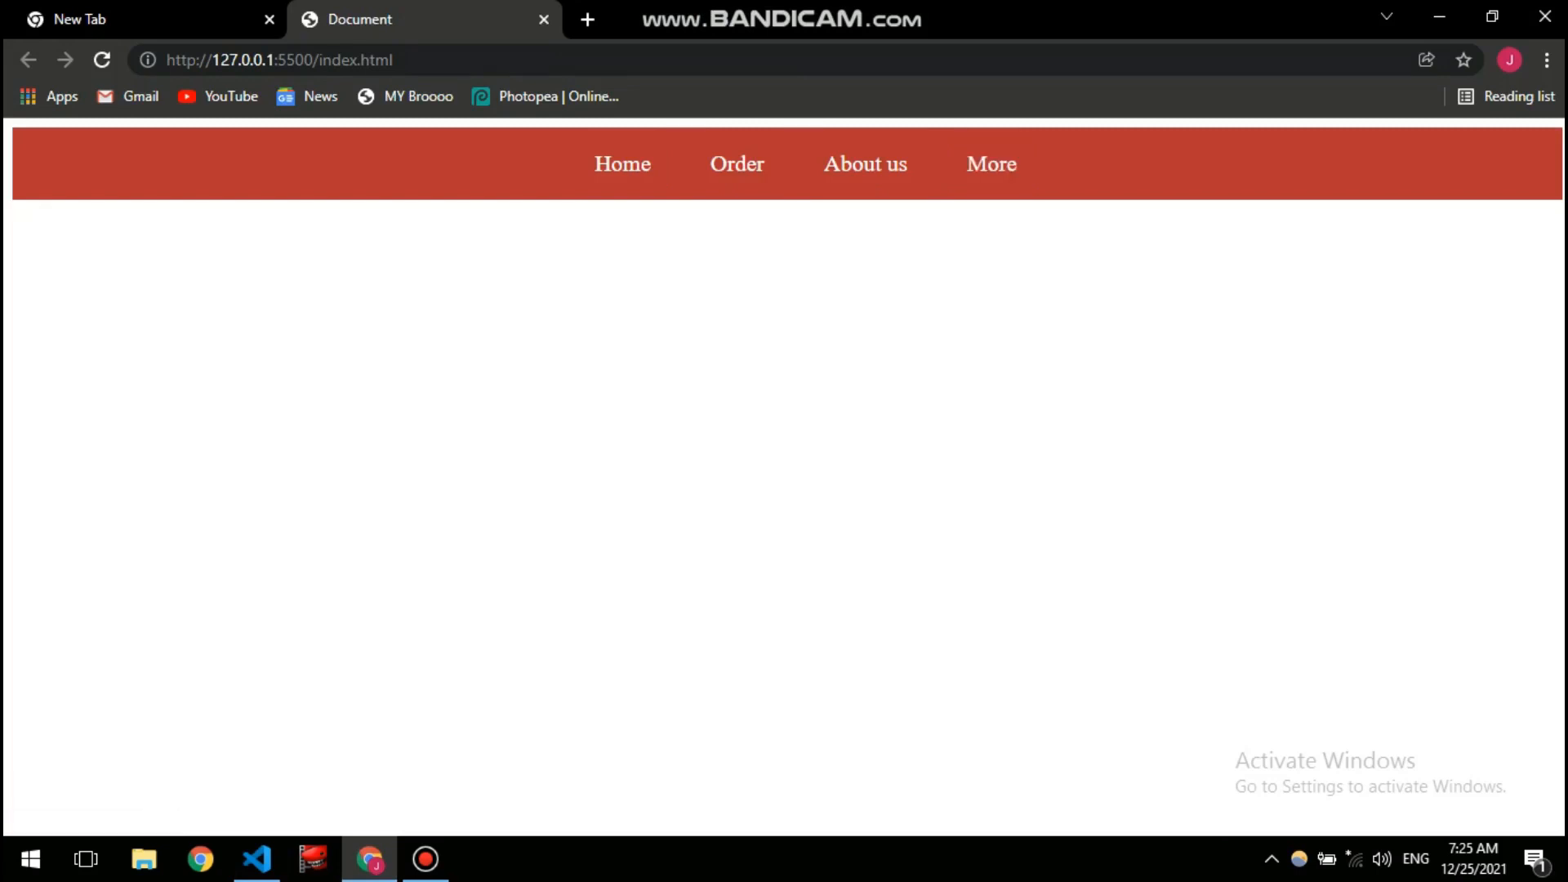
click(257, 857)
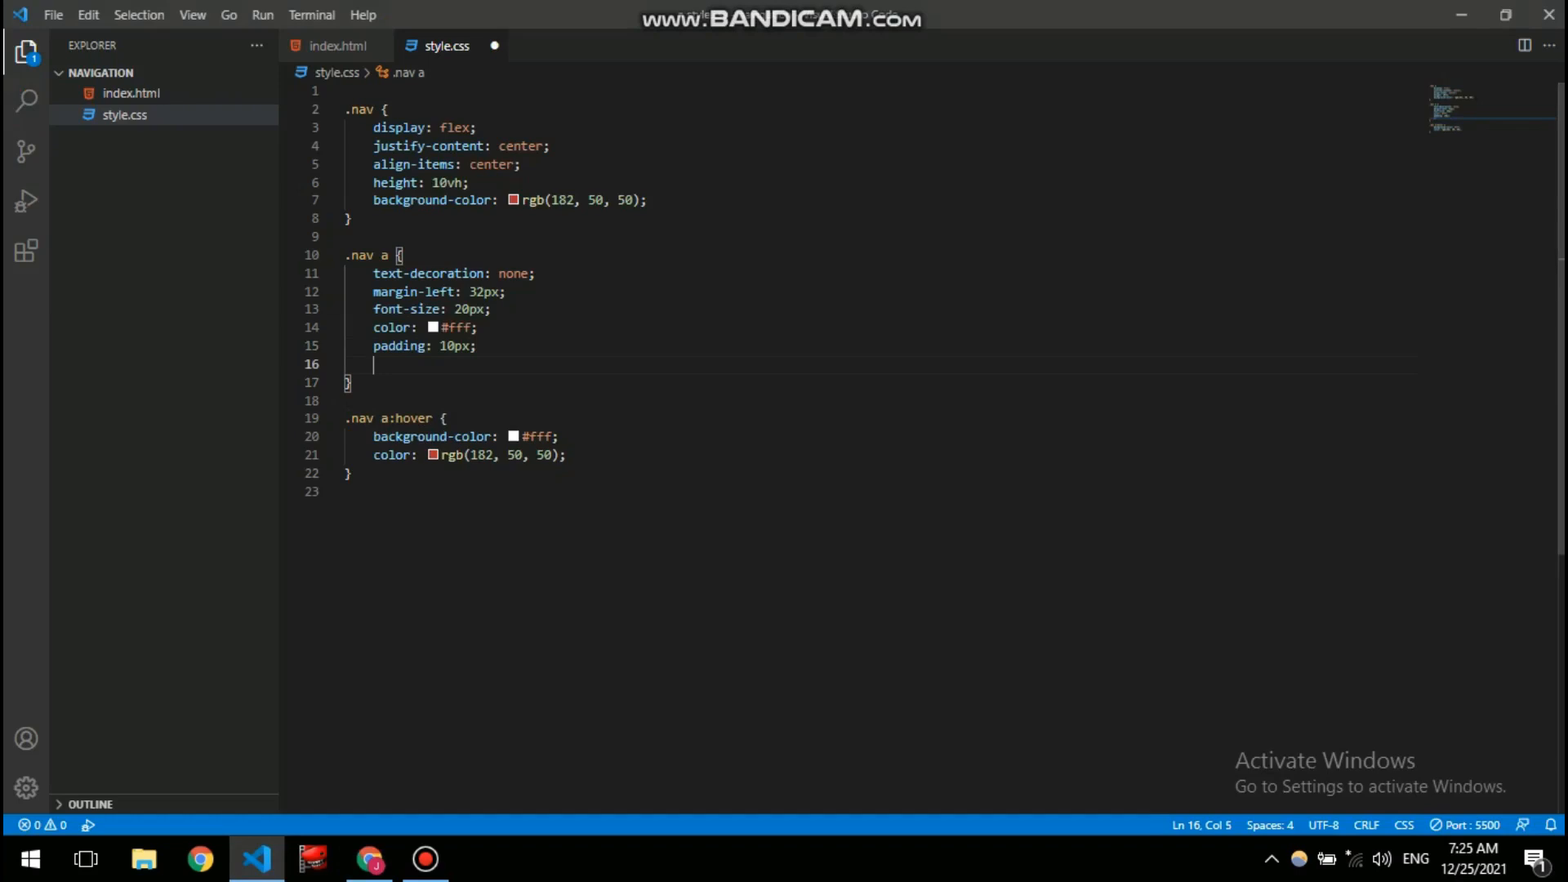
- Add transition: 0.5s to .nav a and test the hover fade in Chrome
text(transition: ;)
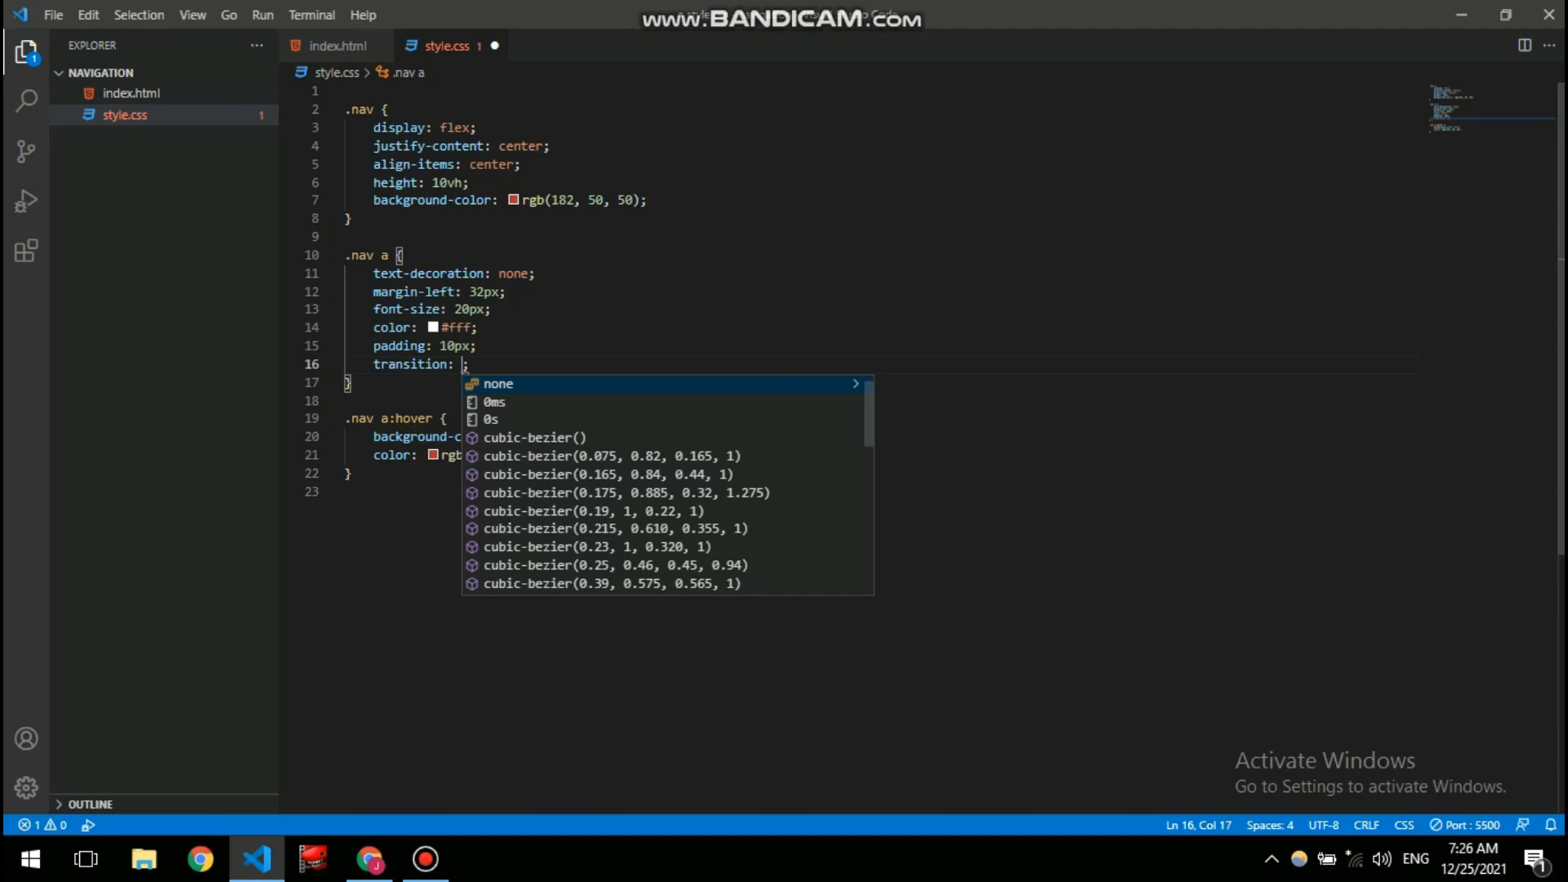
text(0.5)
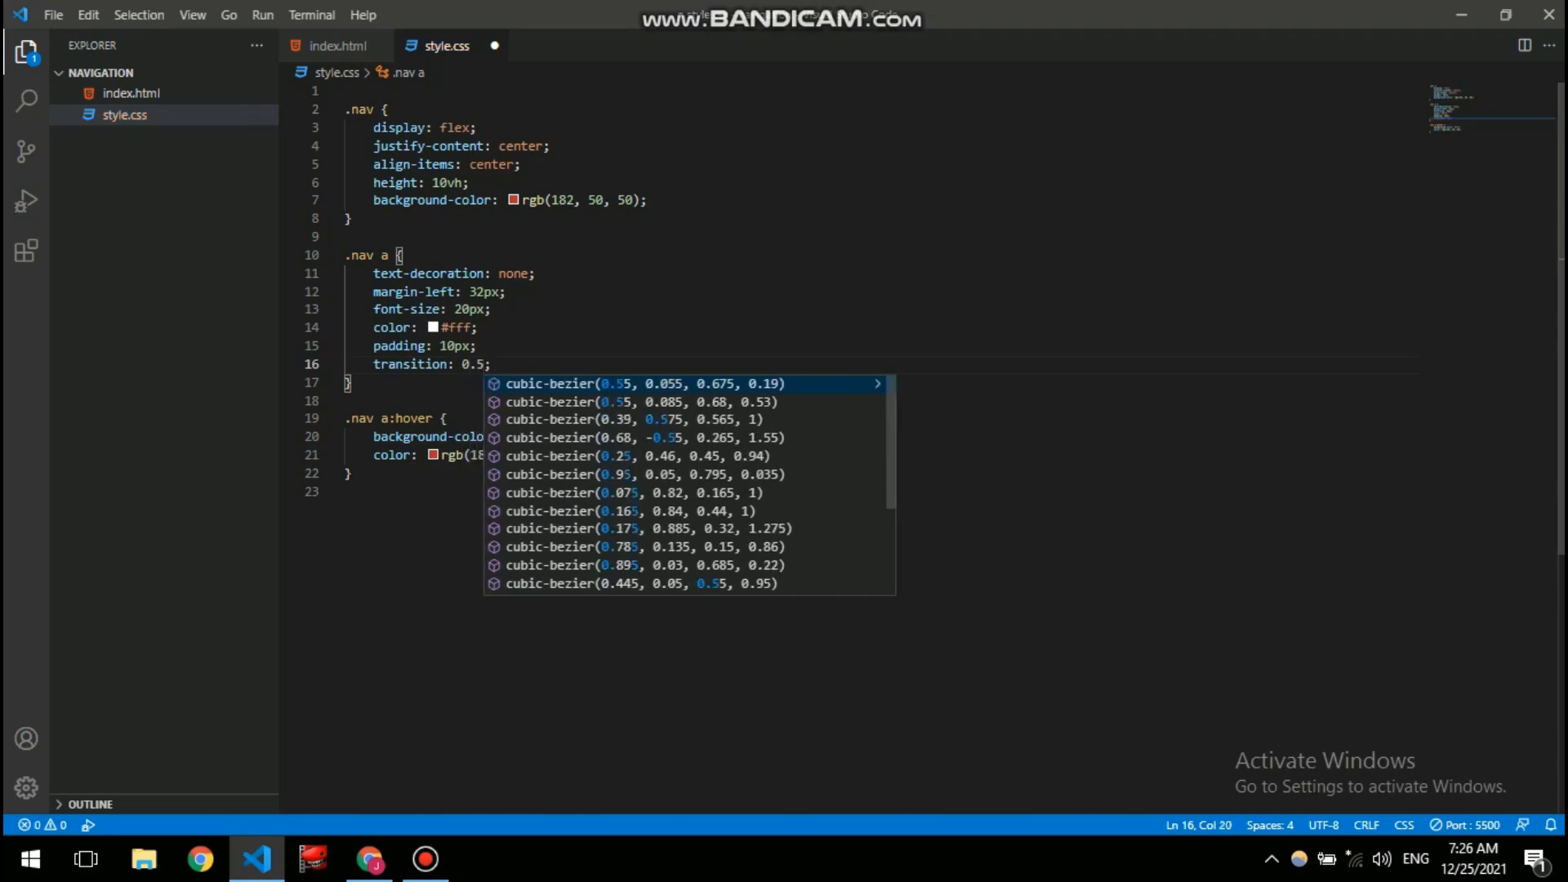
text(s)
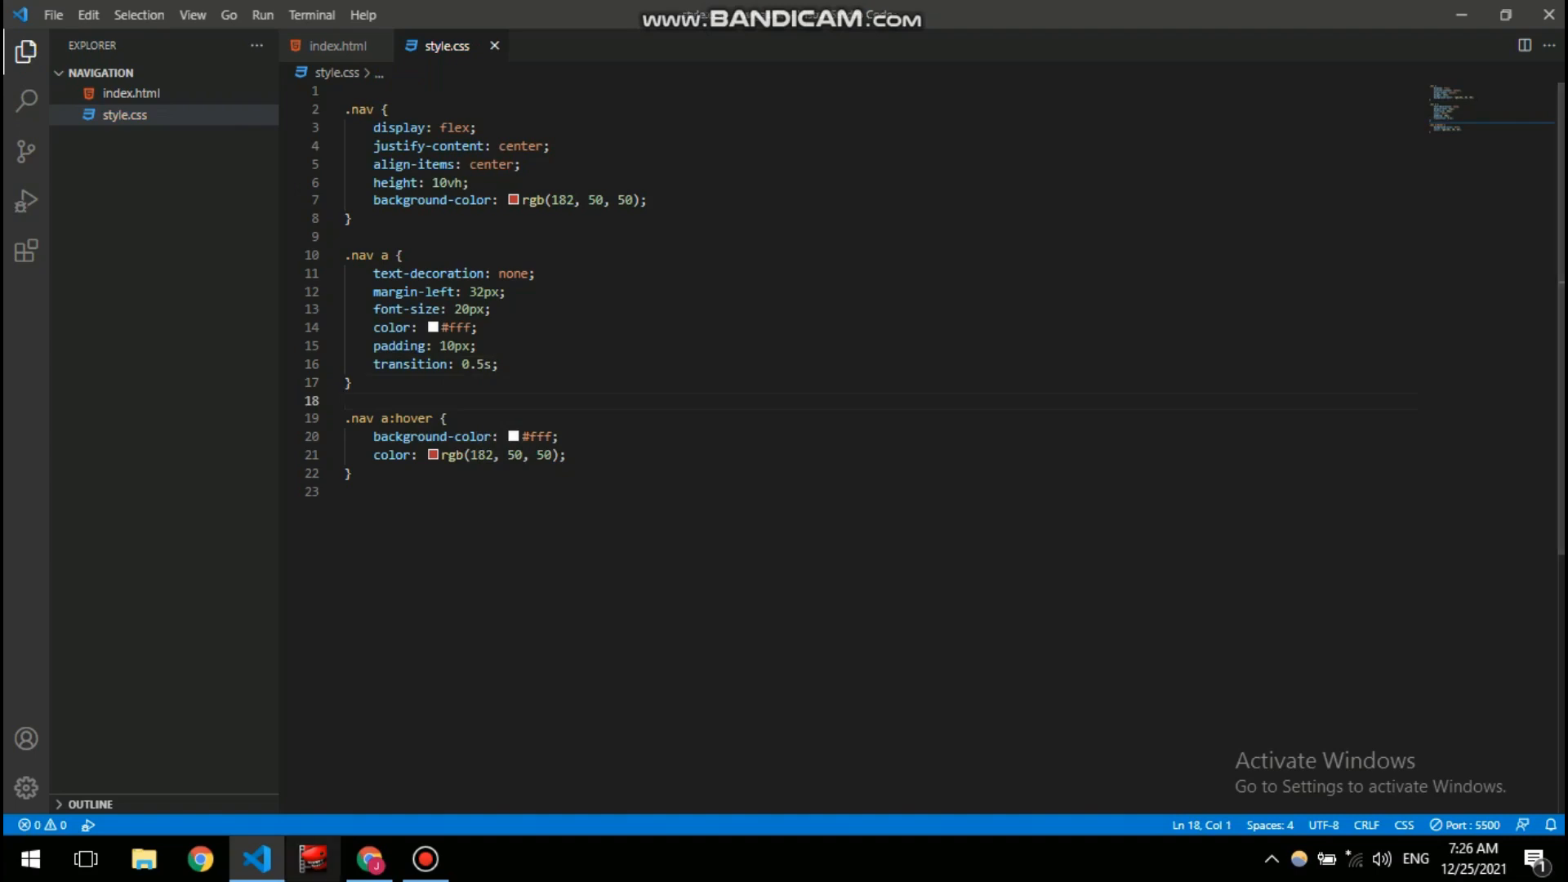
click(371, 857)
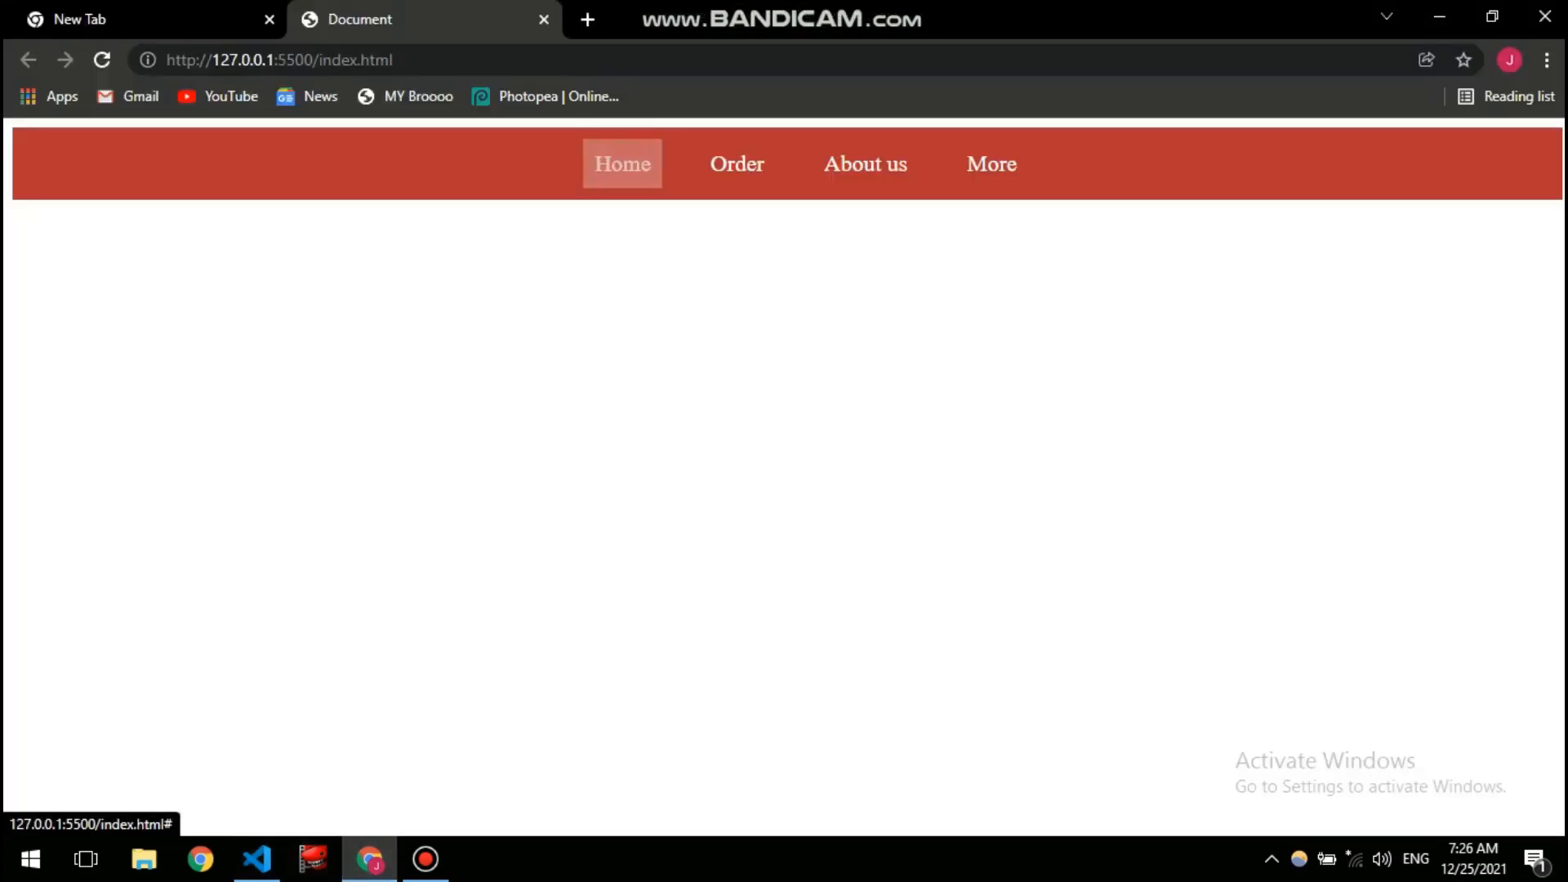
- Hover Home and About us in Chrome to watch the white fade, then return to style.css
click(863, 163)
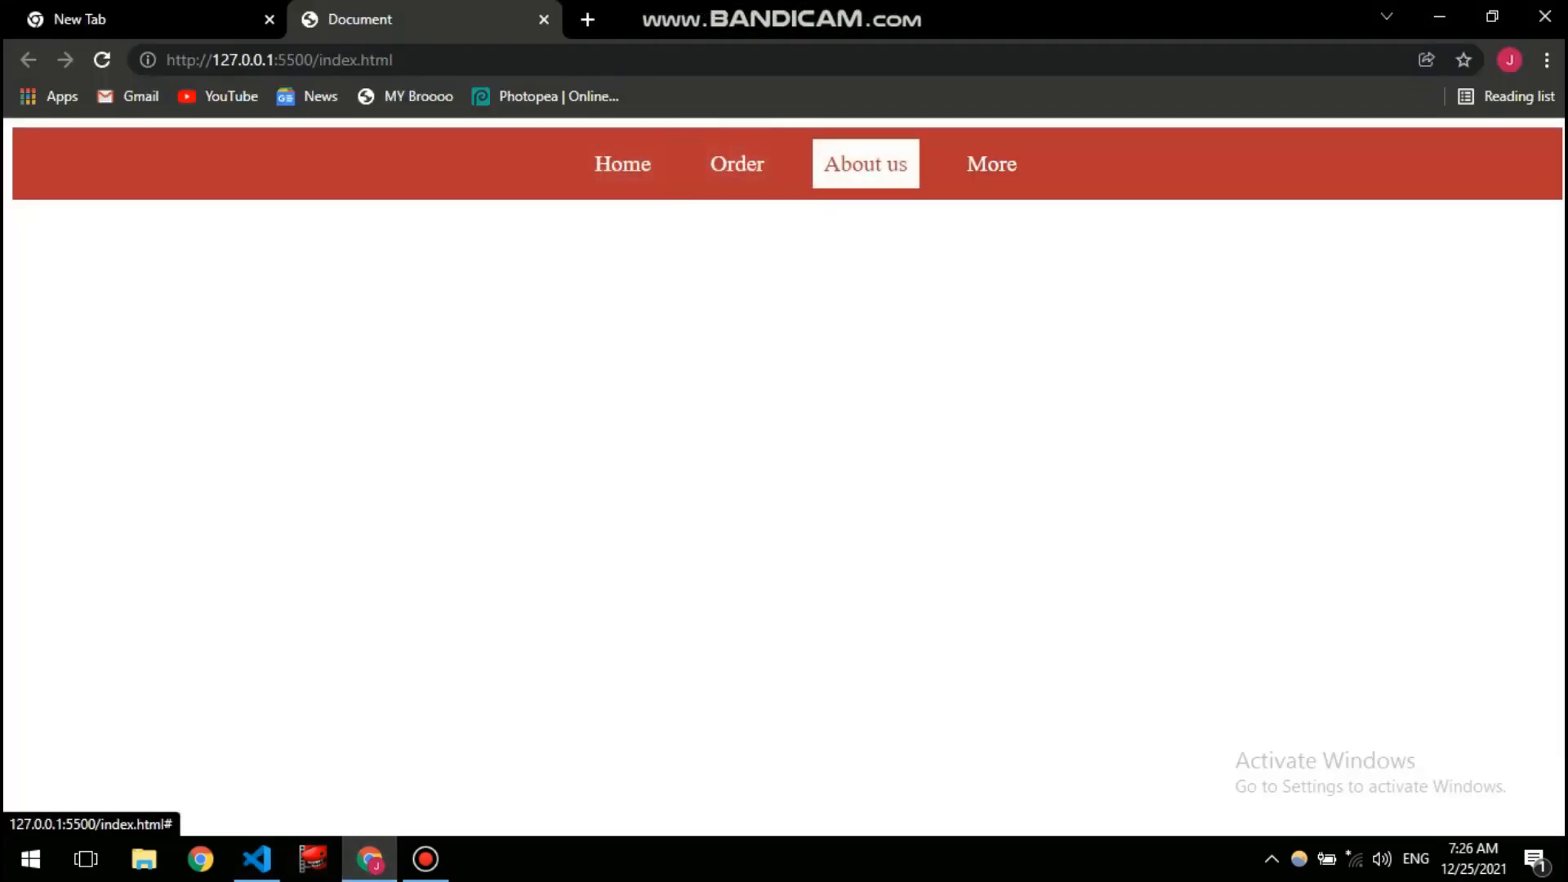
click(620, 164)
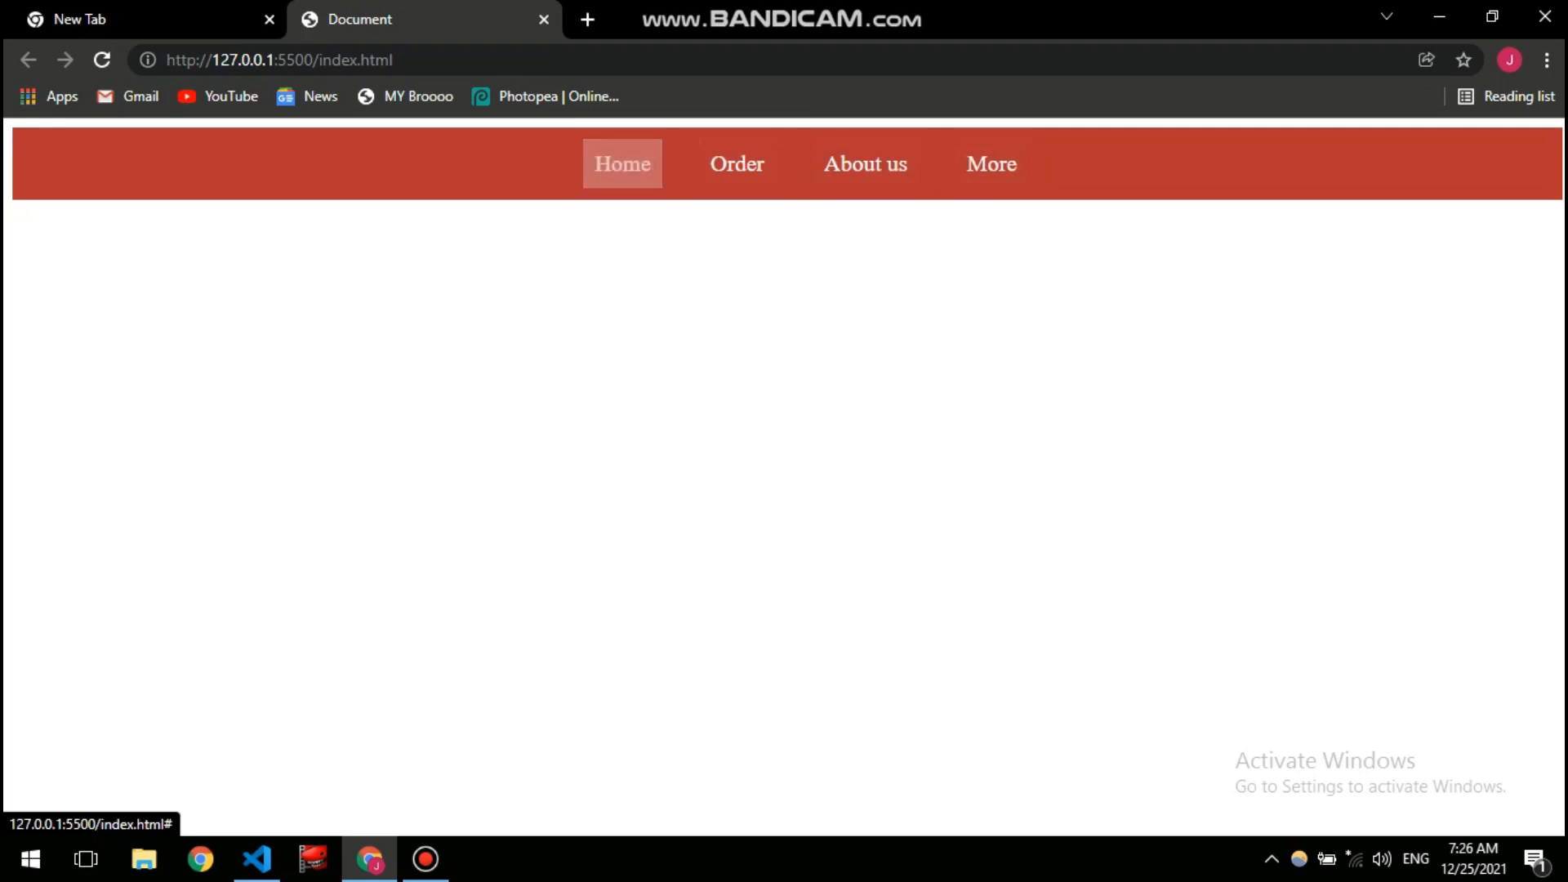
click(256, 858)
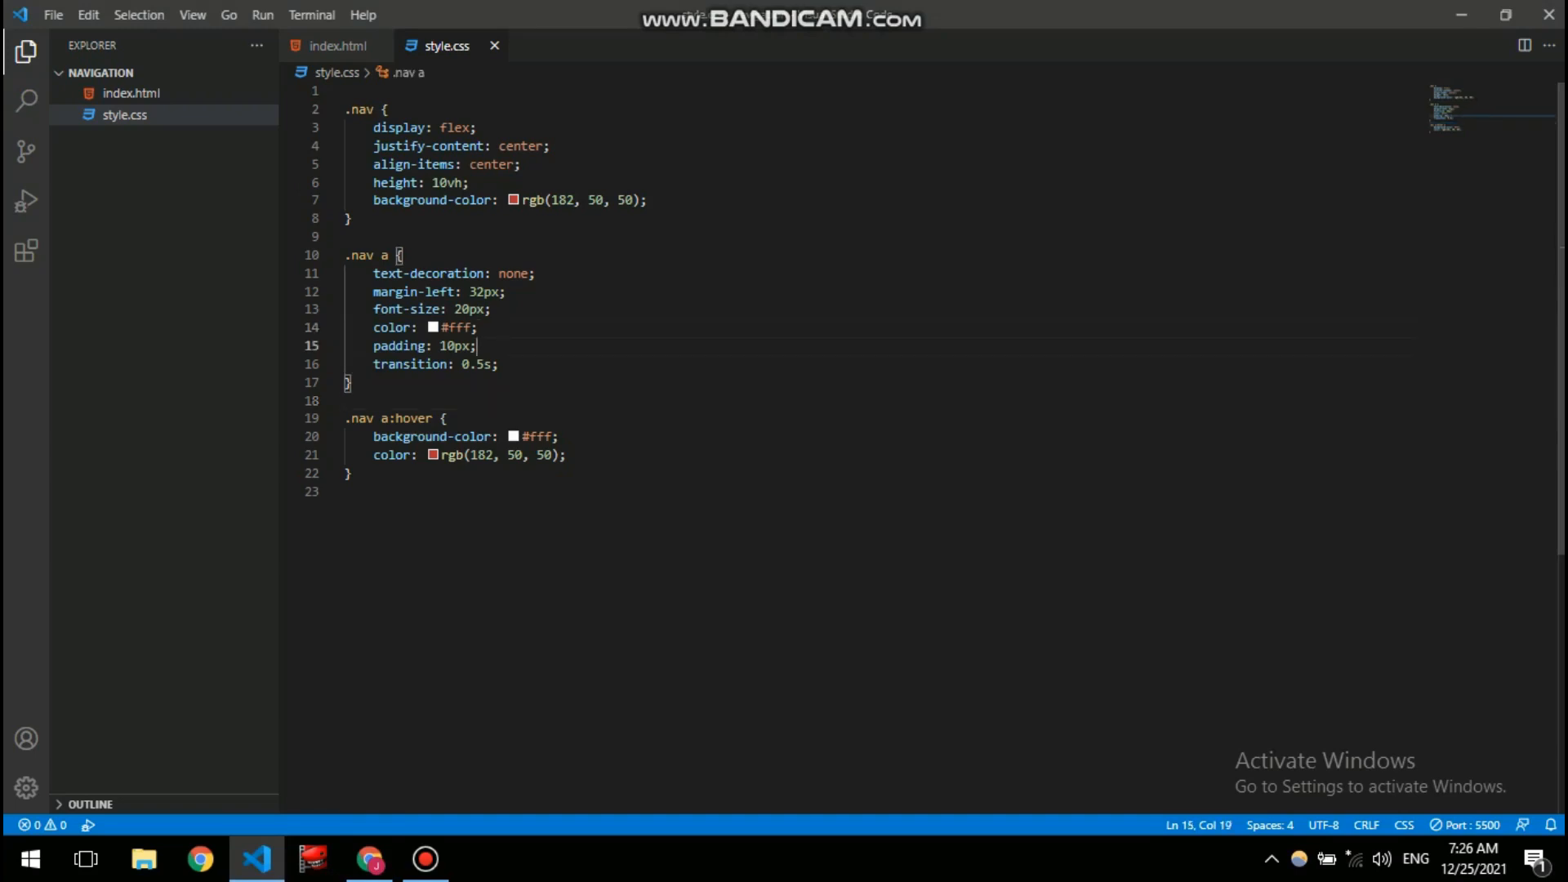
- Give .nav a a resting box-shadow: inset 0 0 0 0 #fff
key(Enter)
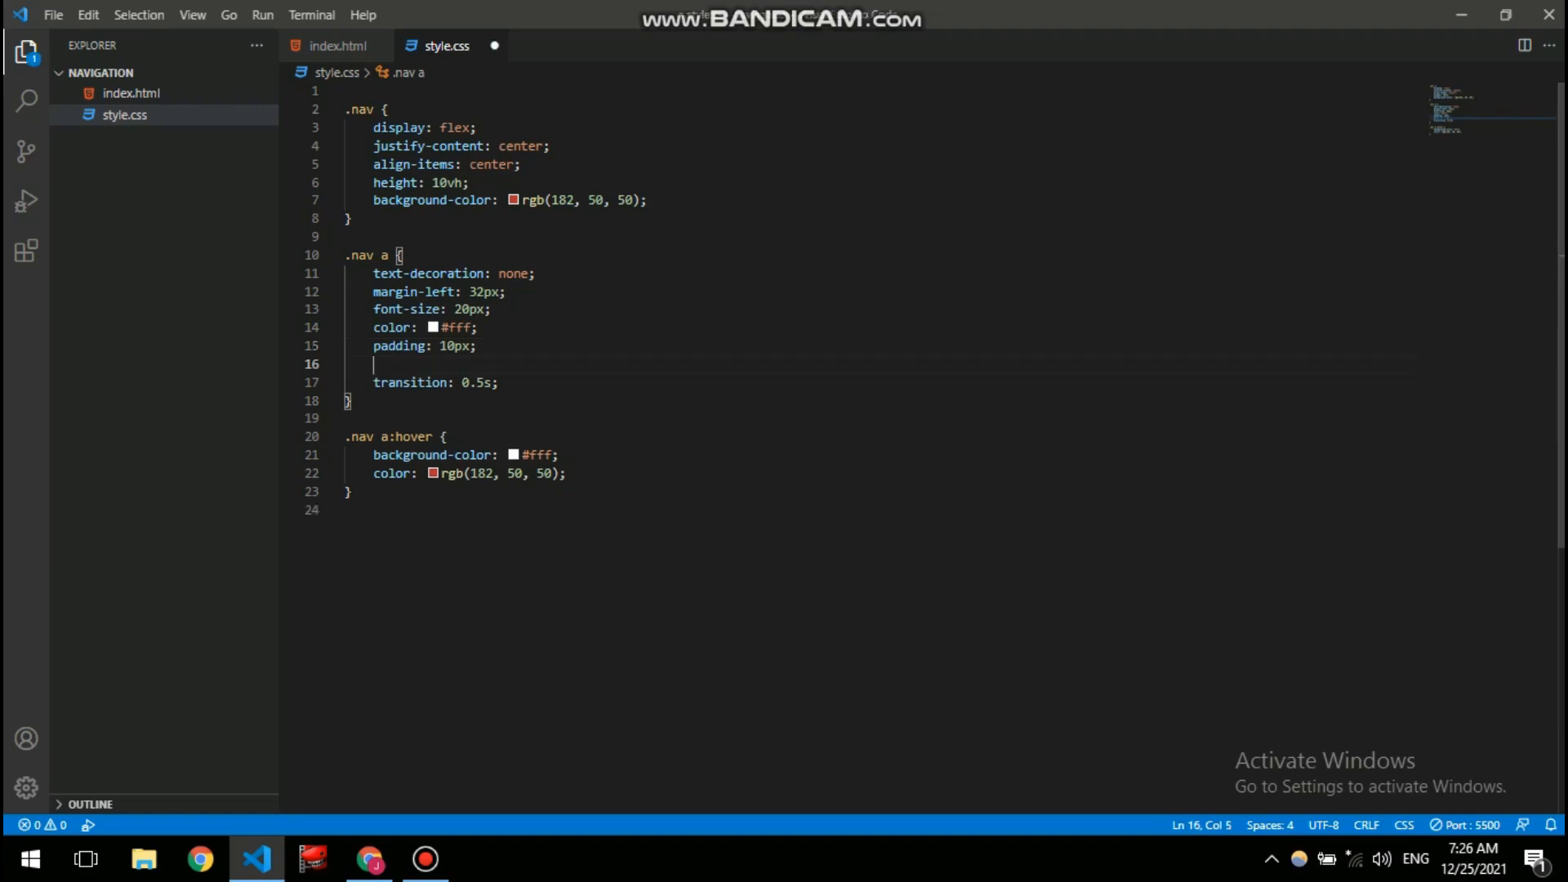
text(t)
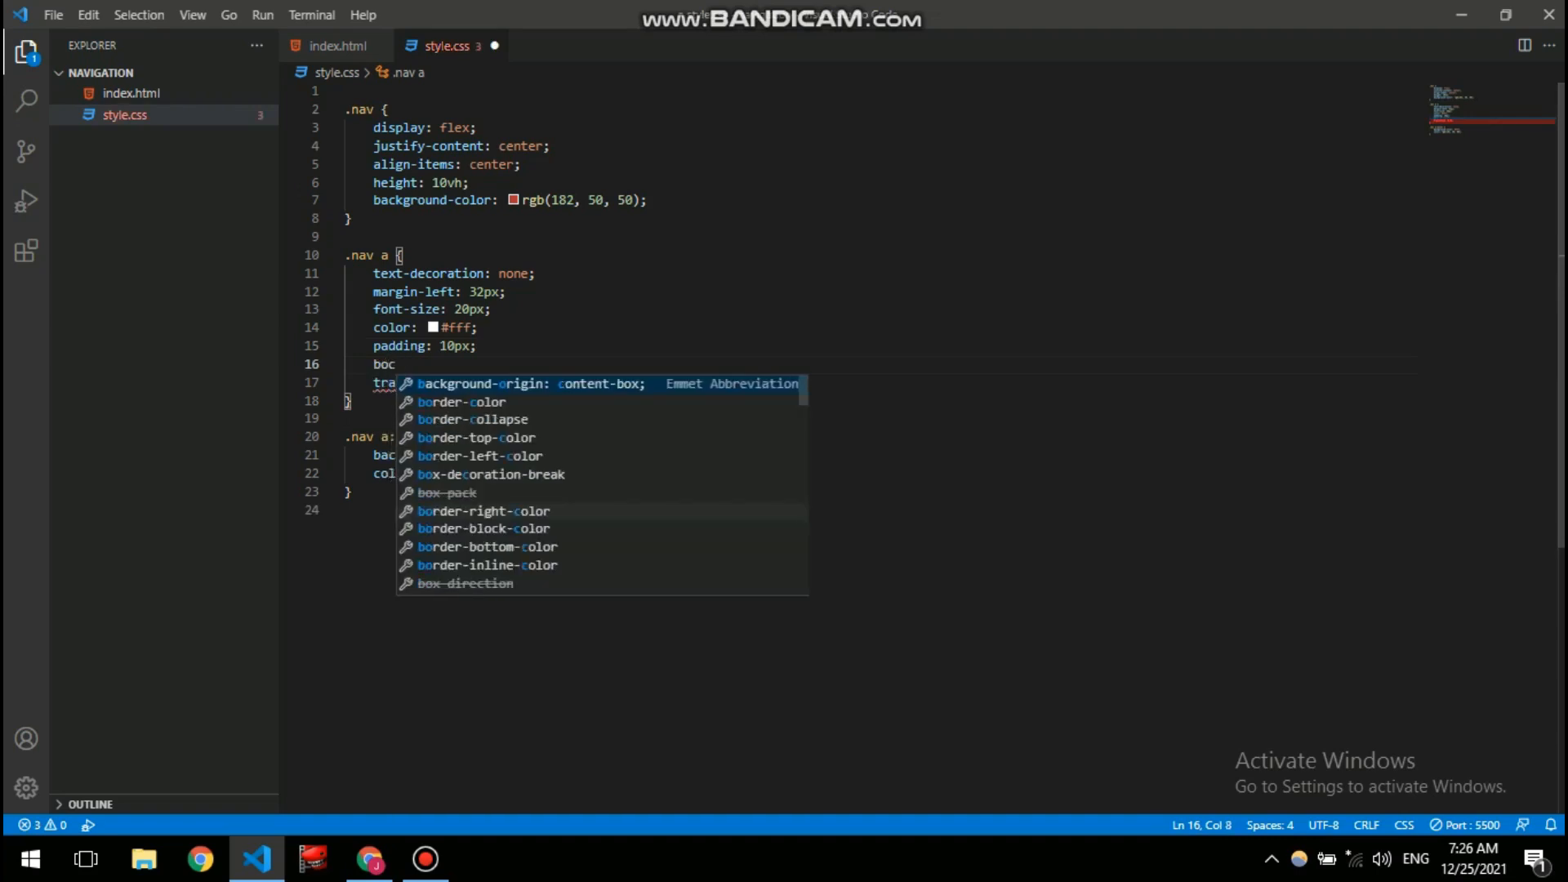
text(x-shadow: ;)
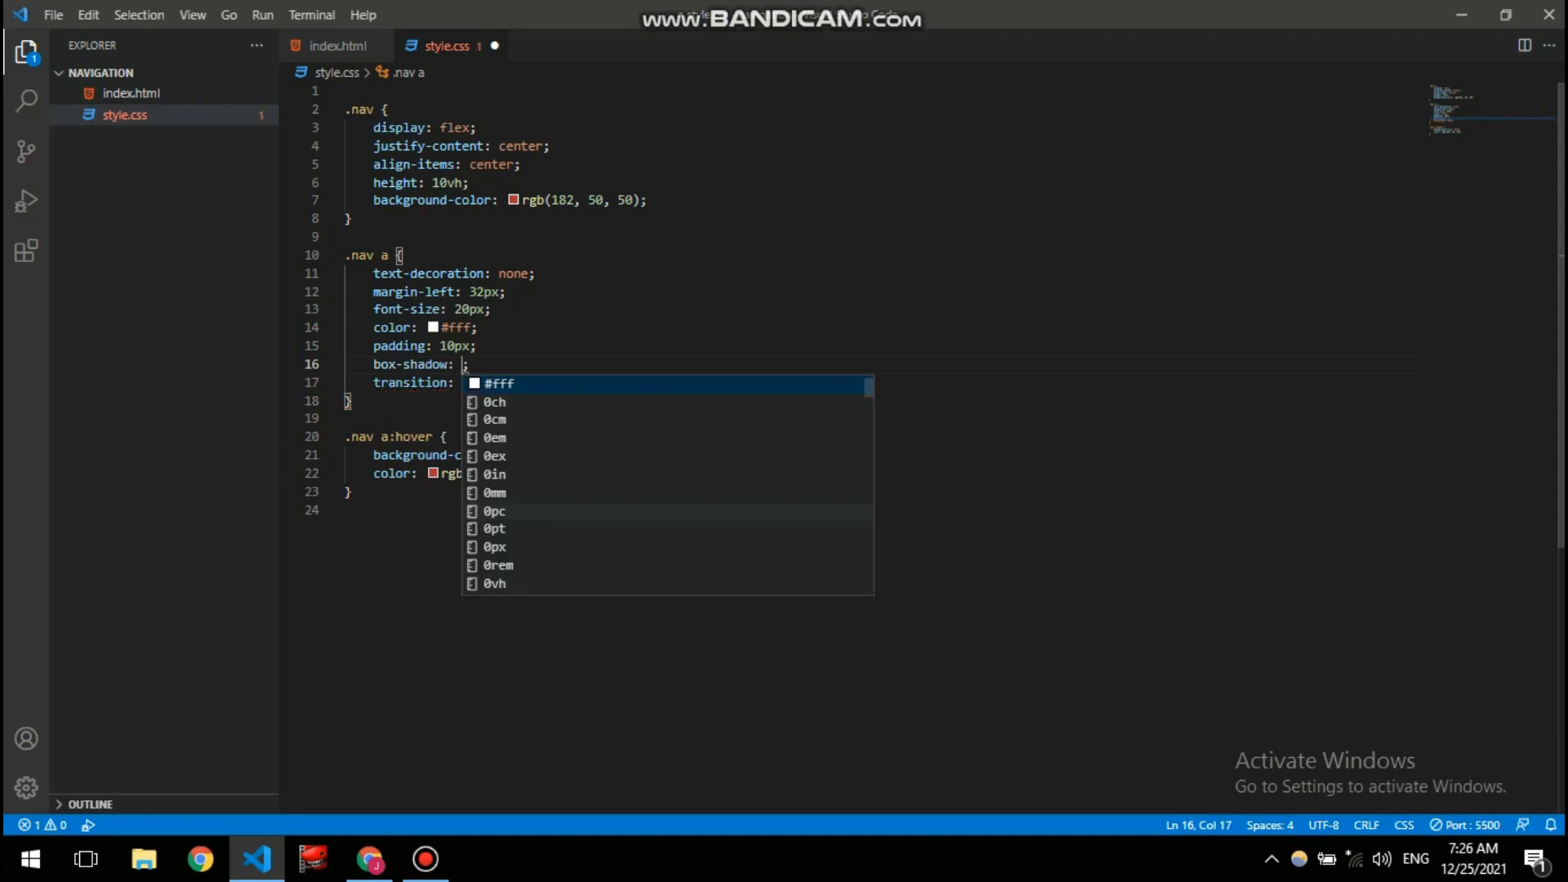
text(0 0 0)
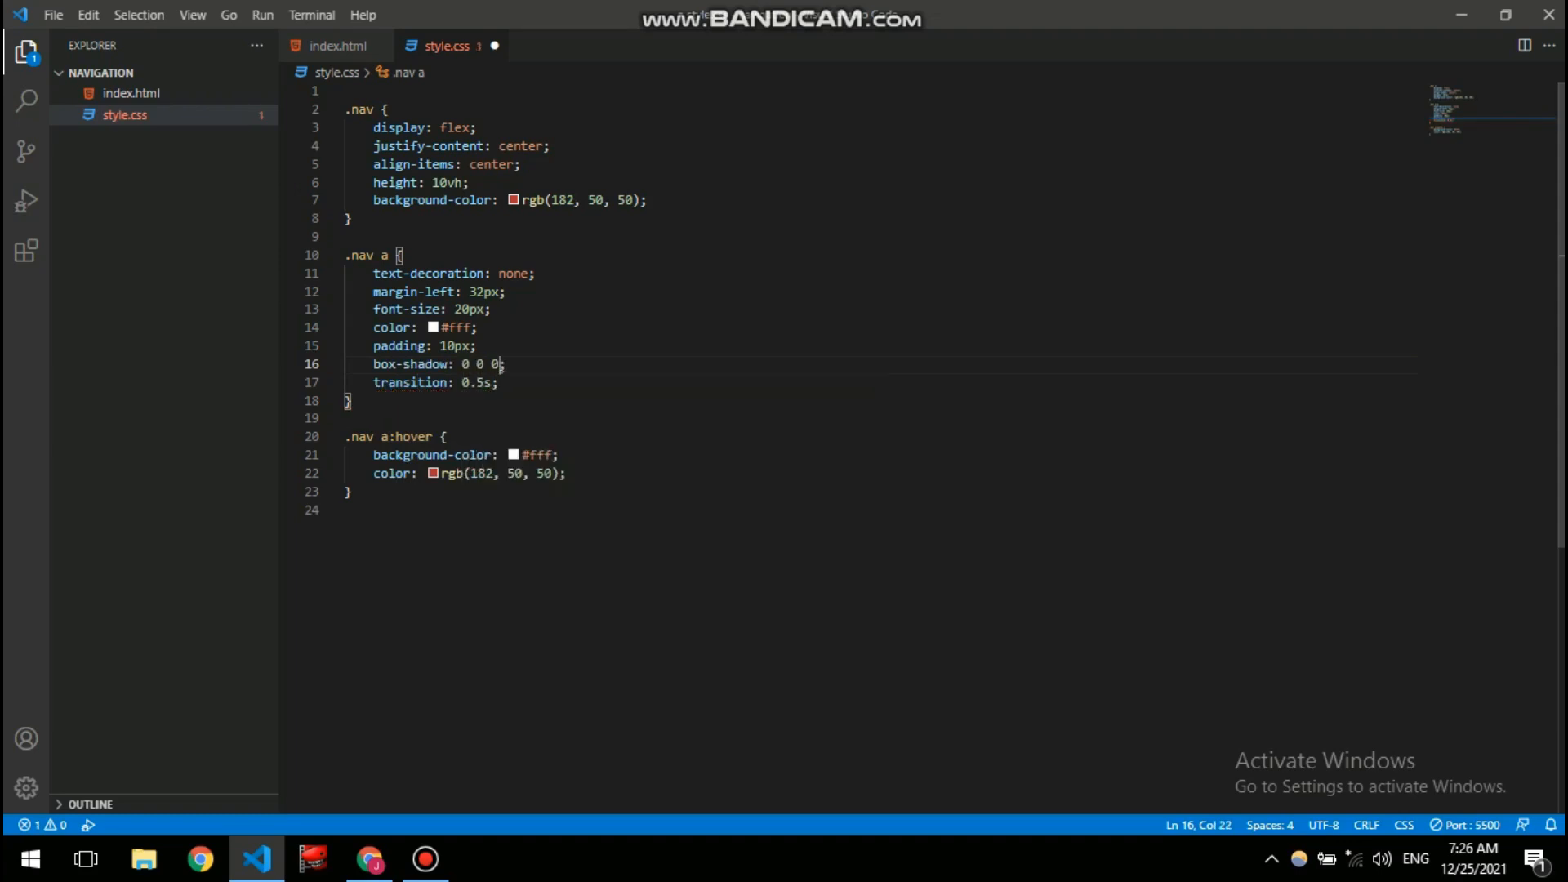
text(0)
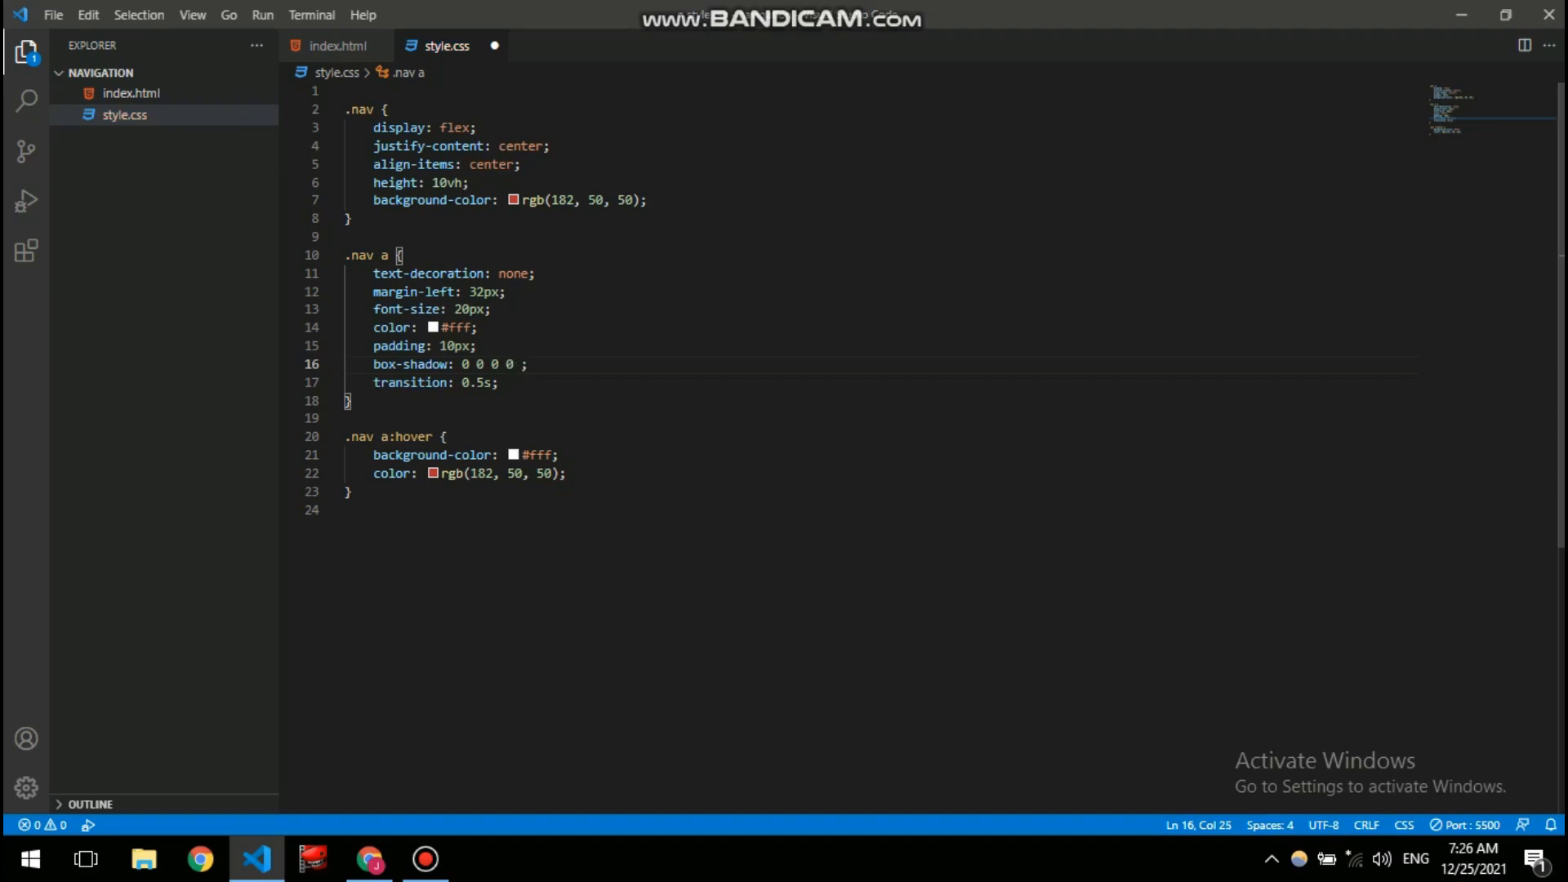
text(#)
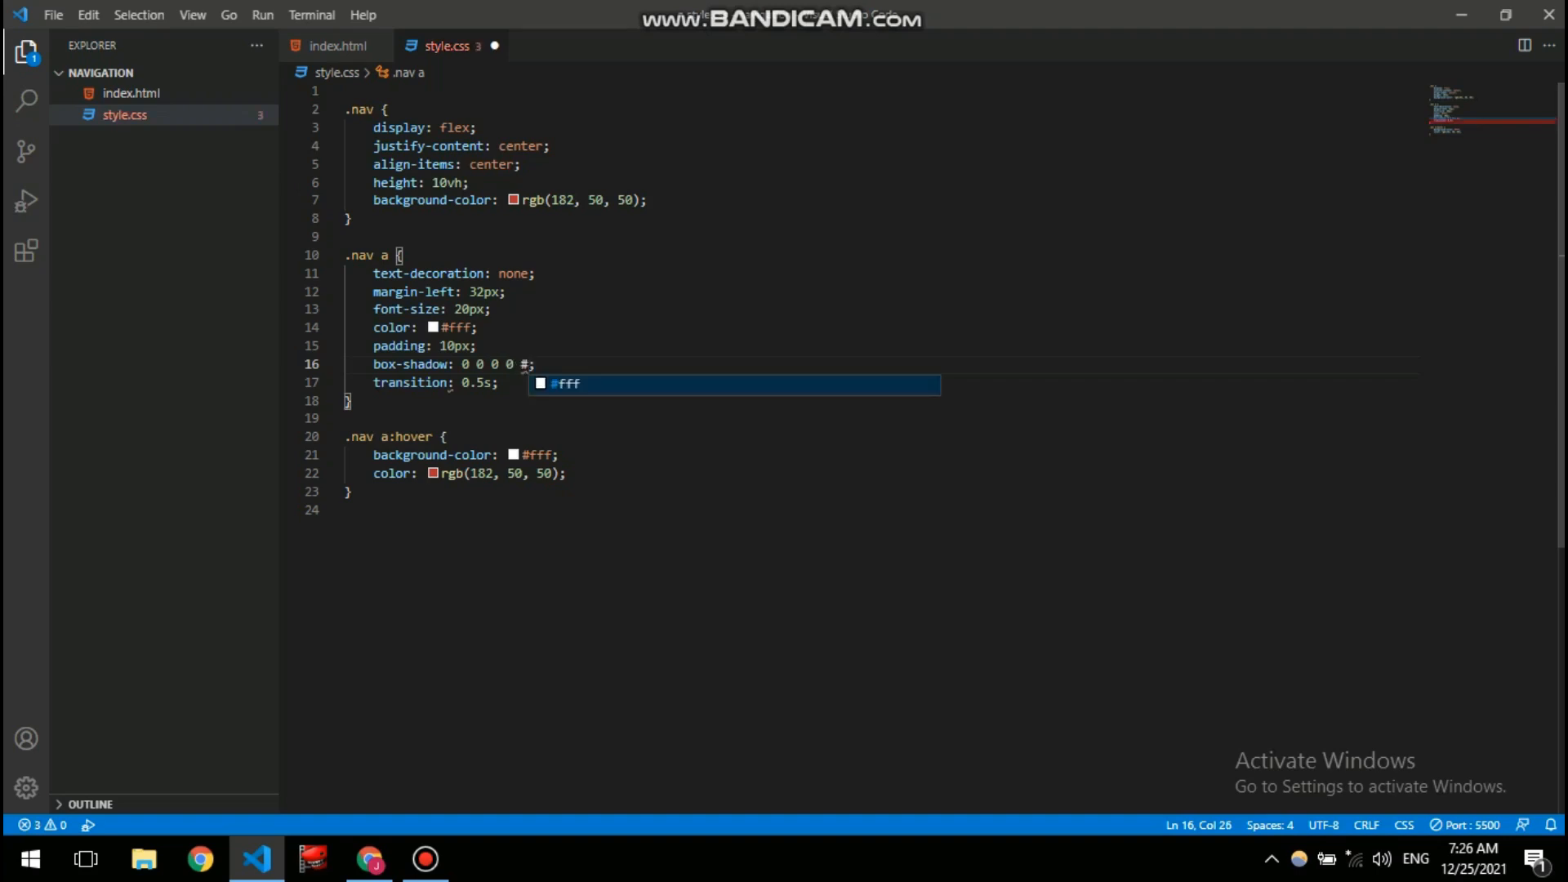
text(fff)
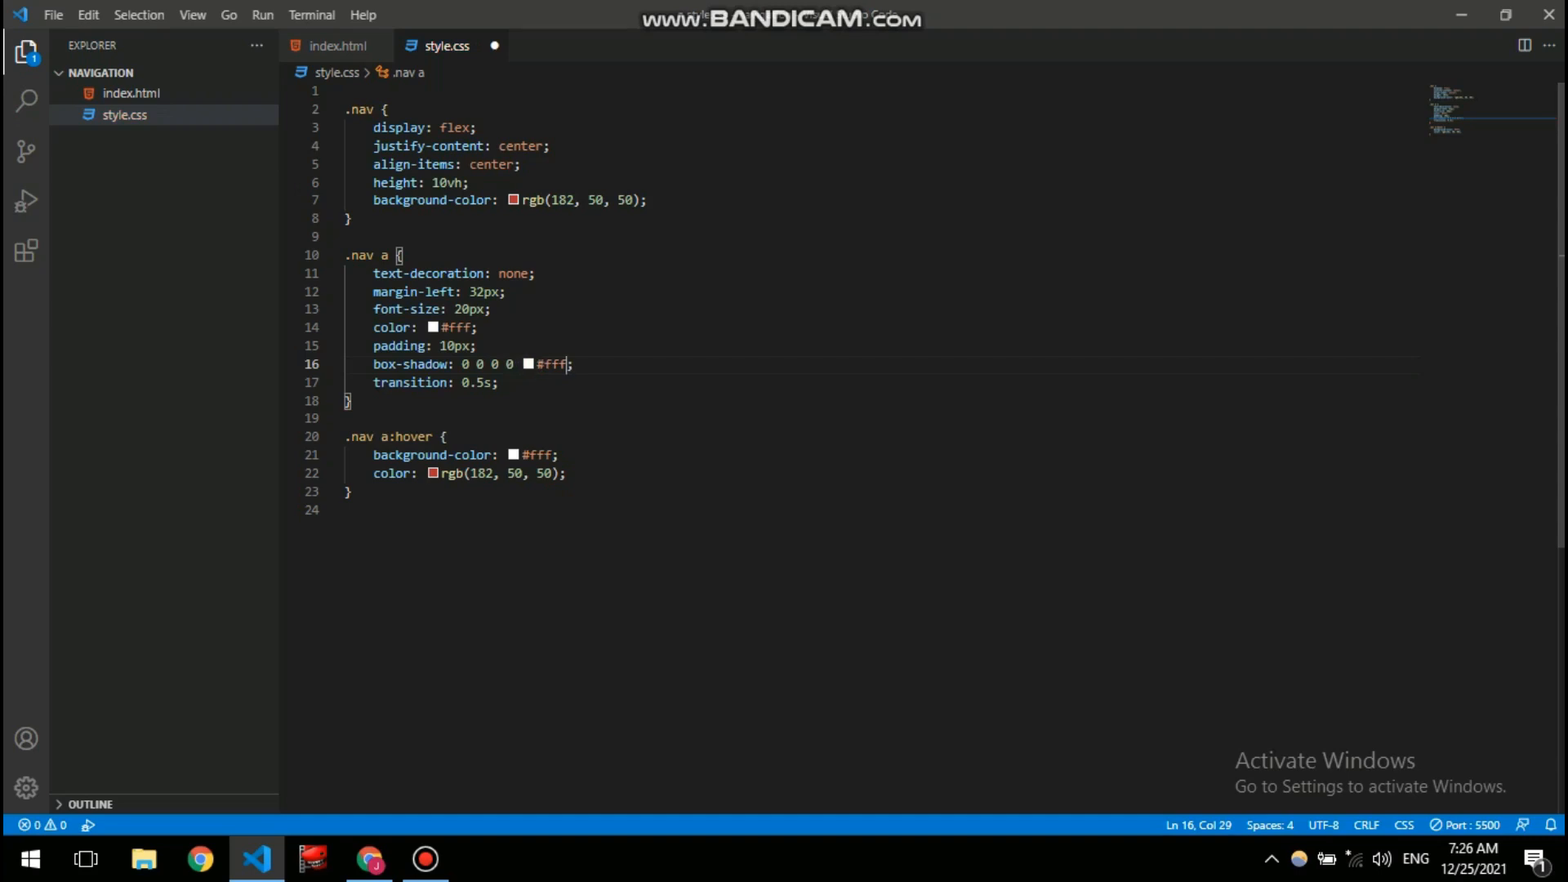
double_click(551, 364)
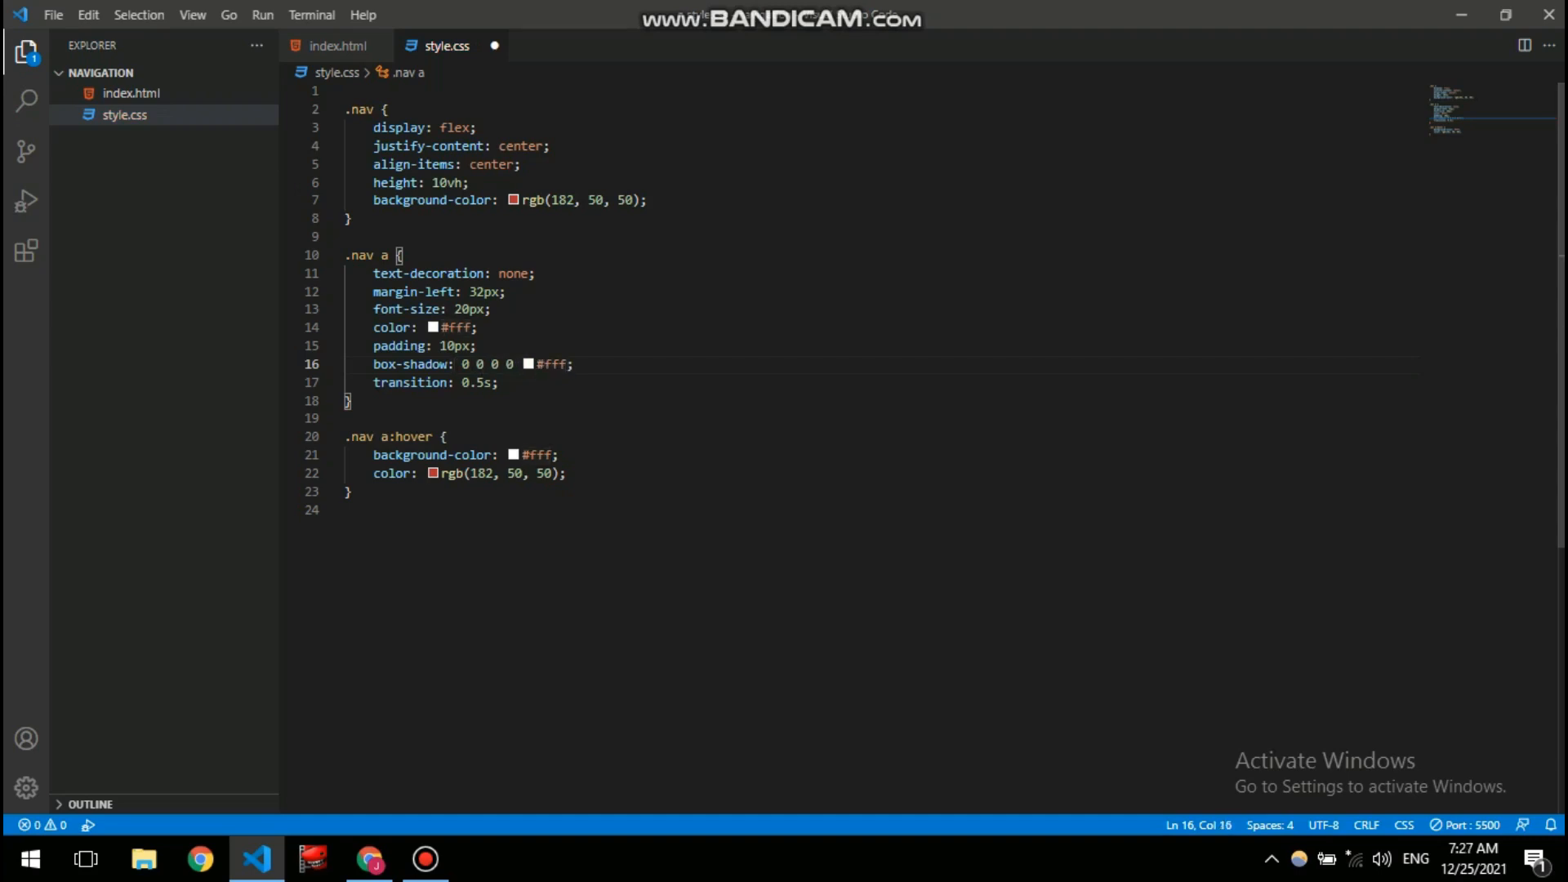
text(inset)
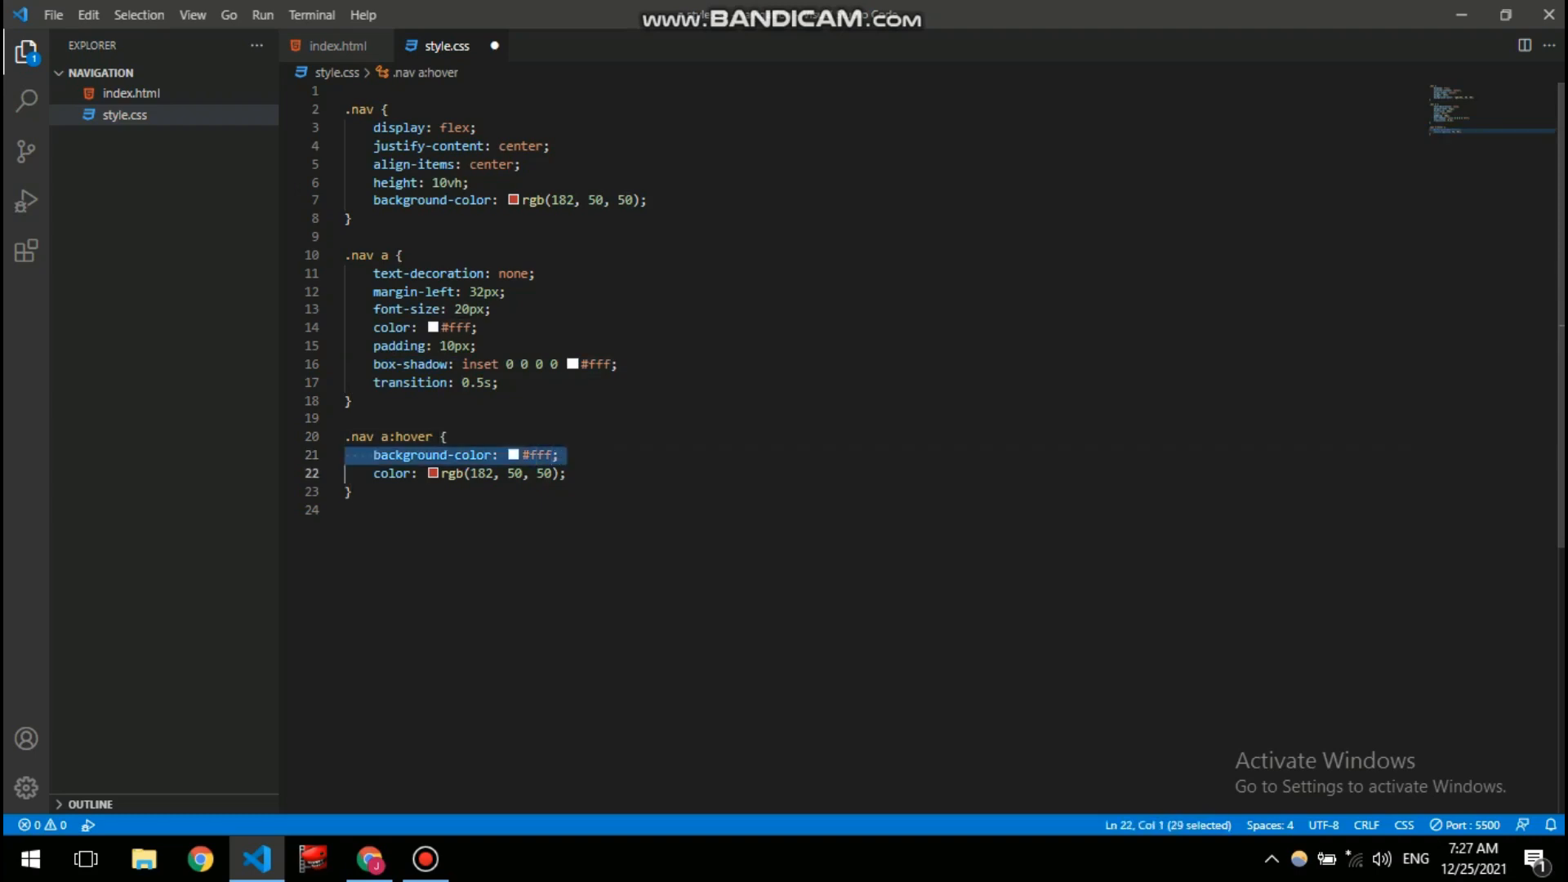
- Replace the hover background colour with box-shadow: inset 50px 0 0 0 #fff and test About us in Chrome
text(box-shadow: inset 0 0 0 0 #fff;)
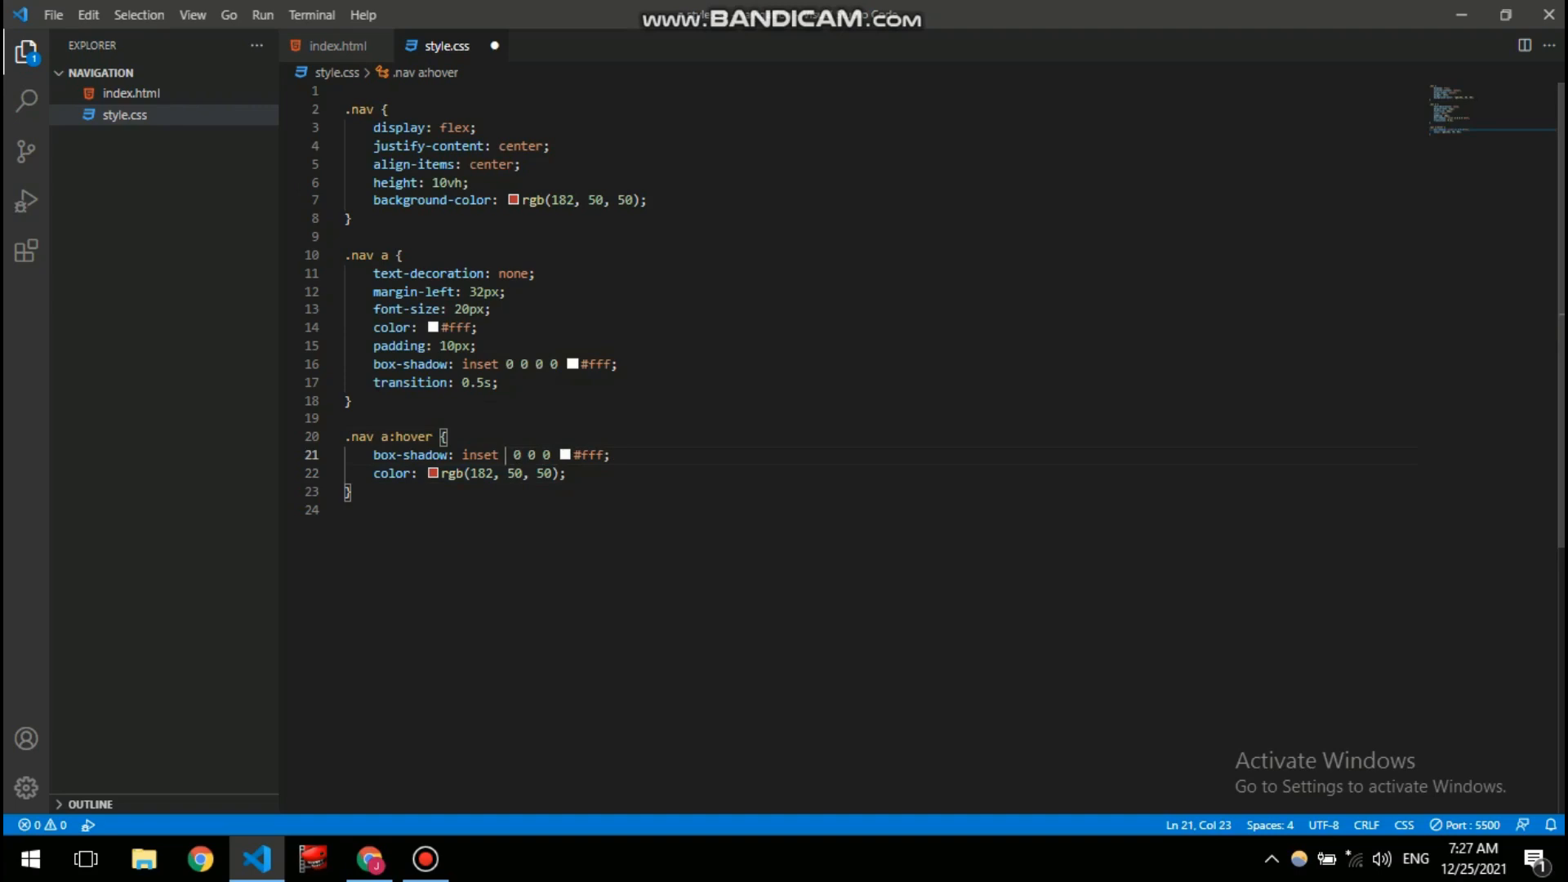
text(100px)
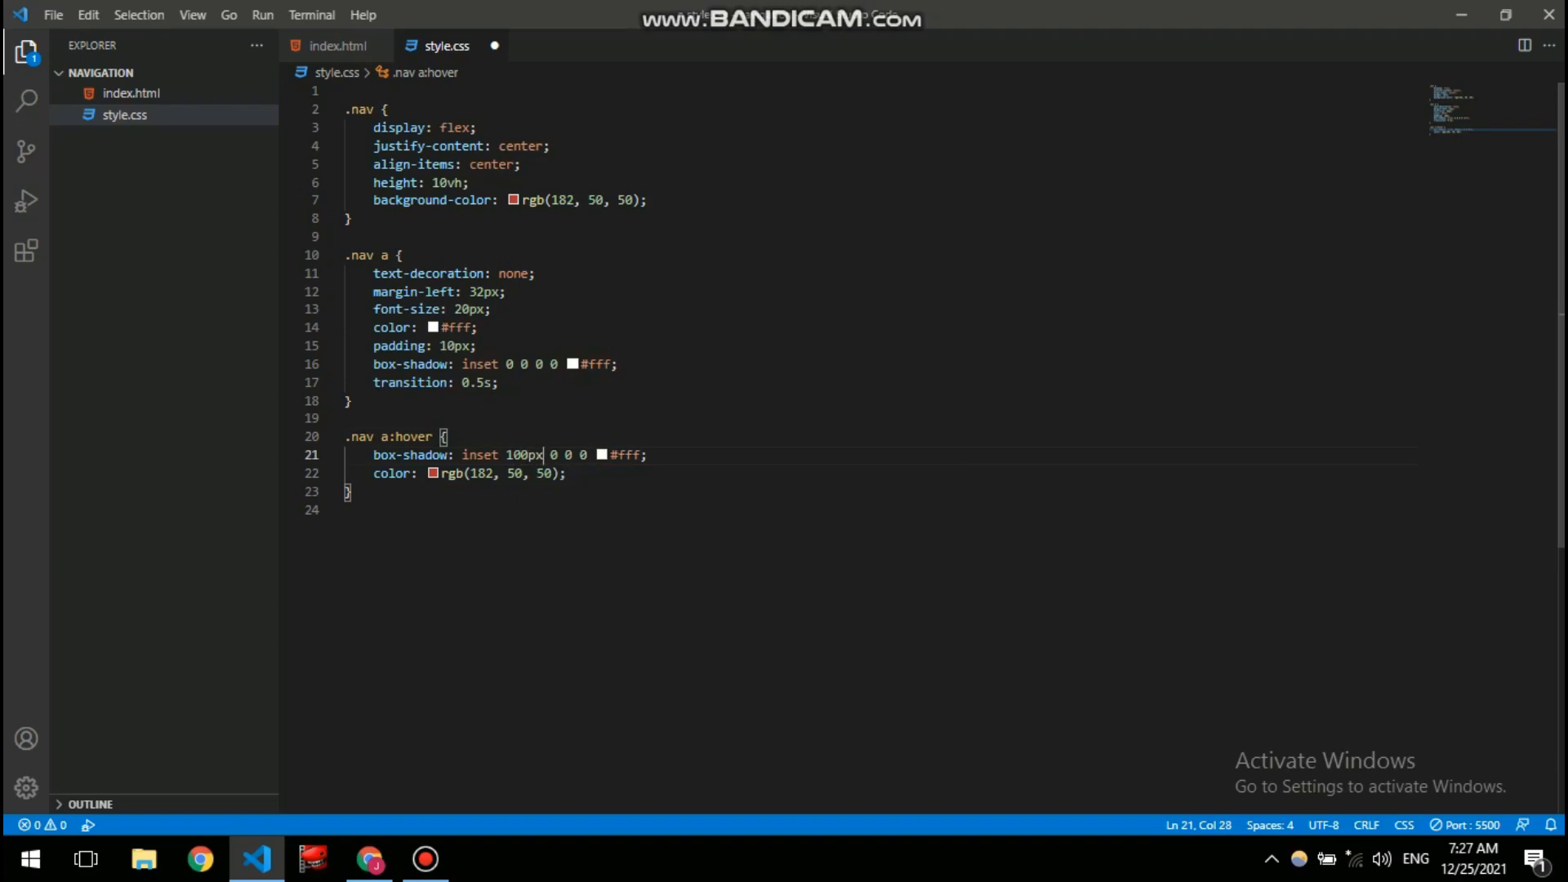
key(Backspace)
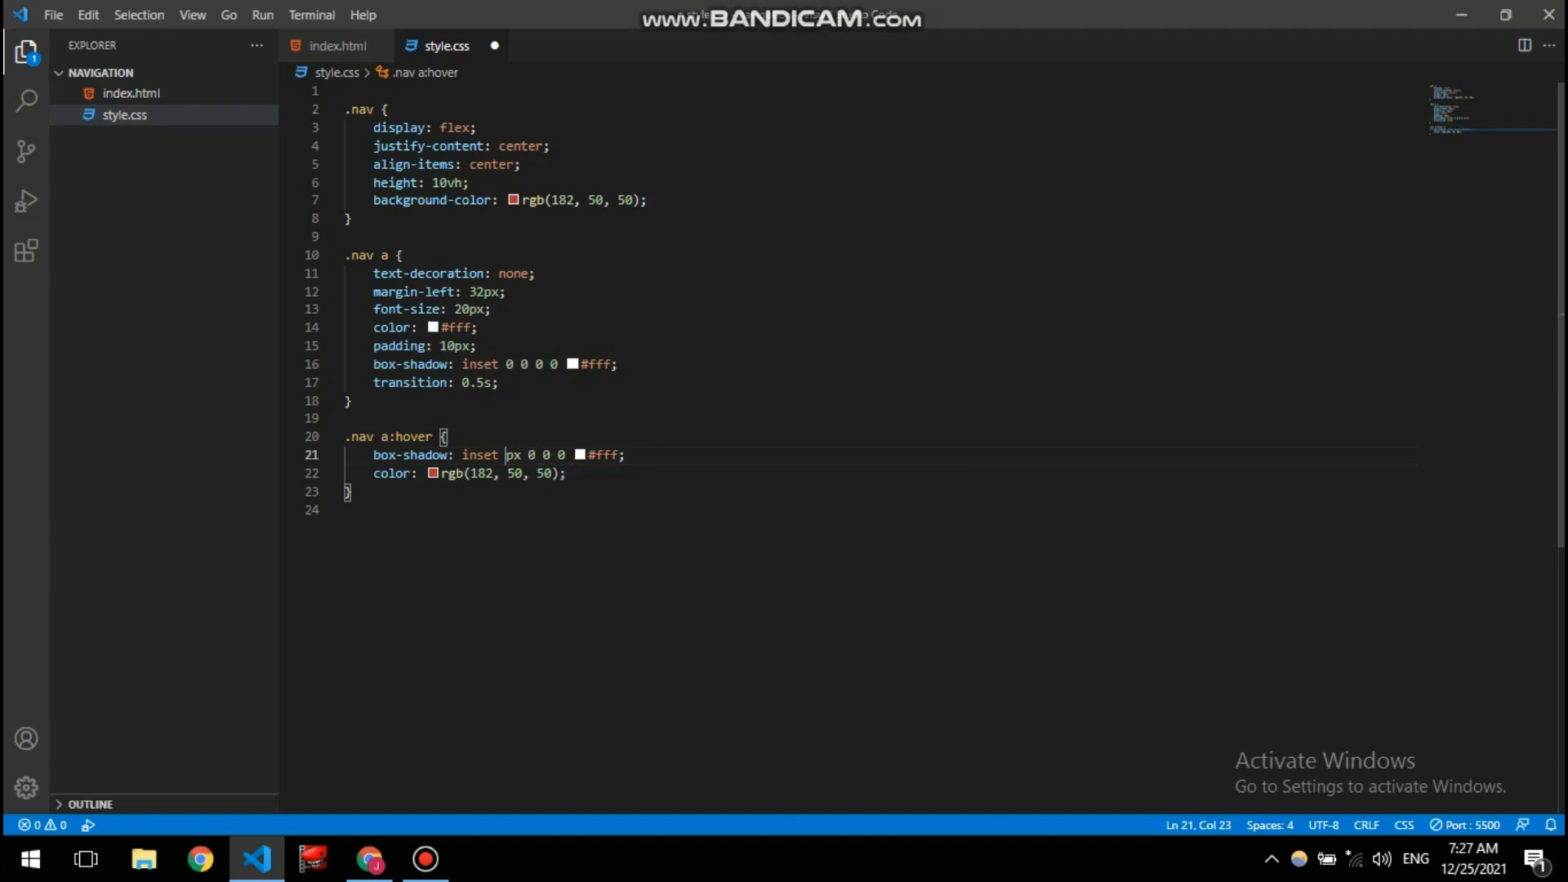
text(50)
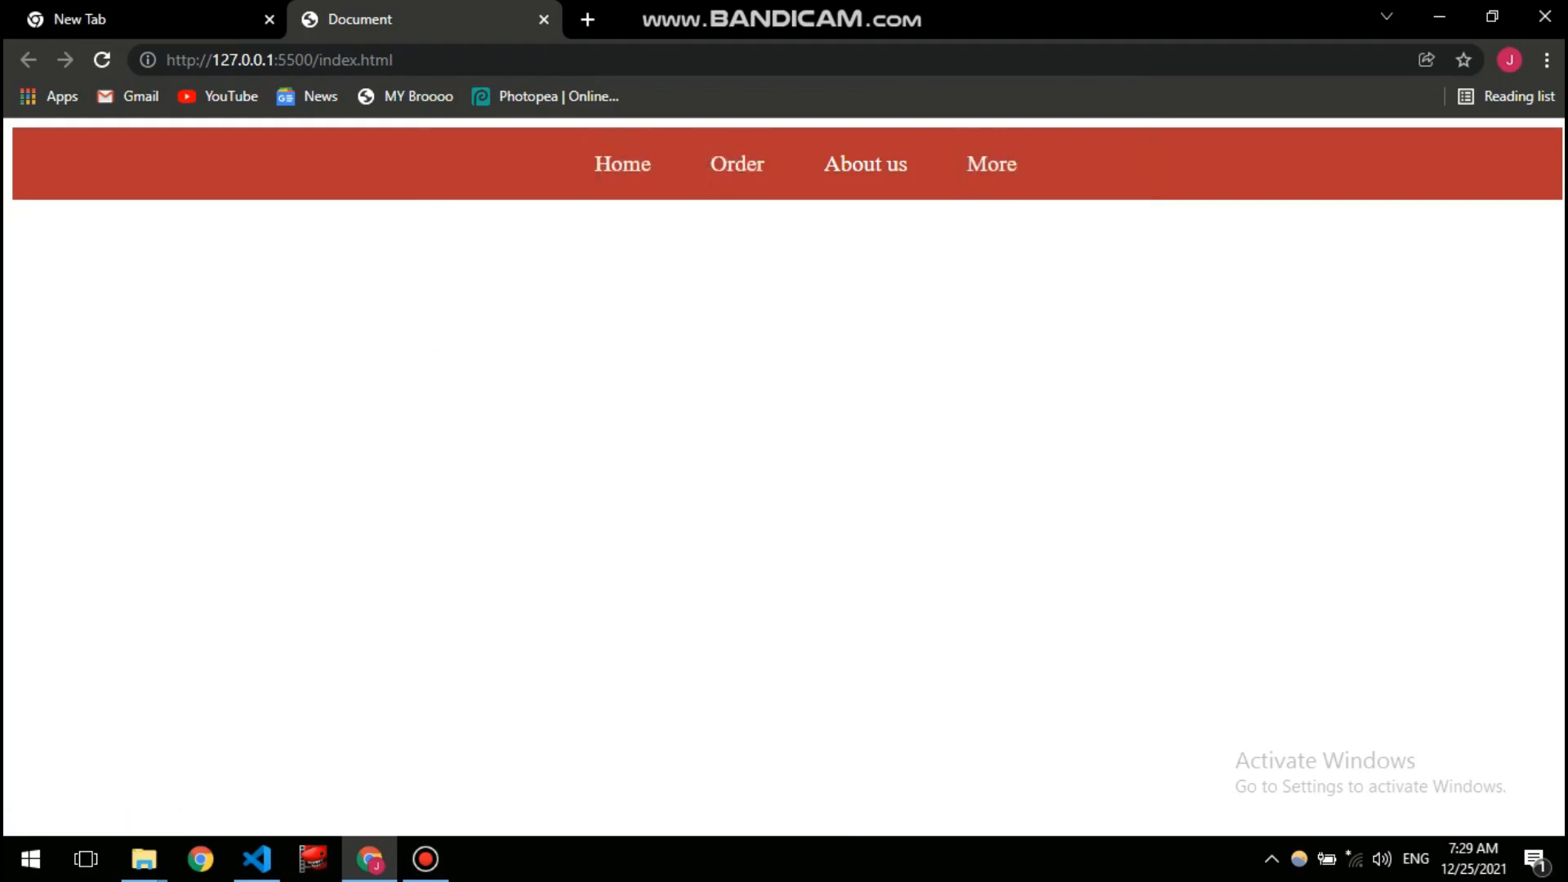
click(864, 163)
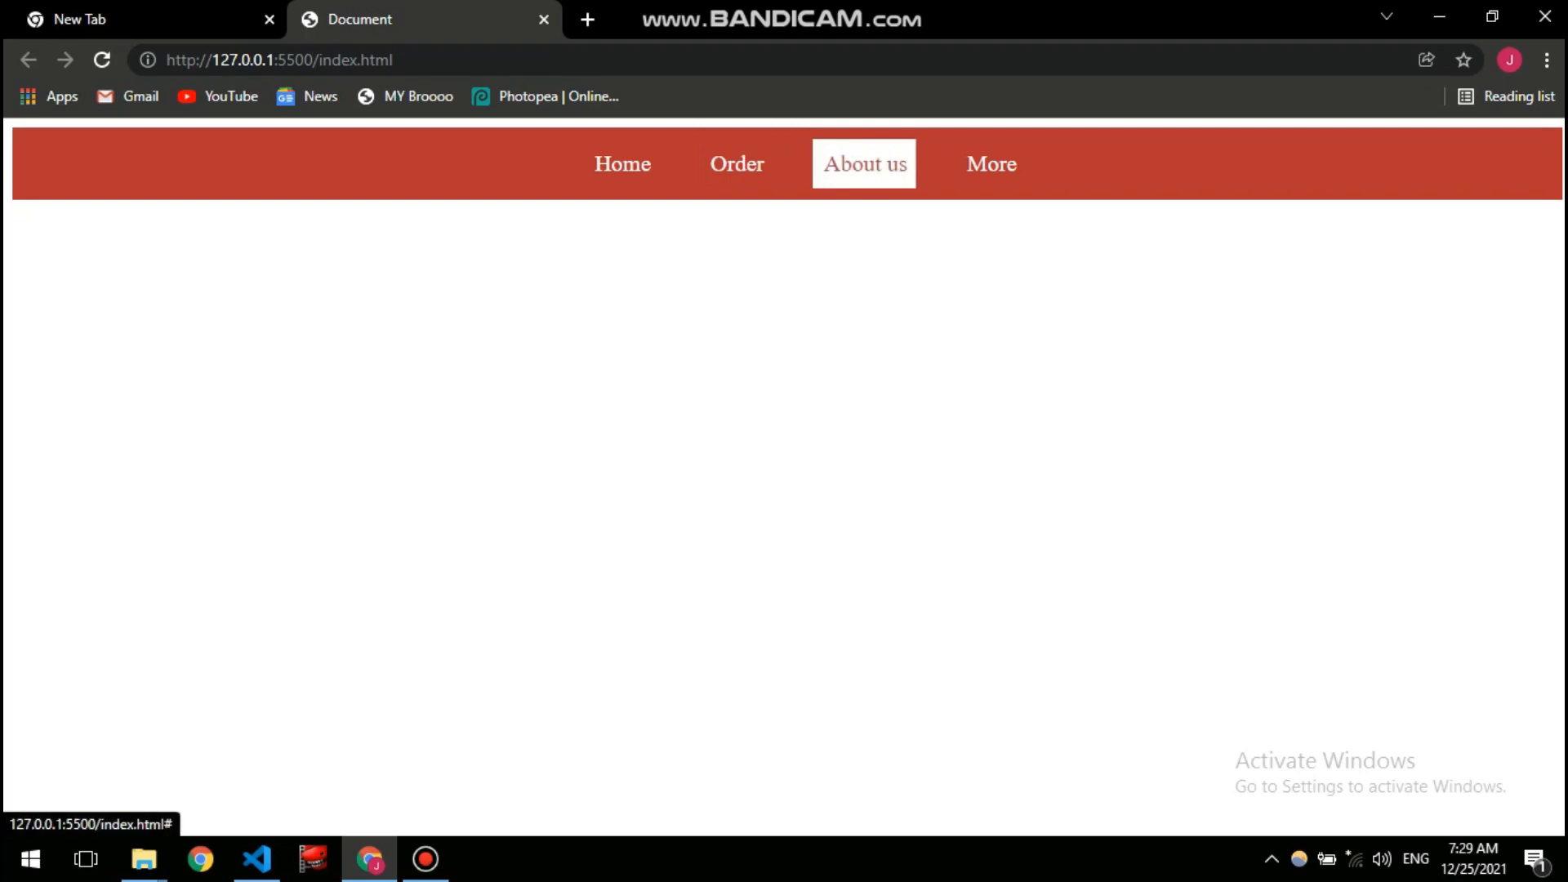